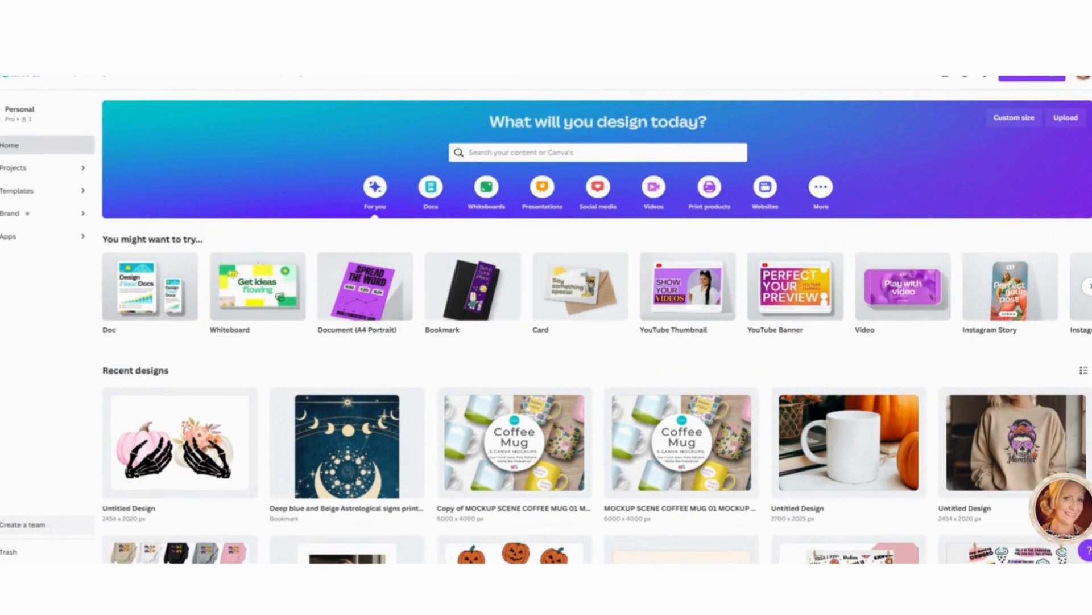
mouse_move(910, 253)
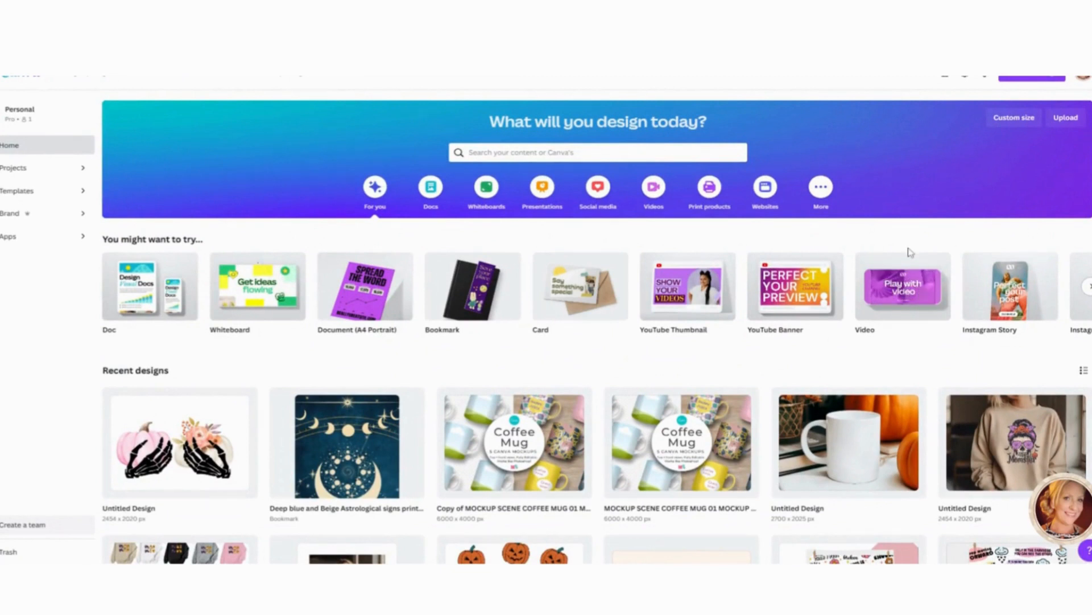
mouse_move(685, 285)
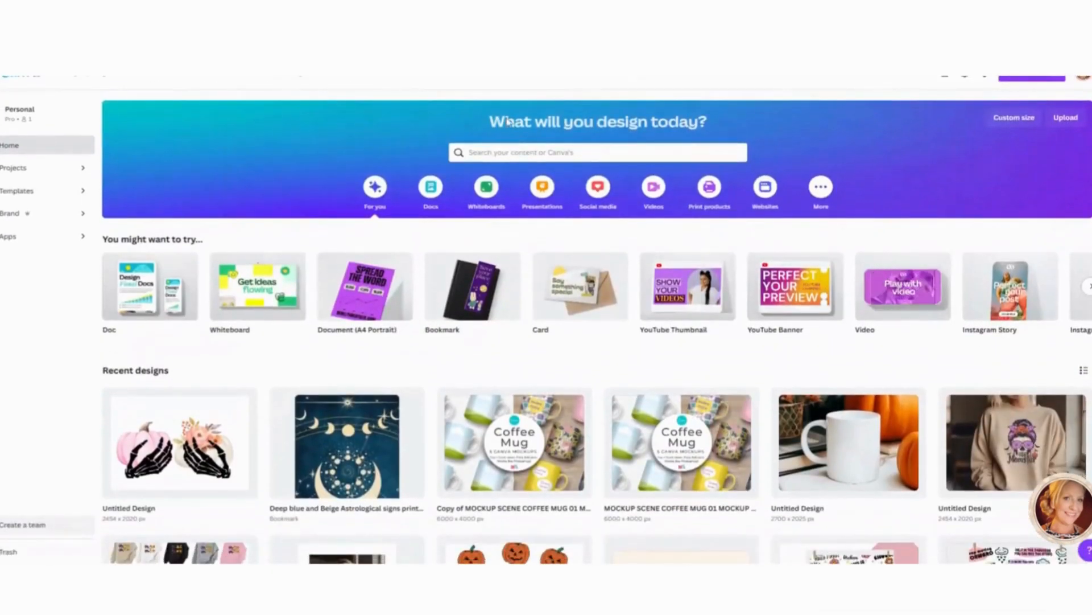
mouse_move(709, 186)
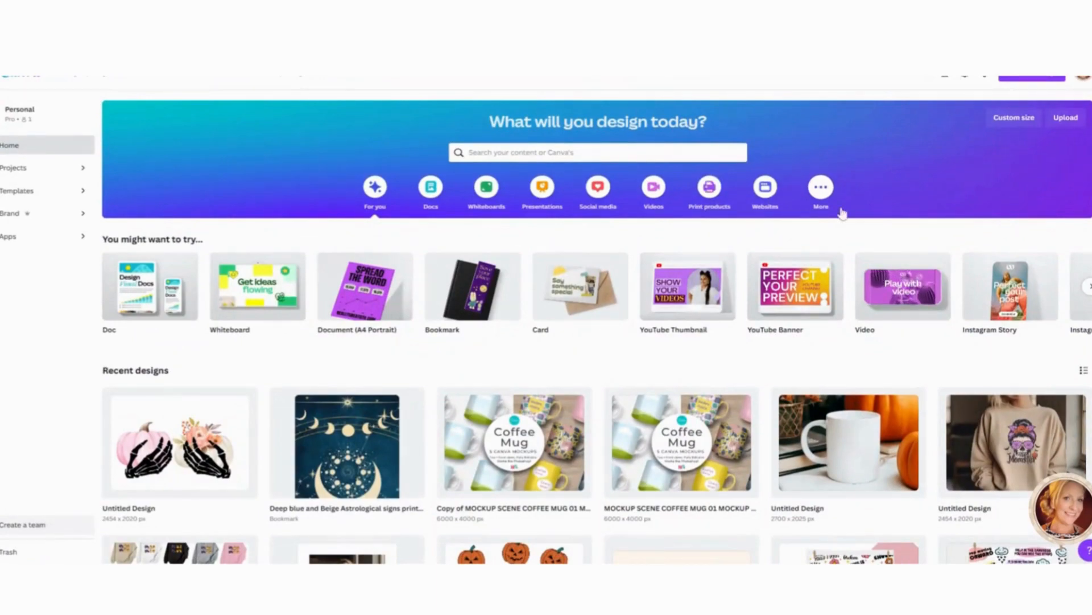
mouse_move(901, 232)
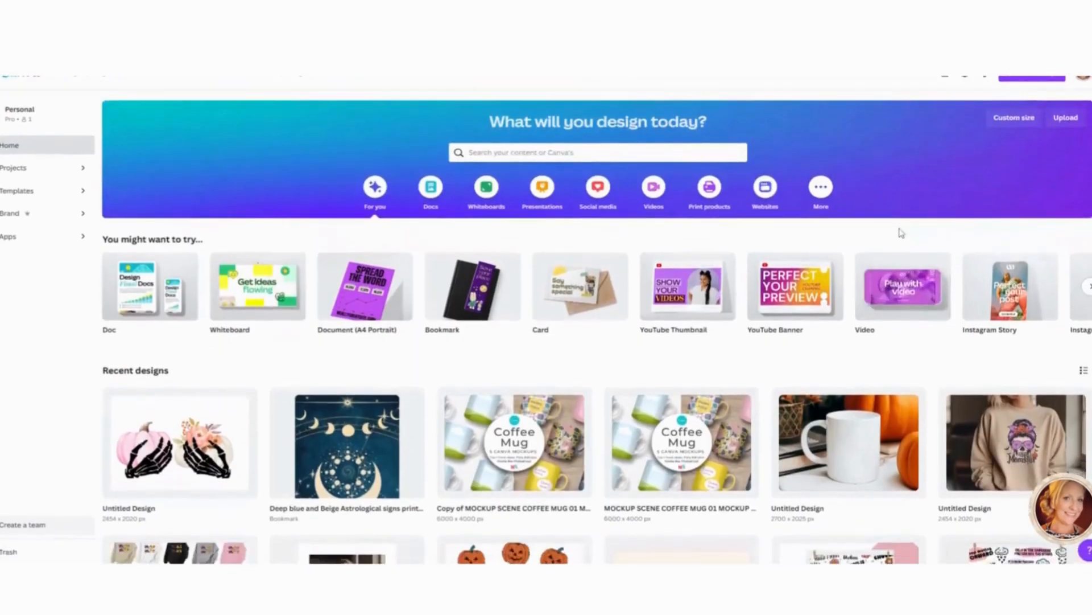
Create a new Canva design at the recent custom size 2454 × 2020 px.
scroll(down, 3)
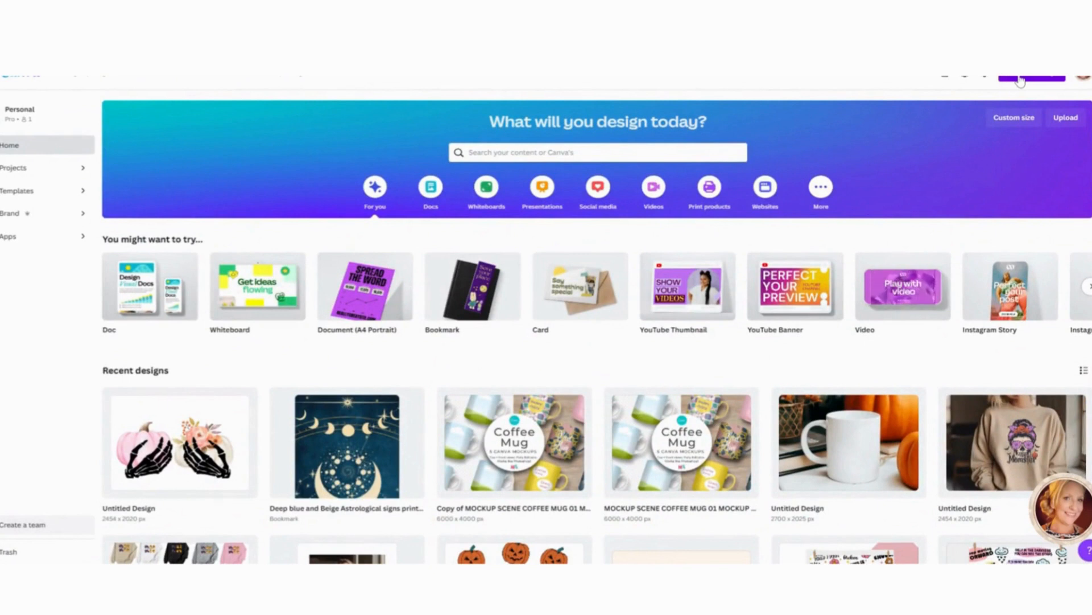
mouse_move(948, 111)
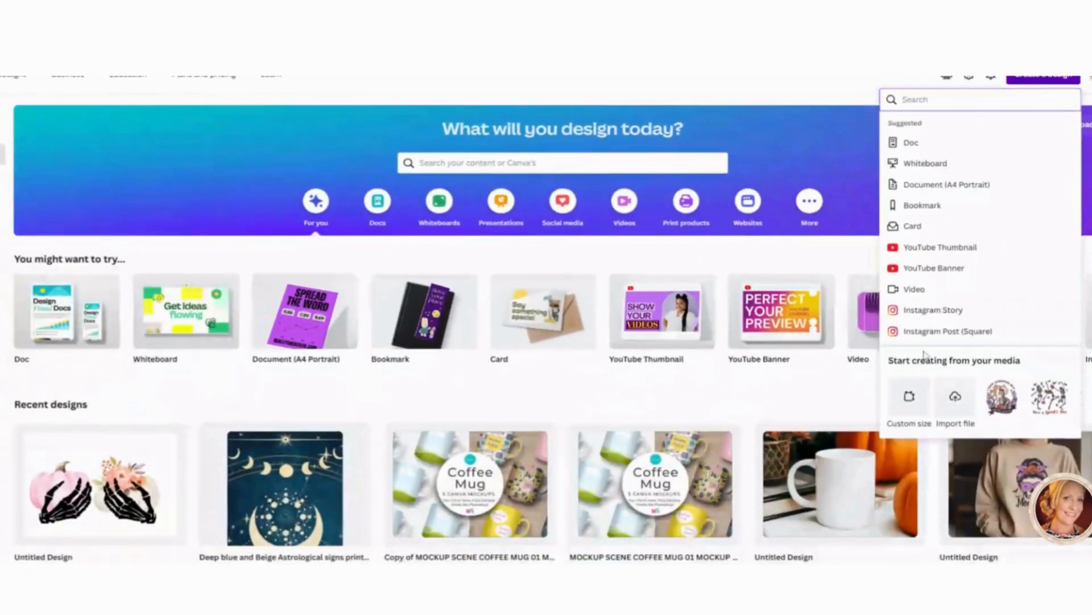
click(908, 400)
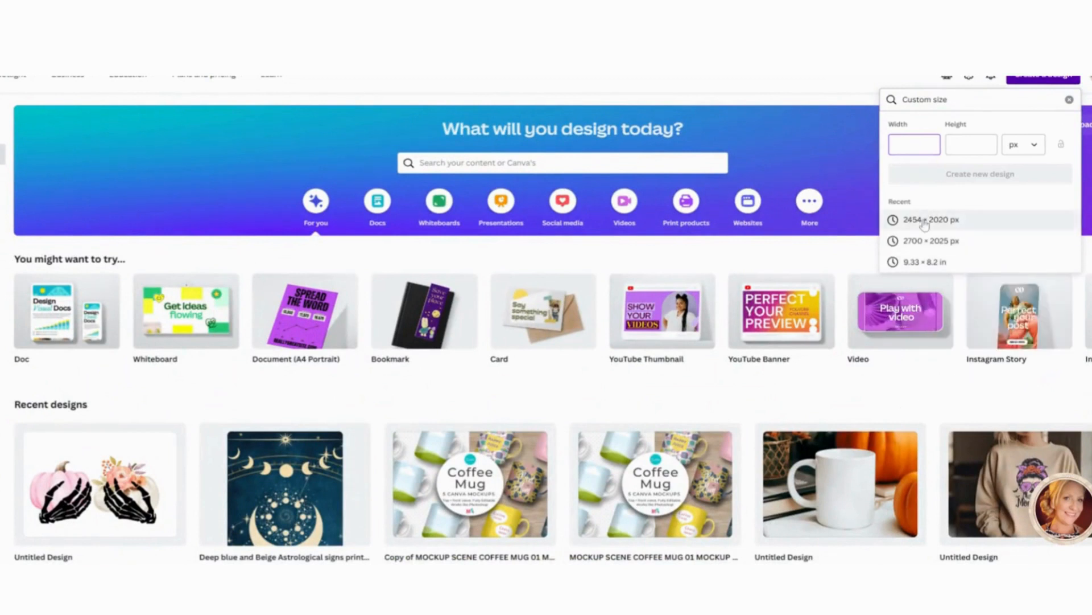
click(913, 145)
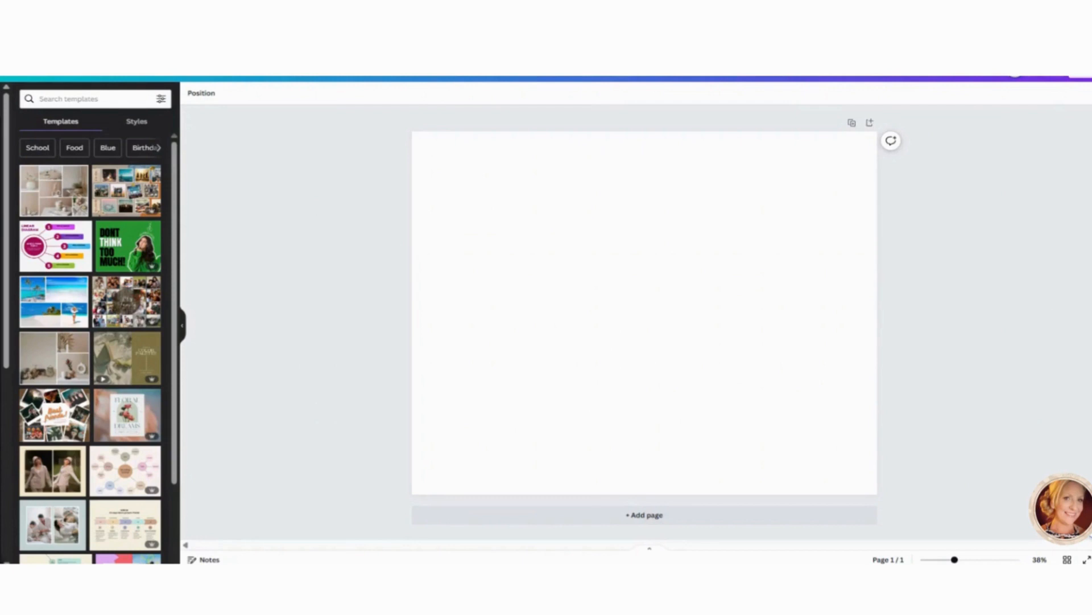
mouse_move(924, 290)
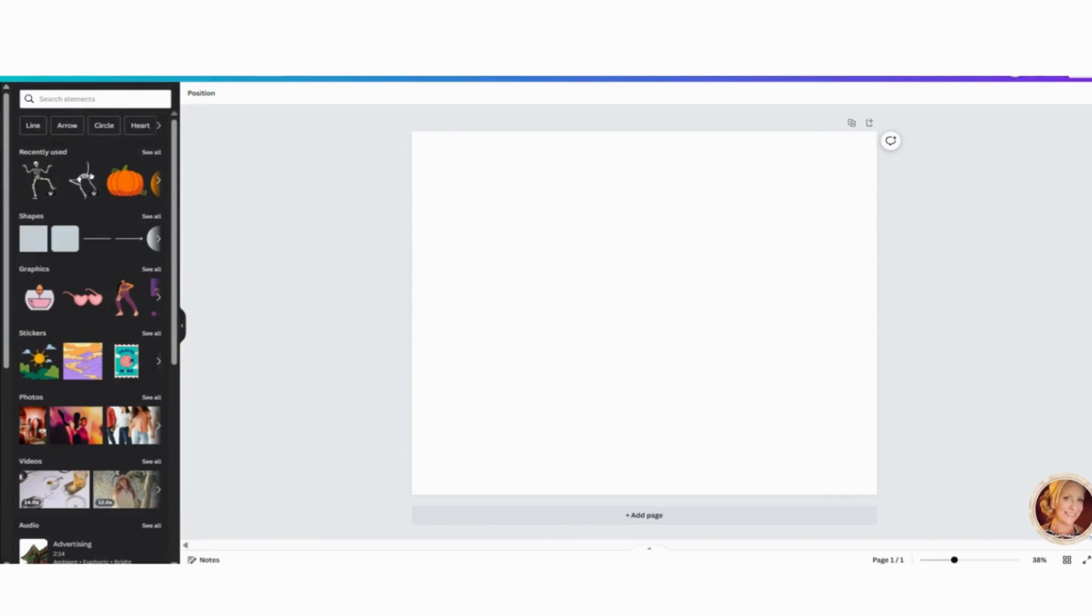
Search the Canva Elements library for 'dancing skeleton' graphics.
click(95, 98)
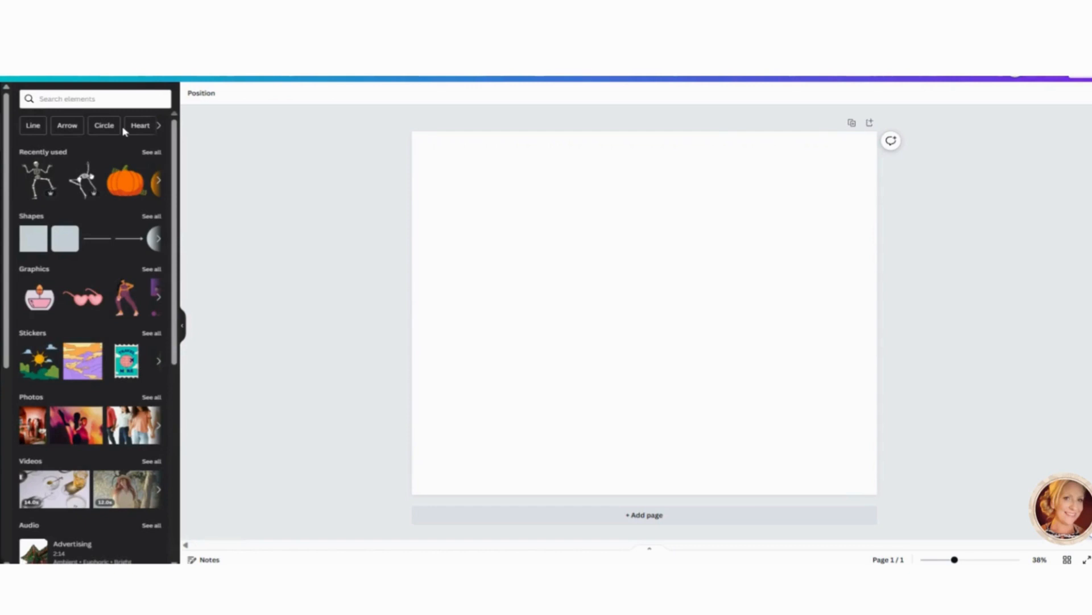
click(95, 98)
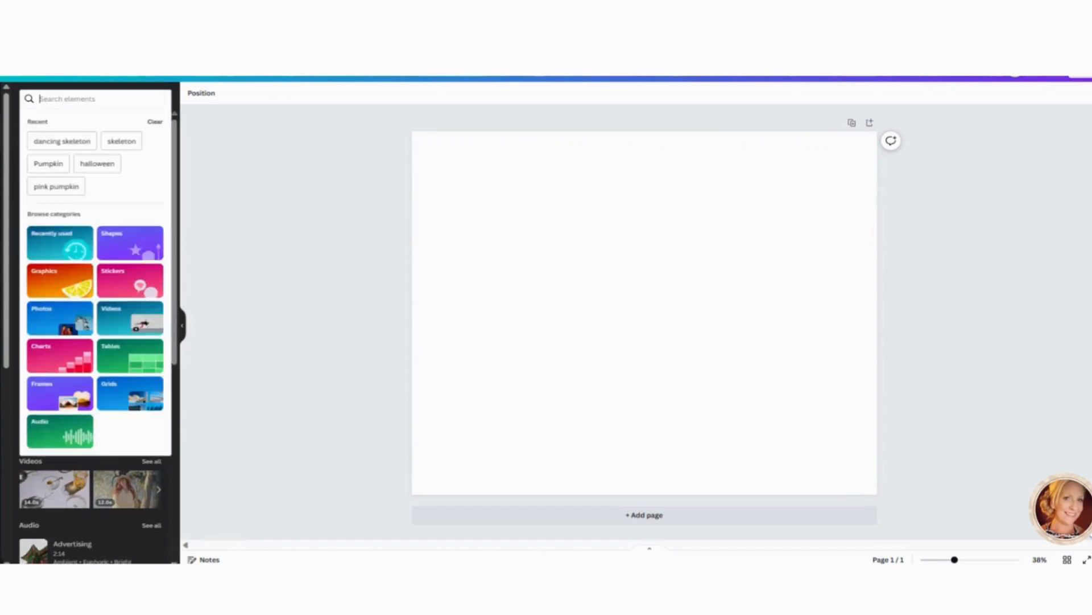
text(dani)
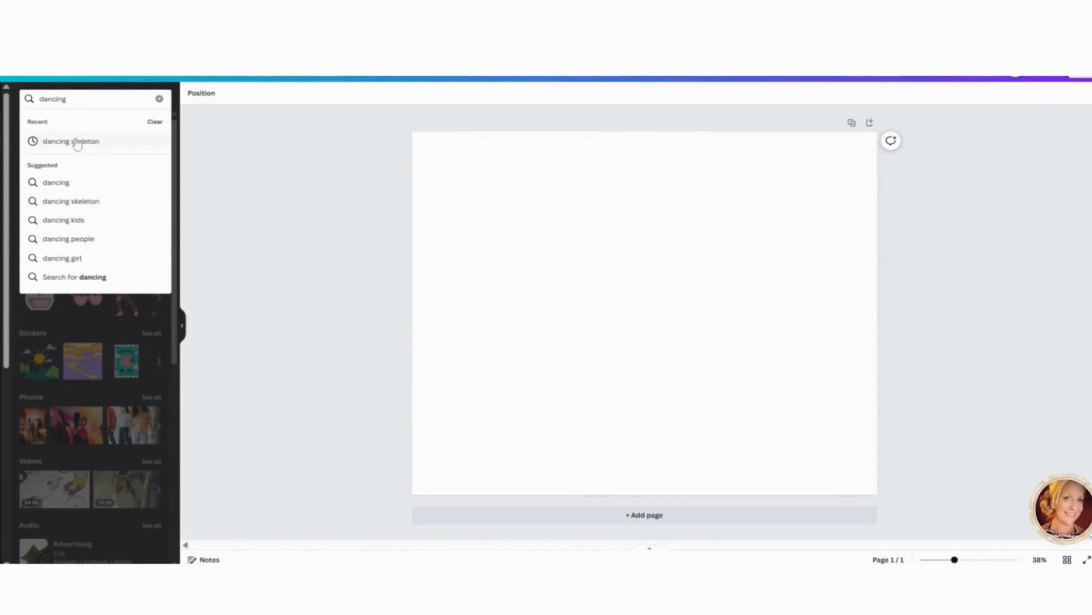
click(70, 141)
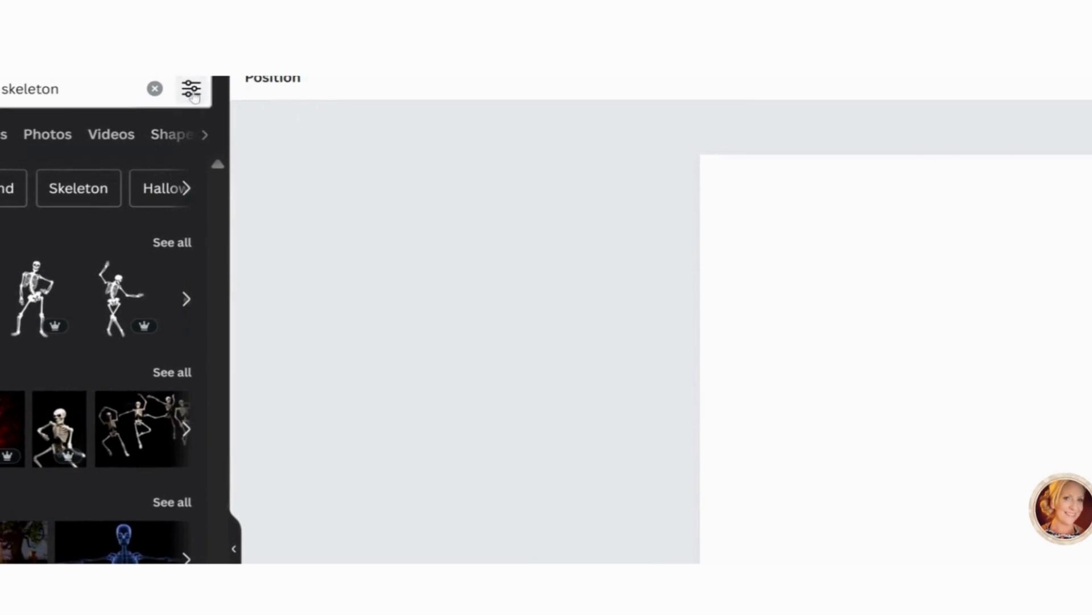
Check the result filters and show all dancing skeleton graphics to browse.
click(191, 89)
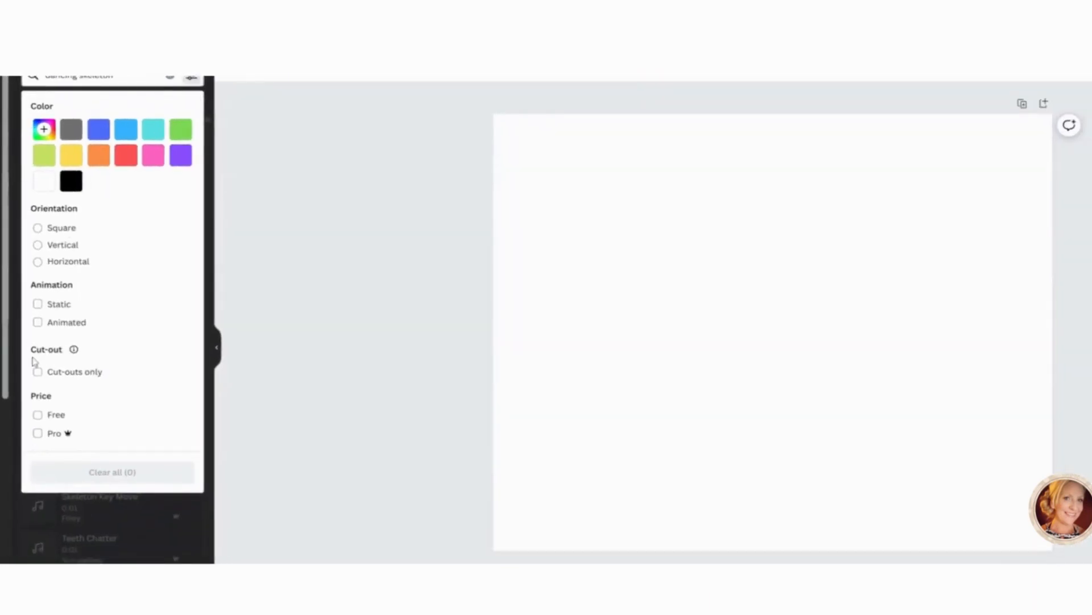
scroll(down, 3)
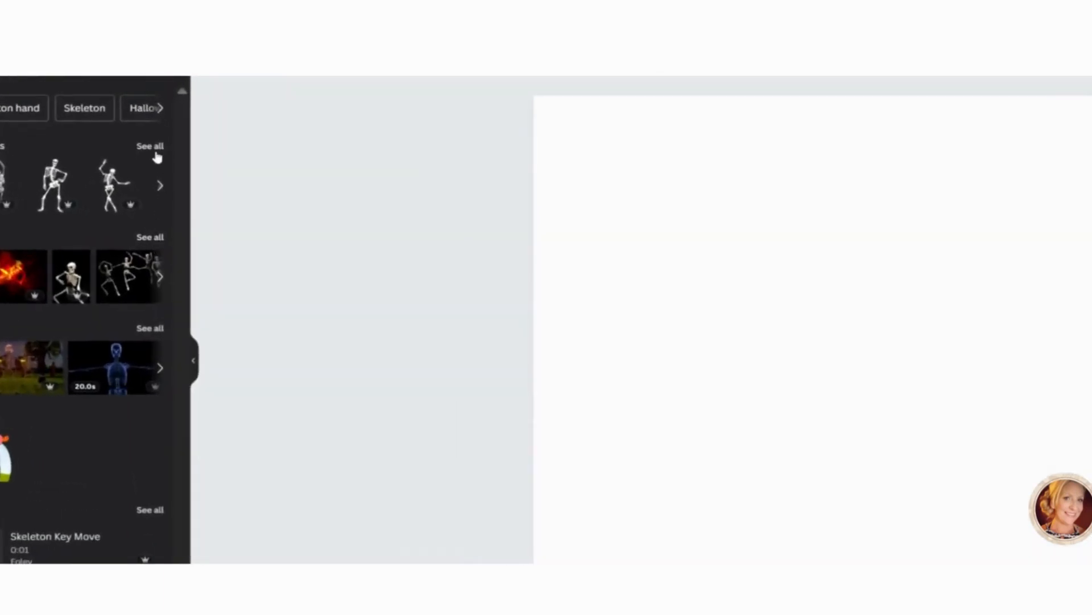
click(150, 146)
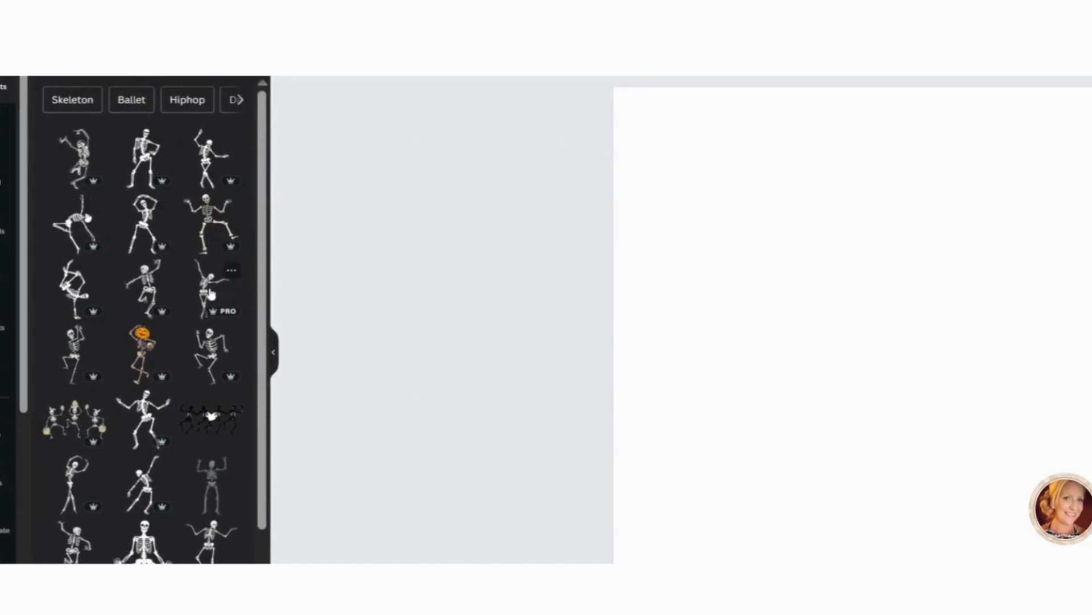
scroll(down, 3)
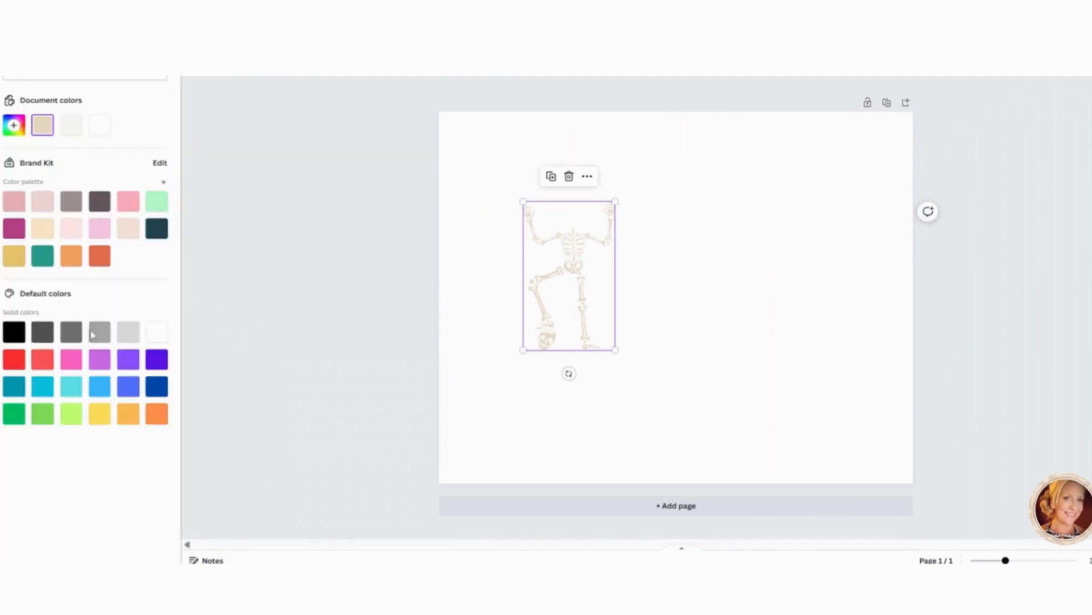
Recolor the first skeleton black and add a second dancing skeleton beside it.
click(13, 331)
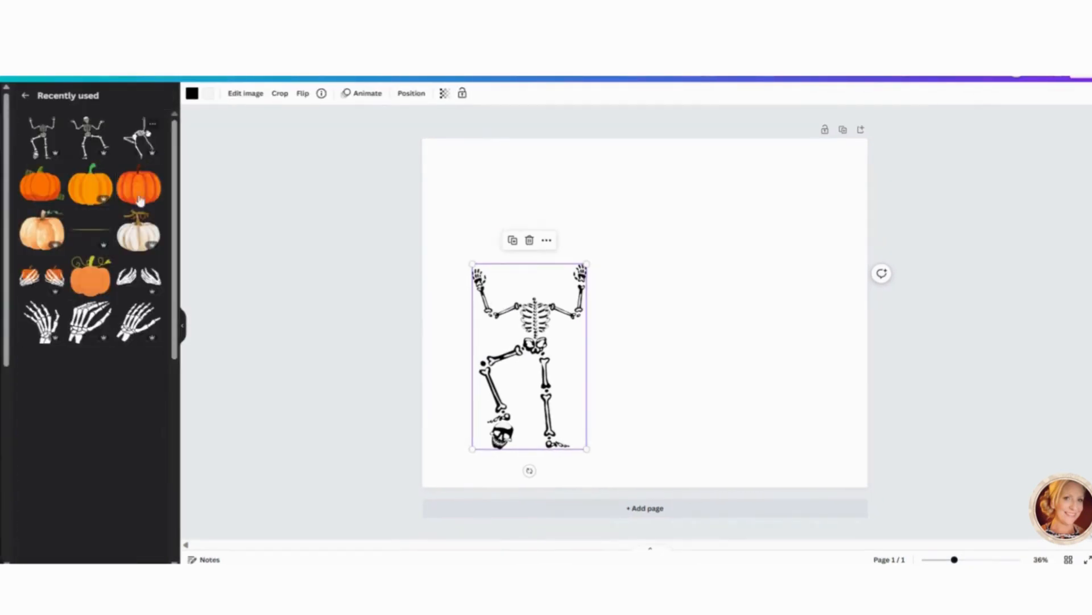
scroll(down, 3)
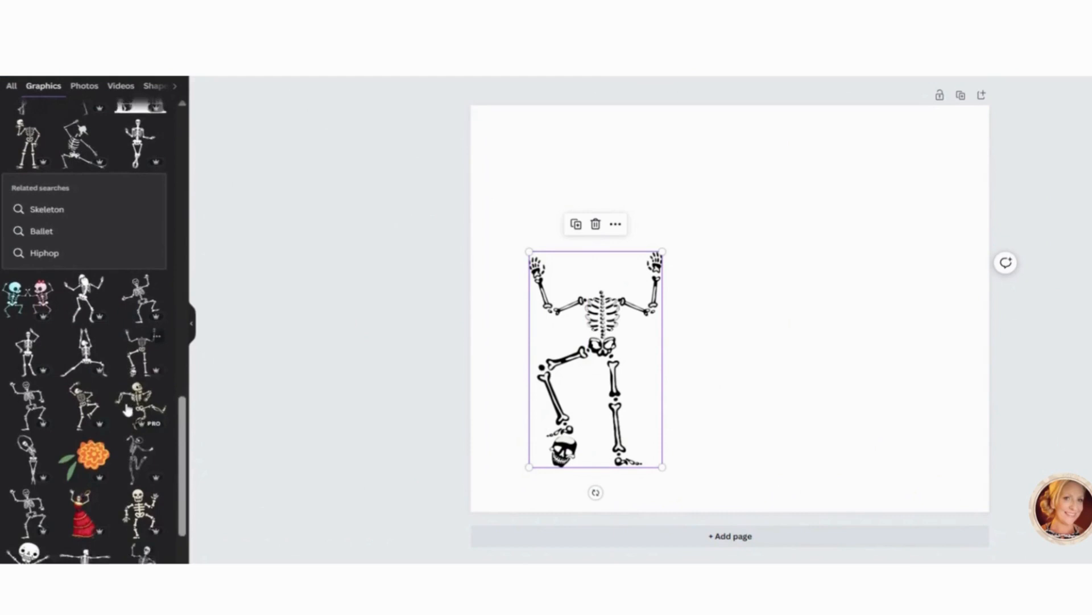
scroll(down, 3)
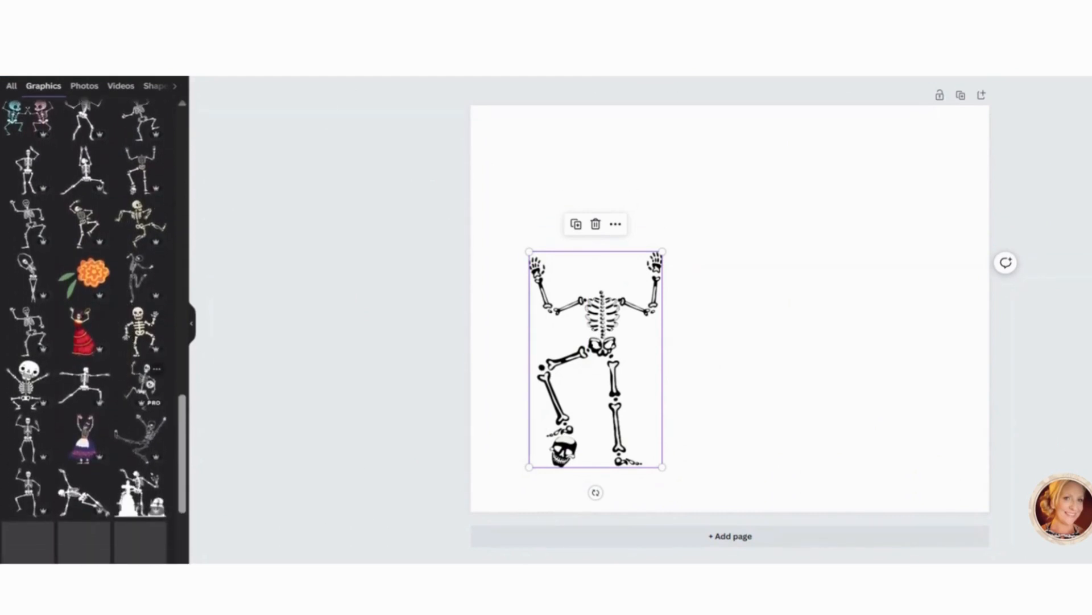
scroll(down, 3)
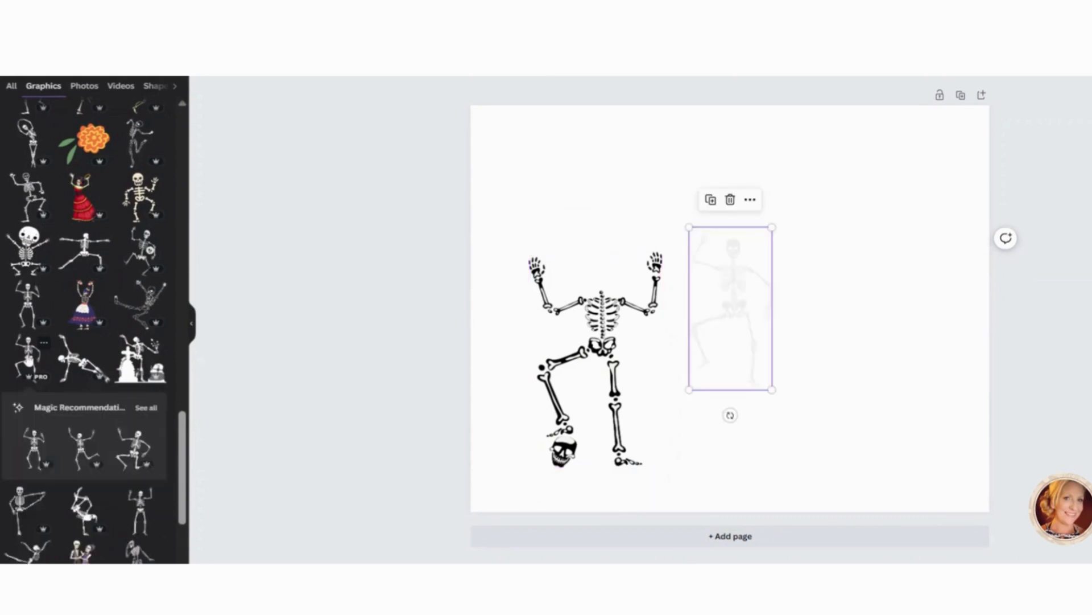
click(730, 306)
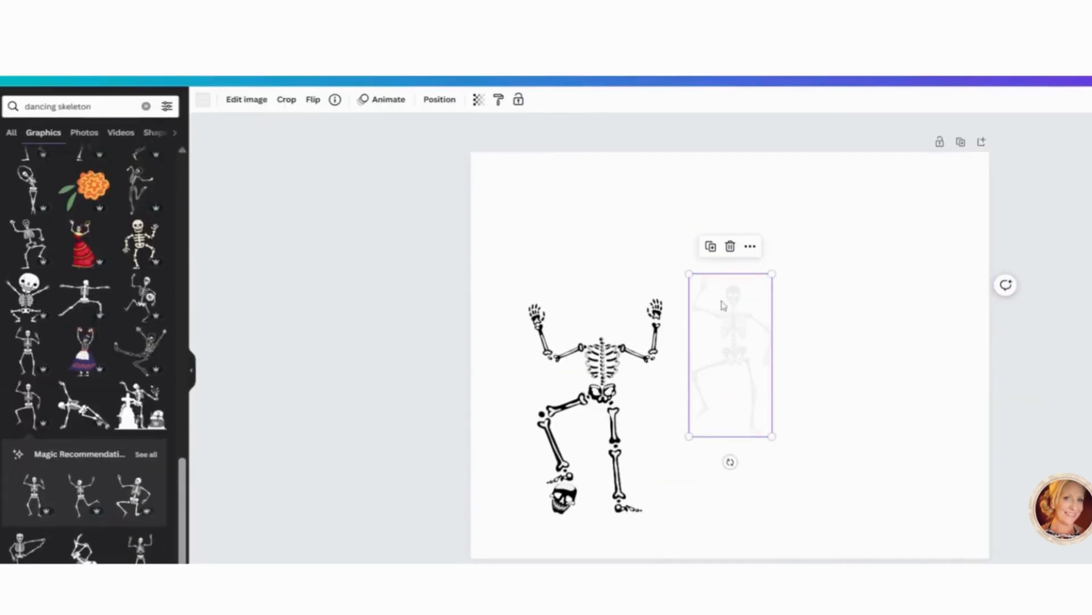
click(202, 102)
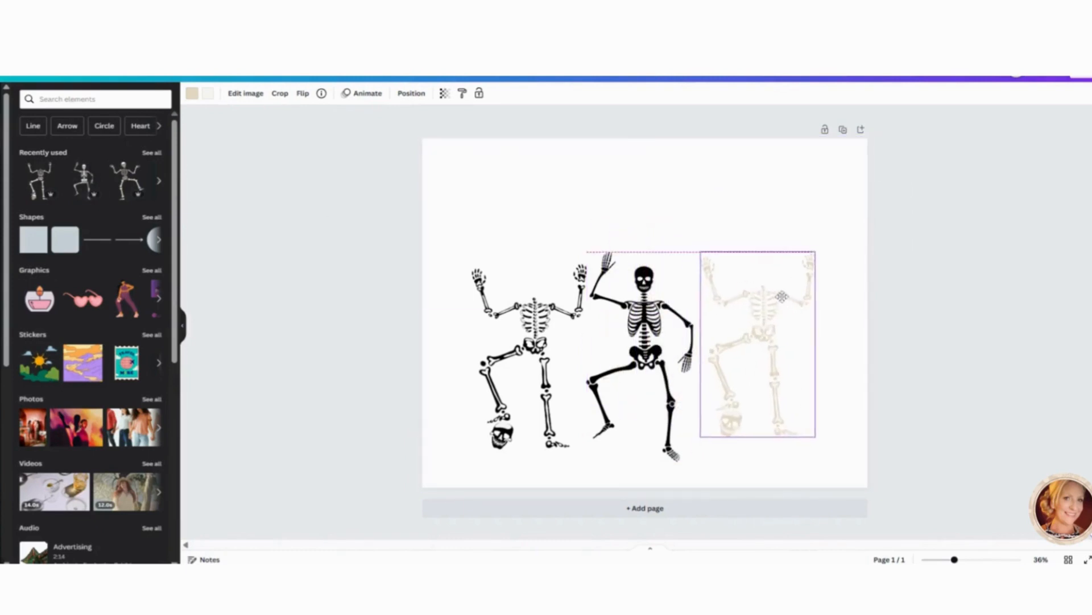
Add a third dancing skeleton in the row and recolor it black.
click(756, 349)
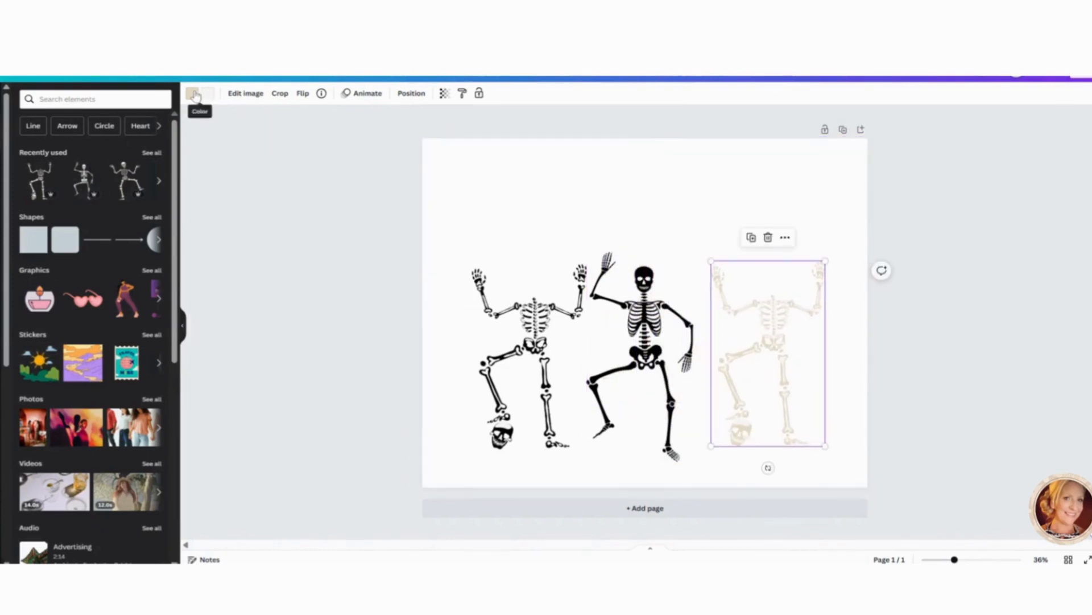
click(197, 94)
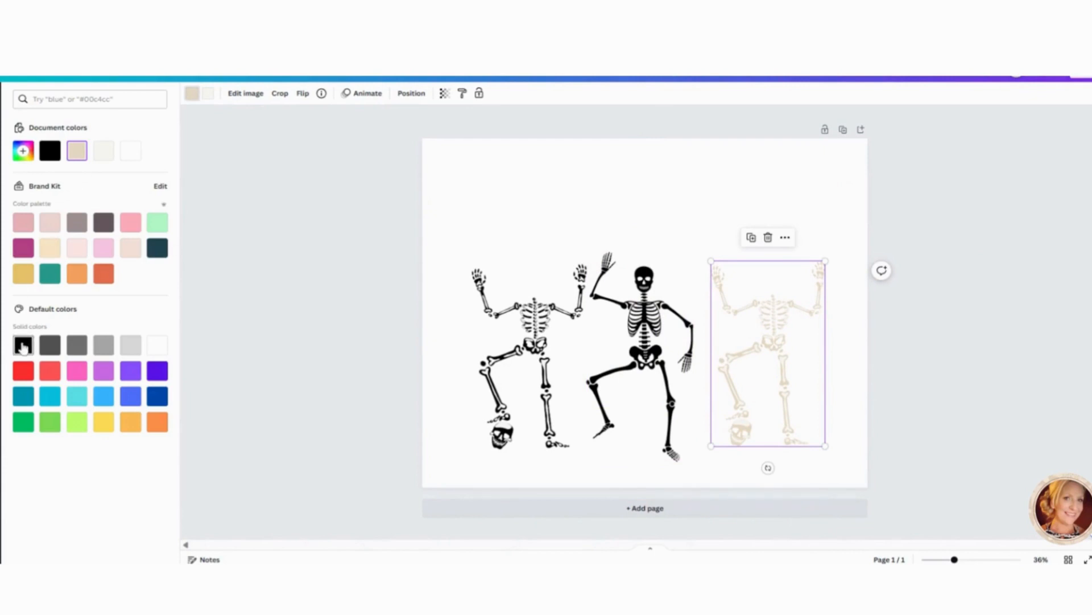
click(22, 344)
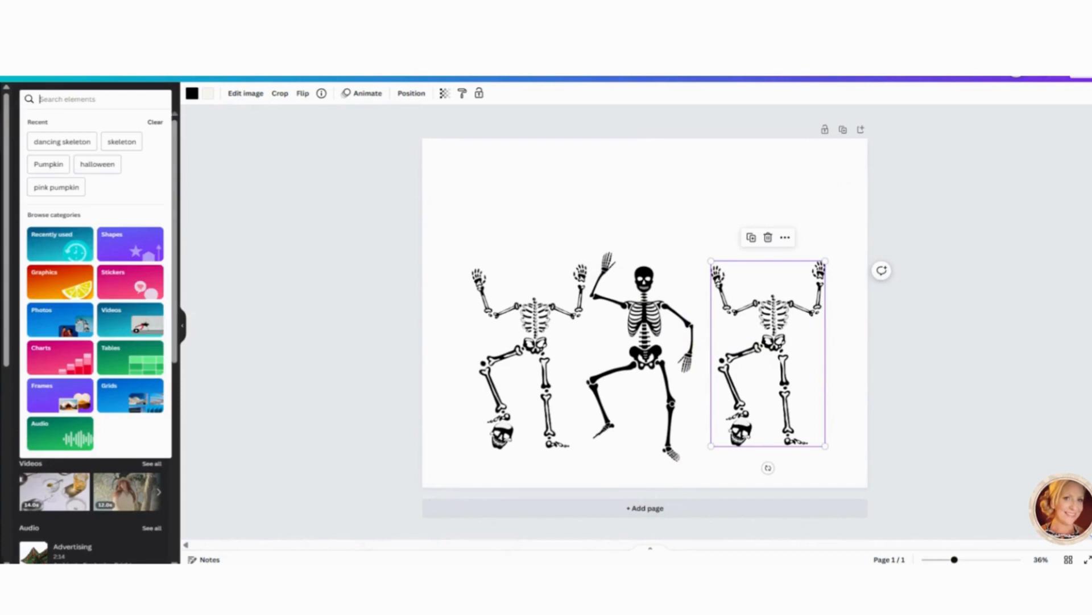
Search Graphics for pumpkins and place a jack-o'-lantern on a skeleton's head.
text(pumpkin)
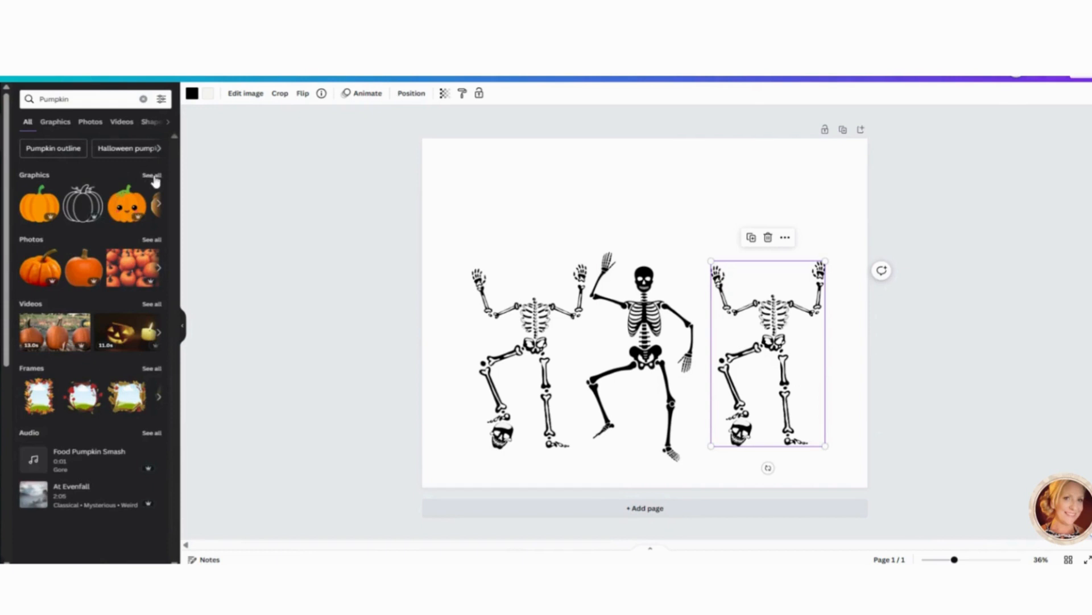
click(151, 176)
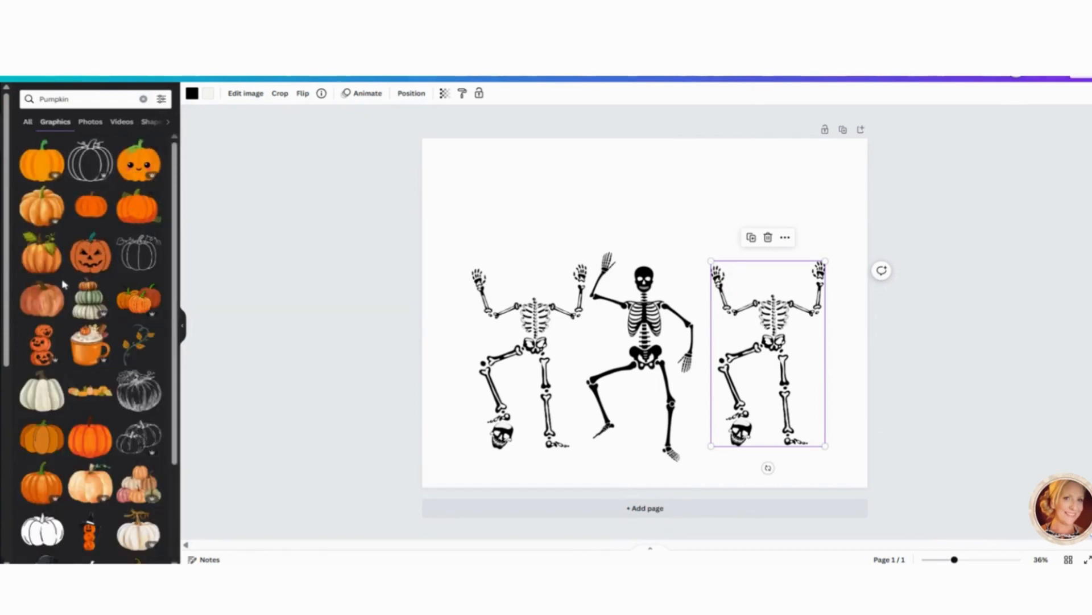
scroll(down, 3)
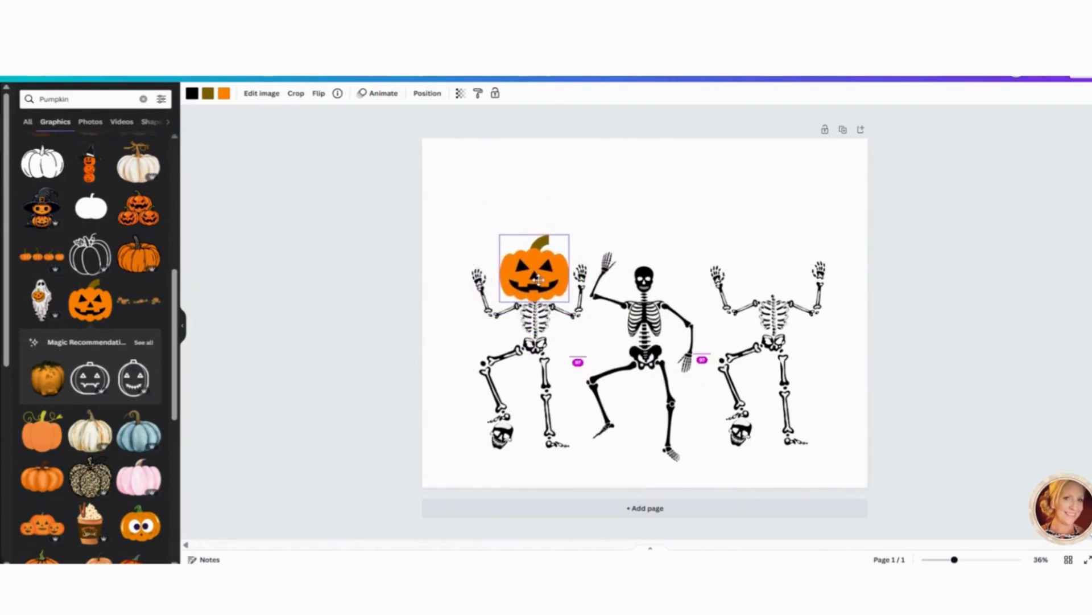
click(535, 272)
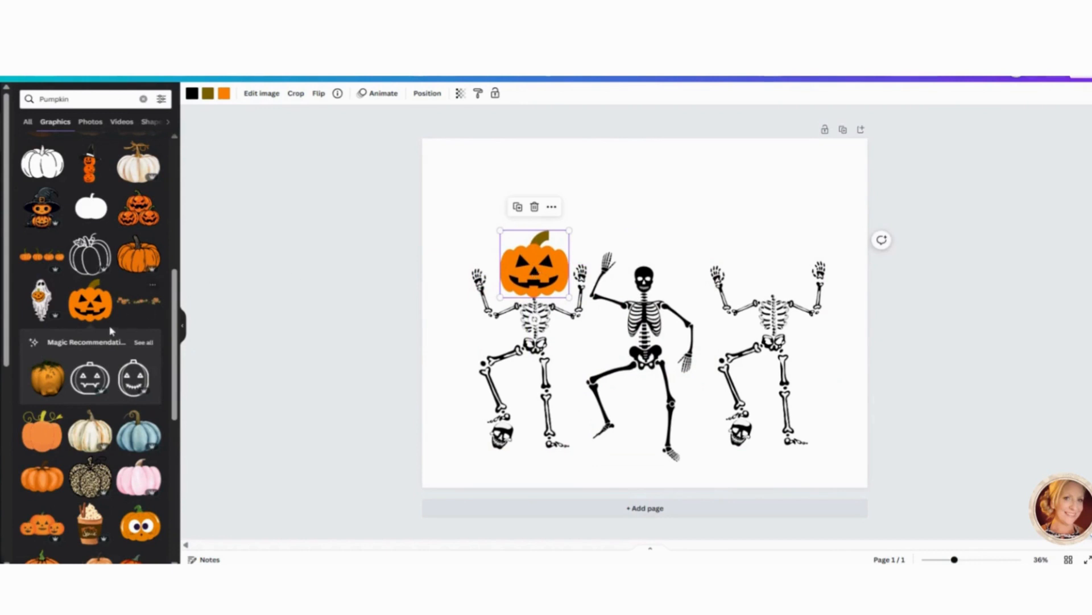
mouse_move(161, 368)
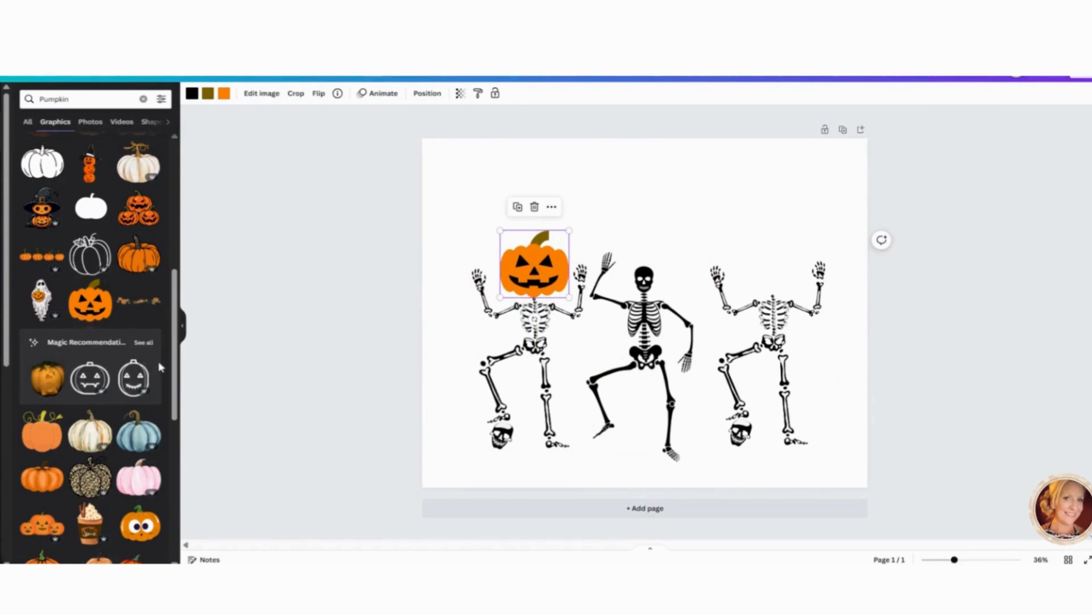
Pick more pumpkins from Magic Recommendations for the middle and right skeletons' heads.
click(143, 342)
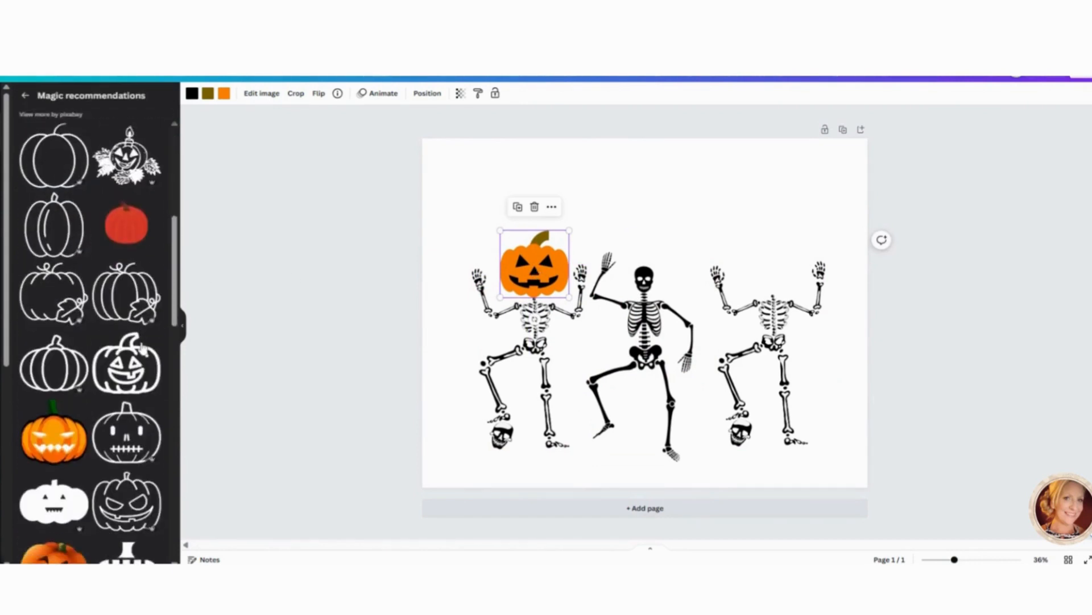
scroll(down, 3)
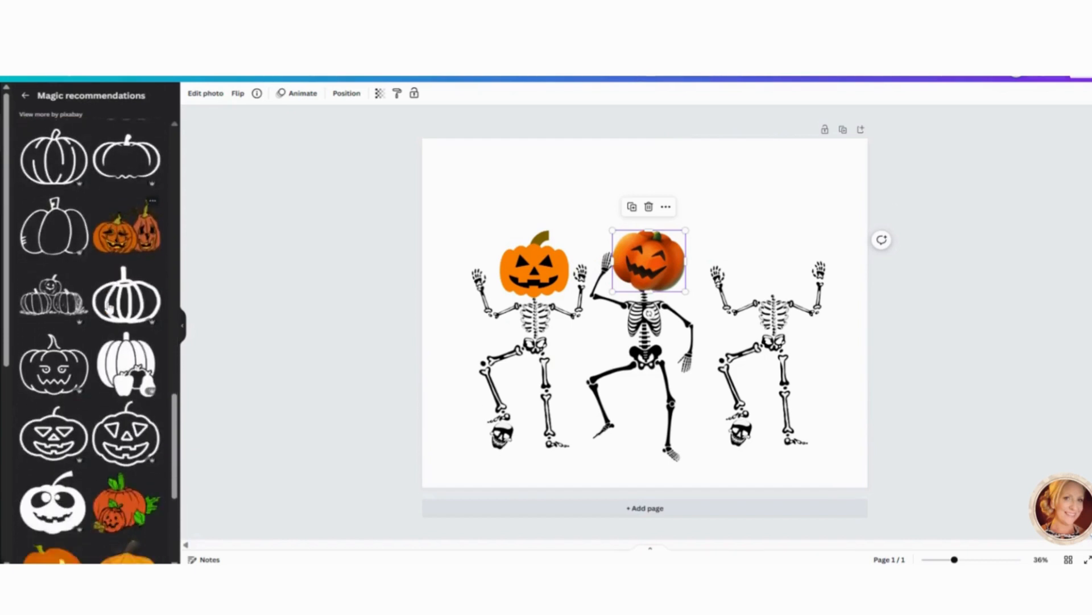
scroll(down, 3)
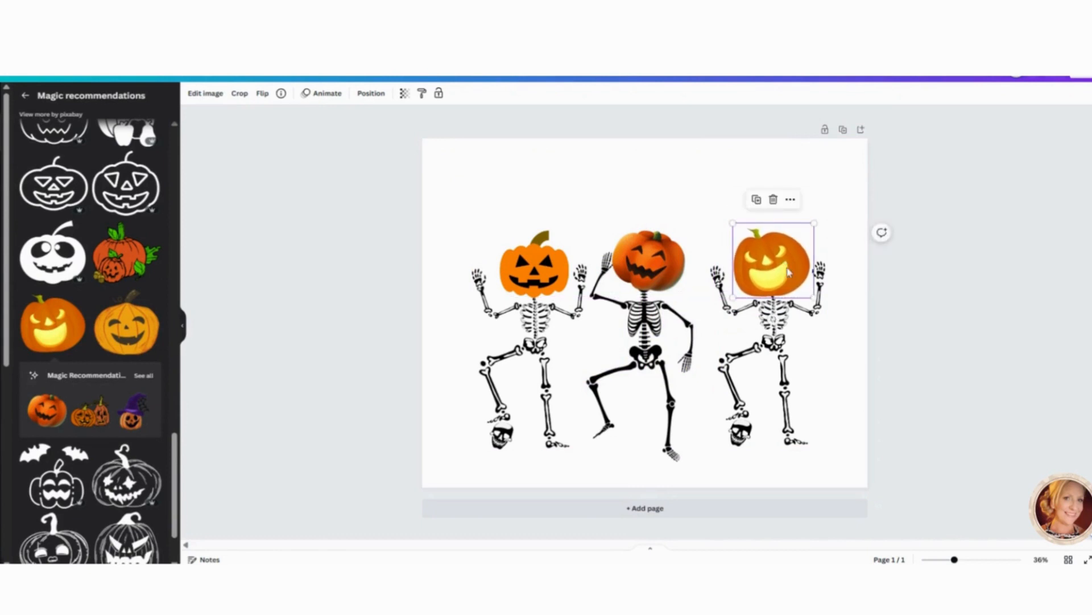
click(905, 276)
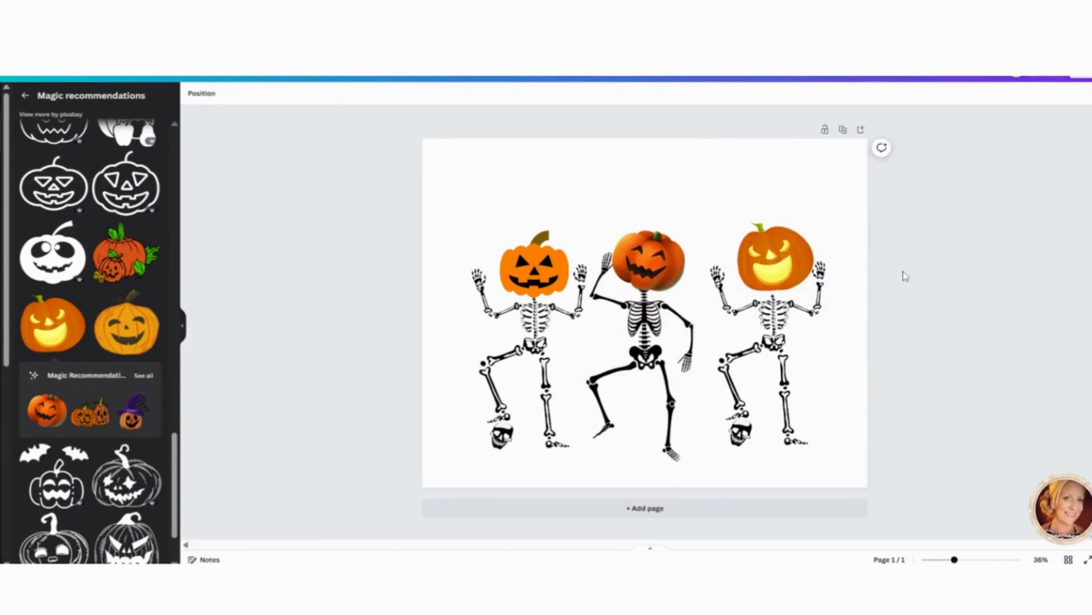
mouse_move(912, 298)
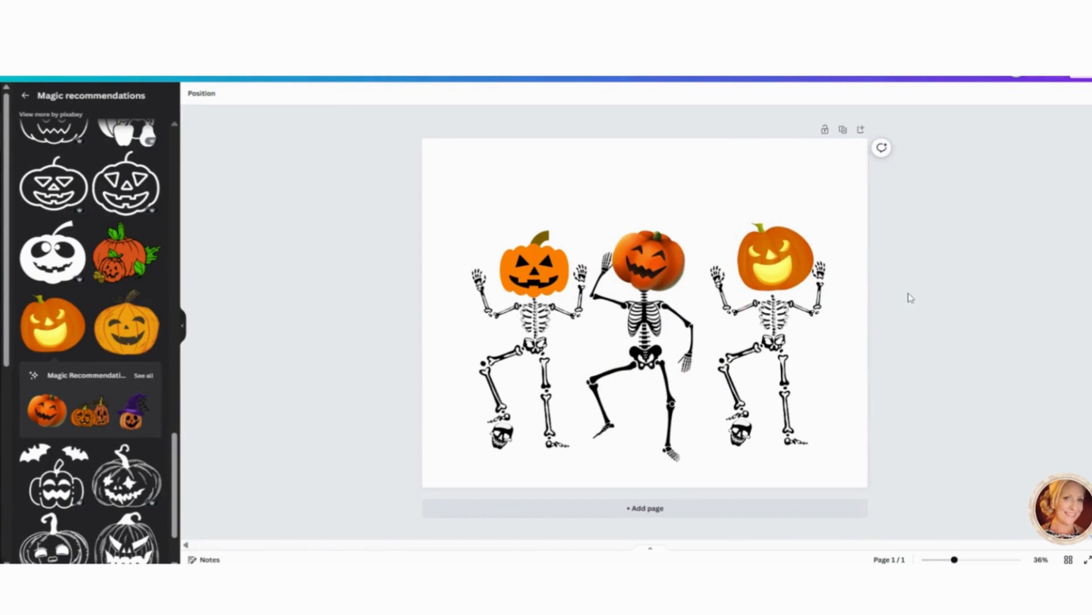
click(528, 349)
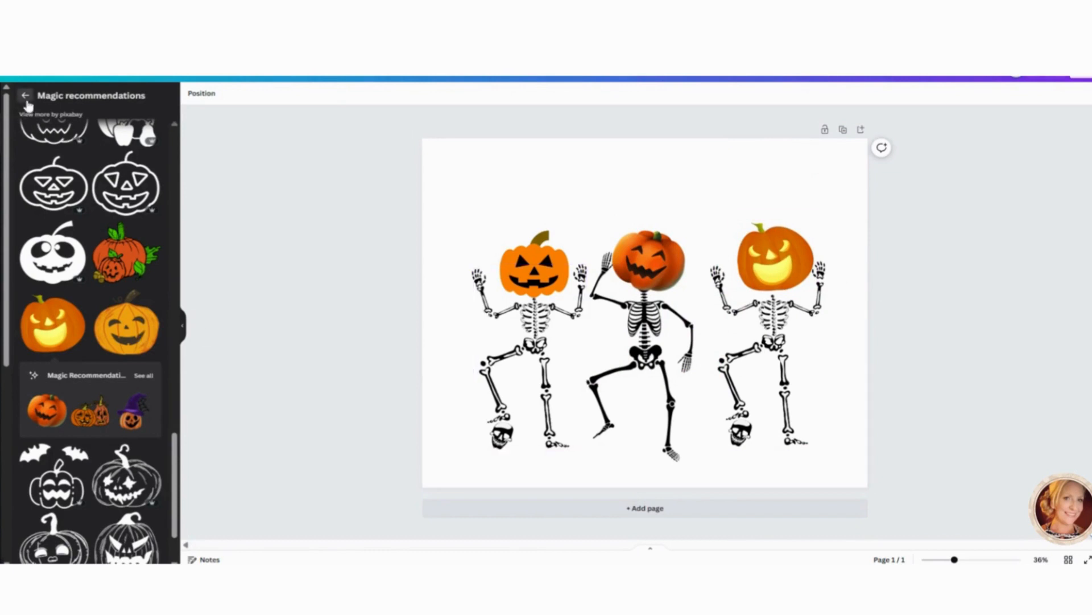
Search Graphics for 'bats' and place black bats above and beside the pumpkin heads.
click(26, 95)
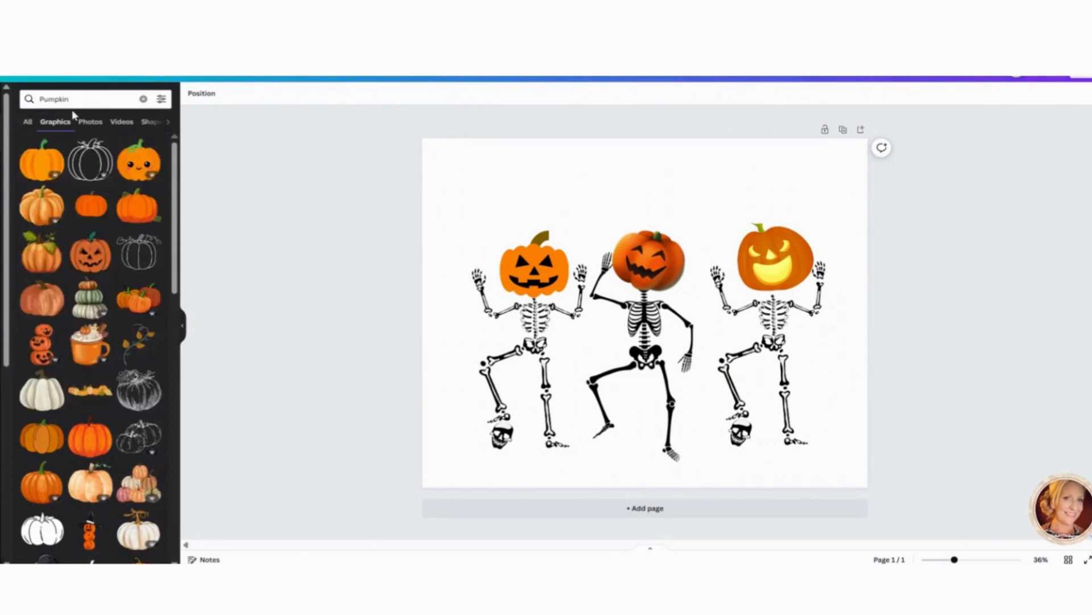
triple_click(83, 98)
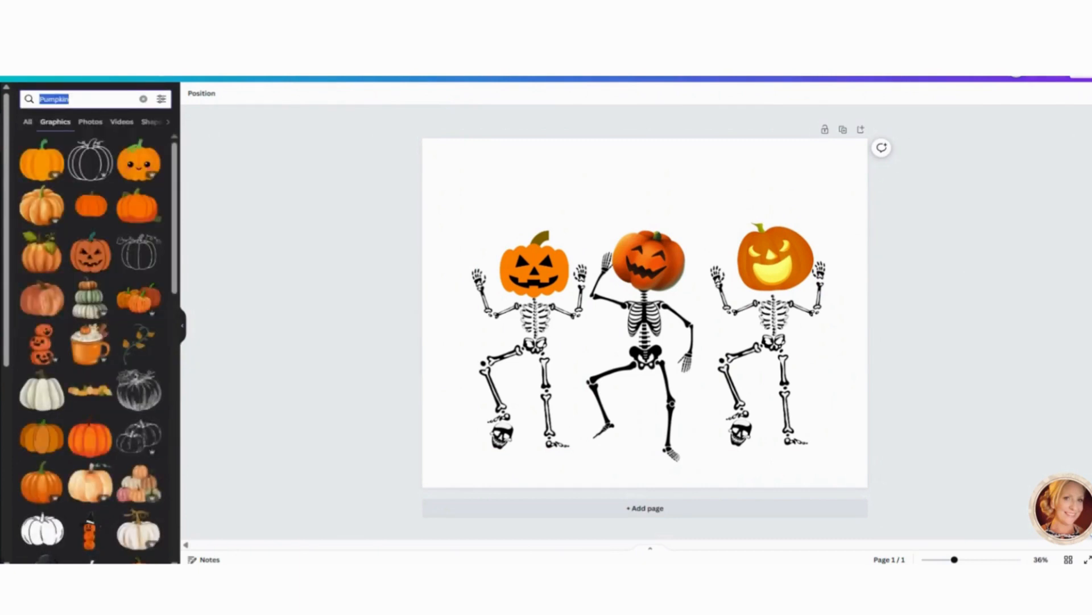
text(bats)
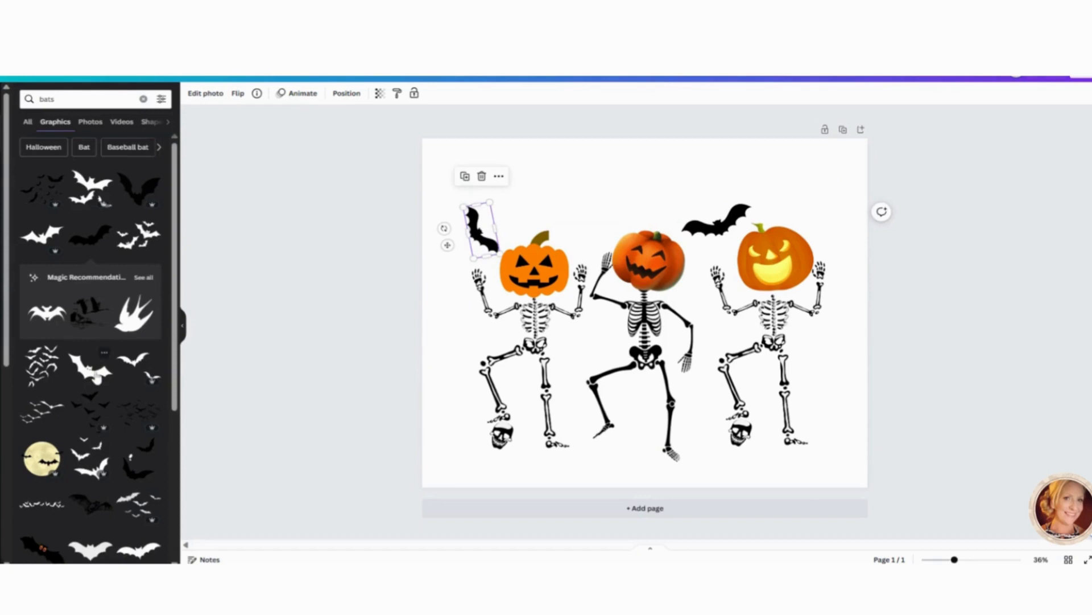
scroll(down, 3)
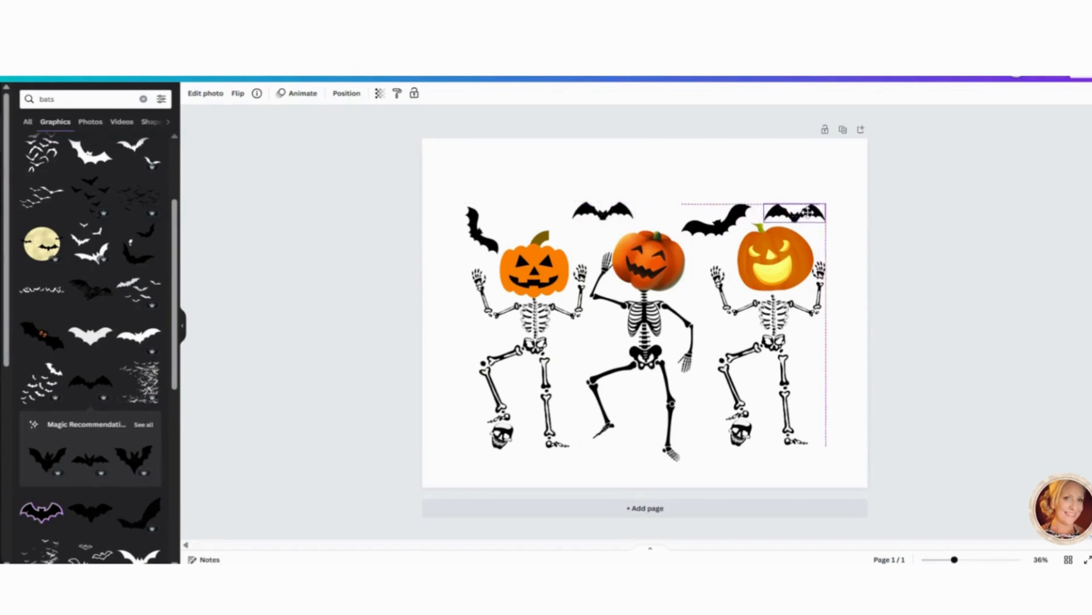
click(794, 213)
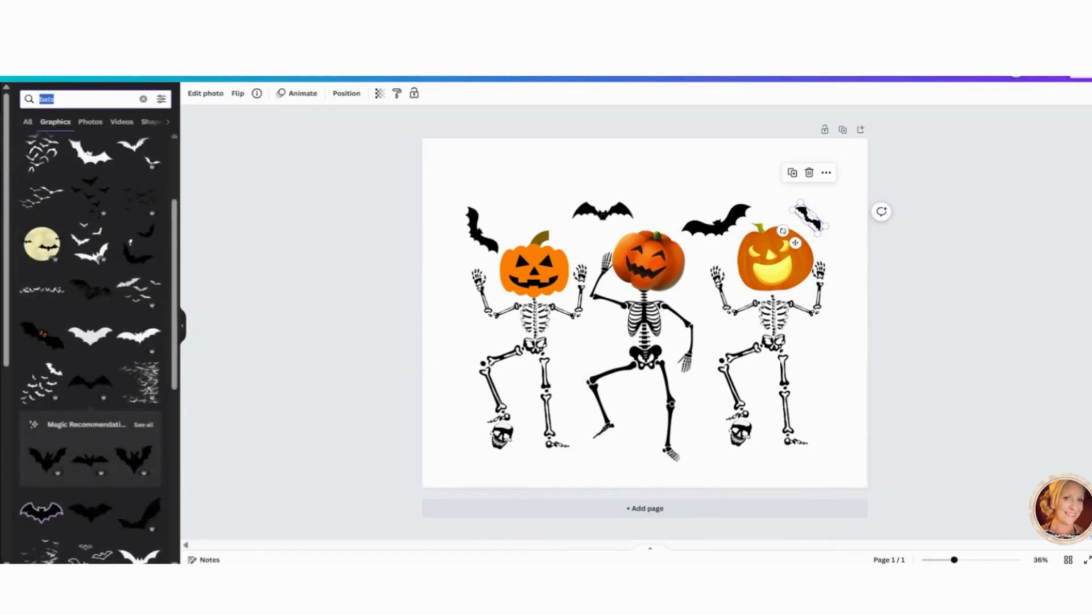
Search Graphics for 'orange stars' after a first 'starts' attempt.
text(starts)
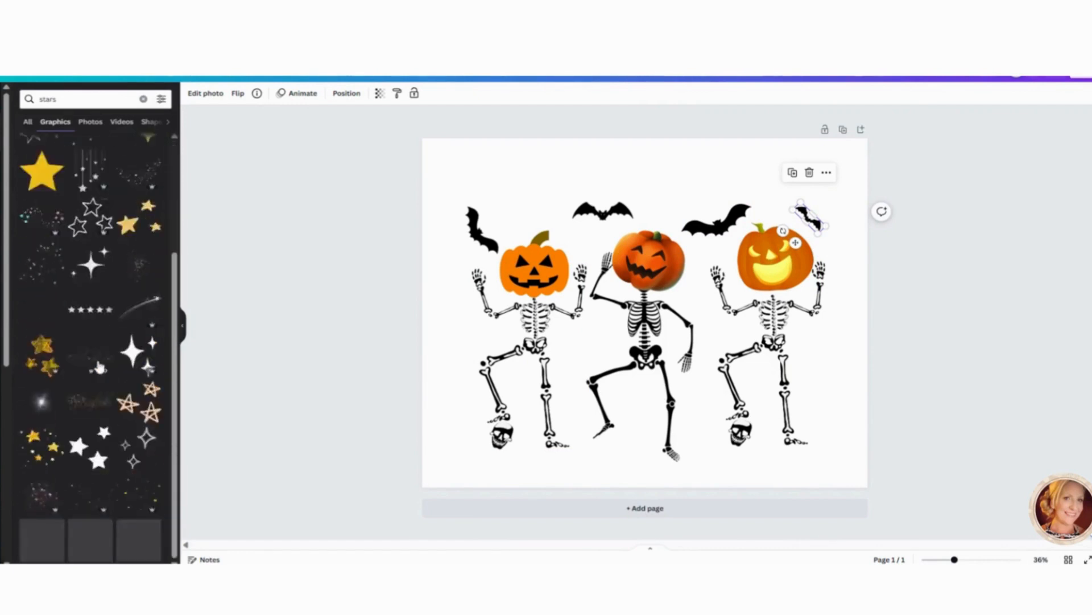
scroll(down, 3)
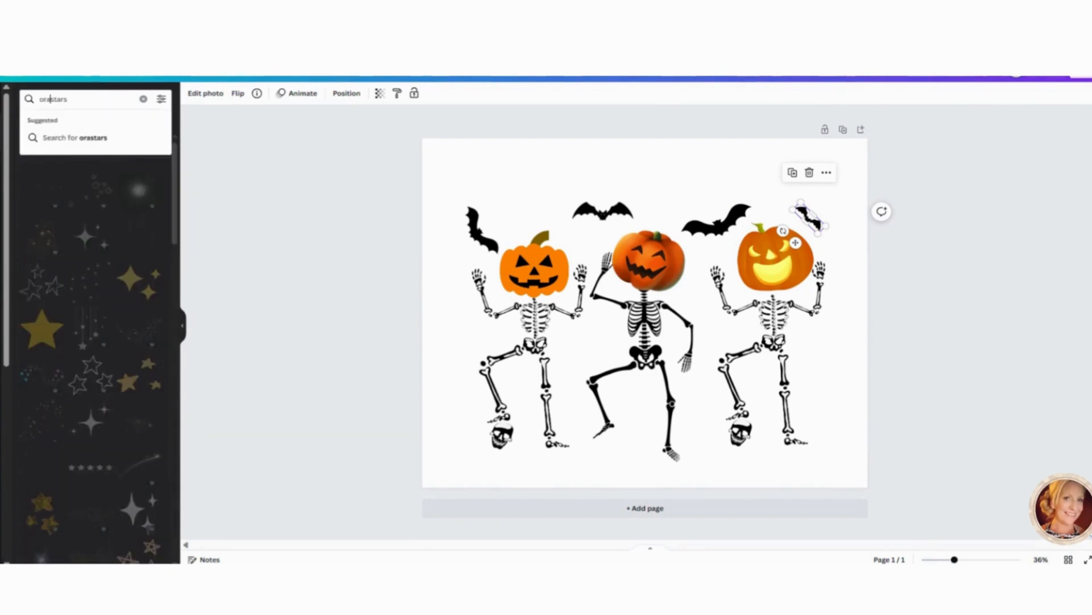
text(orange stars)
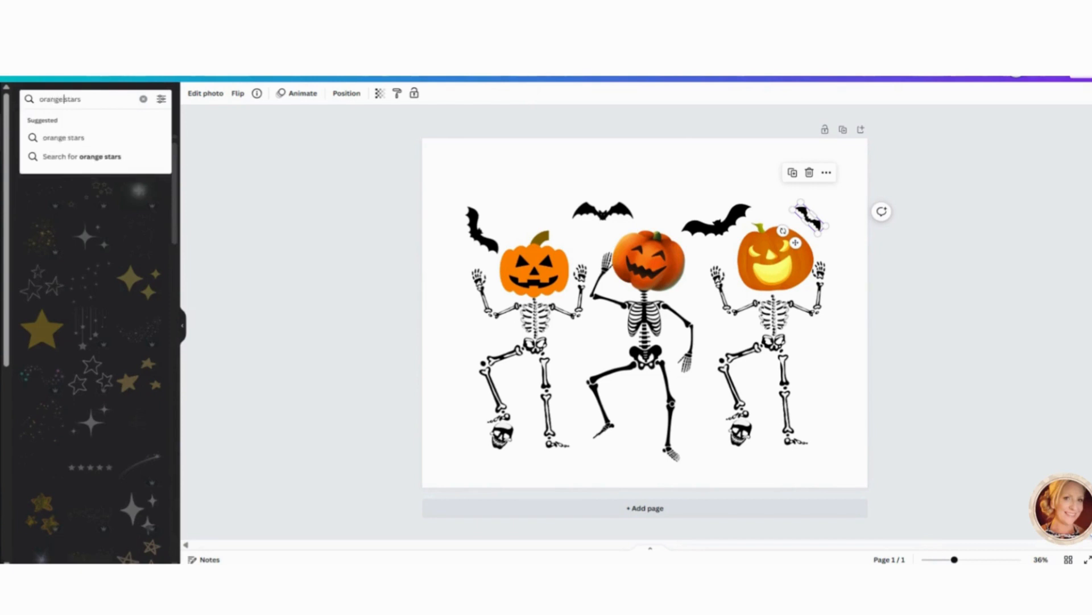
click(62, 137)
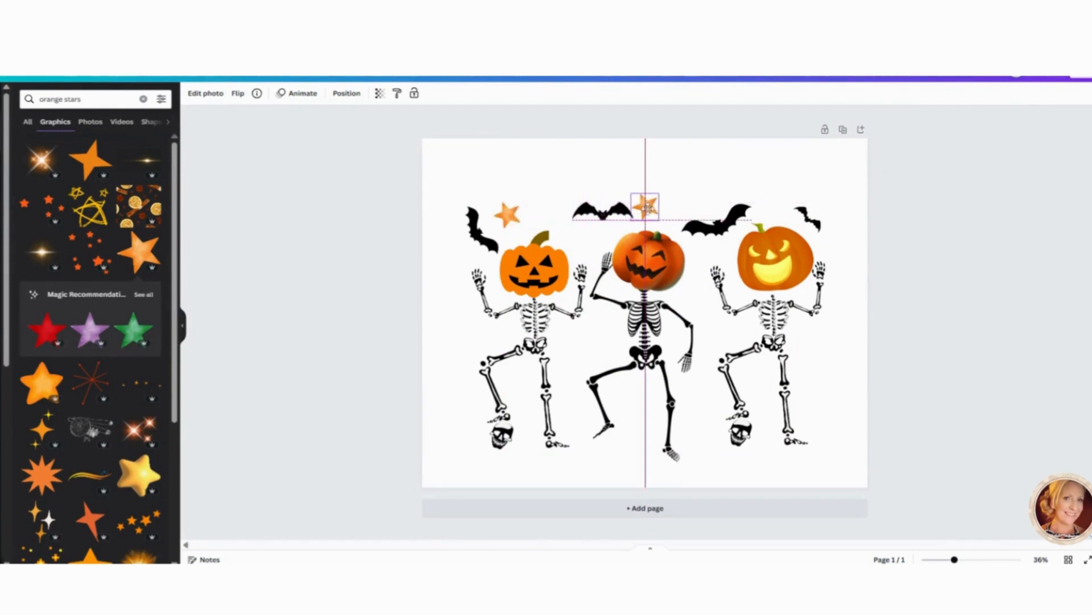
Add an orange star cluster, adjust its rotation in Position, and place it near the heads.
click(647, 210)
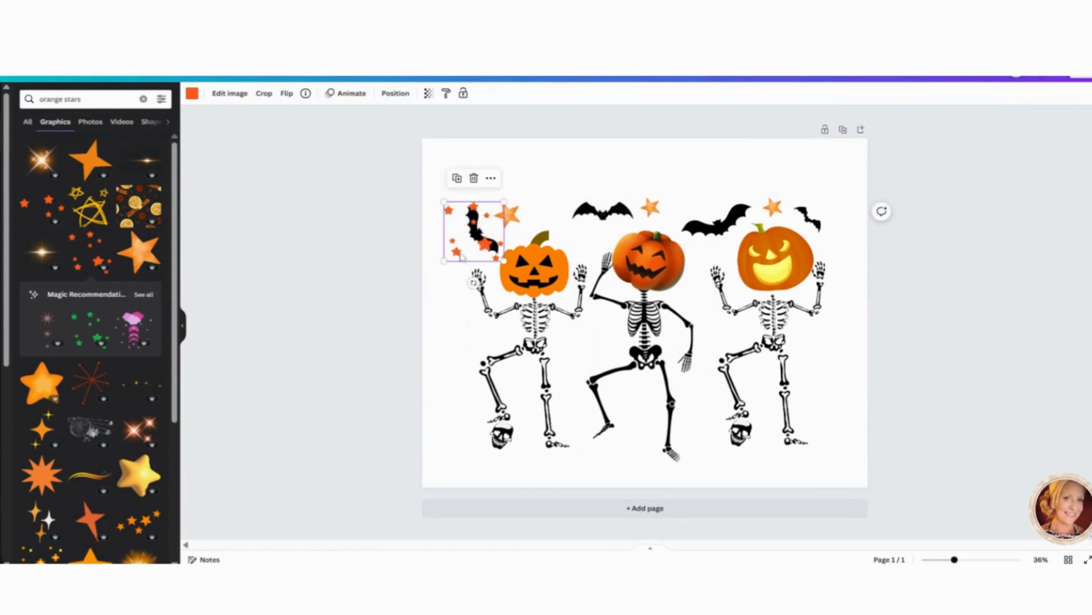
click(395, 92)
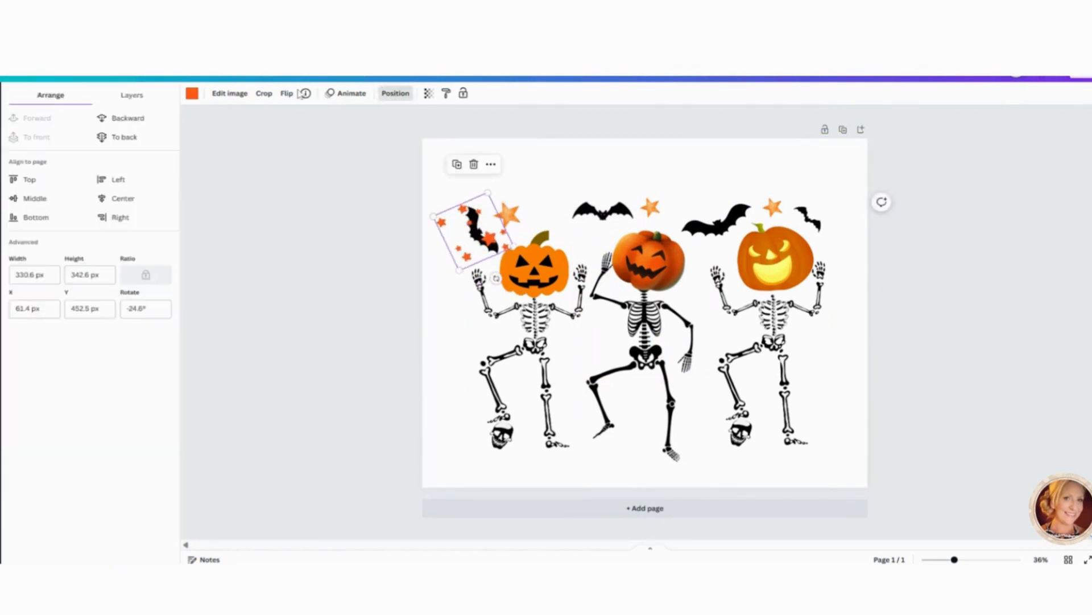
click(83, 98)
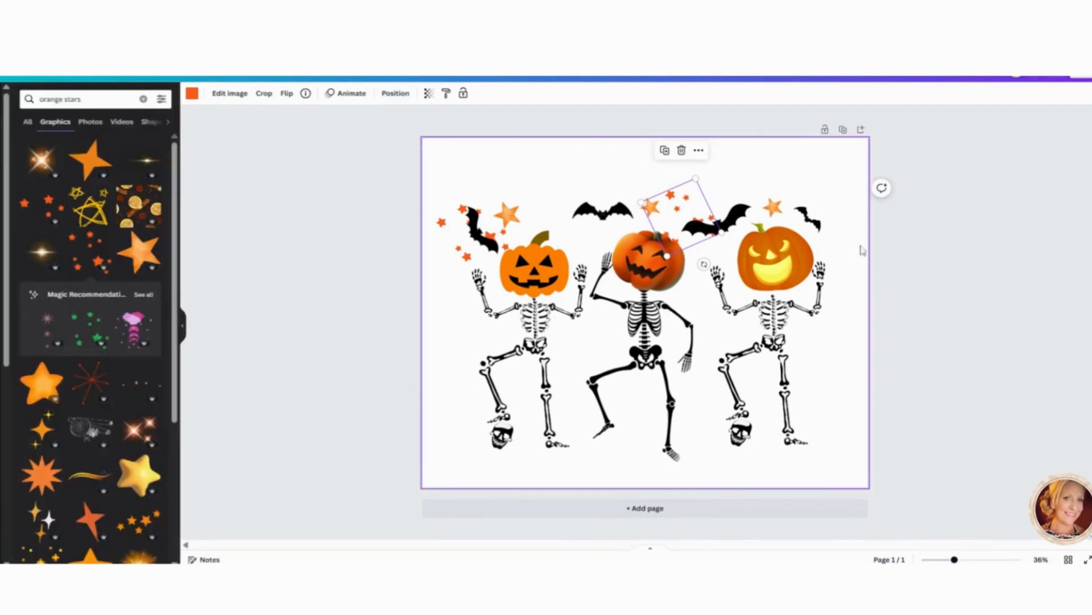
click(937, 305)
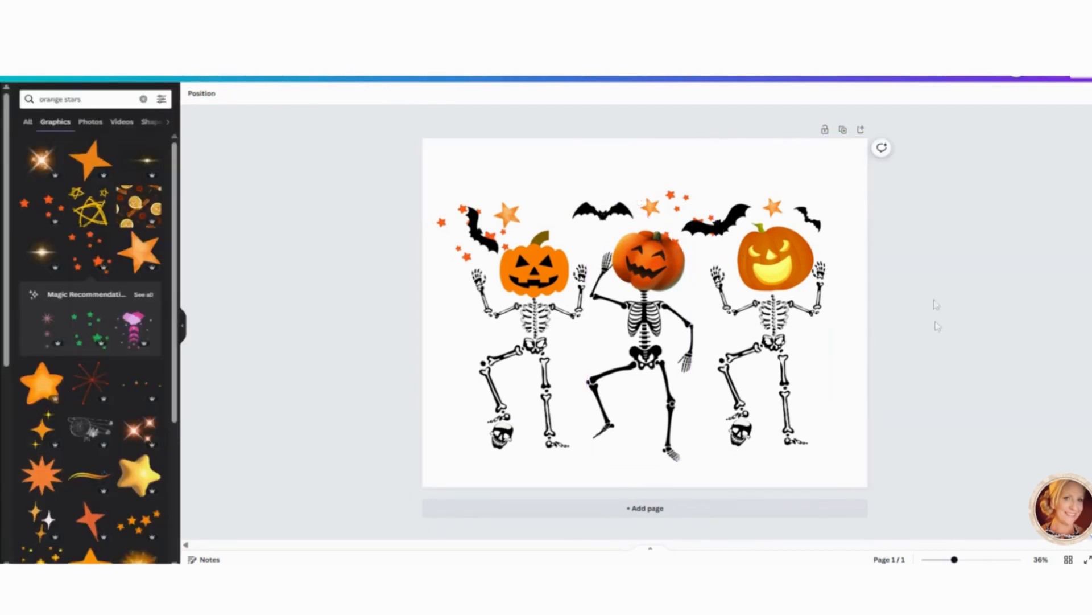
mouse_move(938, 327)
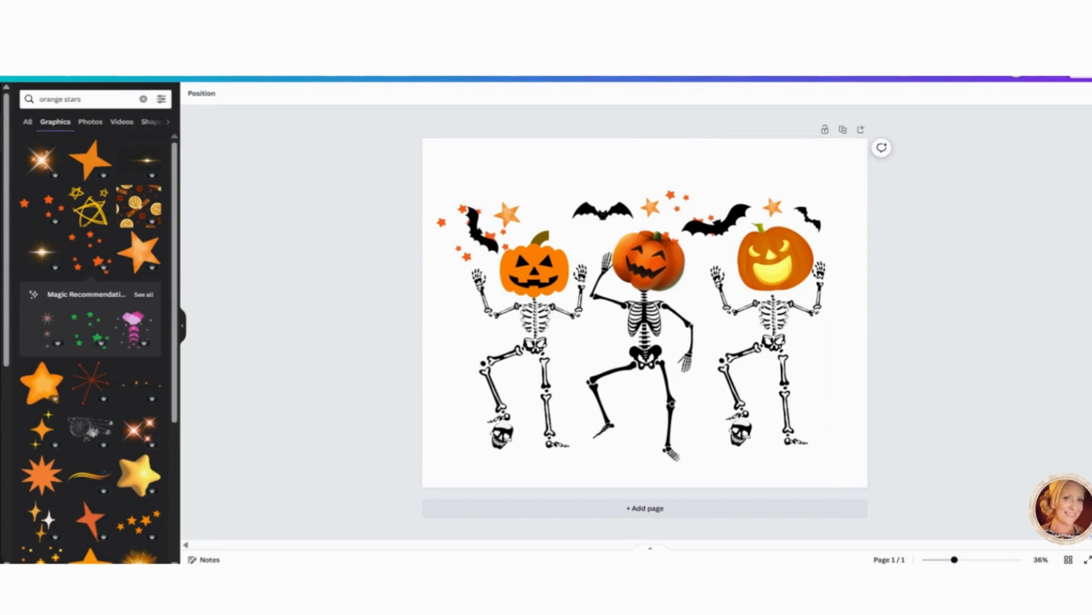
mouse_move(961, 315)
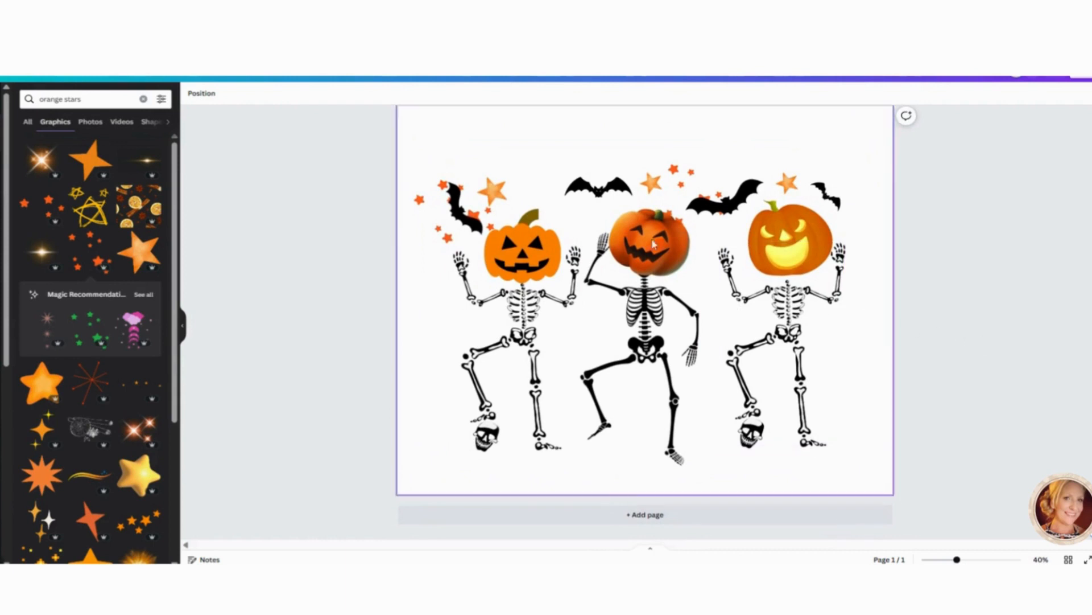
Check the middle pumpkin head's placement before sharing the finished design.
click(648, 244)
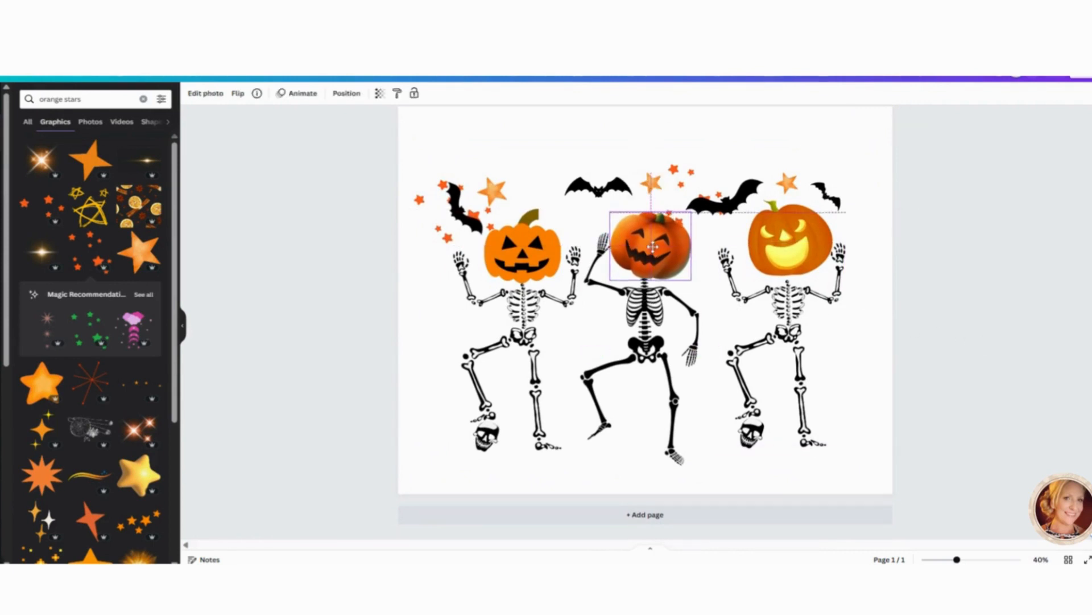
click(641, 348)
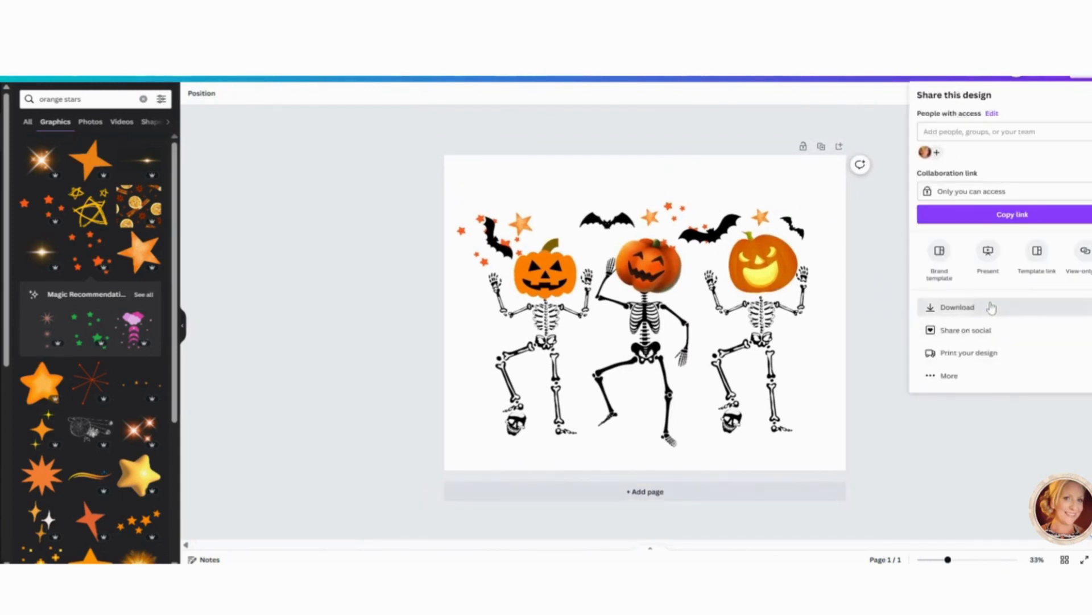
Download the design as a PNG with a transparent background.
click(957, 306)
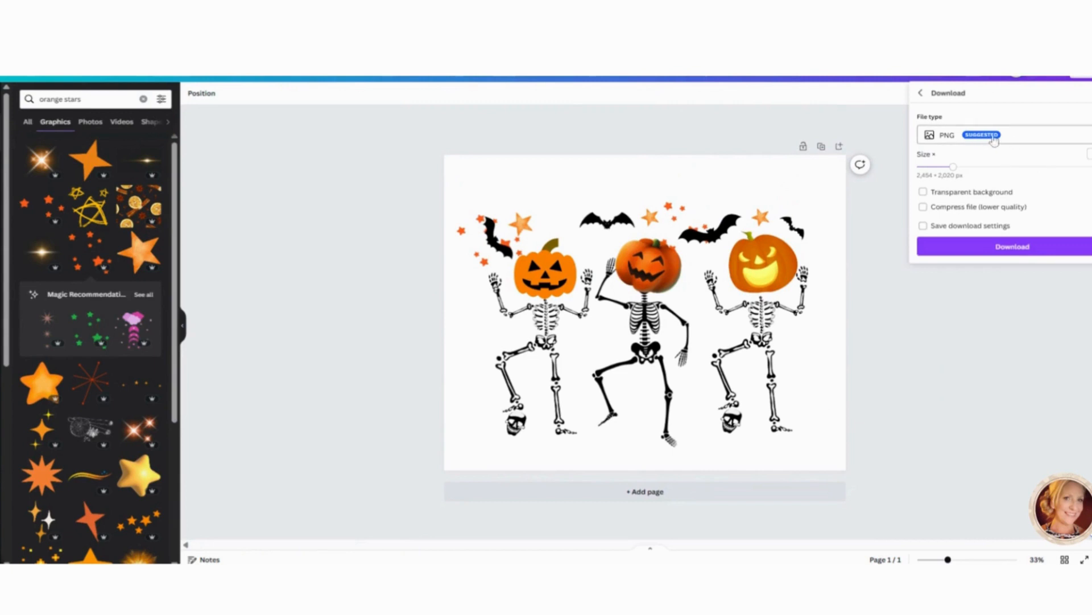
click(923, 192)
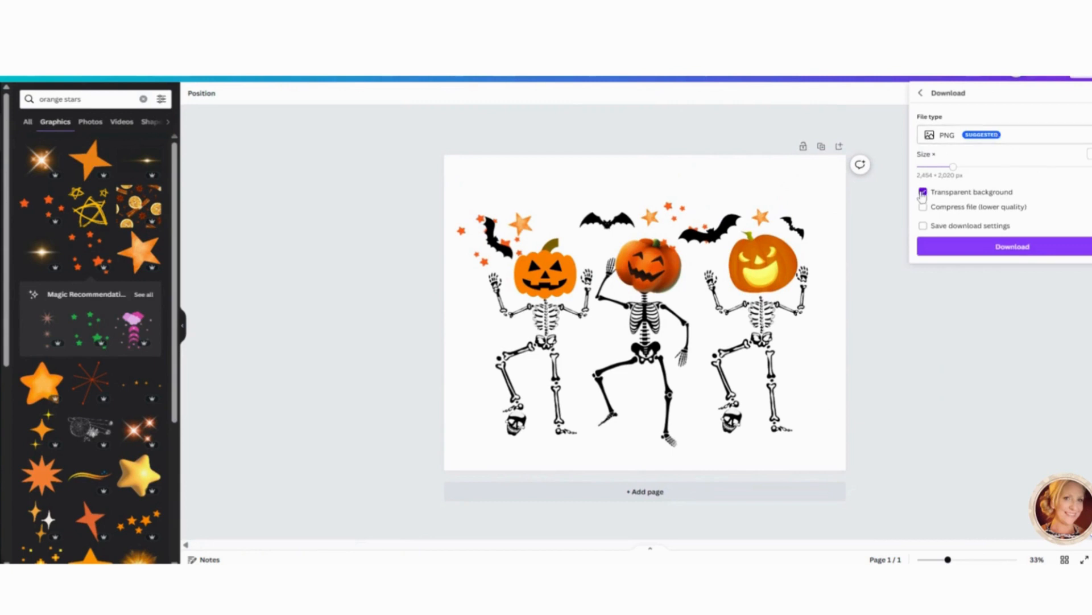
click(923, 191)
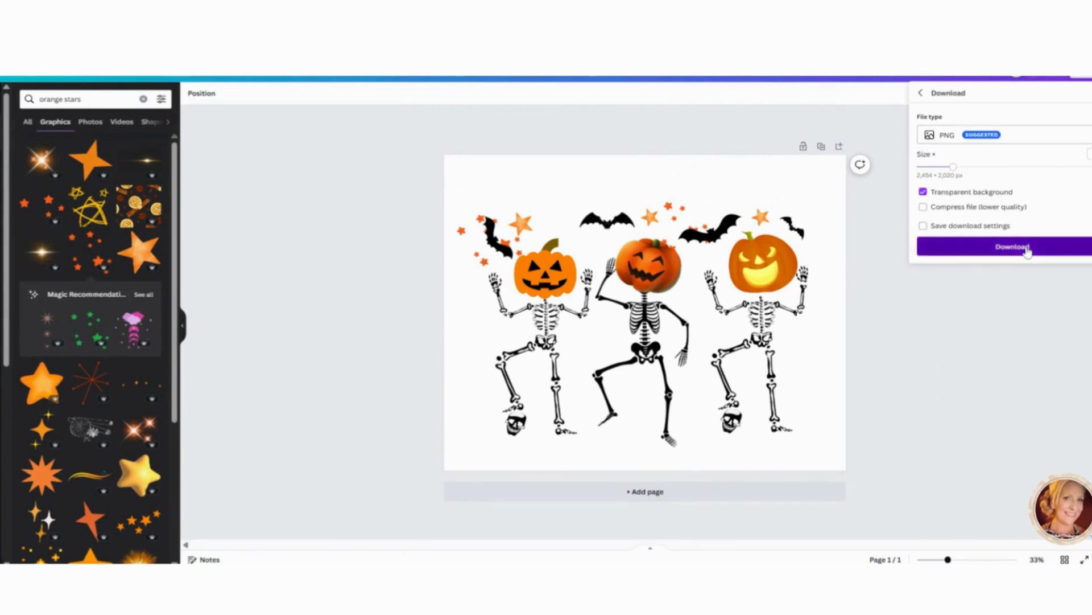
click(1011, 247)
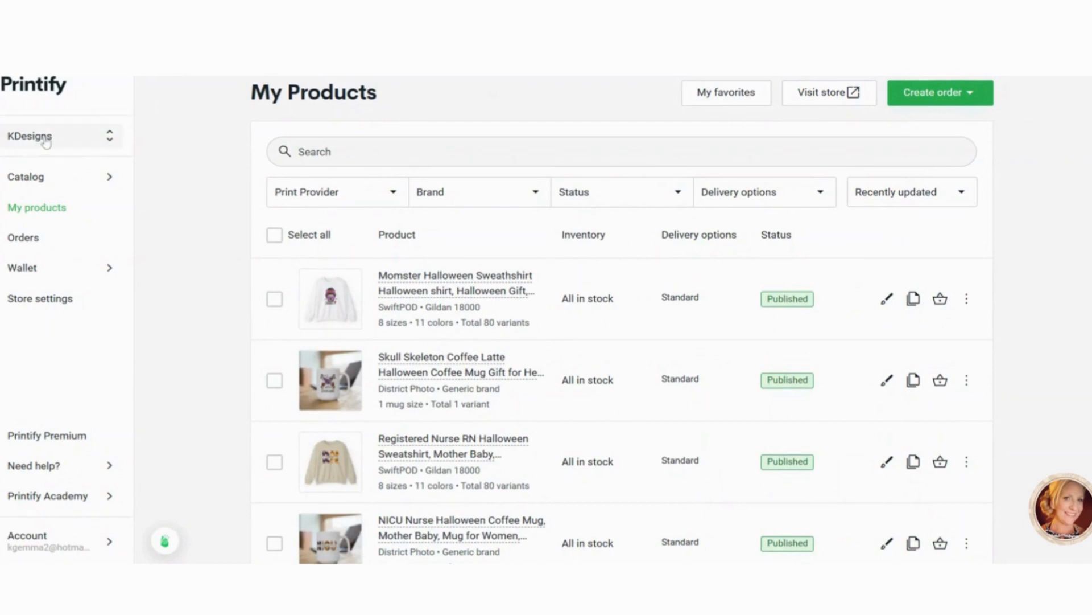
Leave My Products and go to the Printify Product Catalog.
click(60, 135)
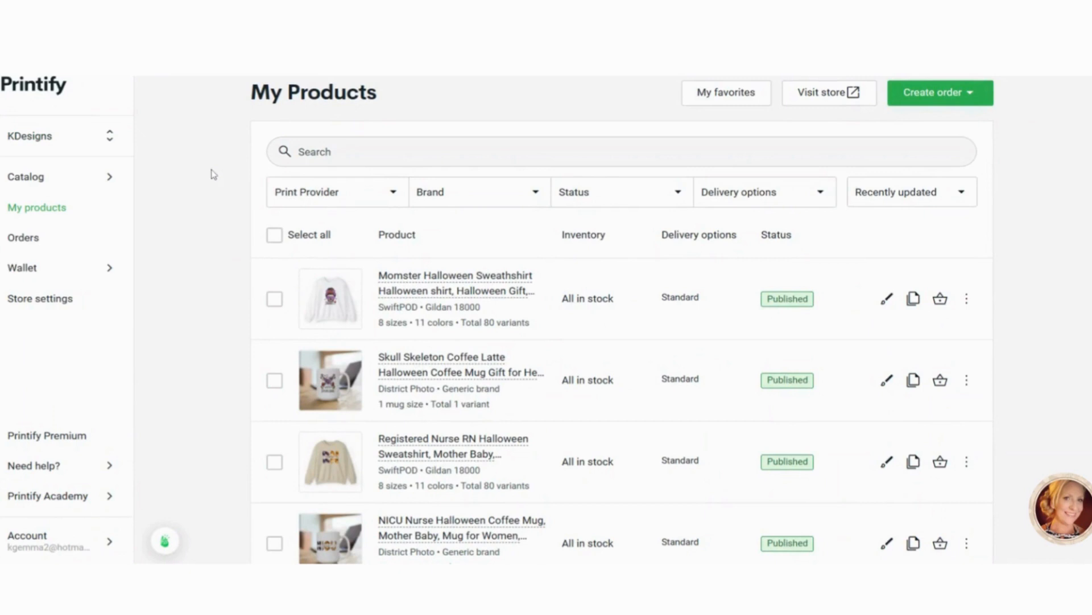
mouse_move(284, 224)
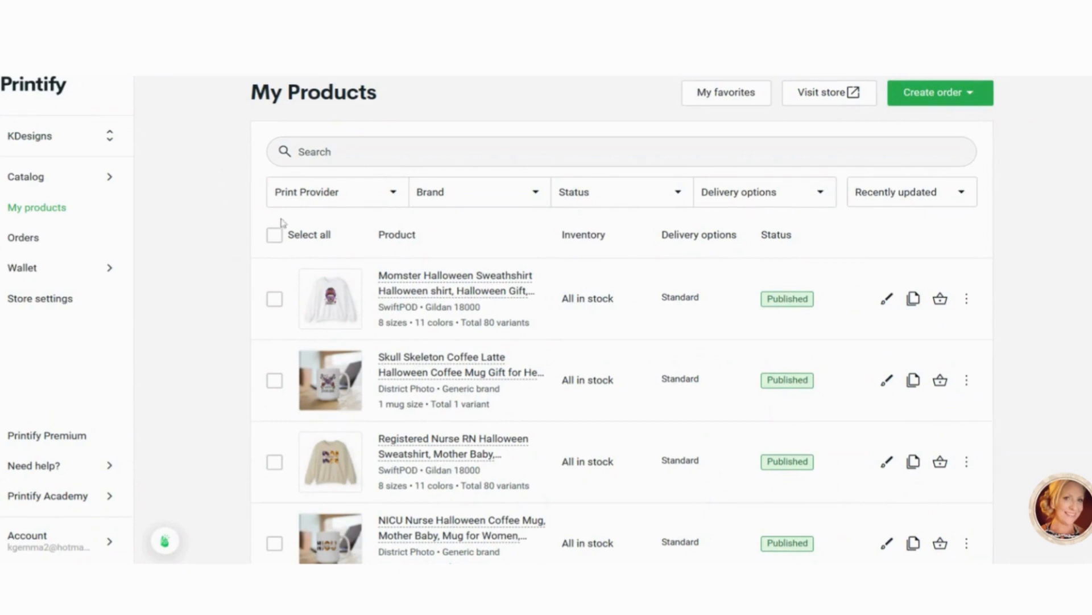
mouse_move(209, 191)
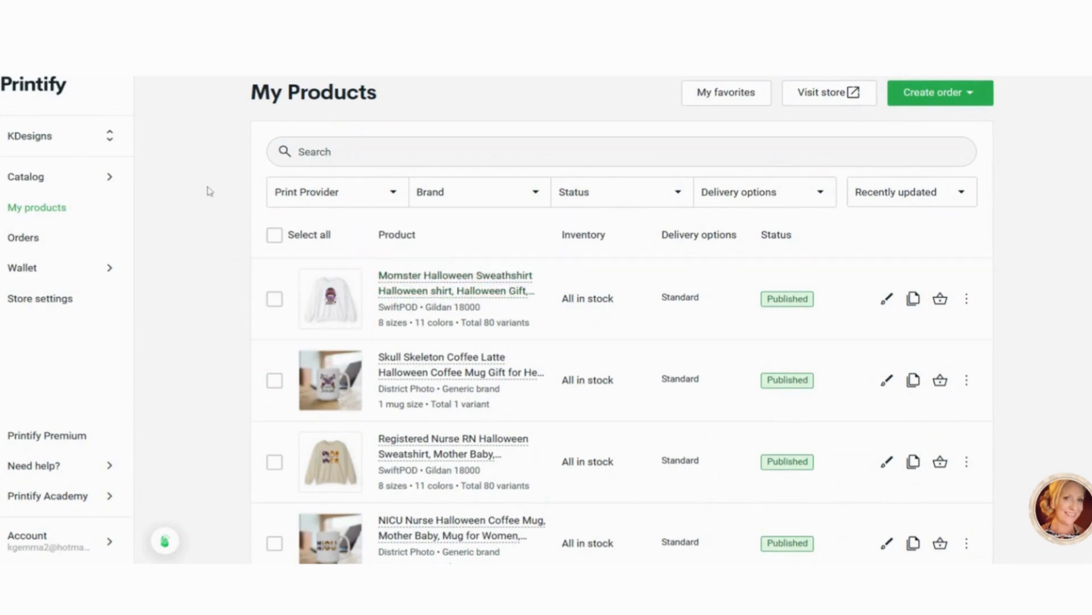
click(26, 177)
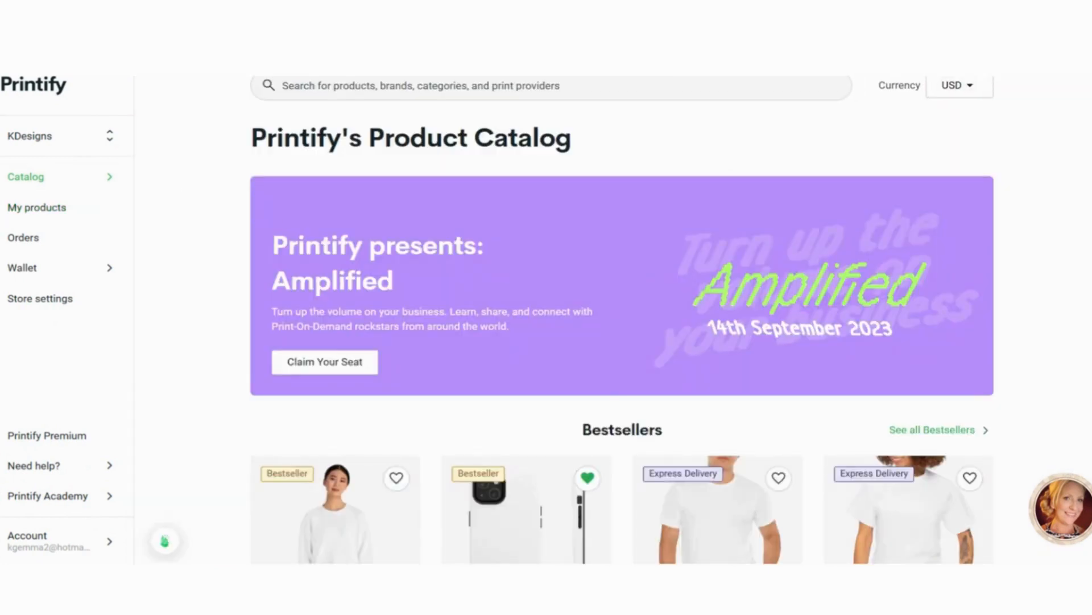
From Bestsellers, open the Unisex Heavy Blend Crewneck Sweatshirt product page.
scroll(down, 3)
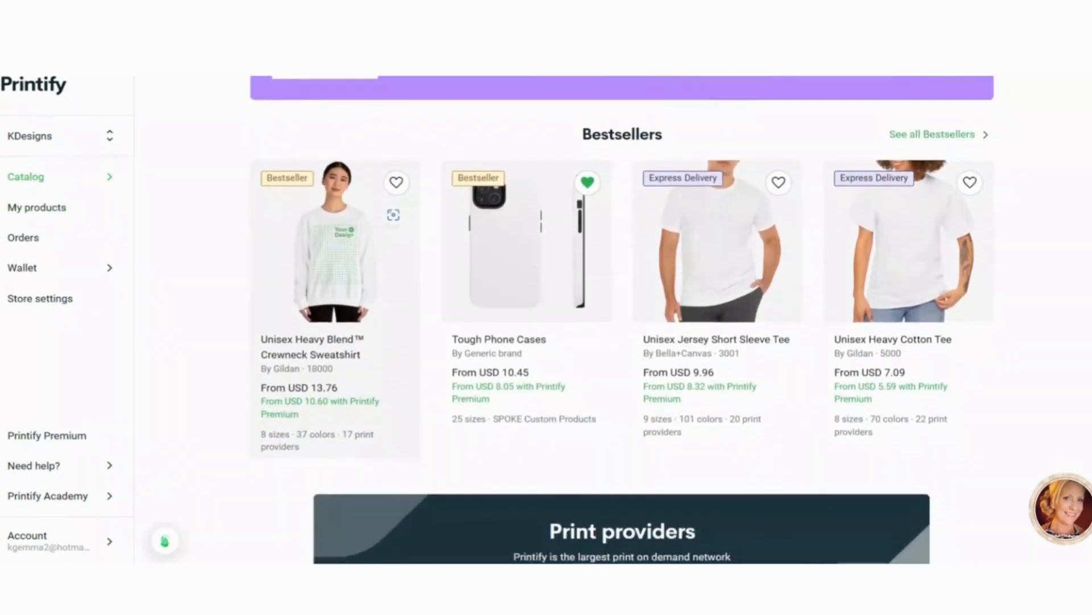
scroll(down, 3)
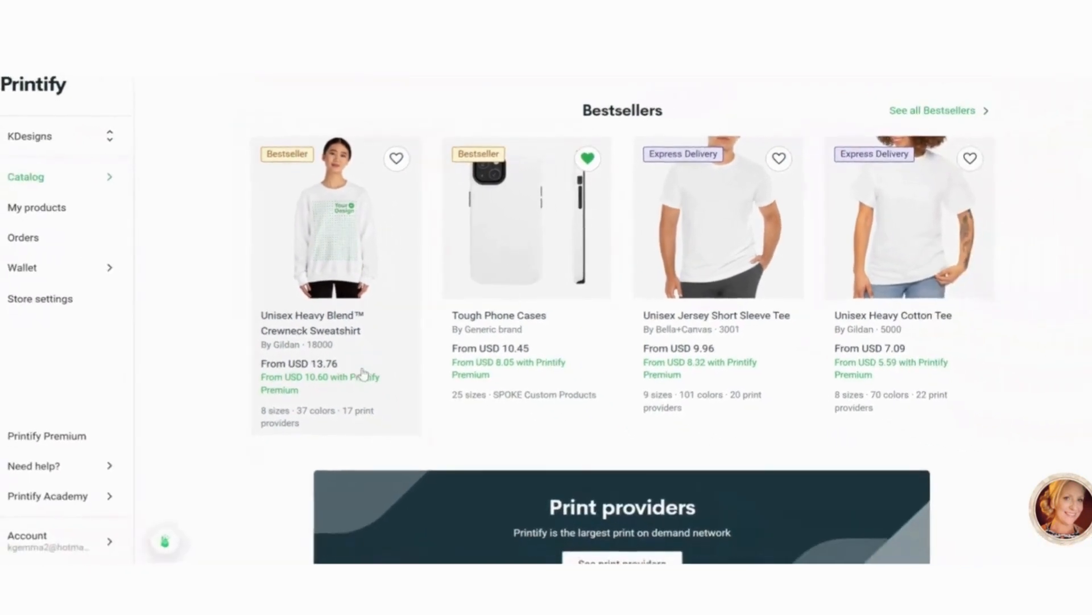
click(26, 176)
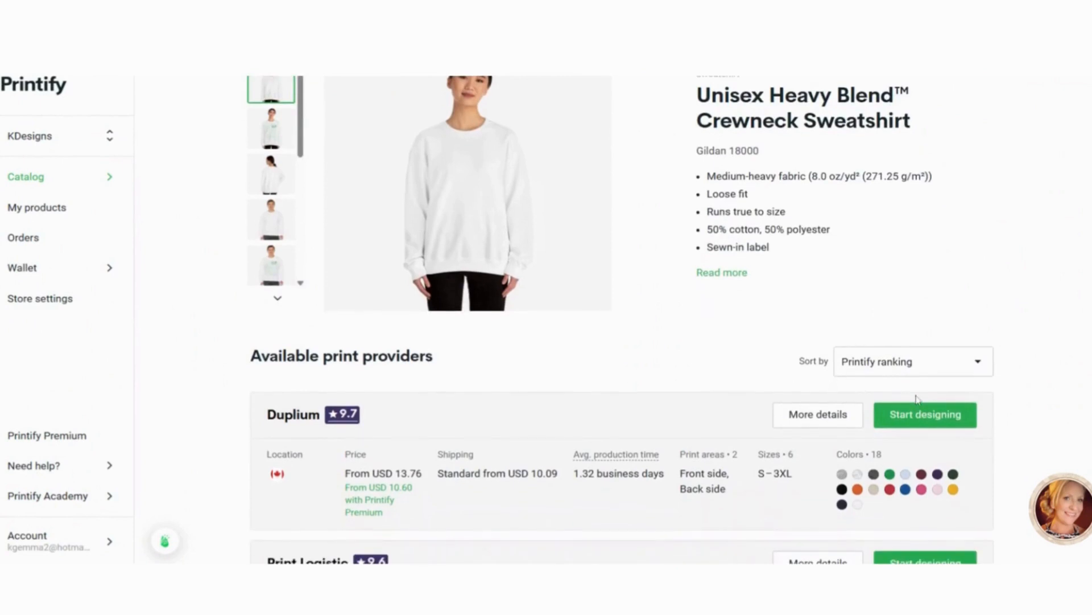
Scroll through the Gildan 18000 print providers and start designing with SwiftPOD.
scroll(down, 3)
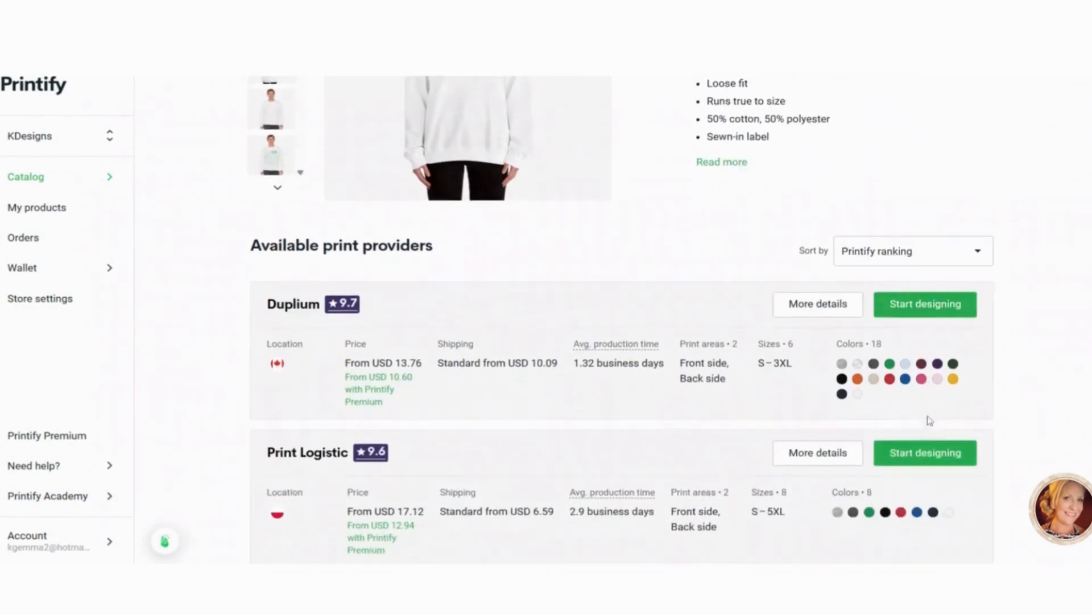
scroll(down, 3)
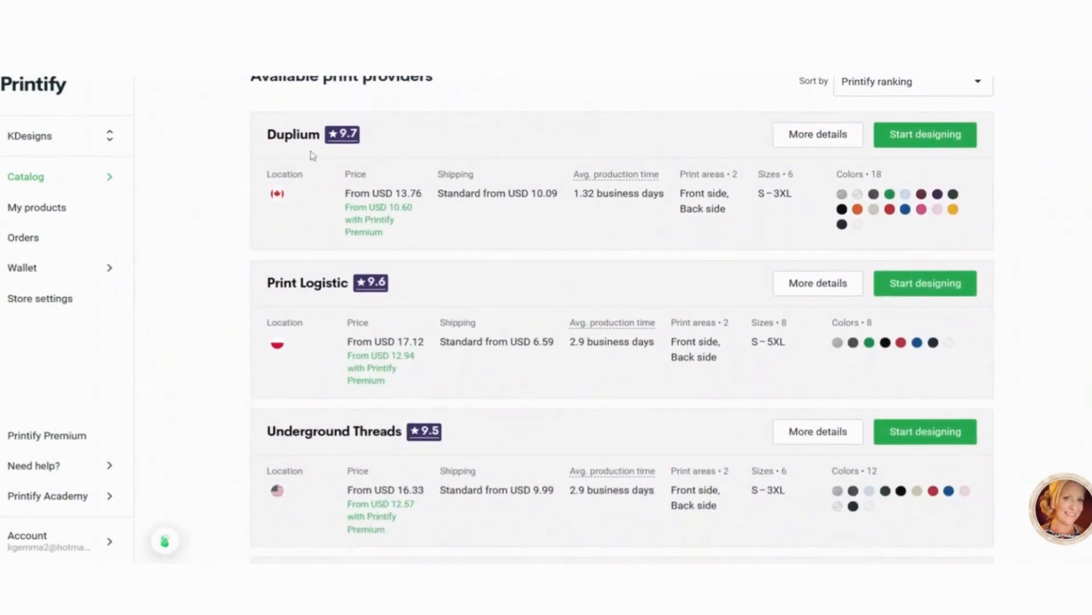
mouse_move(358, 155)
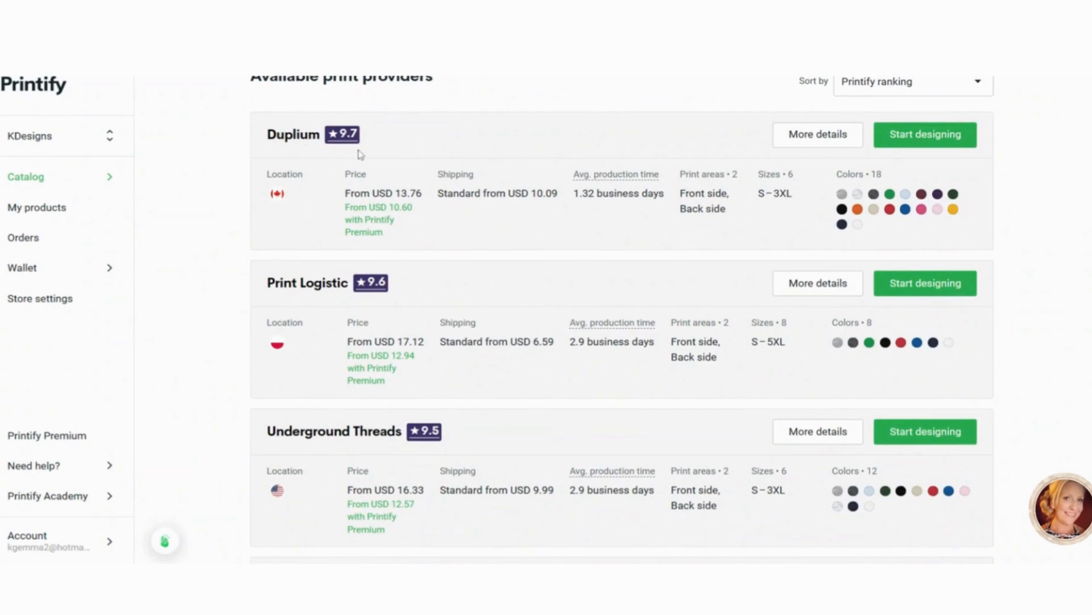
scroll(down, 3)
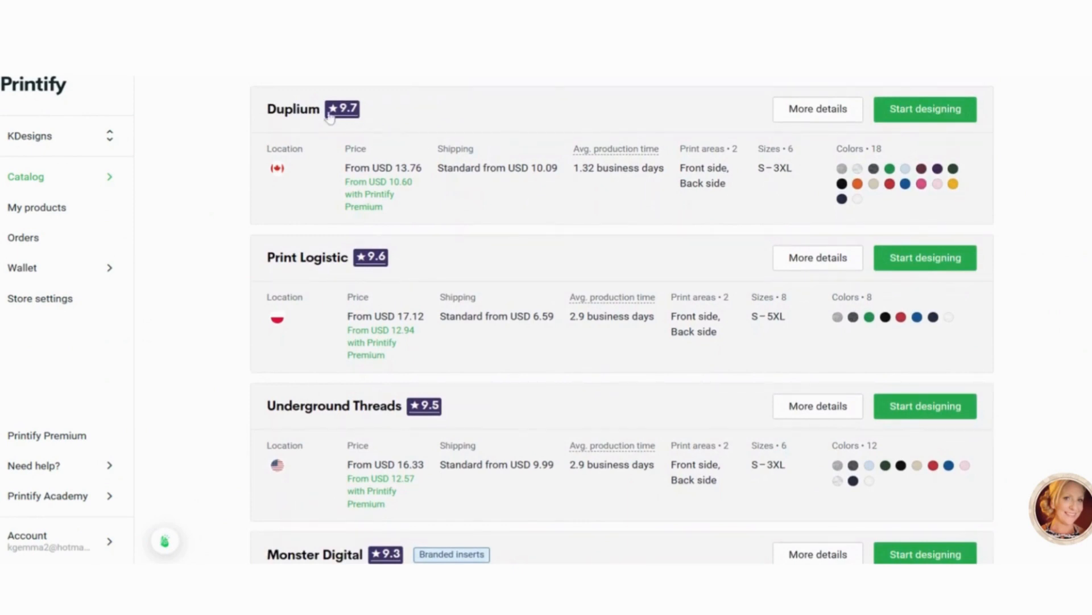
scroll(up, 3)
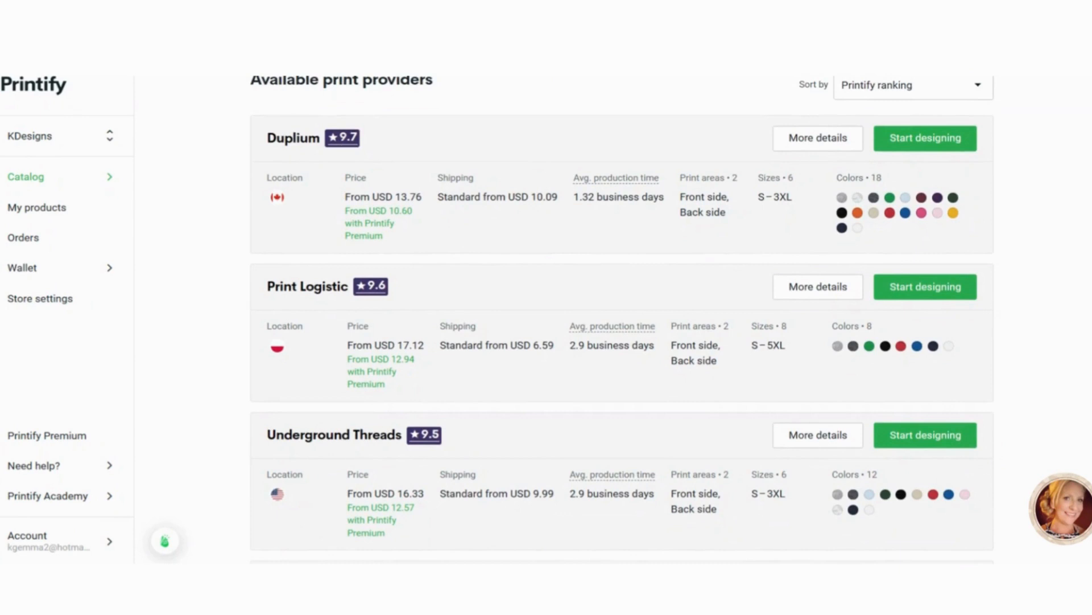
mouse_move(374, 176)
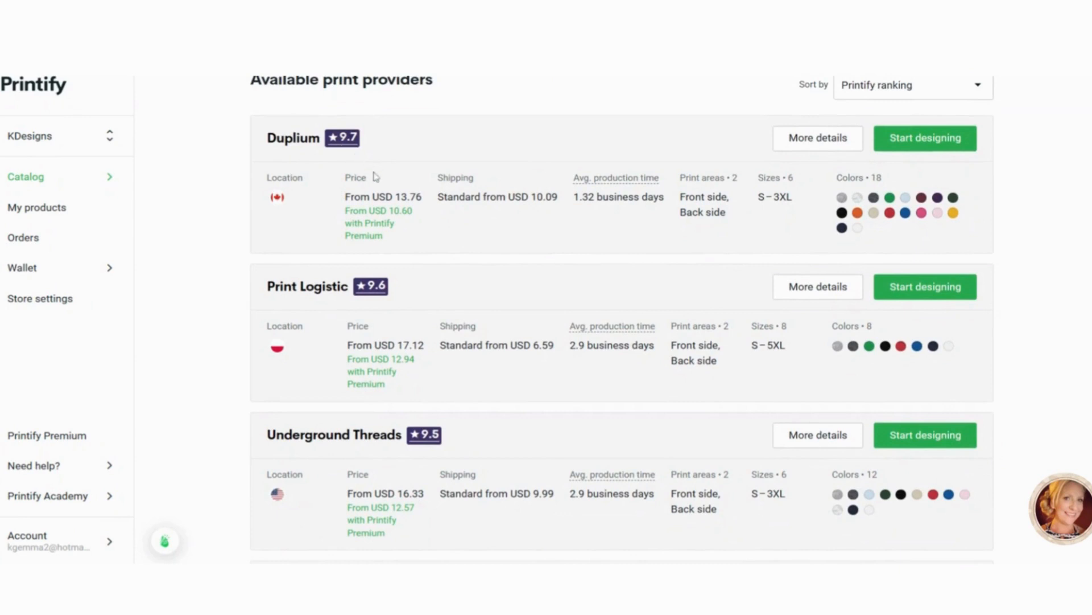
scroll(down, 3)
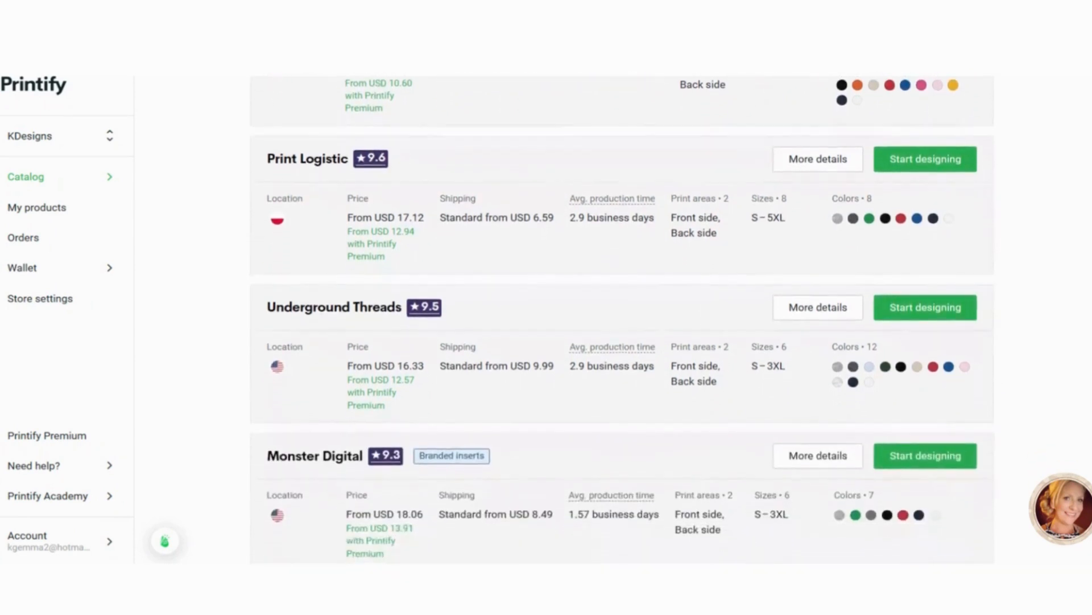
scroll(down, 3)
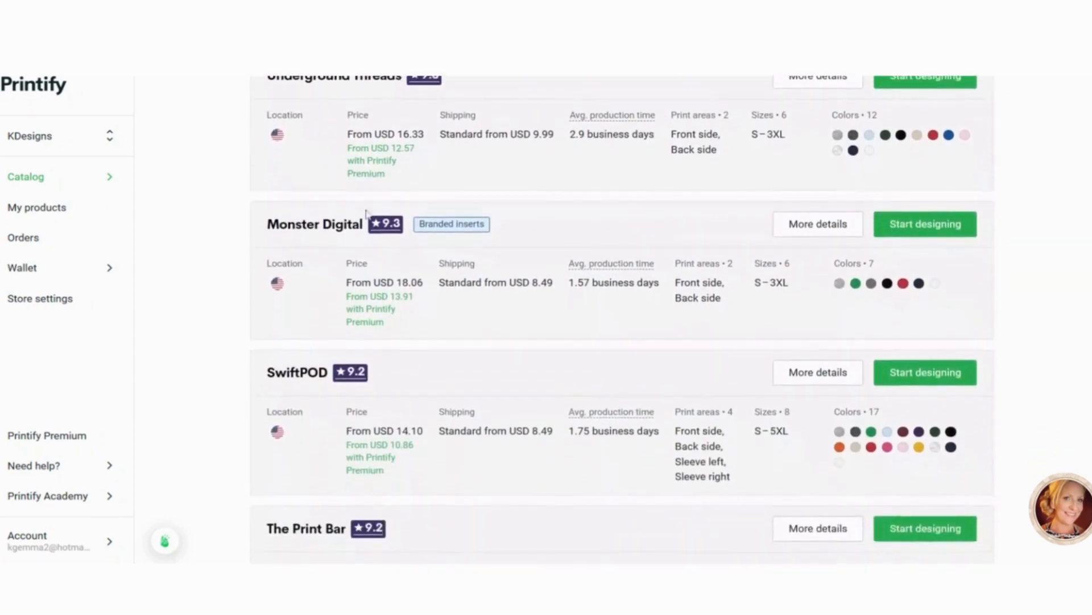
scroll(down, 3)
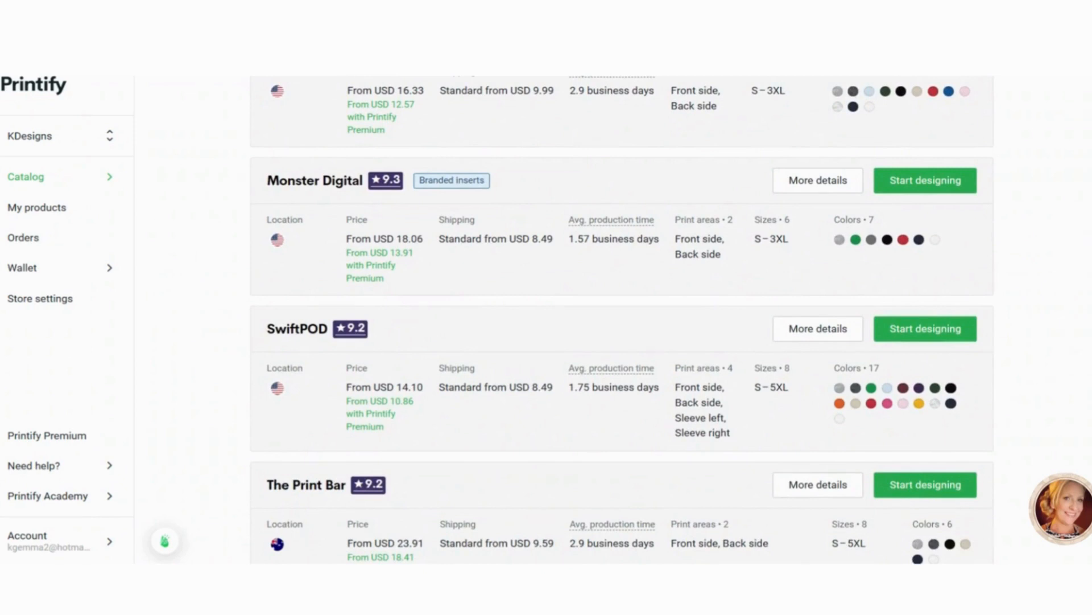
scroll(up, 3)
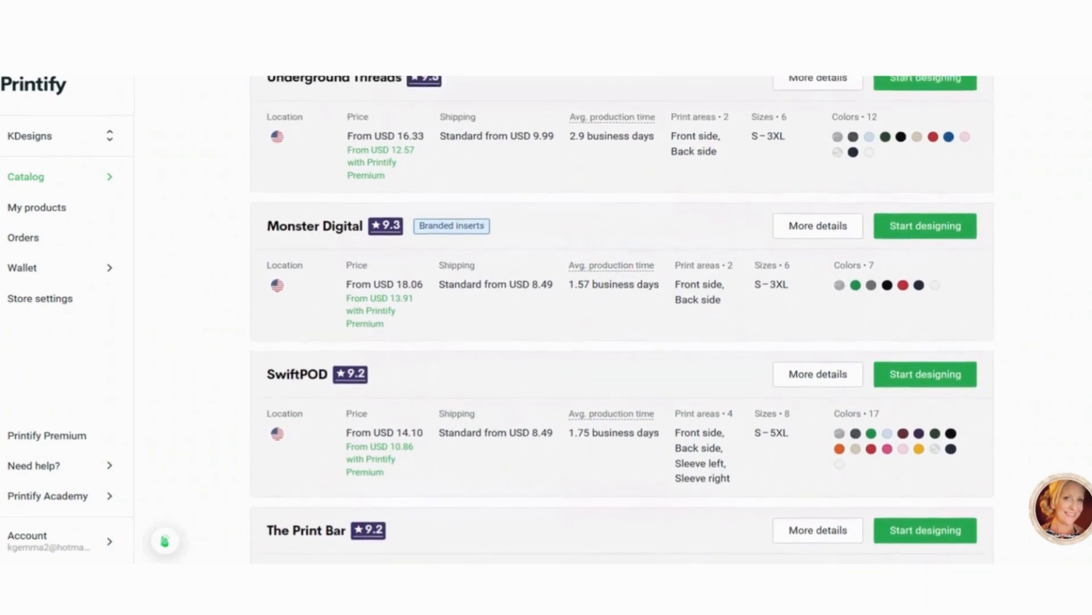
scroll(up, 3)
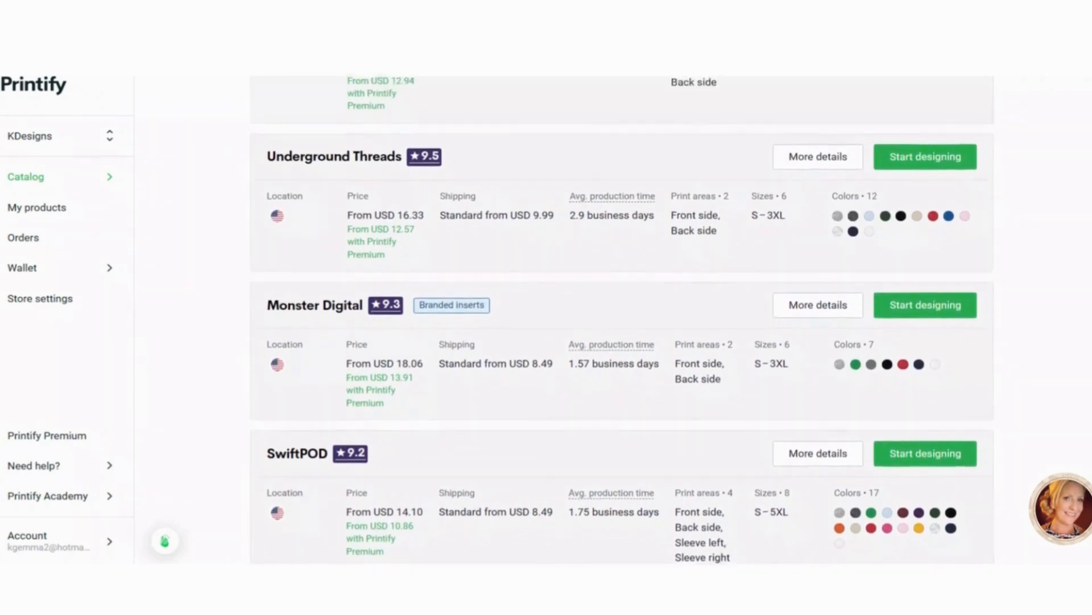
scroll(up, 3)
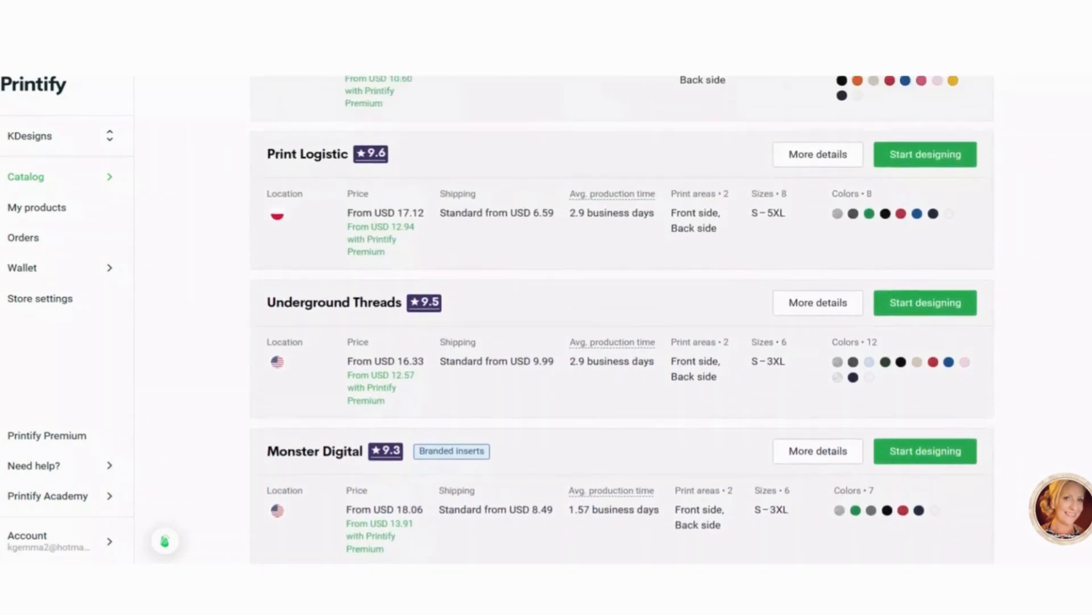
scroll(up, 3)
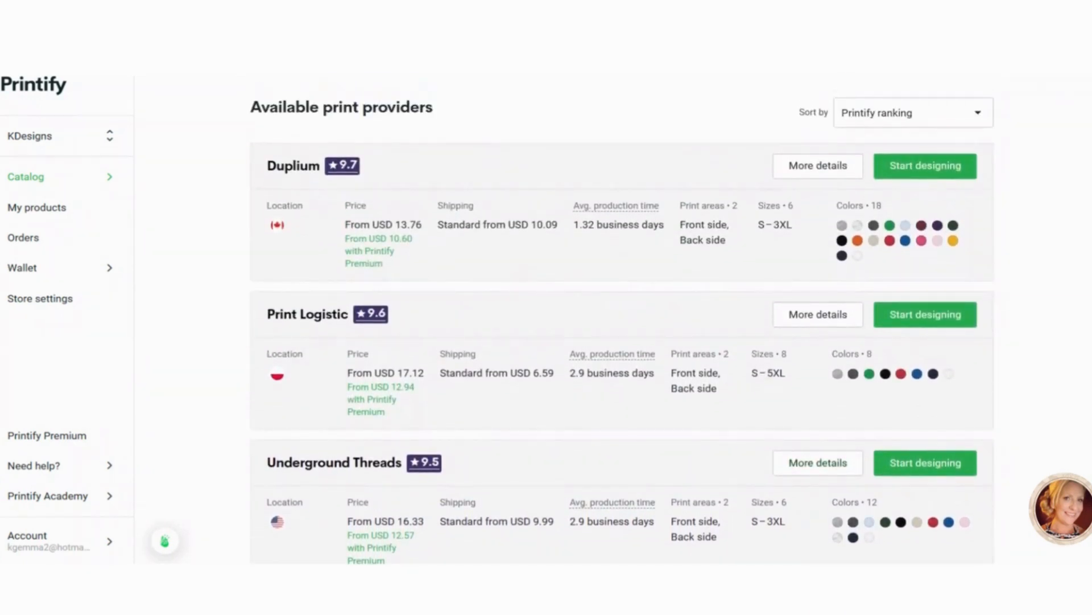
mouse_move(794, 247)
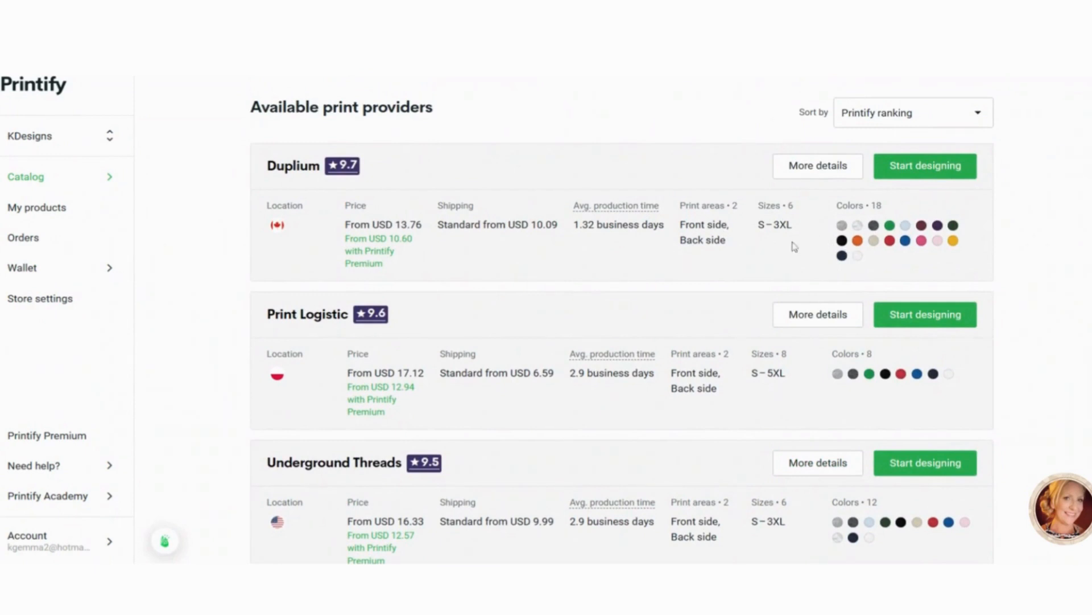
mouse_move(732, 236)
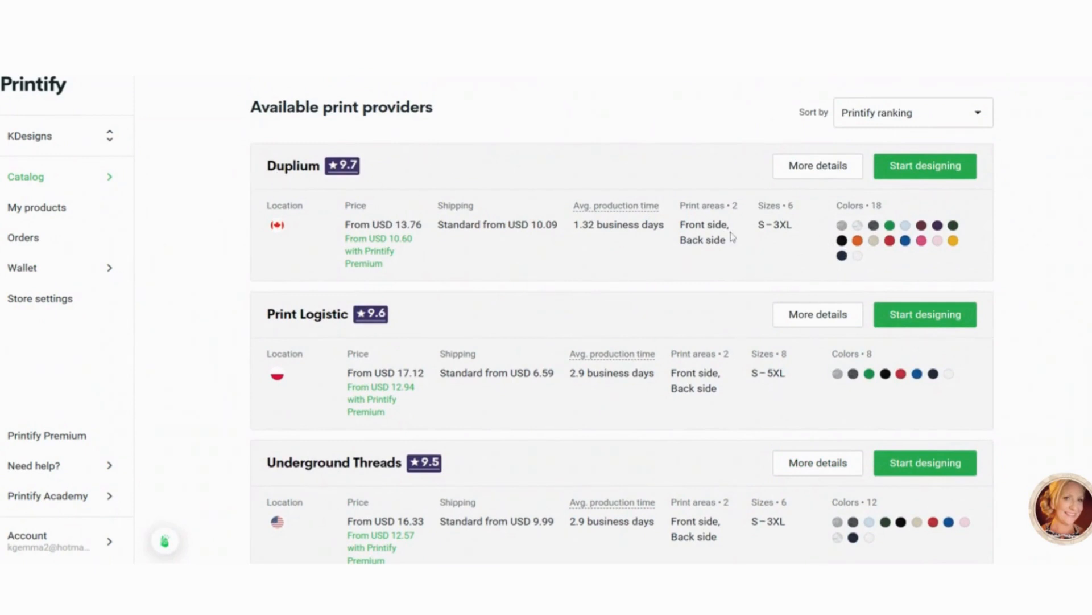
scroll(down, 3)
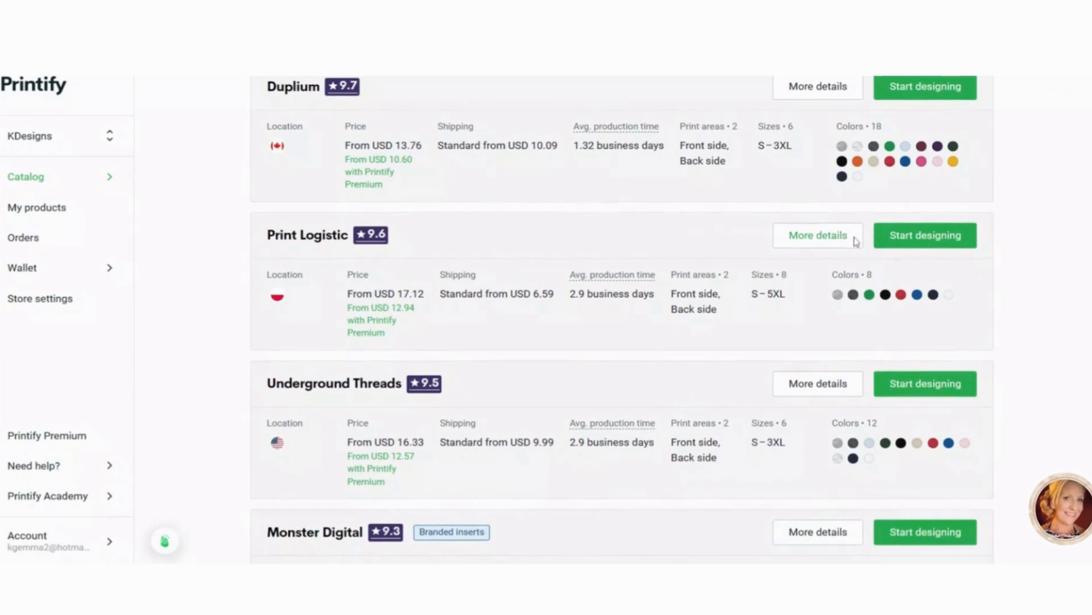
scroll(down, 3)
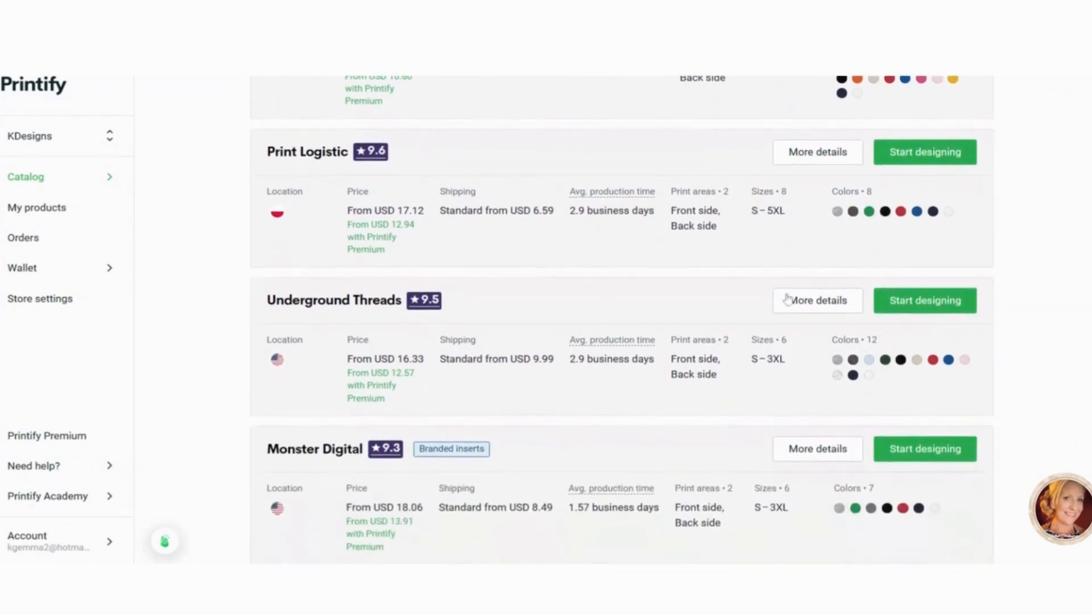
scroll(down, 3)
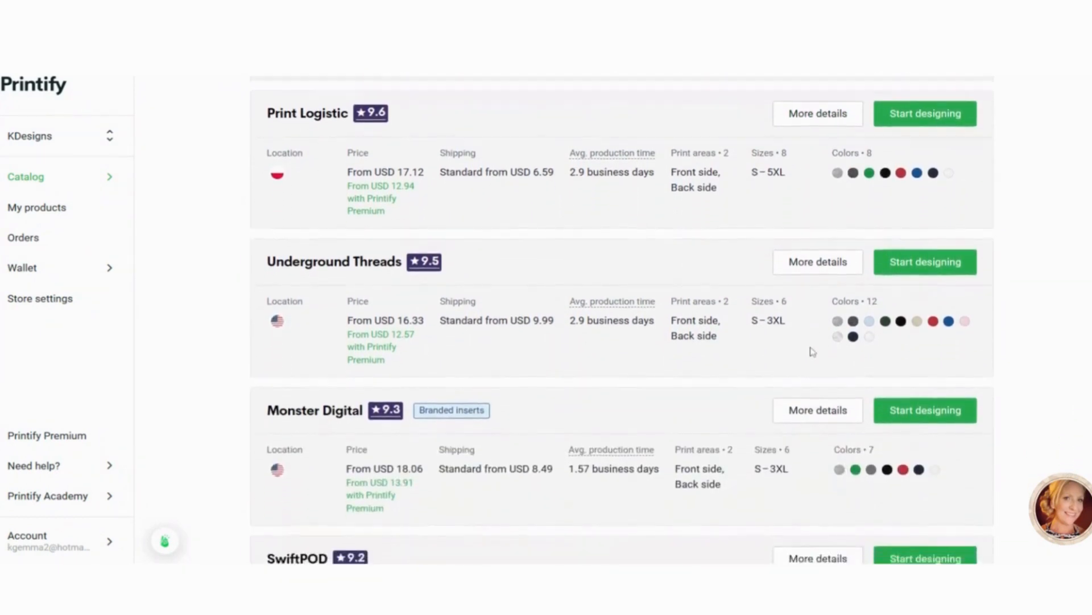
scroll(down, 3)
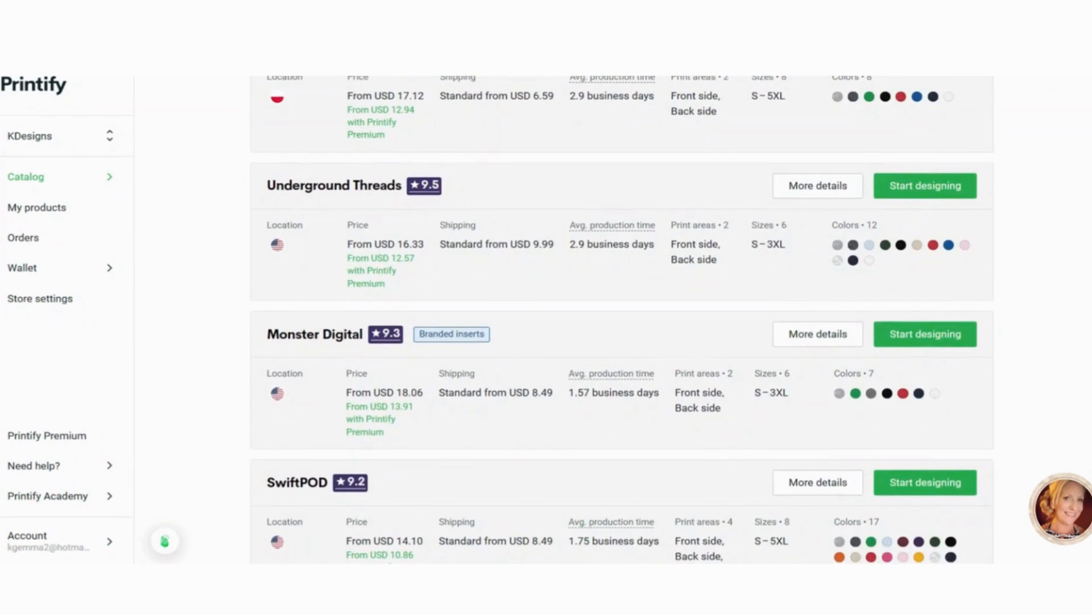
scroll(down, 3)
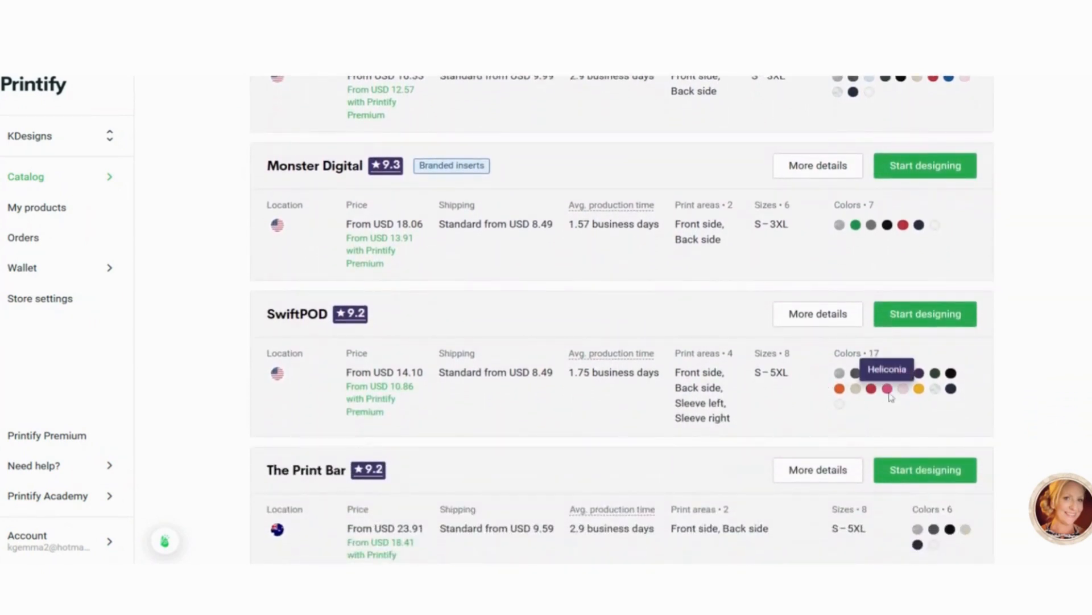
scroll(down, 3)
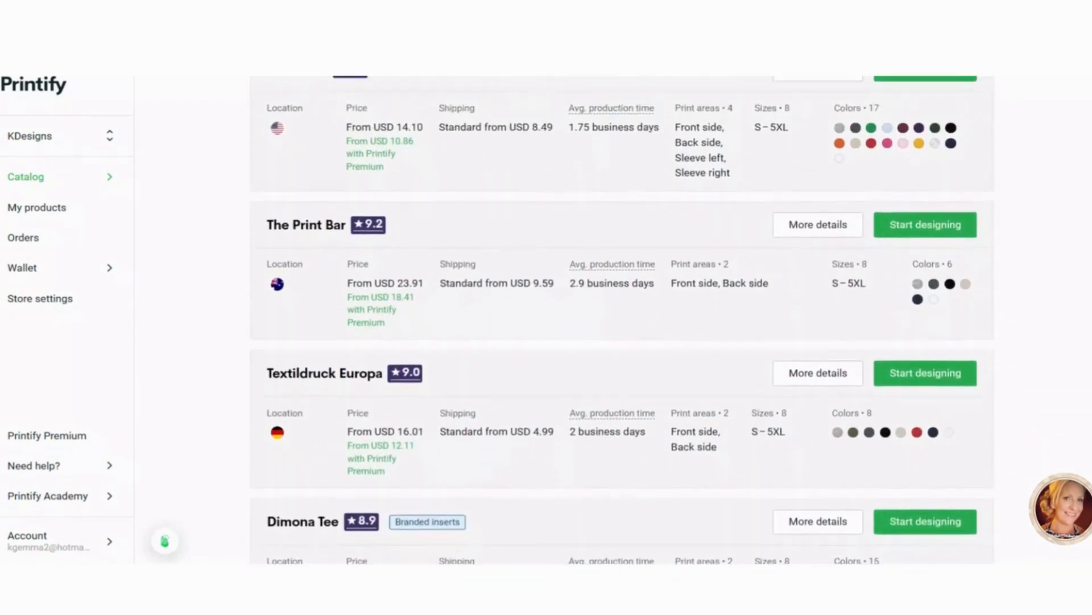
scroll(up, 3)
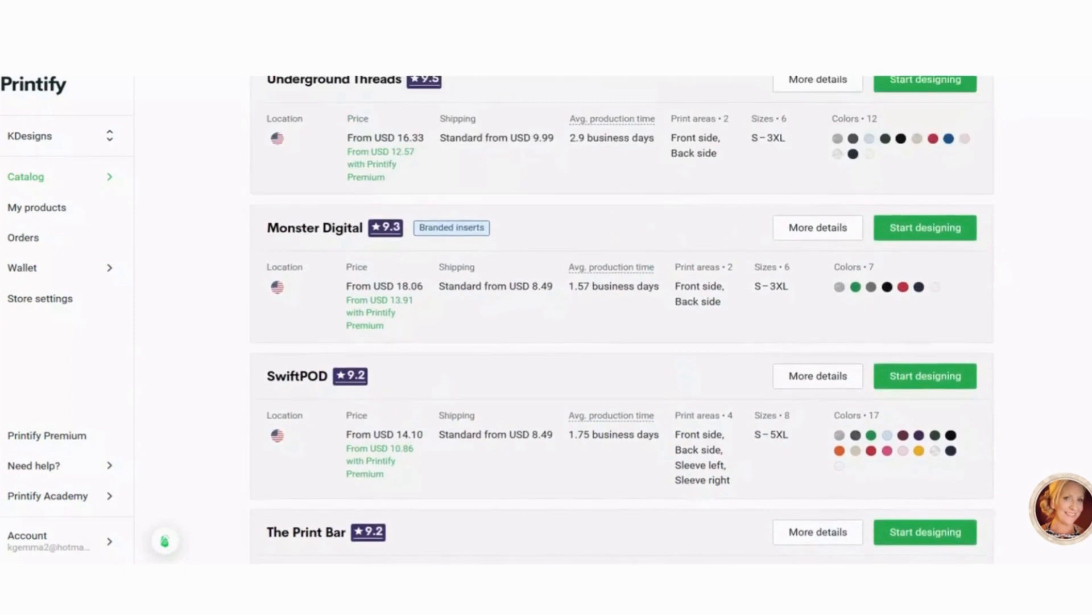
scroll(up, 3)
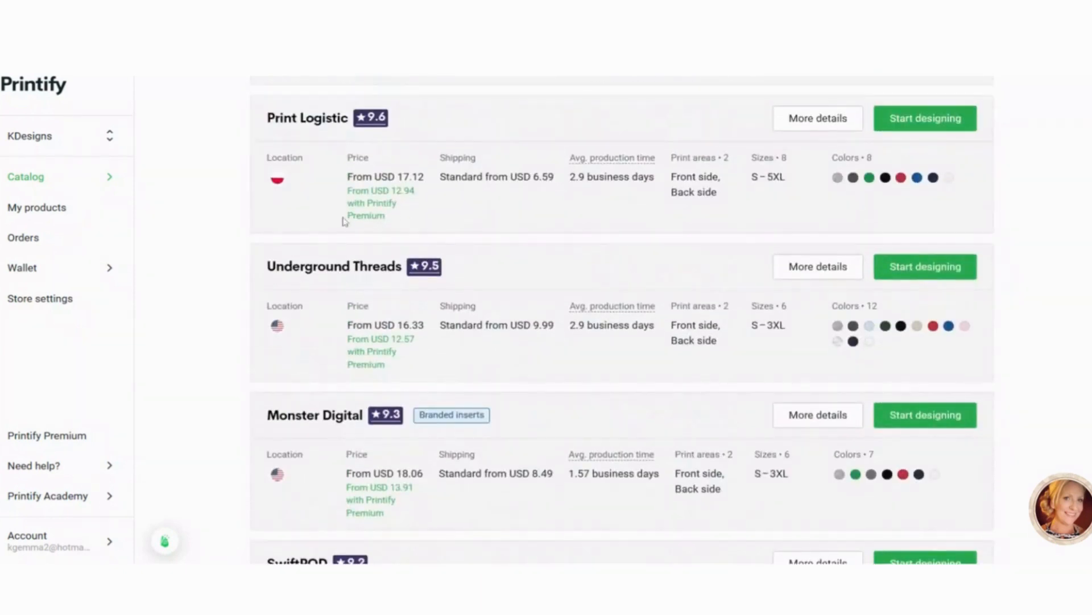
scroll(up, 3)
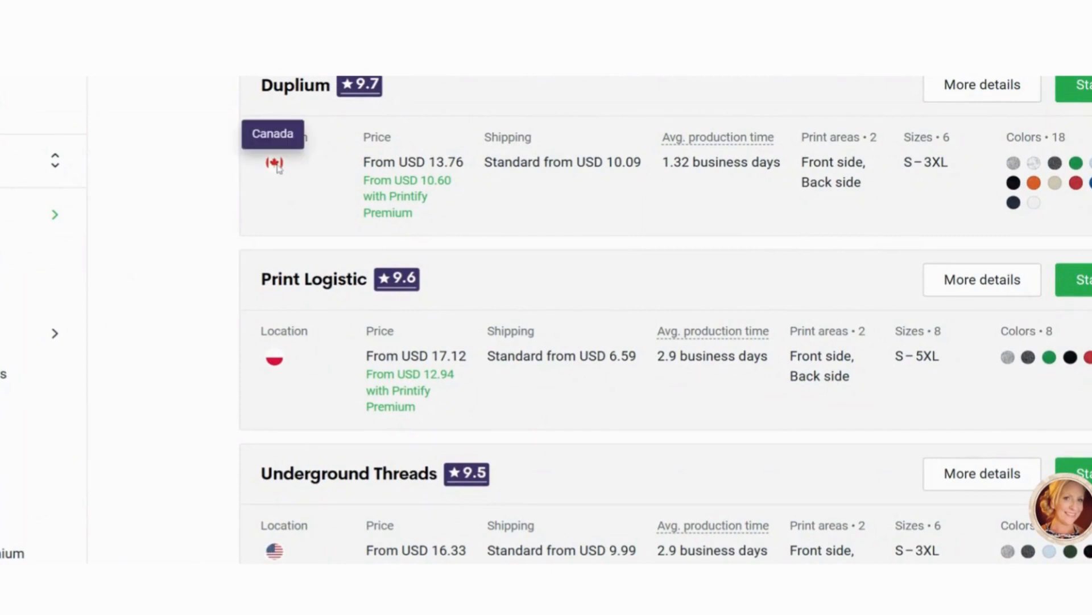
scroll(down, 3)
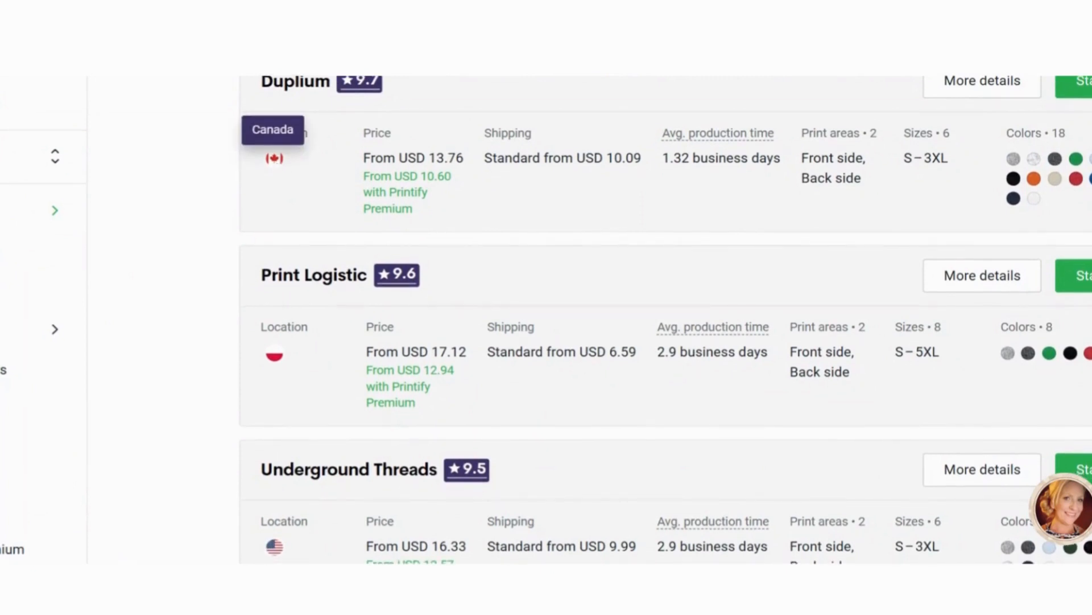
scroll(down, 3)
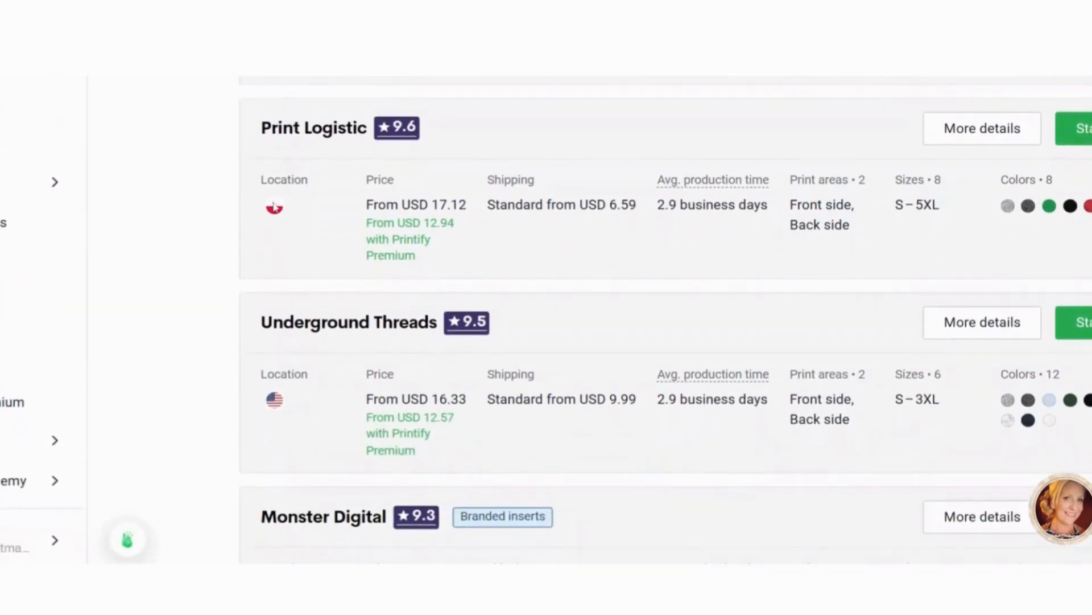
mouse_move(275, 207)
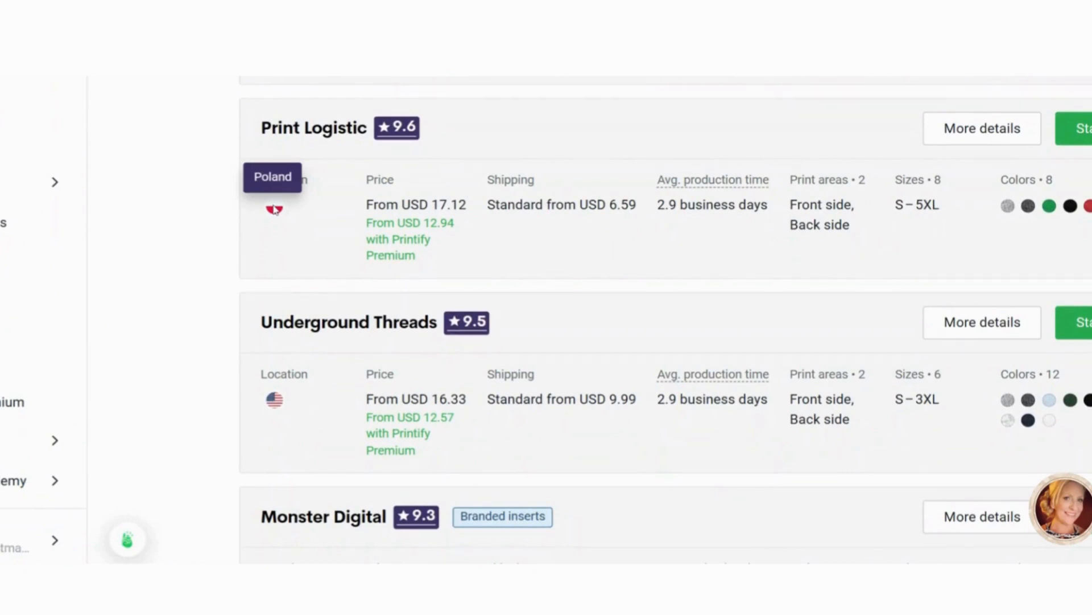
mouse_move(276, 209)
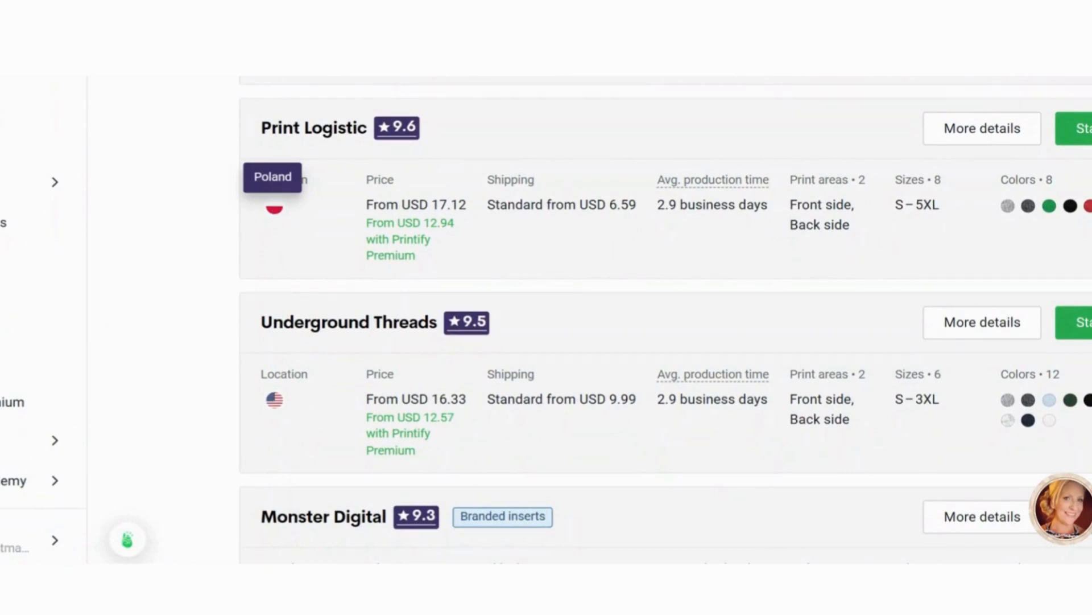
scroll(down, 3)
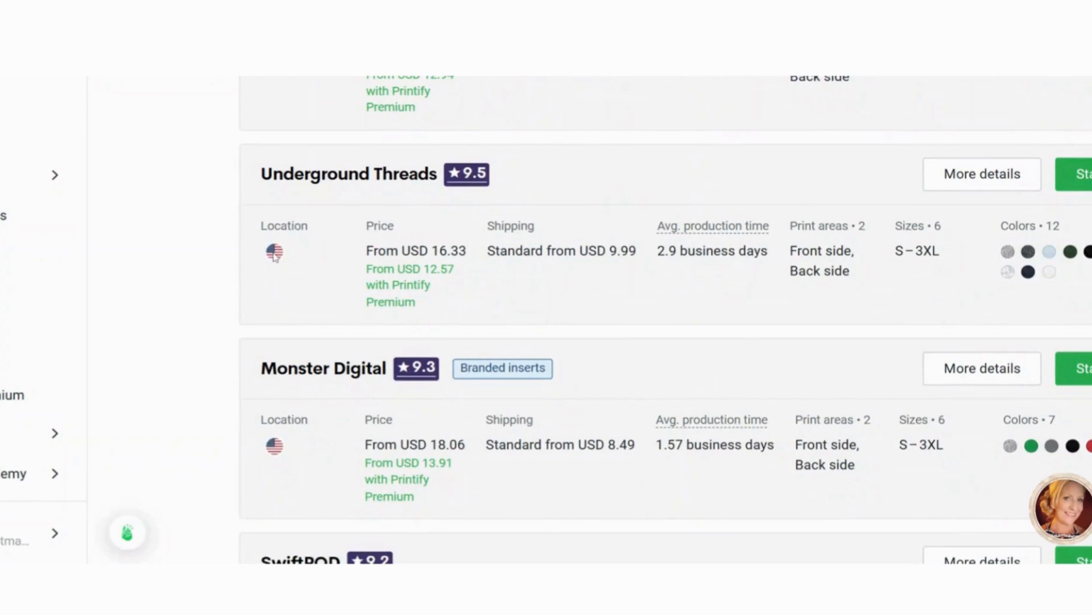
scroll(down, 3)
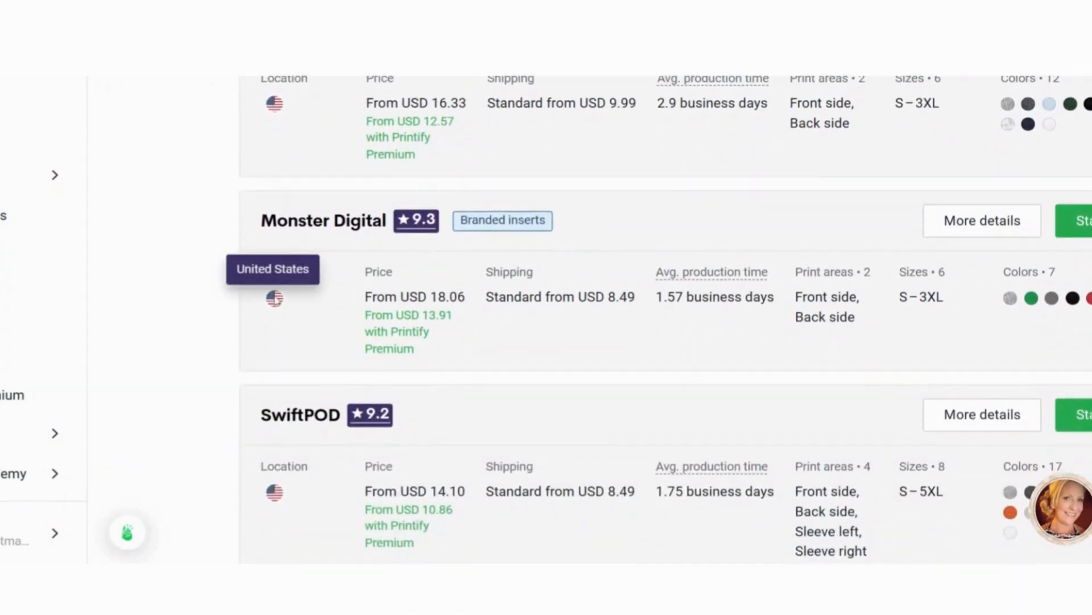
scroll(down, 3)
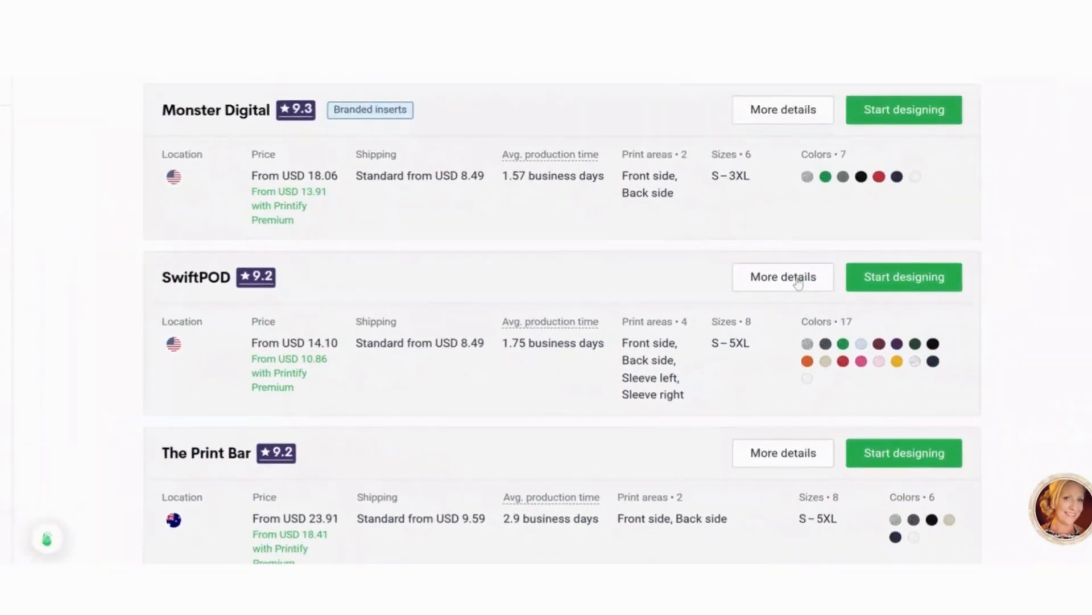
click(902, 276)
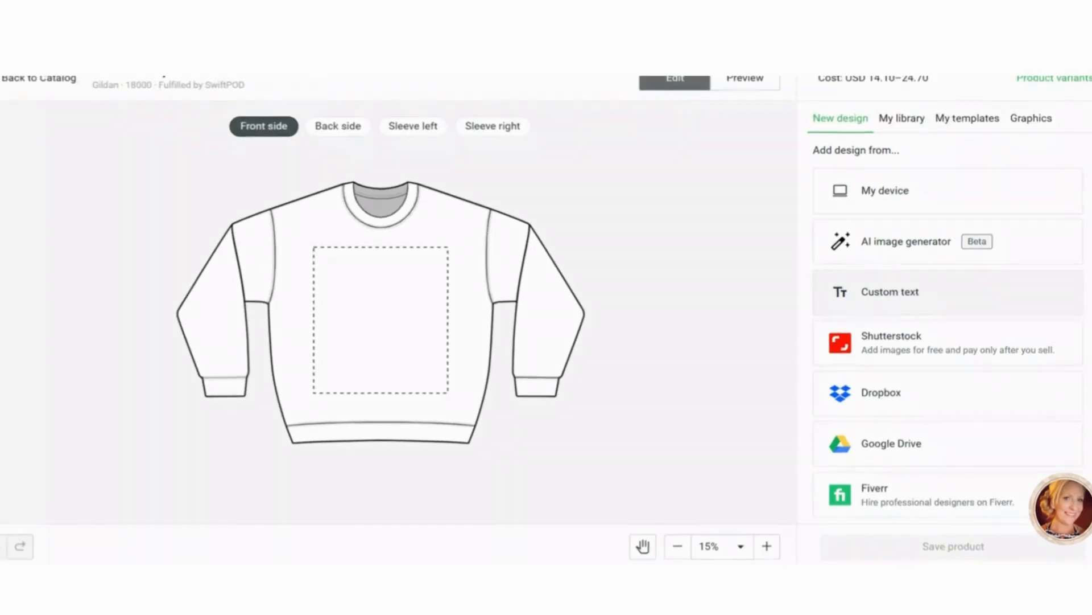
mouse_move(907, 198)
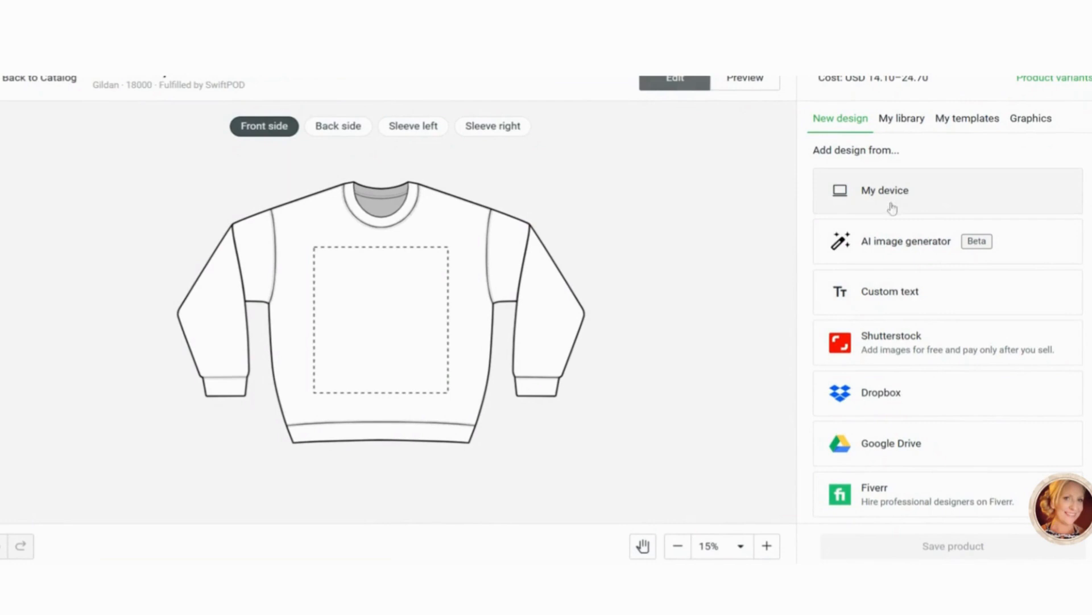
mouse_move(895, 203)
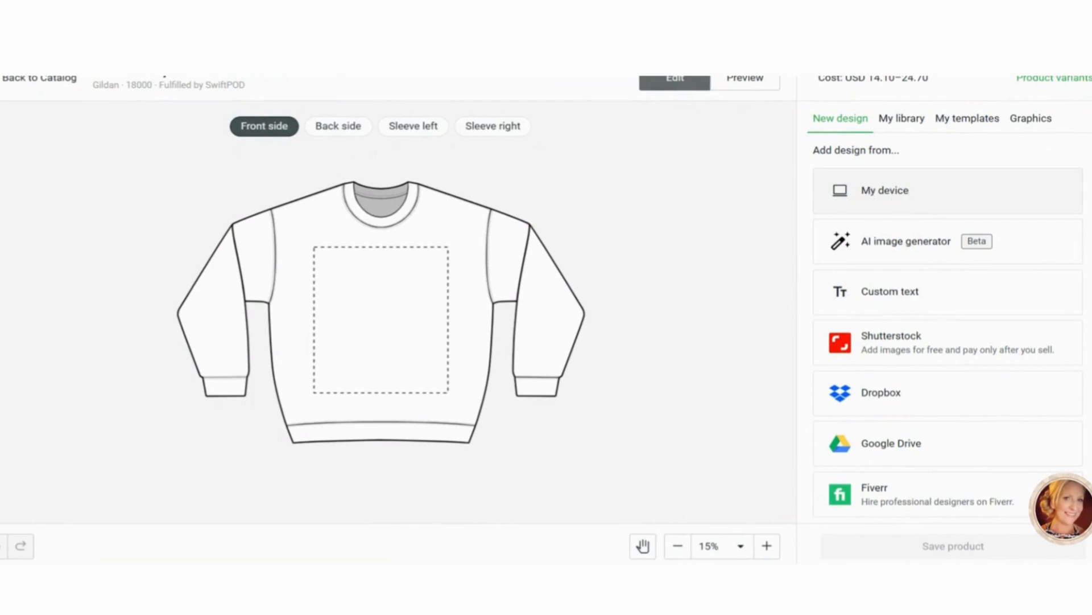
Upload the skeleton-pumpkin PNG from the computer onto the sweatshirt's front print area.
click(885, 190)
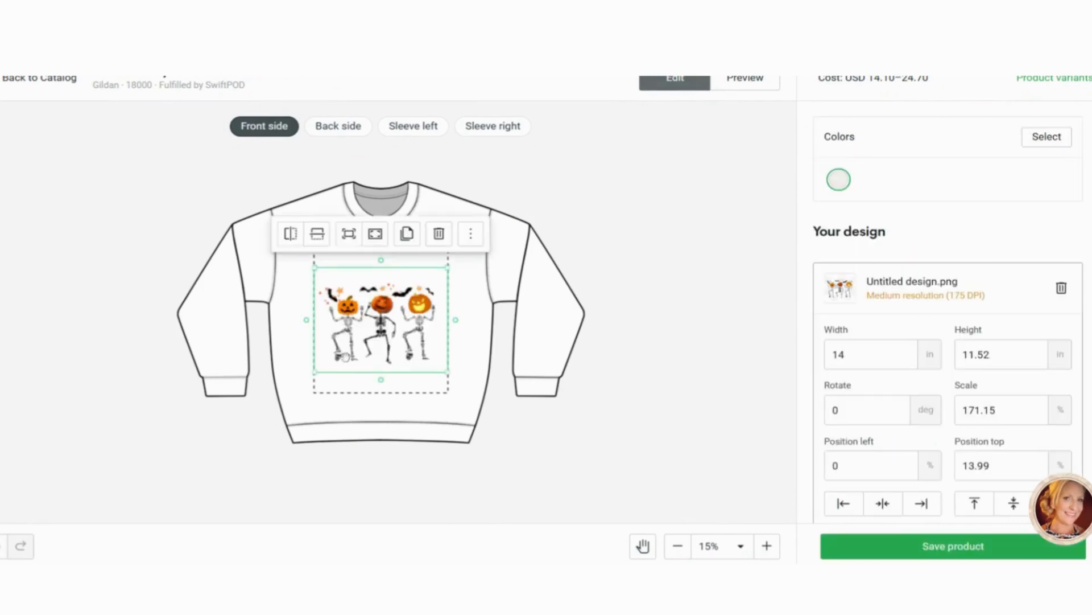
Resize and reposition the skeleton-pumpkin design at the top of the front print area.
click(973, 501)
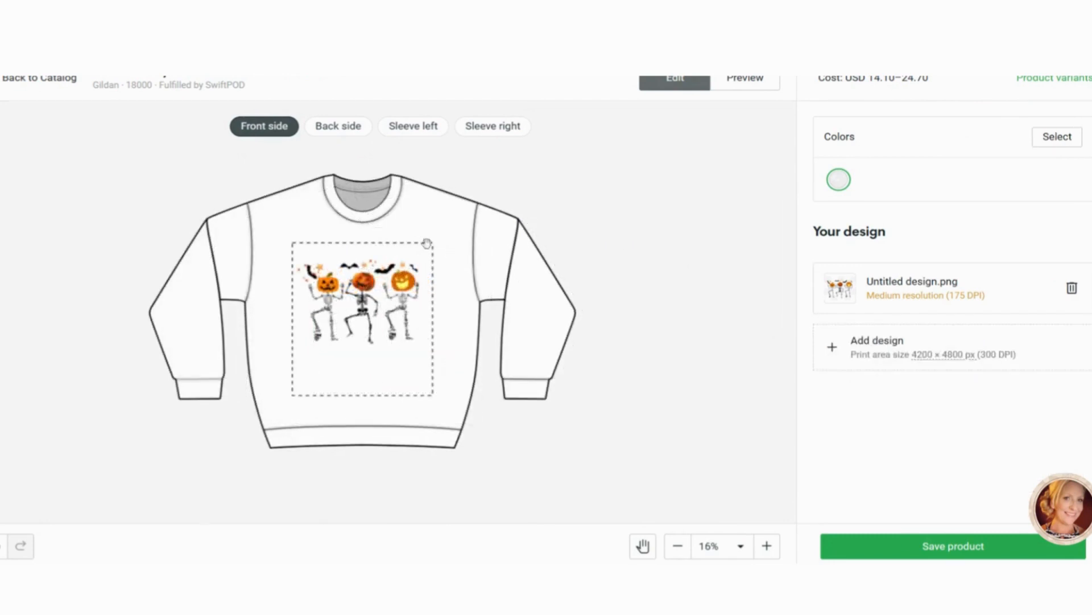
click(362, 303)
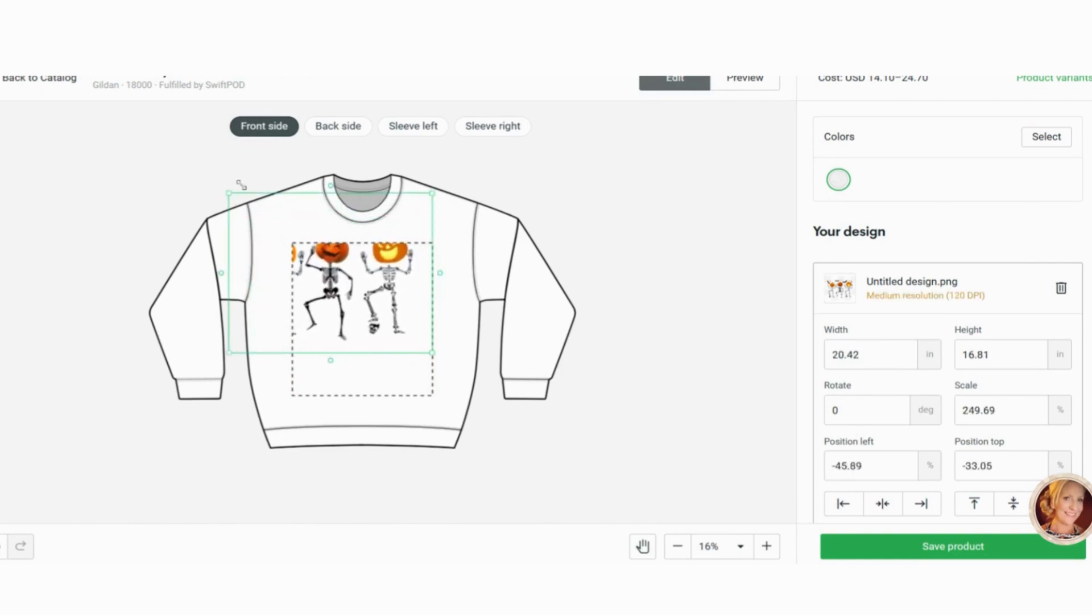
drag(232, 190, 222, 193)
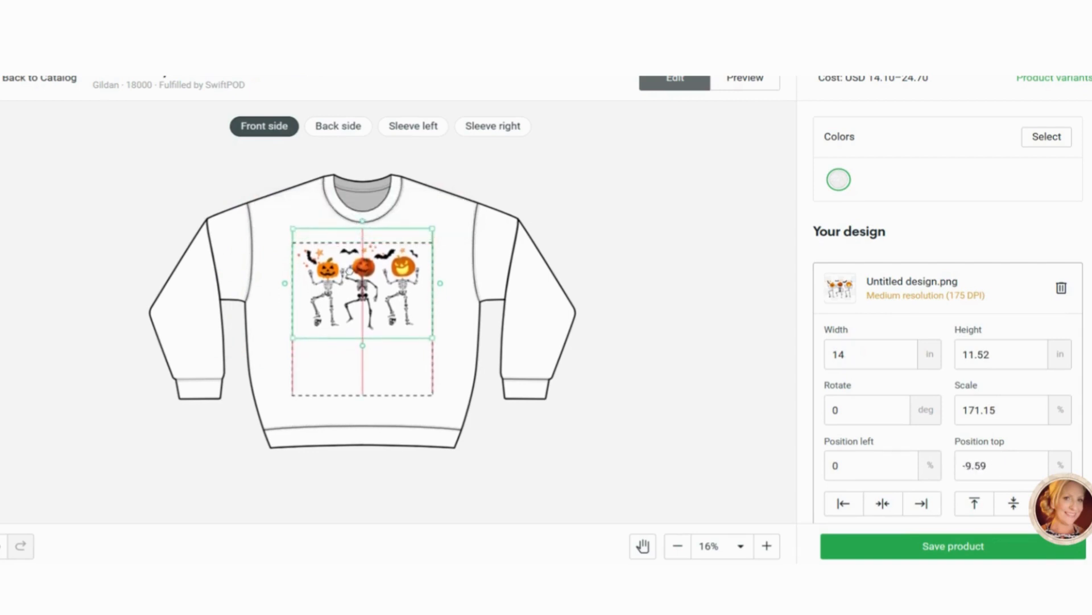
click(766, 545)
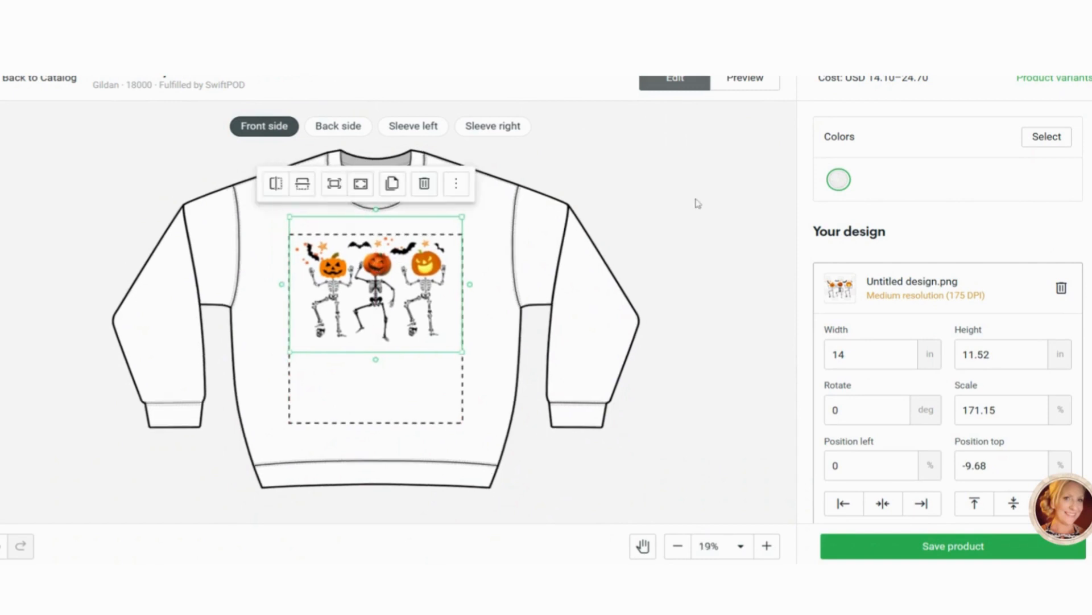
Preview the design on lifestyle model mockups, then return to editing.
click(743, 79)
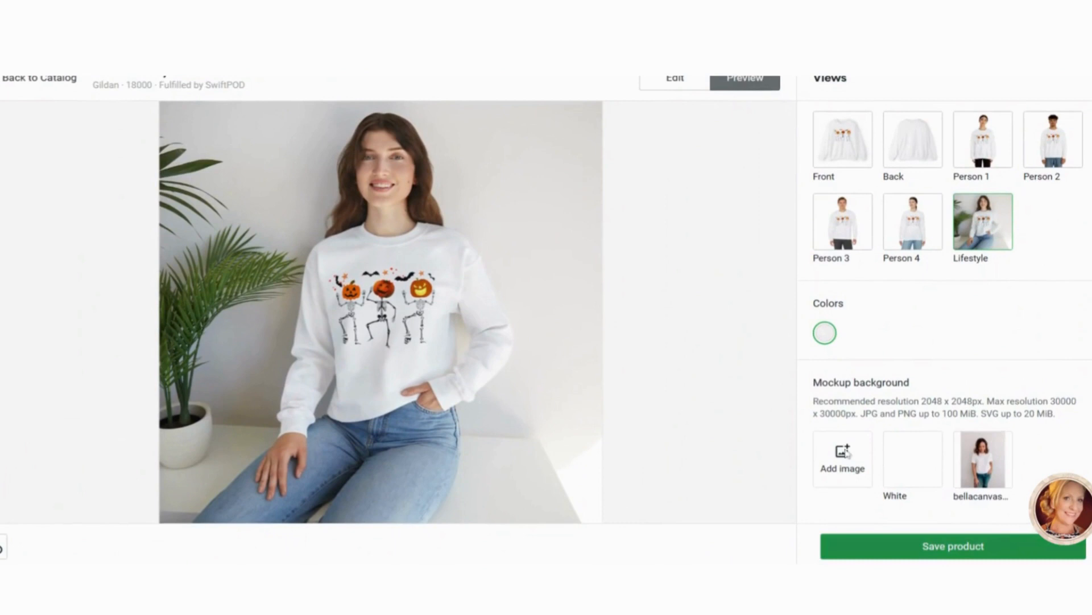
click(673, 77)
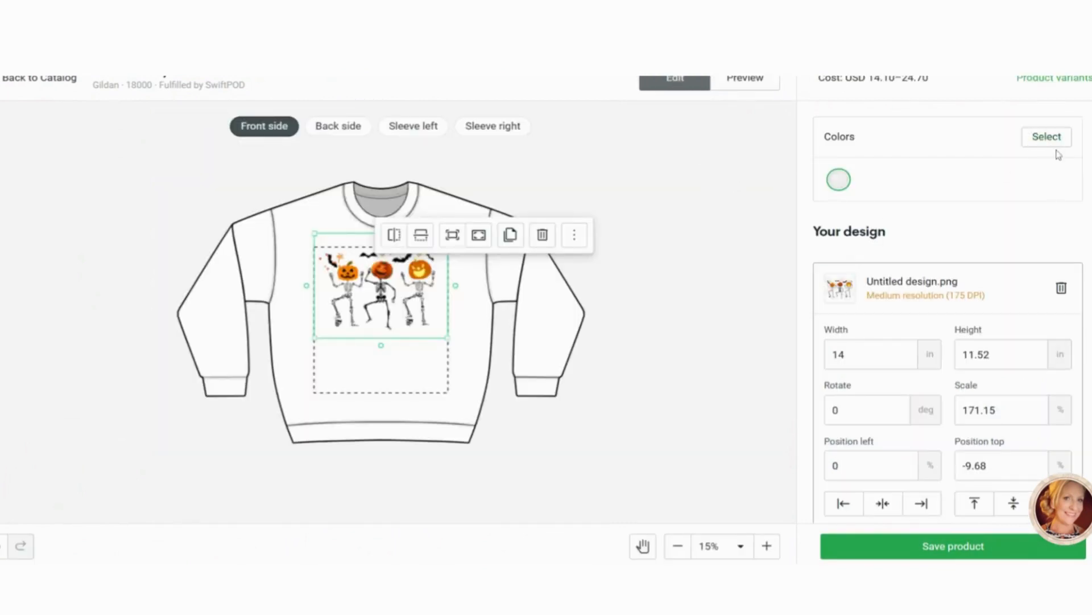
Add Ash, Sand, Sport Grey, Gold, Orange and Light Pink sweatshirt colours and save the product.
click(1047, 135)
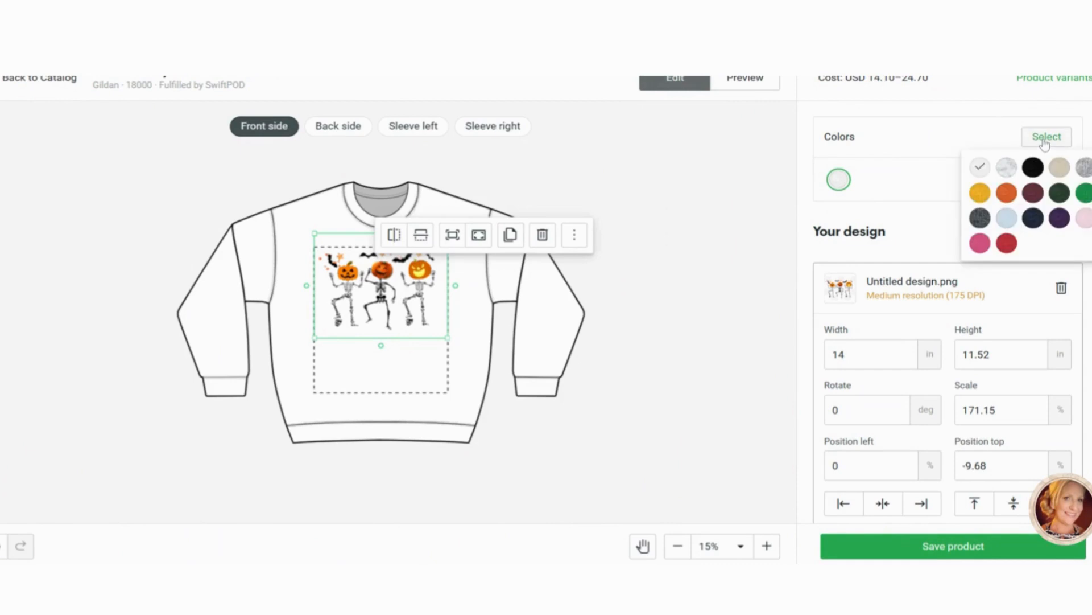
mouse_move(1013, 152)
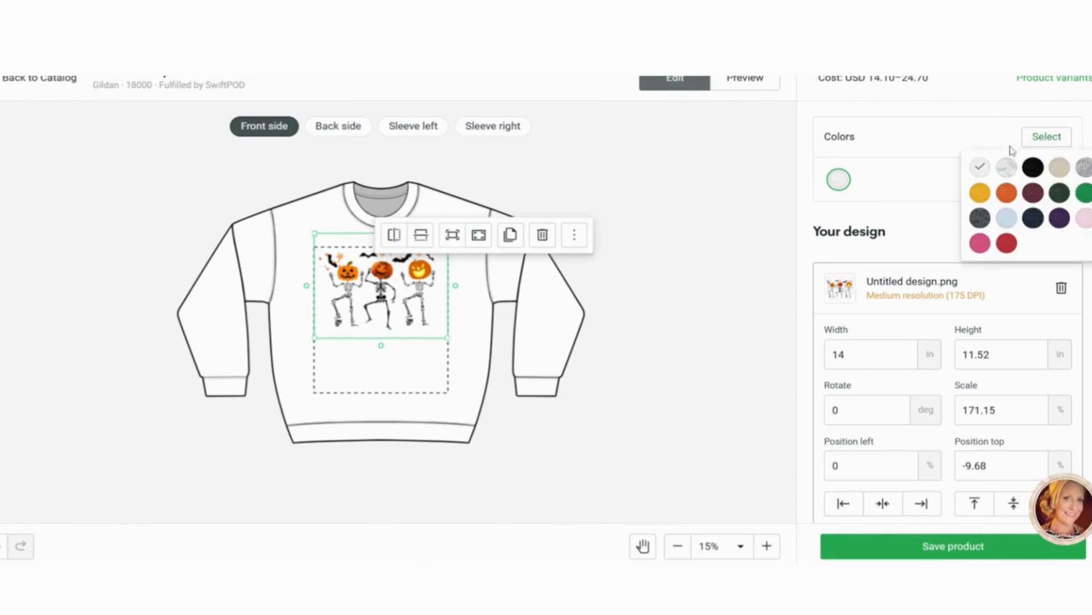
click(1005, 167)
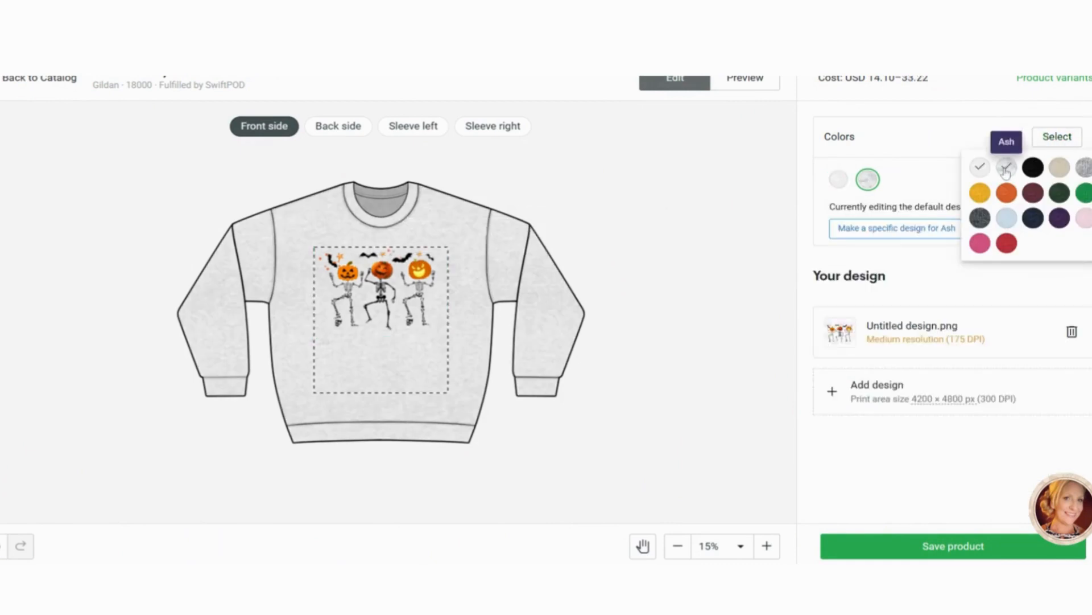
click(1033, 167)
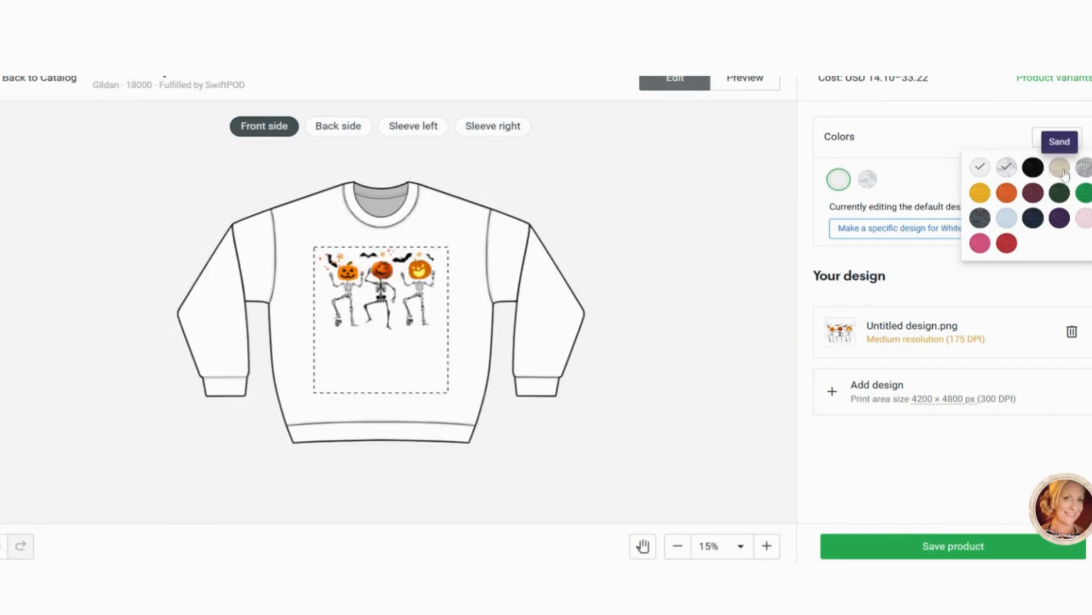
click(1083, 168)
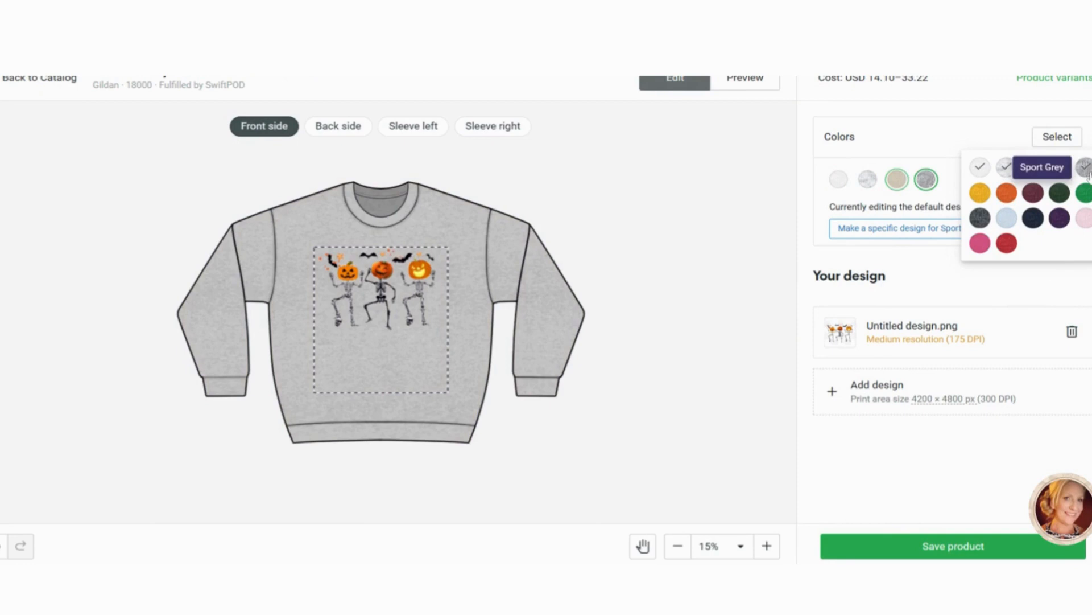
click(979, 179)
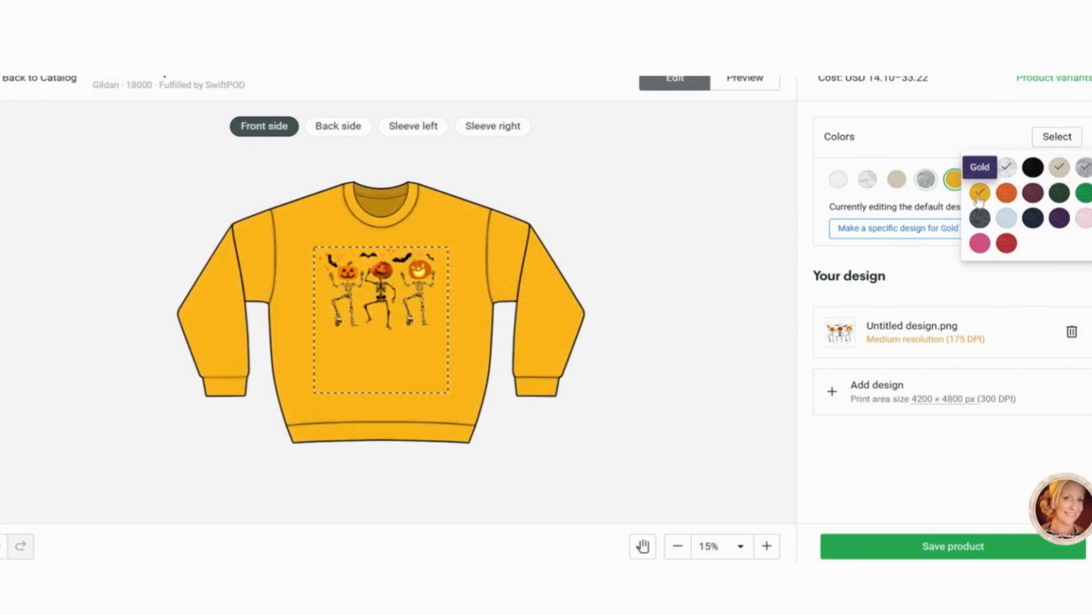
mouse_move(1006, 194)
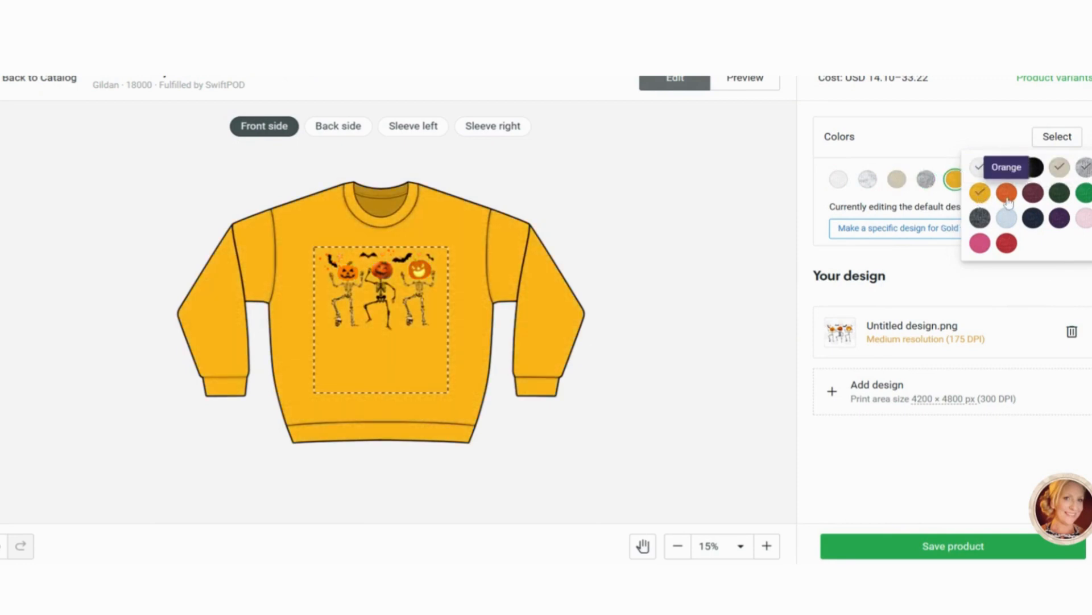
click(1006, 194)
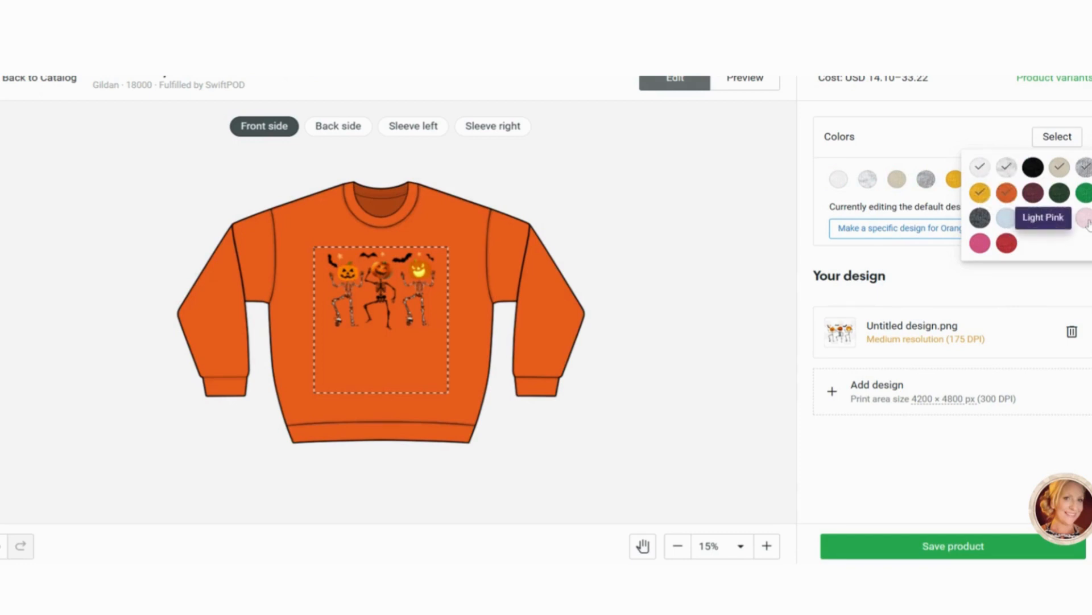
click(1082, 217)
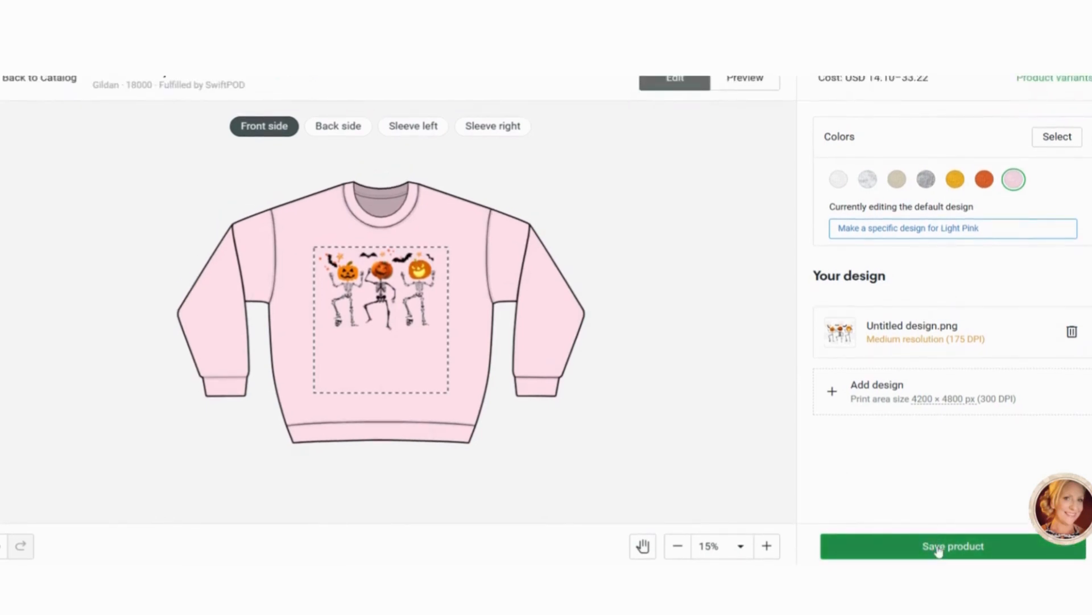
click(952, 545)
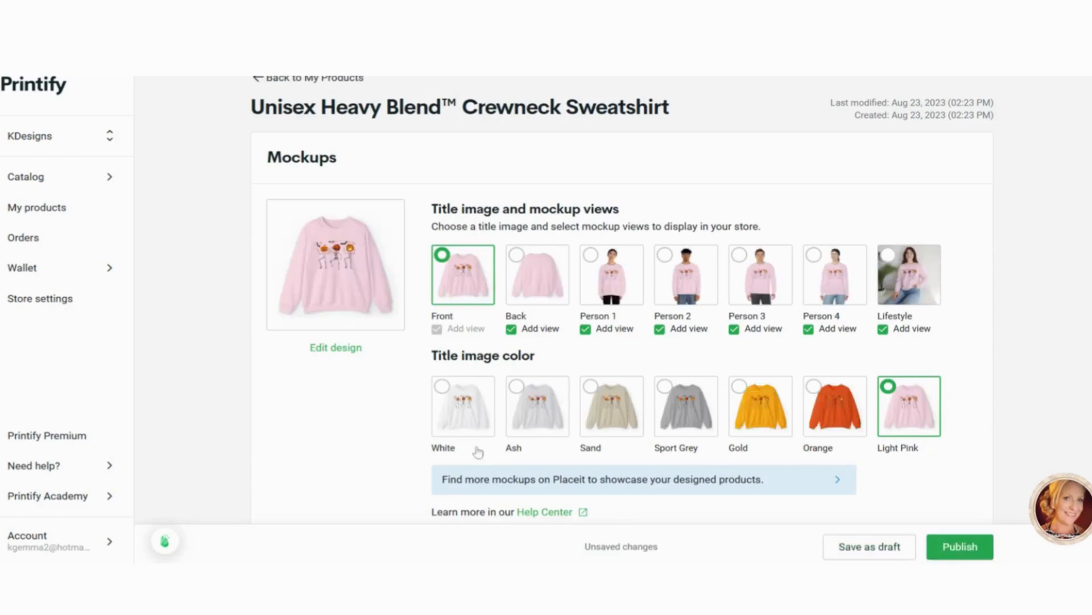
In Mockups, check the lifestyle thumbnail and make White the title image colour.
scroll(down, 3)
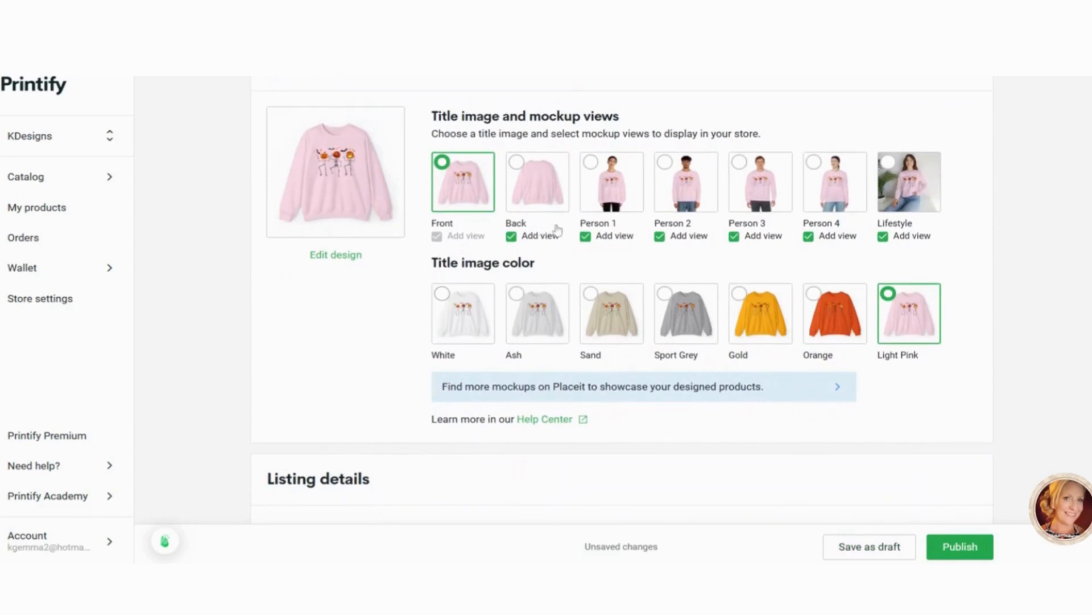
mouse_move(651, 213)
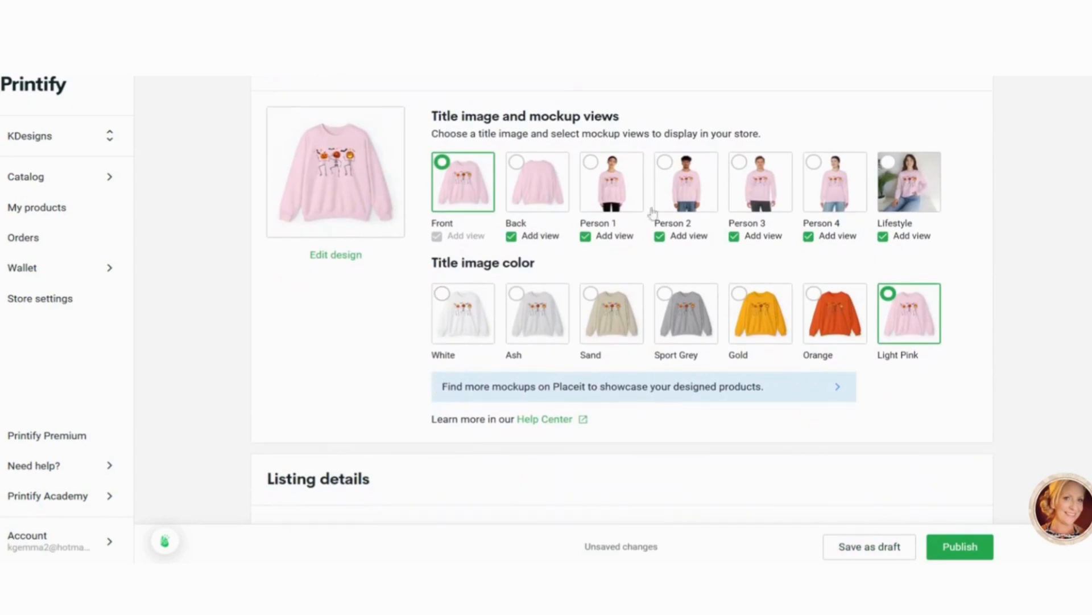
scroll(down, 3)
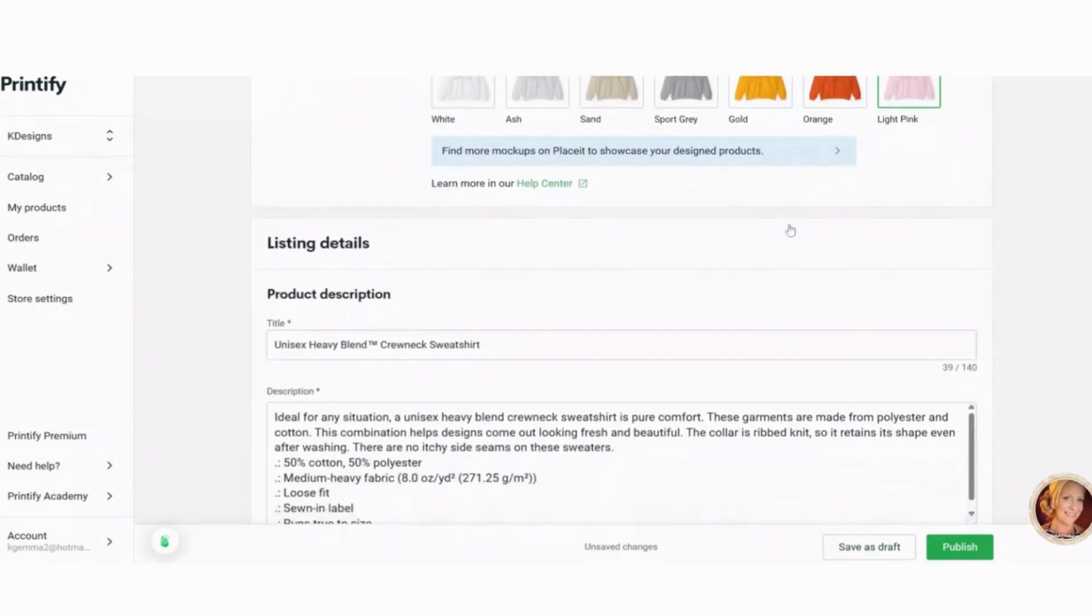
scroll(up, 3)
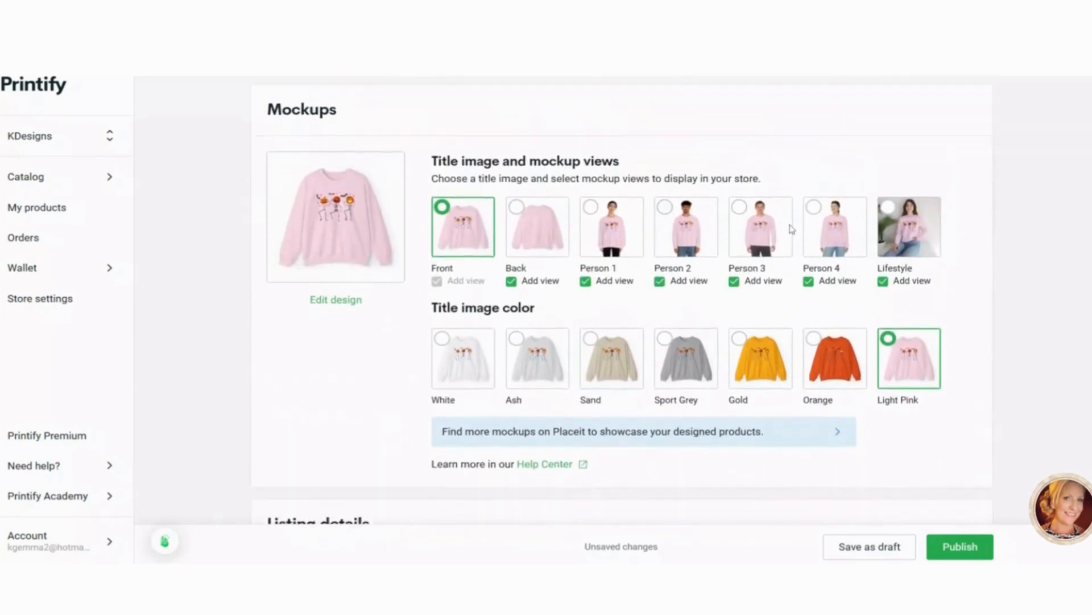
click(908, 227)
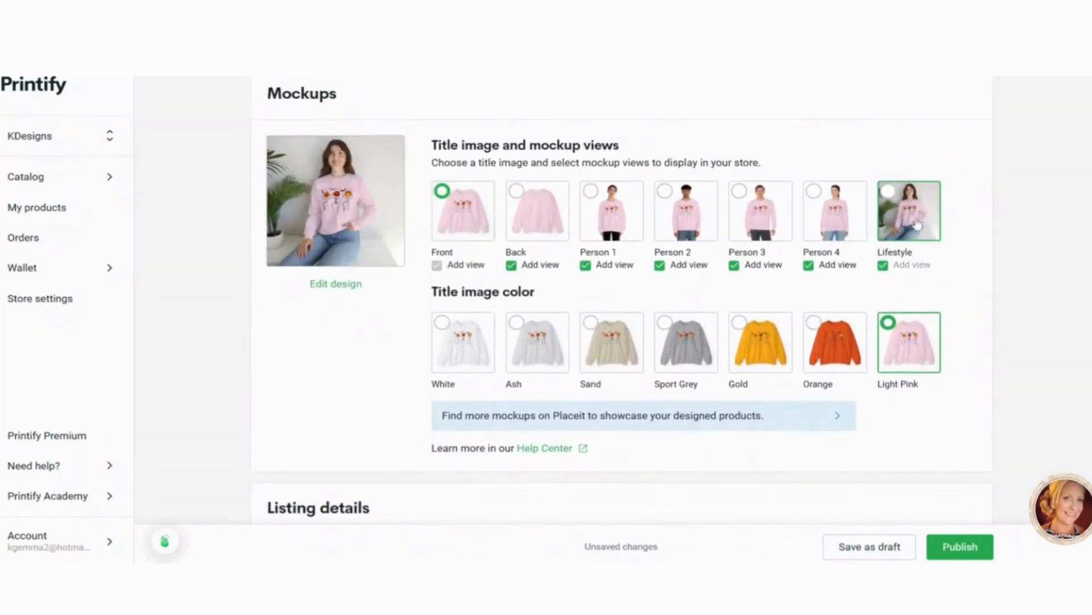
click(908, 191)
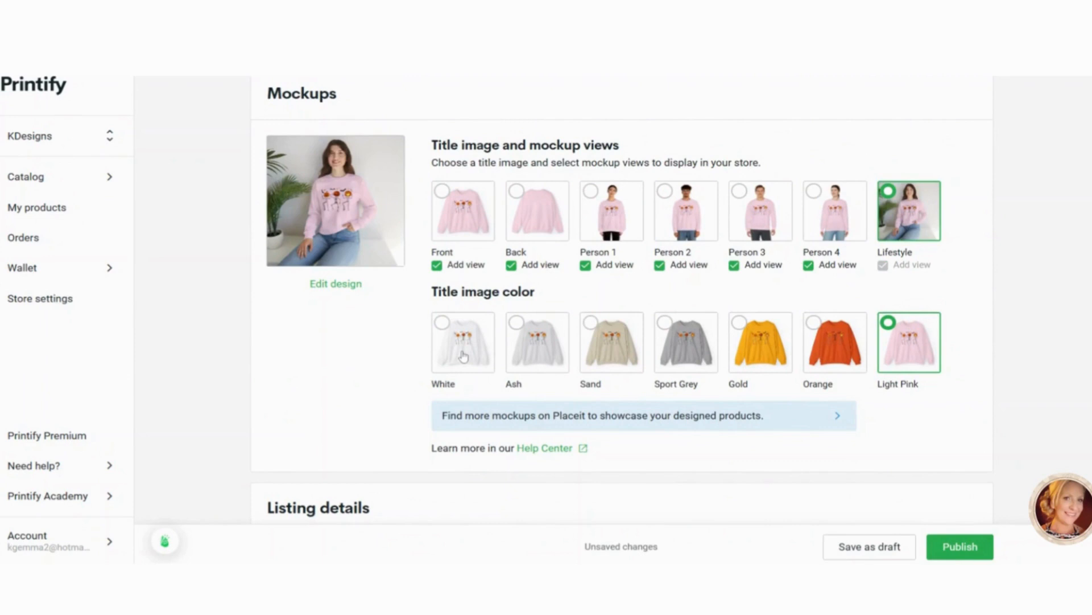
click(462, 343)
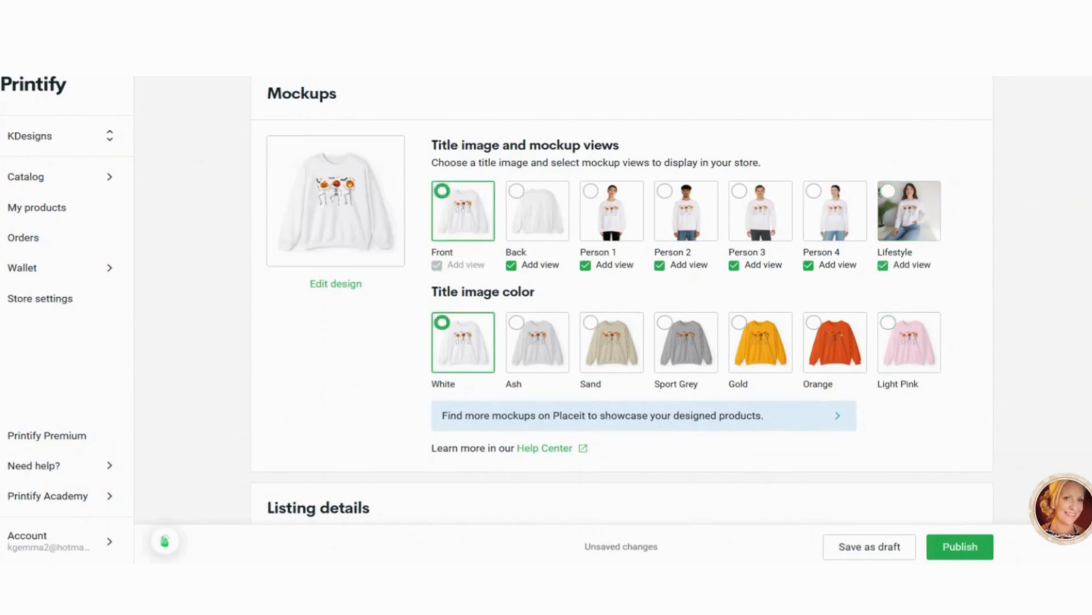
scroll(down, 3)
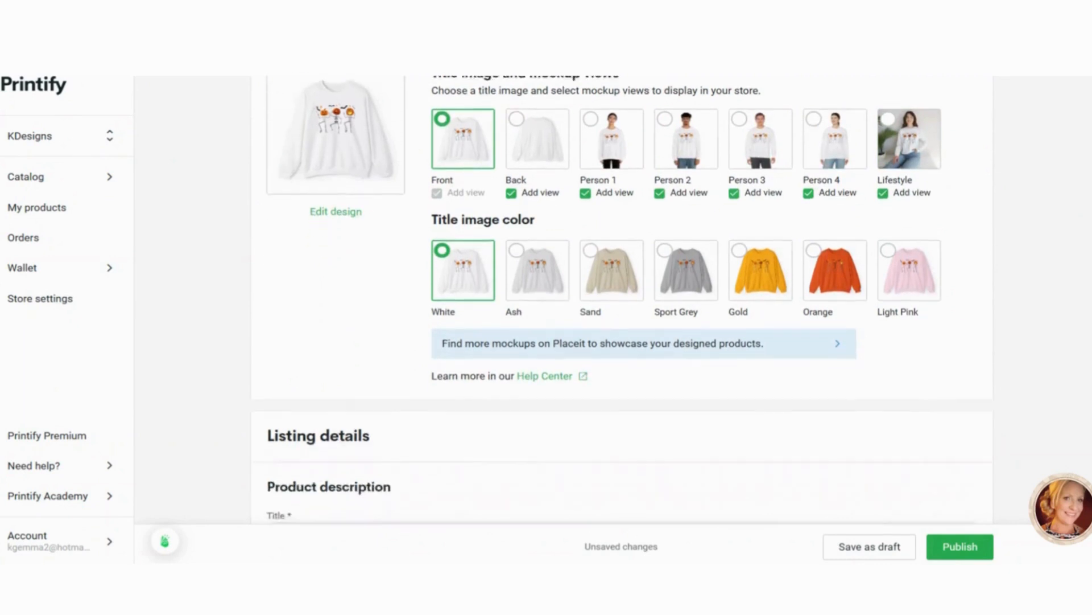
Type the new title start: Dancing Skeleton Halloween Shirt, Pumpkin Halloween Sweatshirt, Pumpkin.
scroll(down, 3)
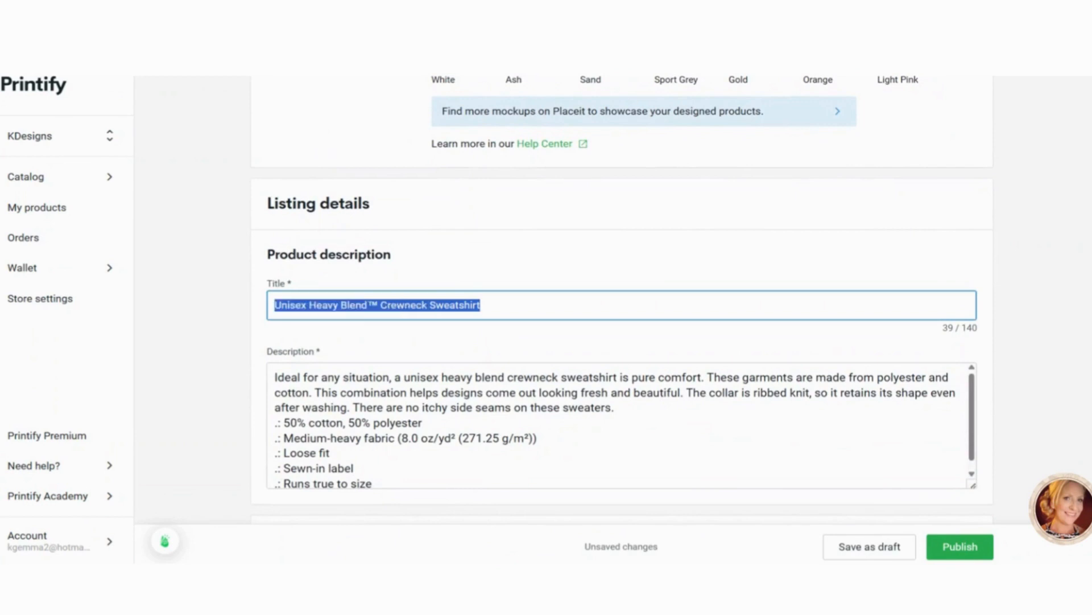
text(Dancing)
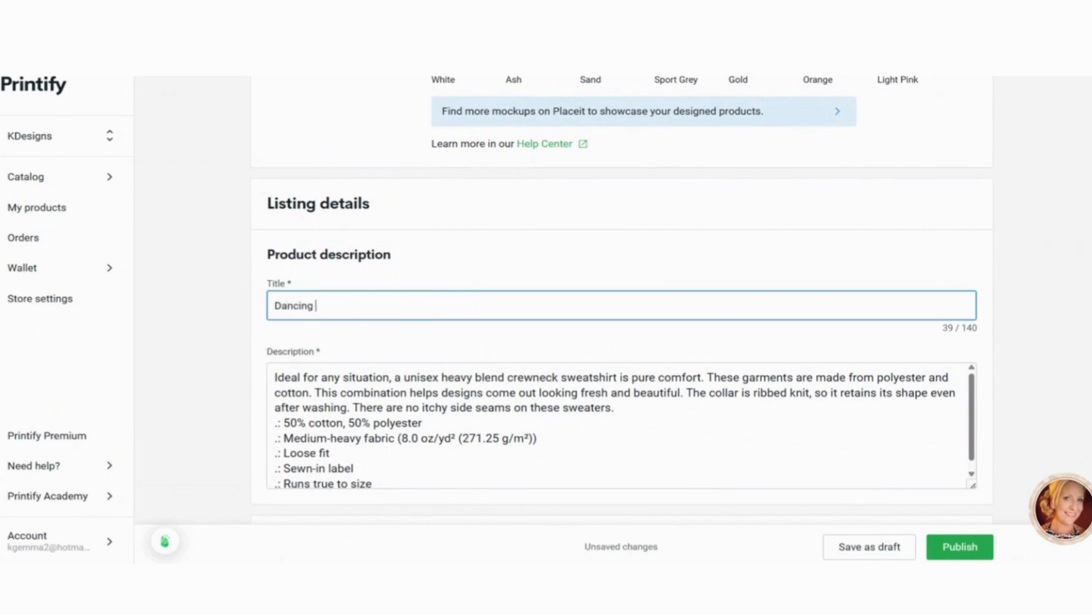
text(Skeleton)
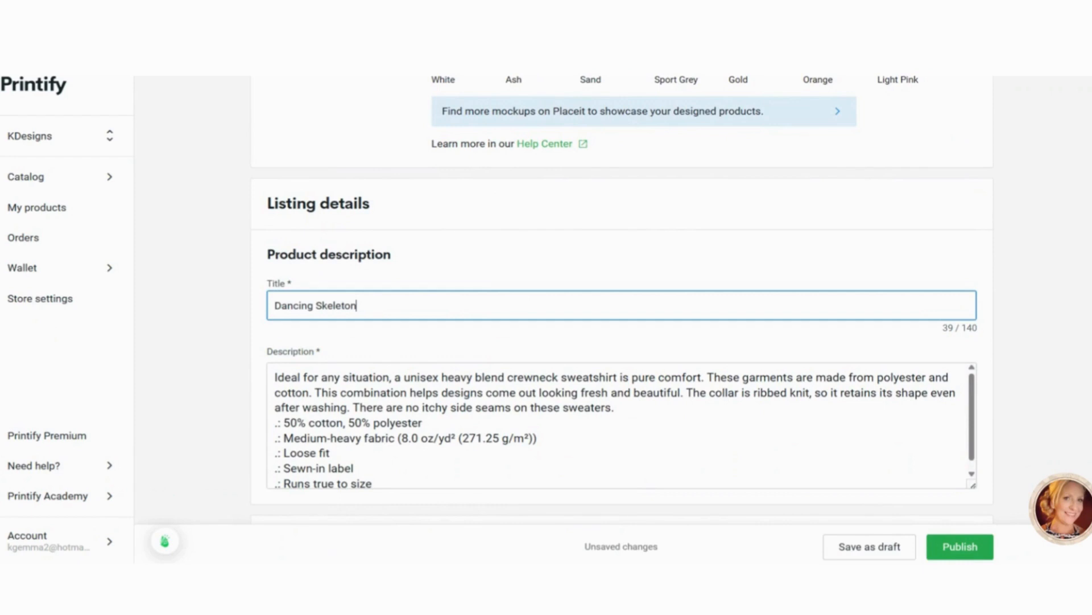
text(Halloween)
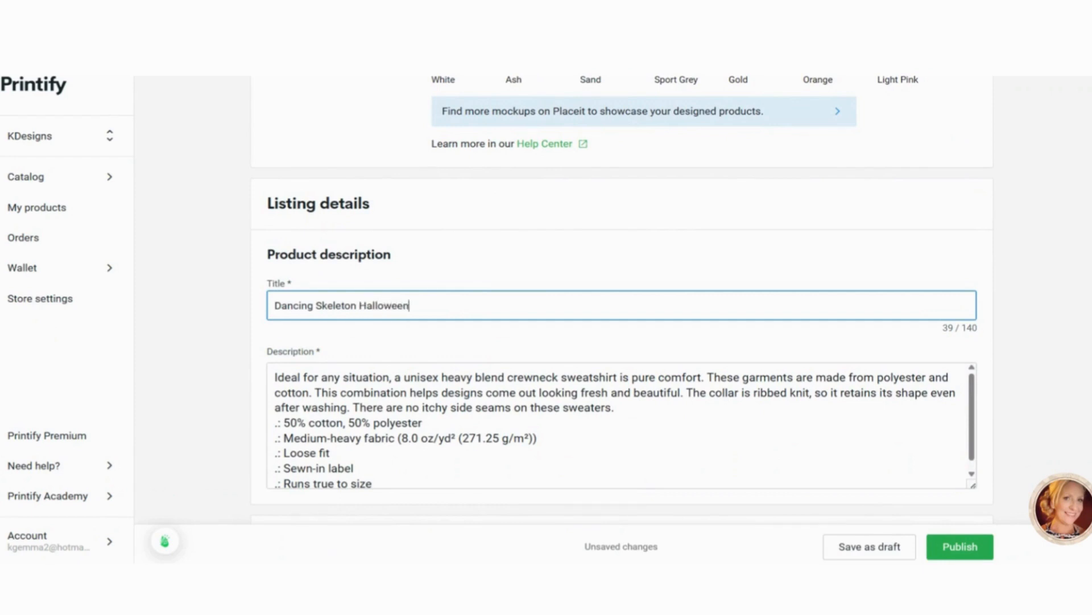
text(Shirt,)
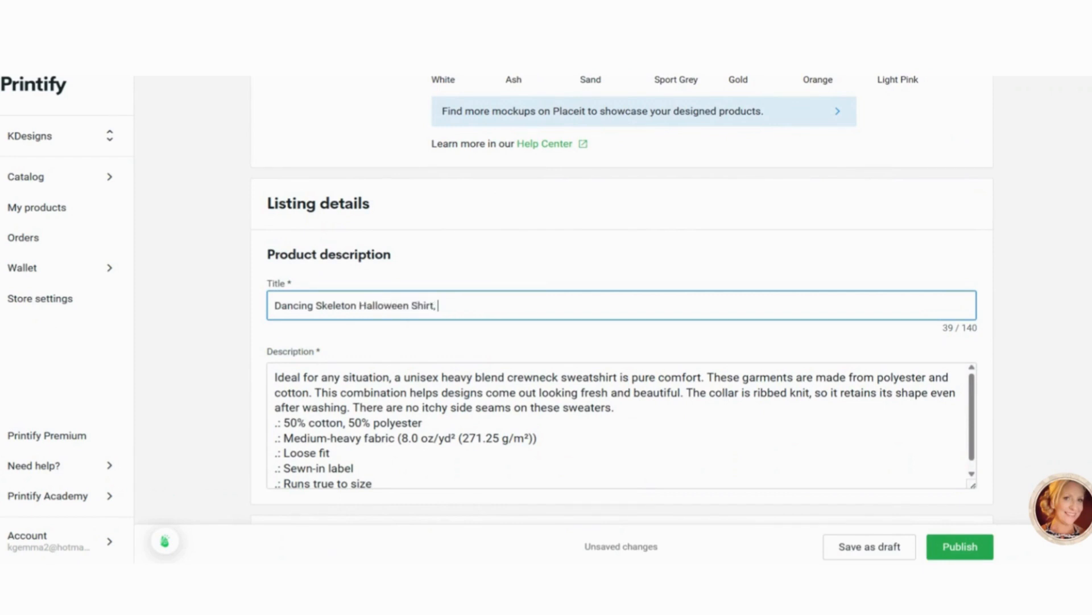
text(Pumpkin Hallo)
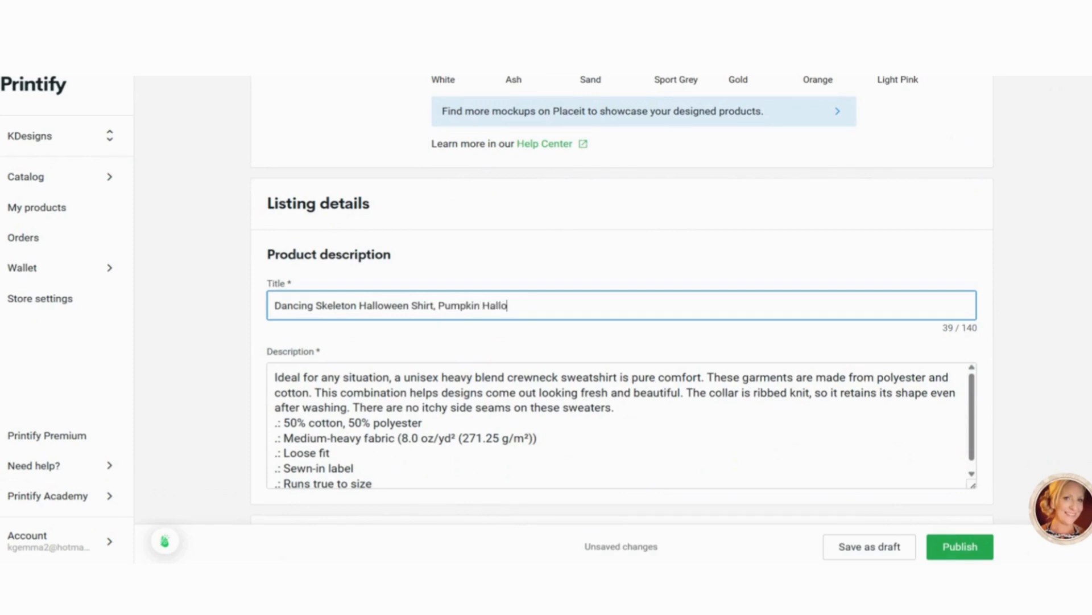
text(ween S)
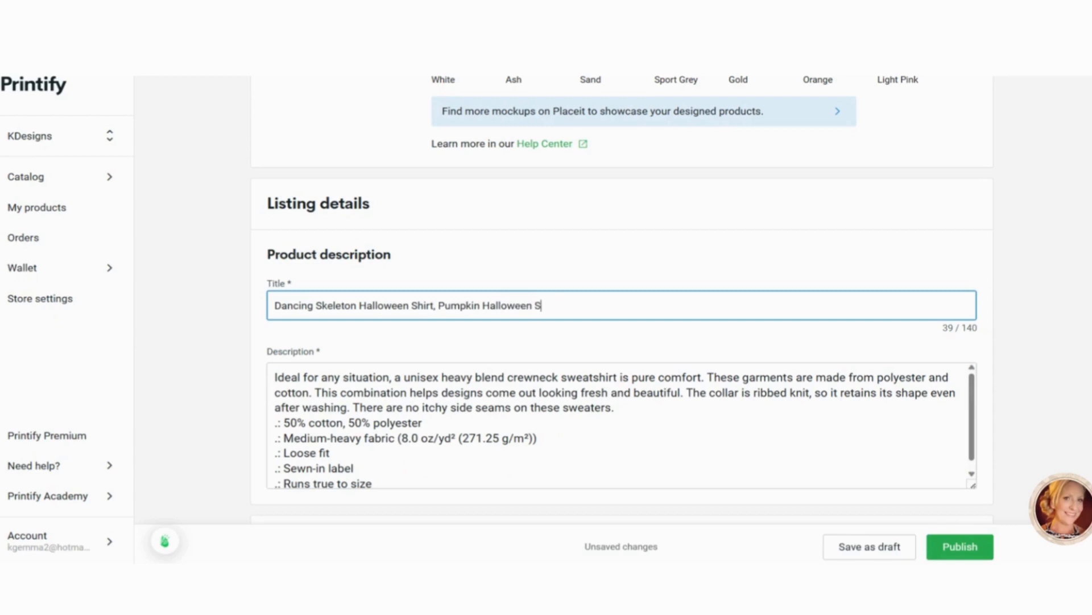
text(hirt)
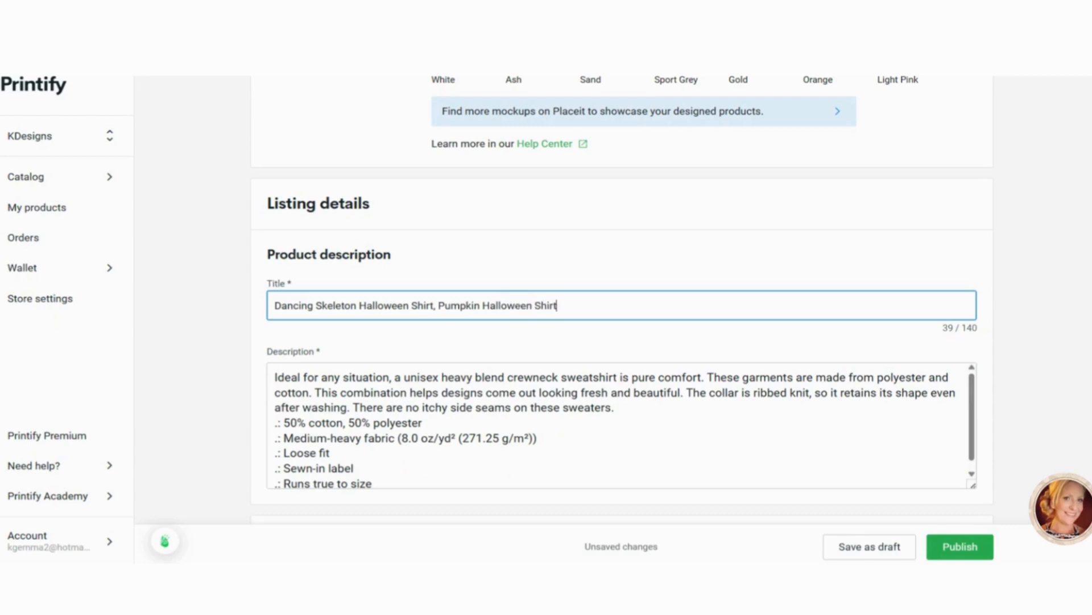
key(Backspace)
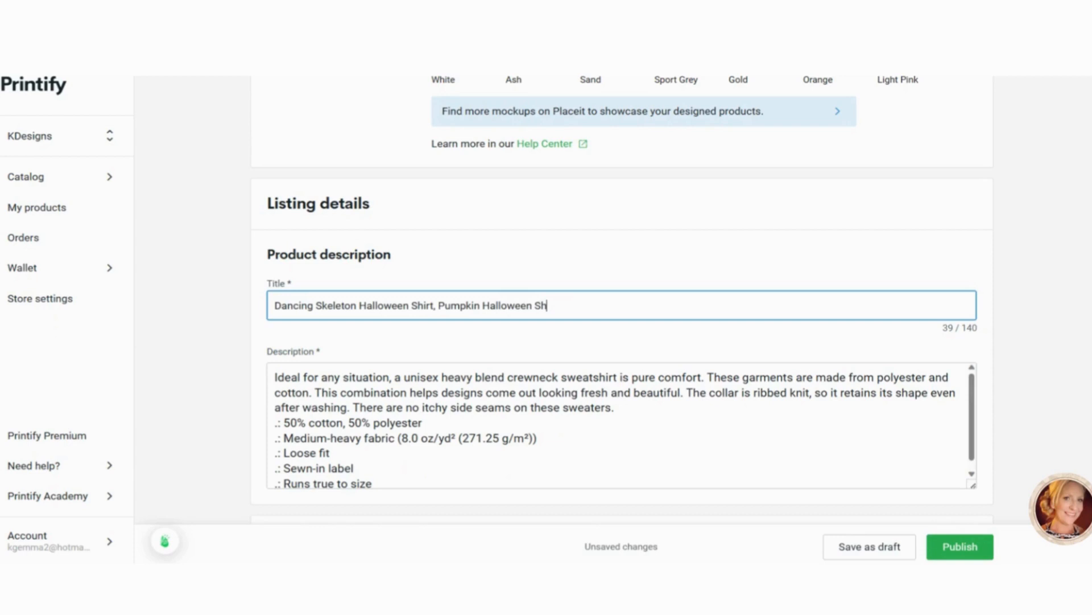
text(weatsh)
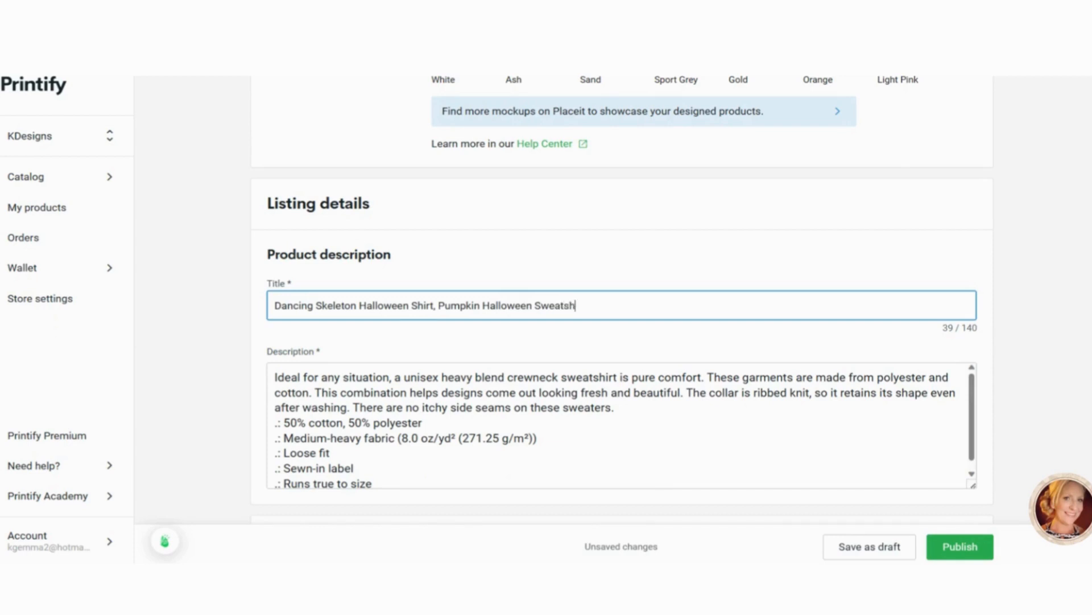
text(irt)
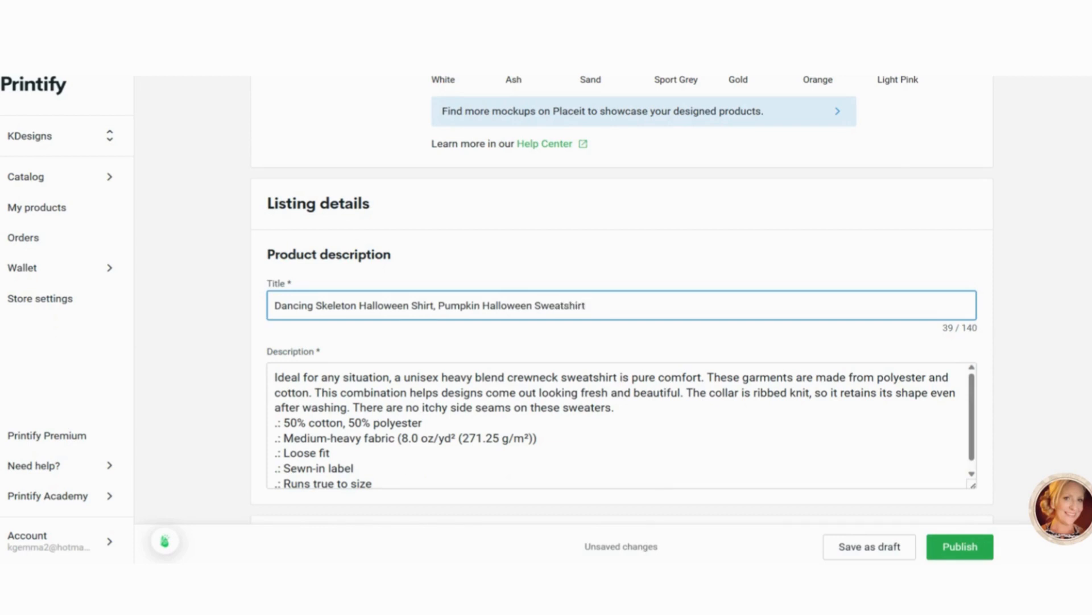
text(, Pum)
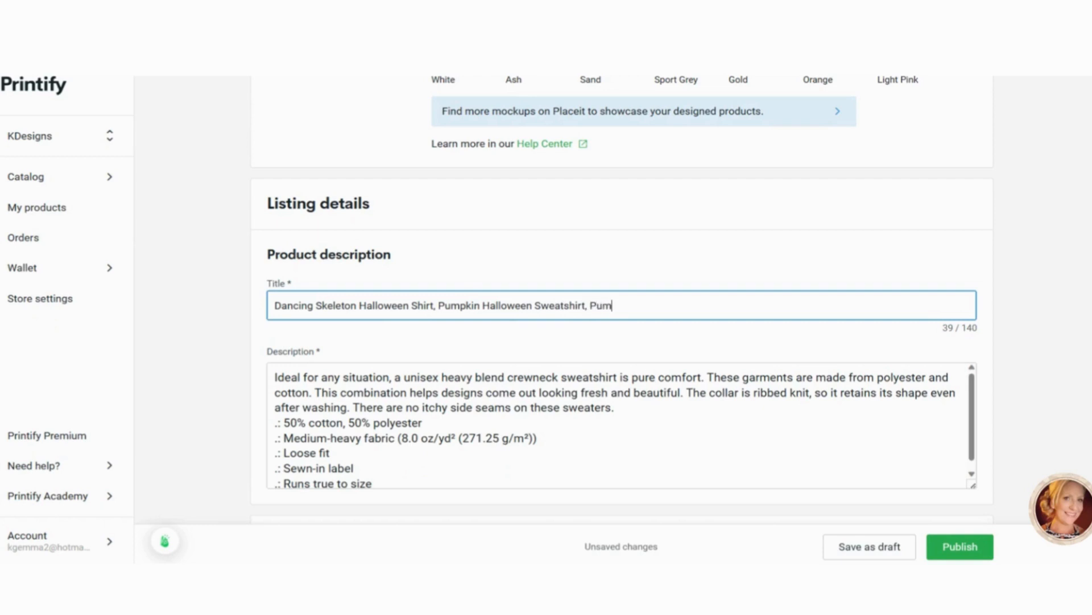
text(pkin)
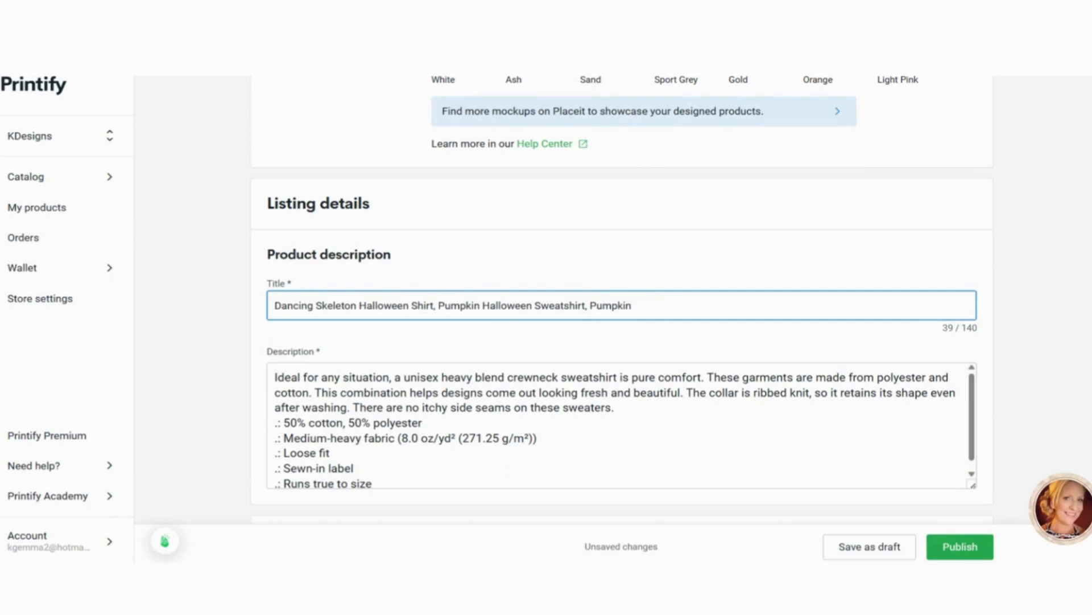
Finish the title with Shirt, Fall Sweatshirt Spooky Season TShirt, Fall Shirts for Women and select it to copy.
text(Shirt,)
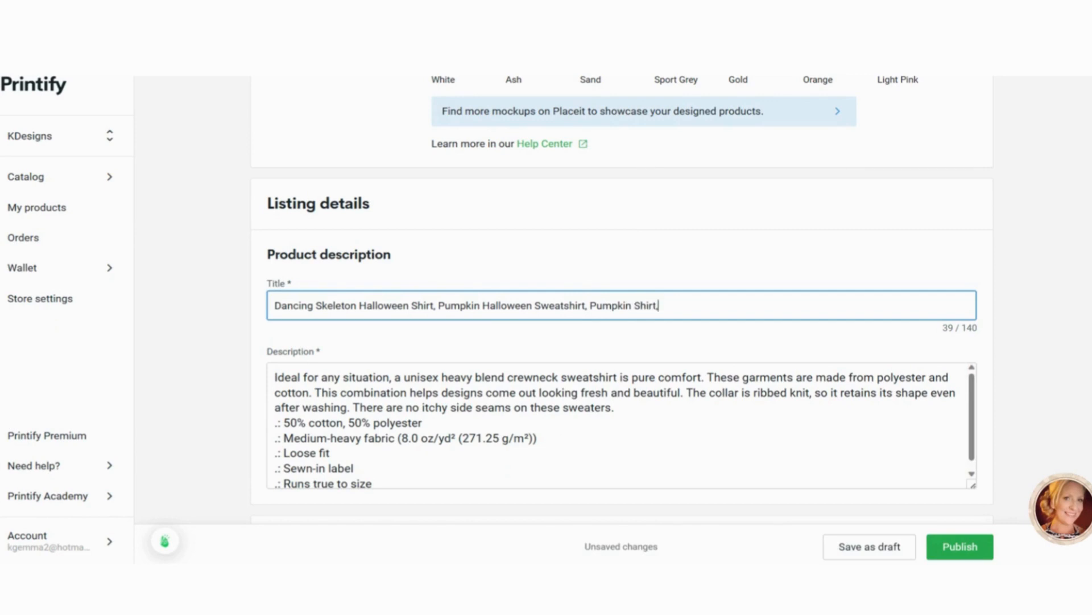
text(Fall)
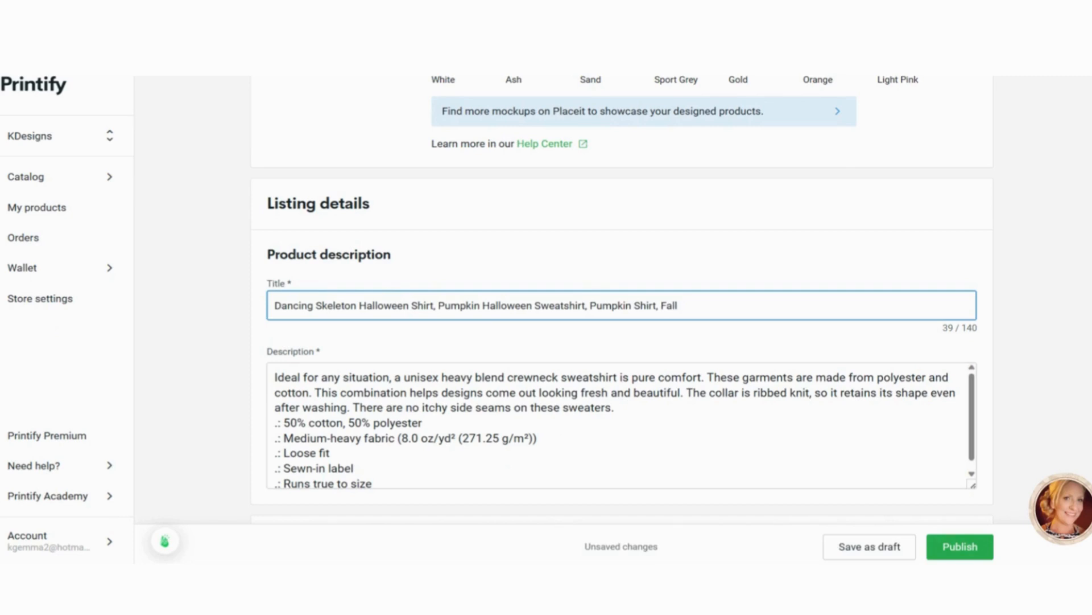
text(Sweatshirt)
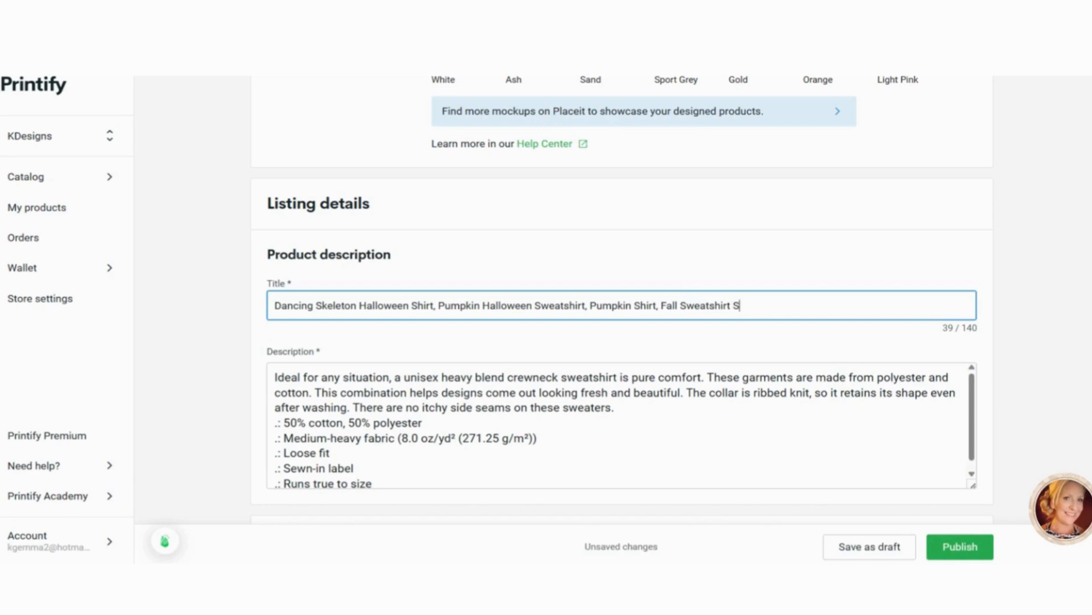
text(Spooky)
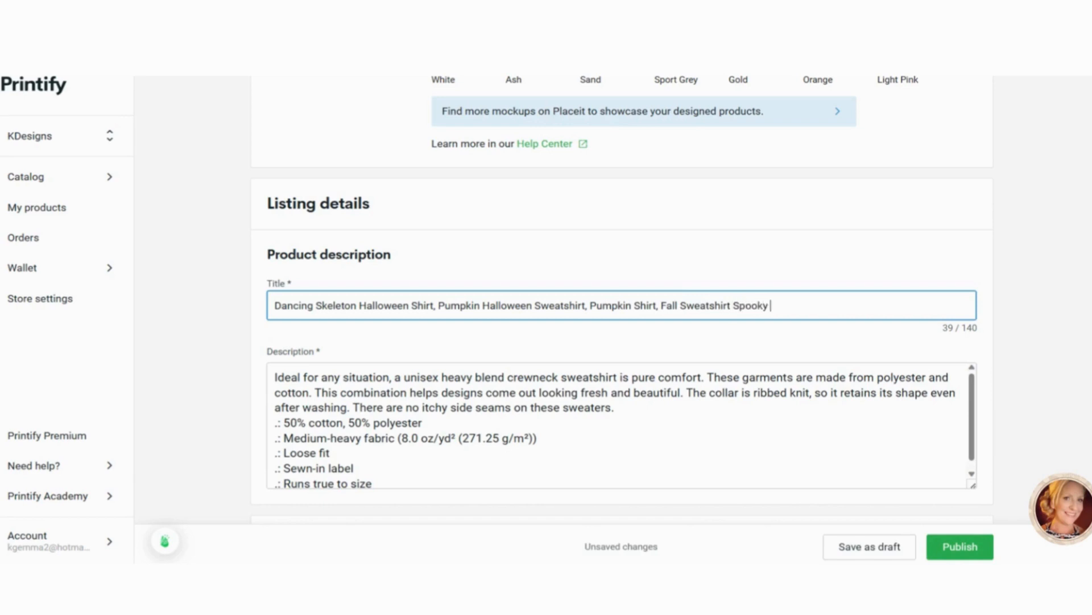
text(Season T)
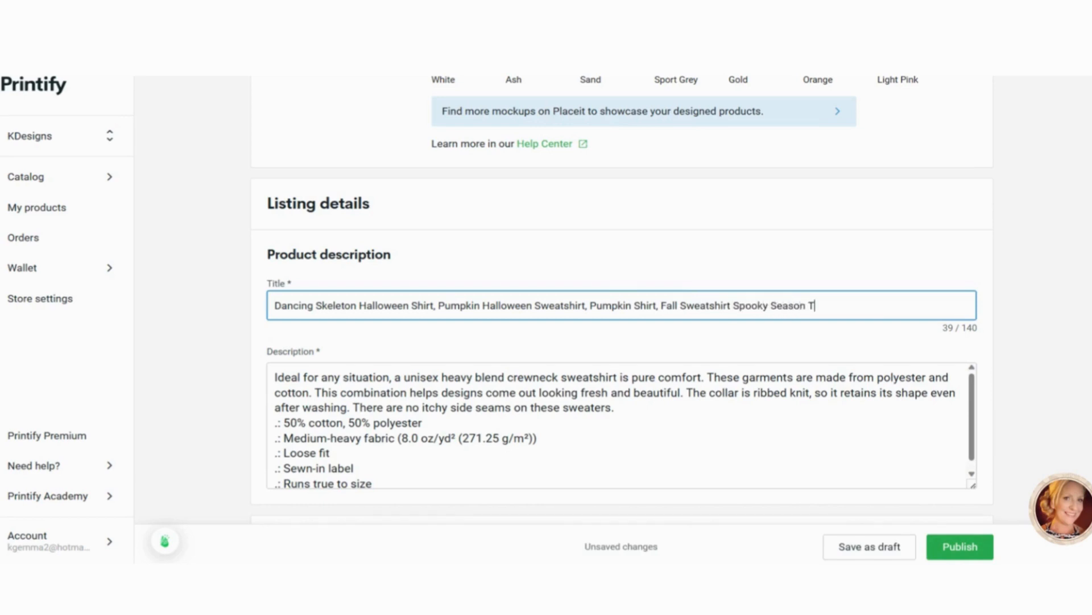
text(S)
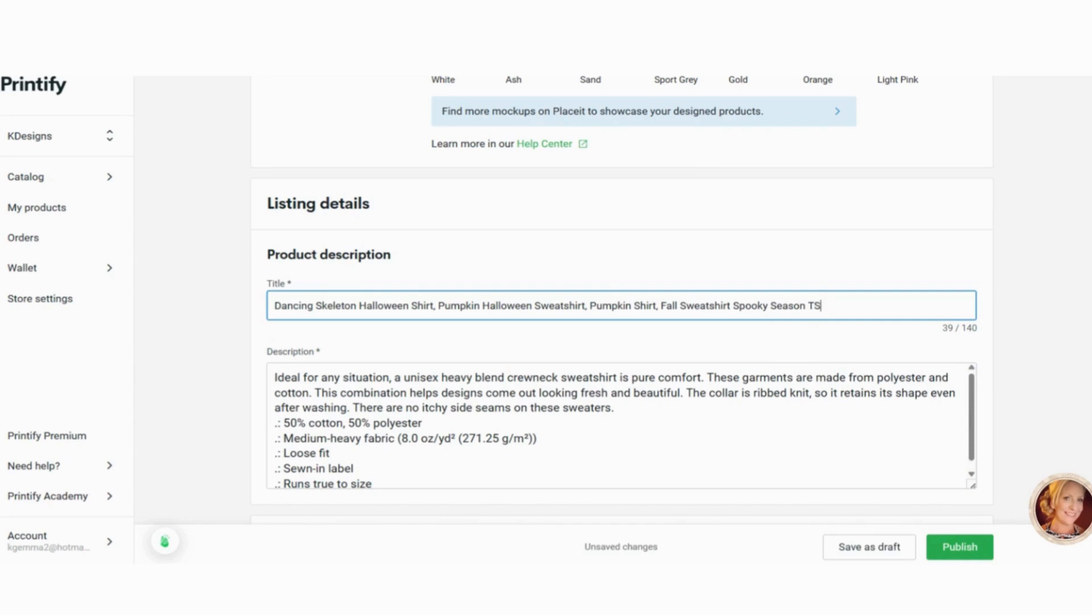
text(hirt,)
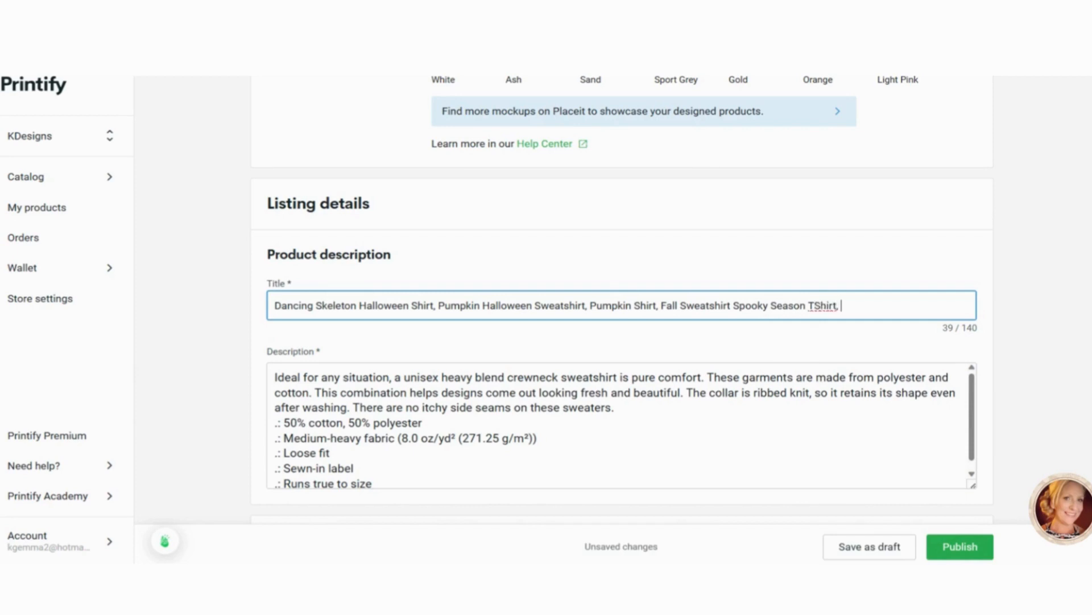
text(Fall Shirt)
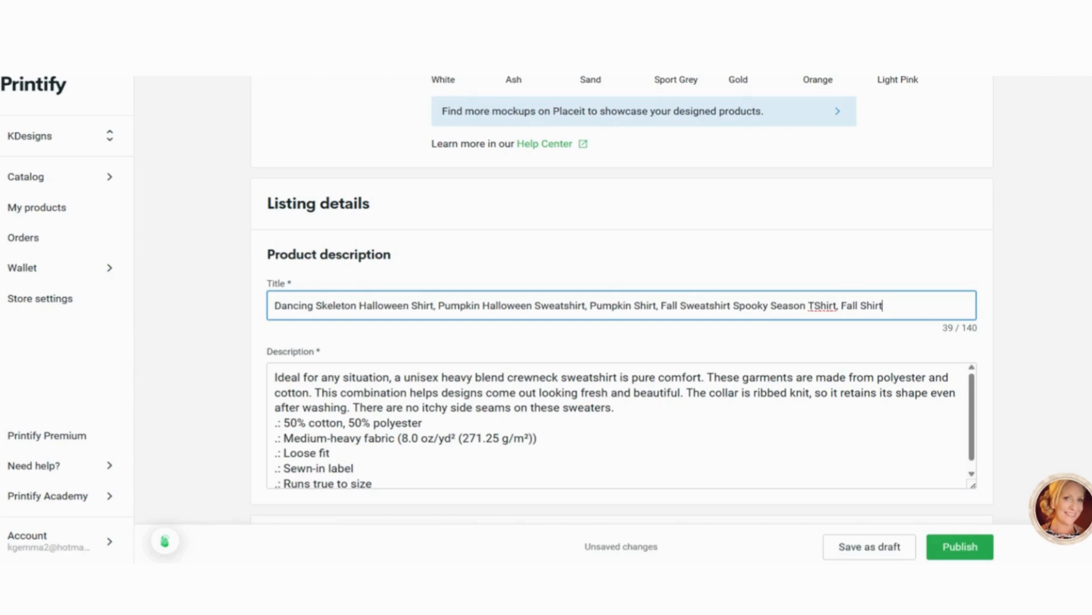
text(s for W)
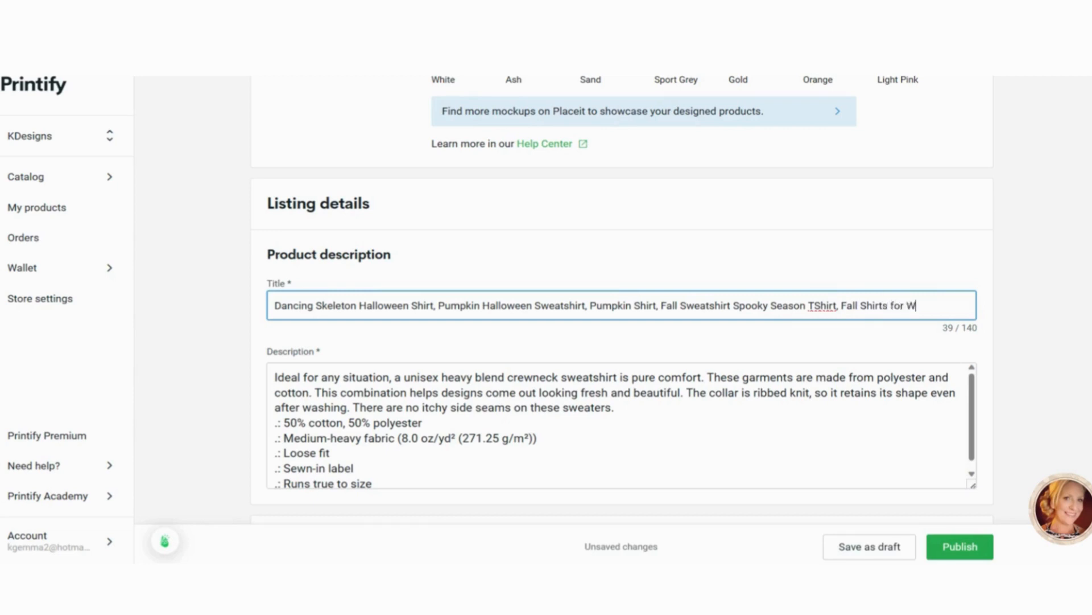
text(omen)
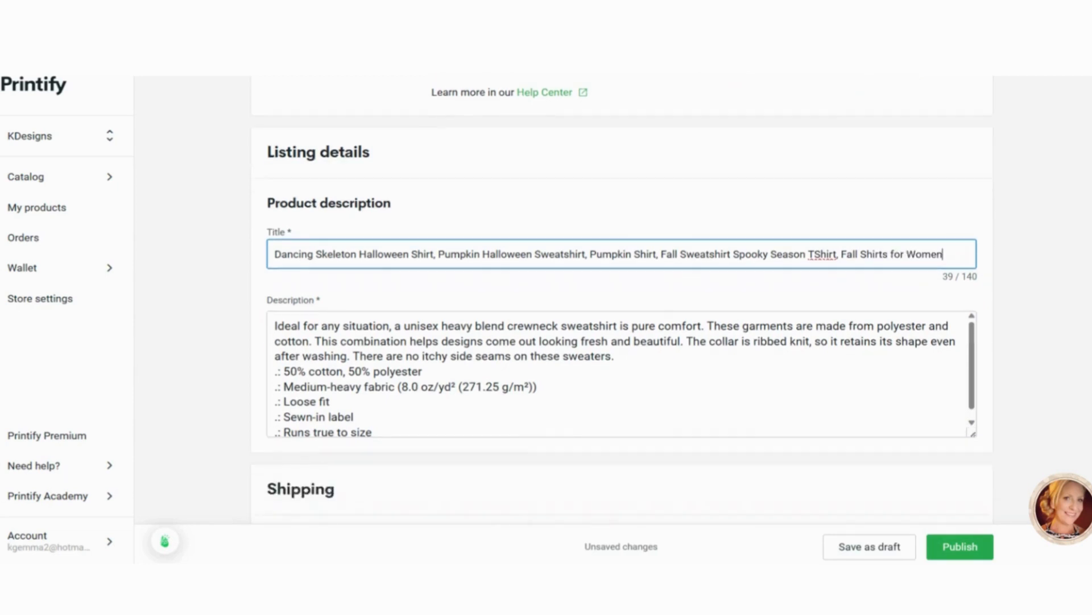
triple_click(607, 254)
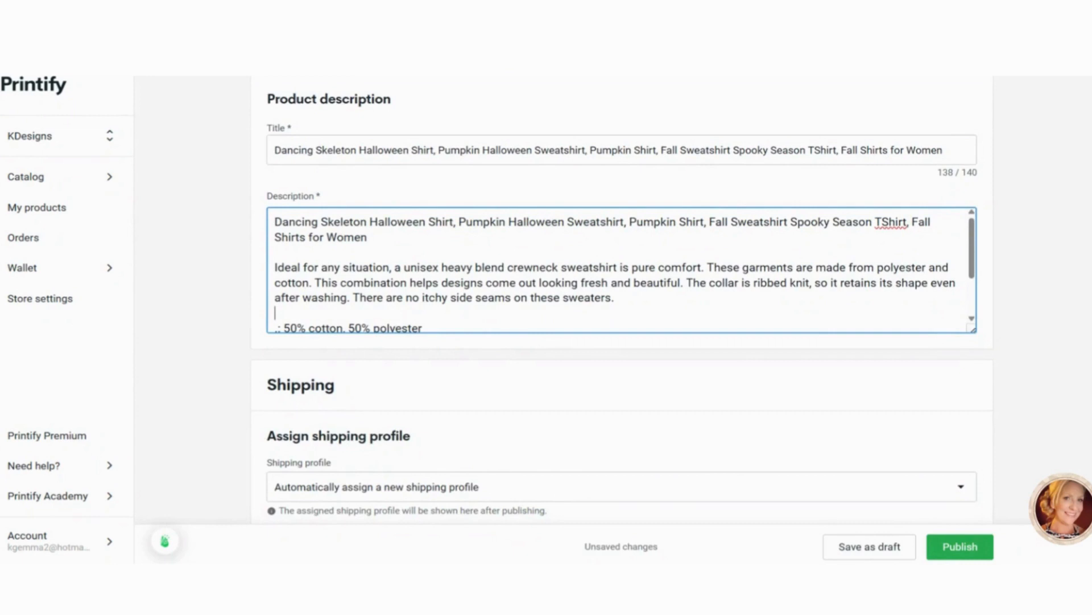
Scroll past the description to the Shipping and Variants pricing sections.
scroll(down, 3)
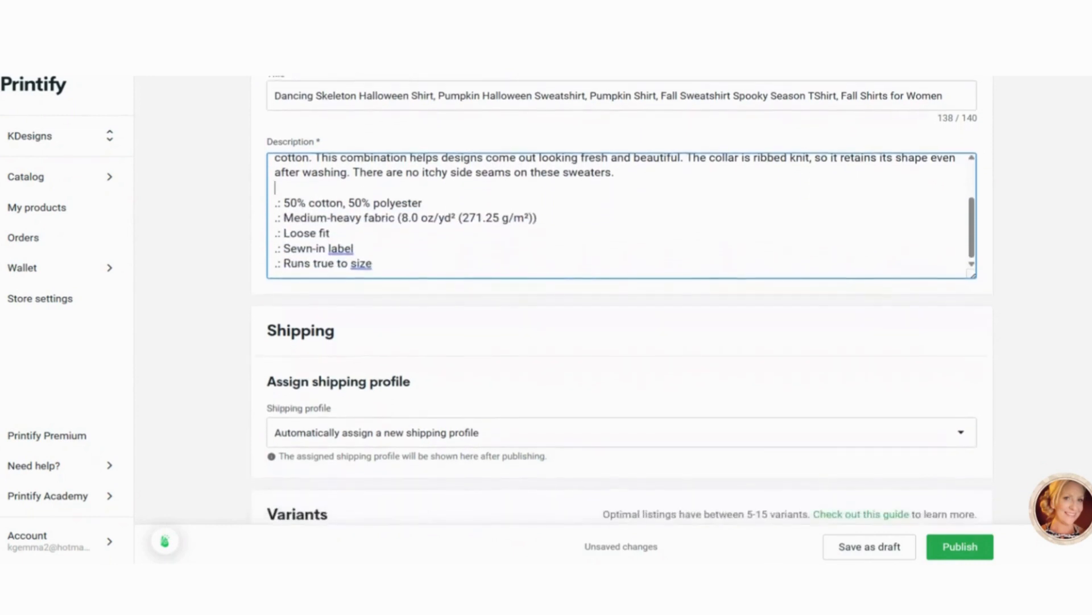
scroll(down, 3)
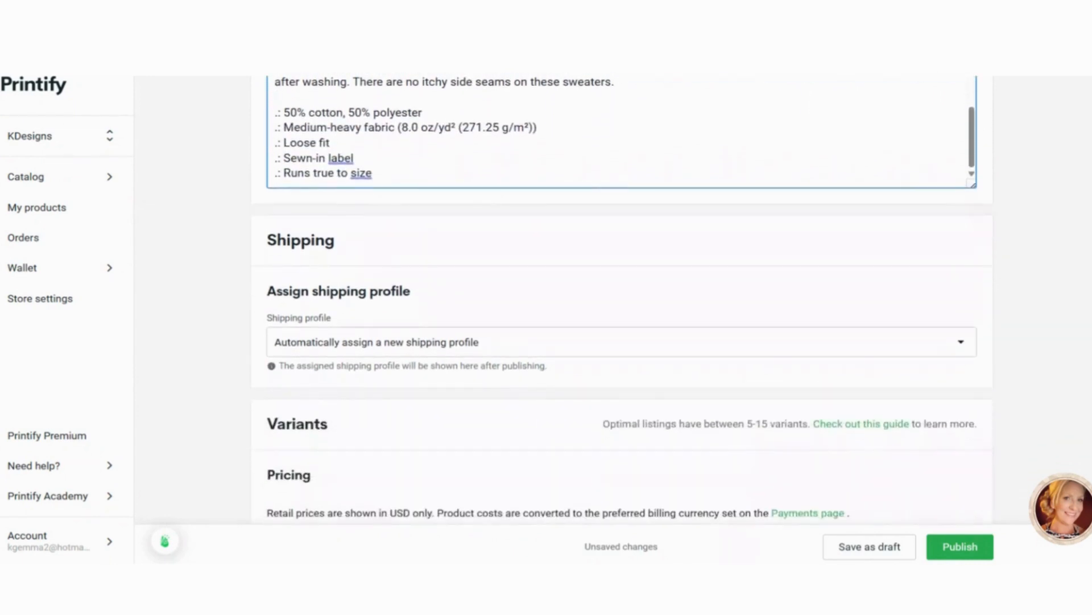
scroll(down, 3)
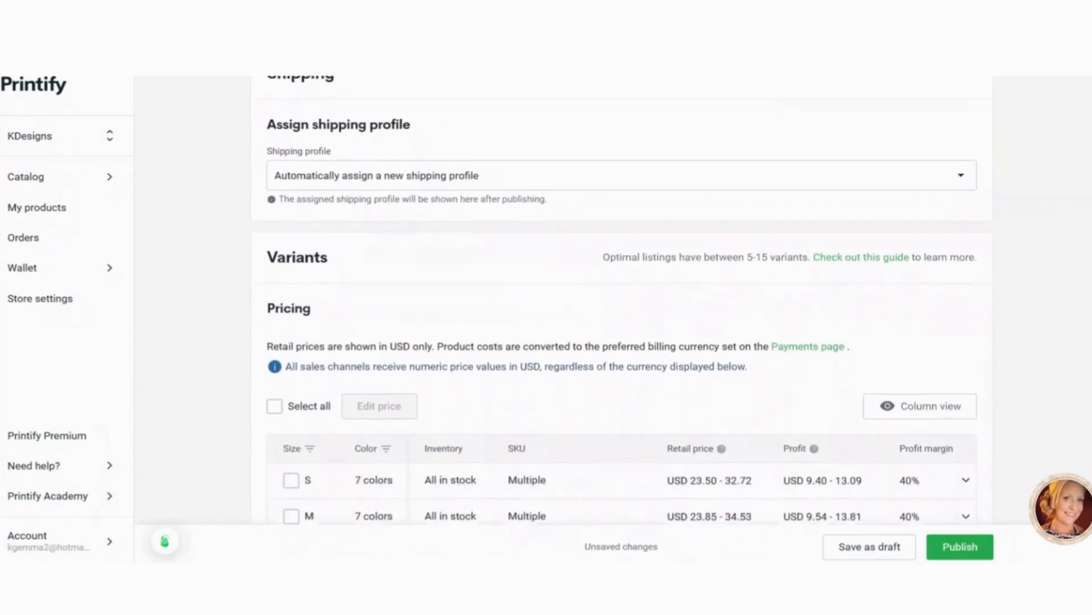
Select all 50 sweatshirt variants in the pricing table for bulk price editing.
scroll(down, 3)
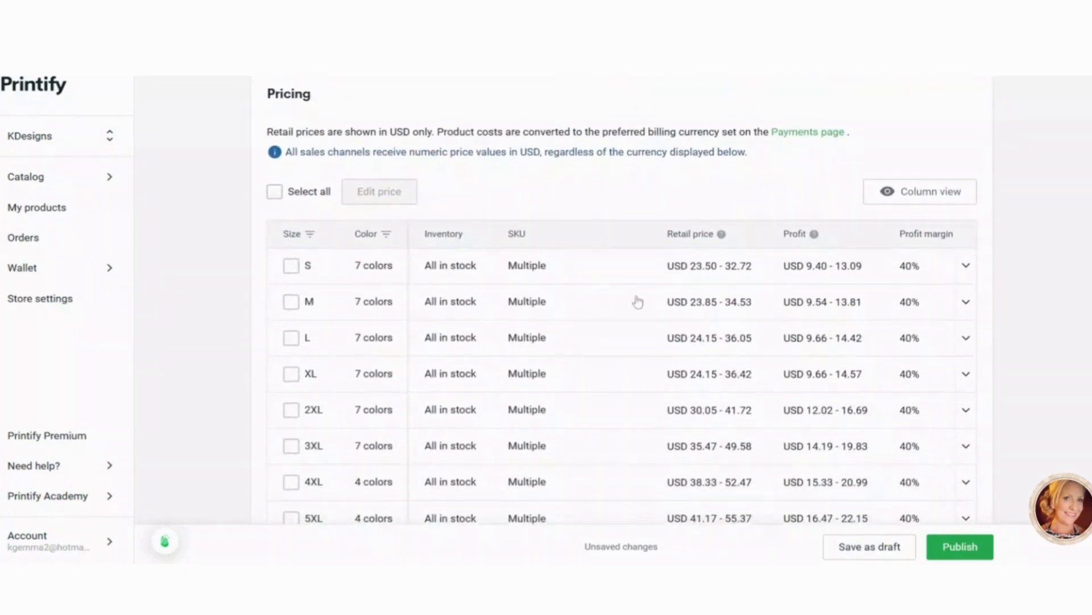
click(709, 265)
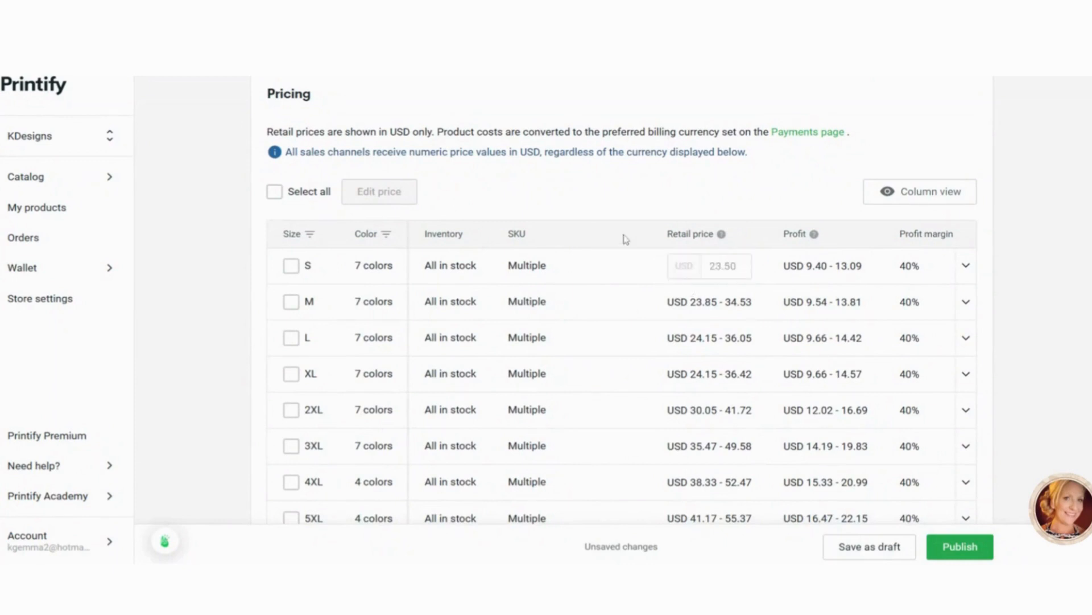
mouse_move(698, 283)
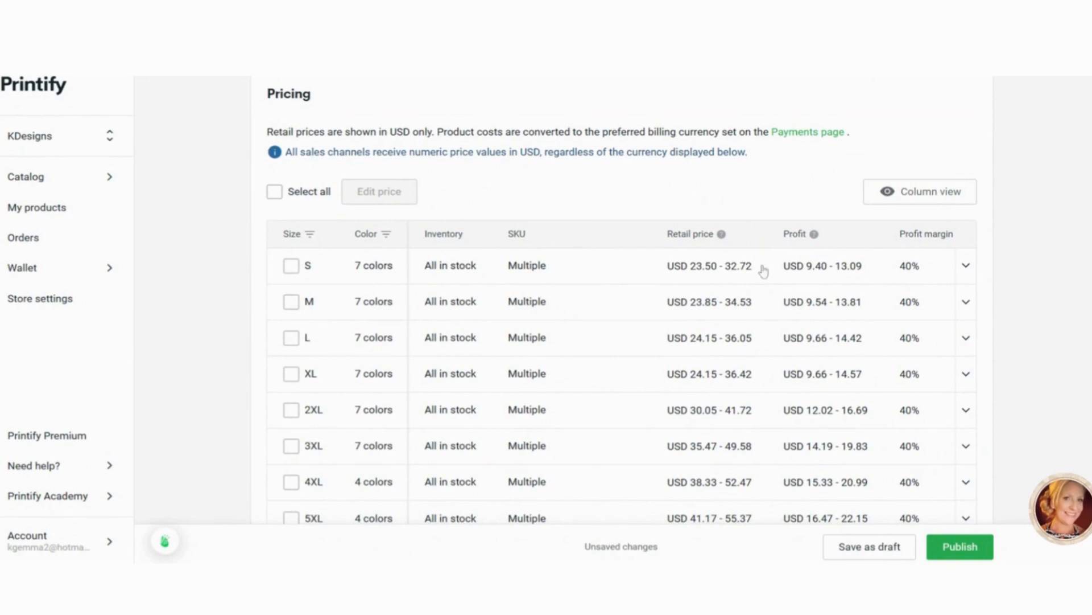
mouse_move(853, 160)
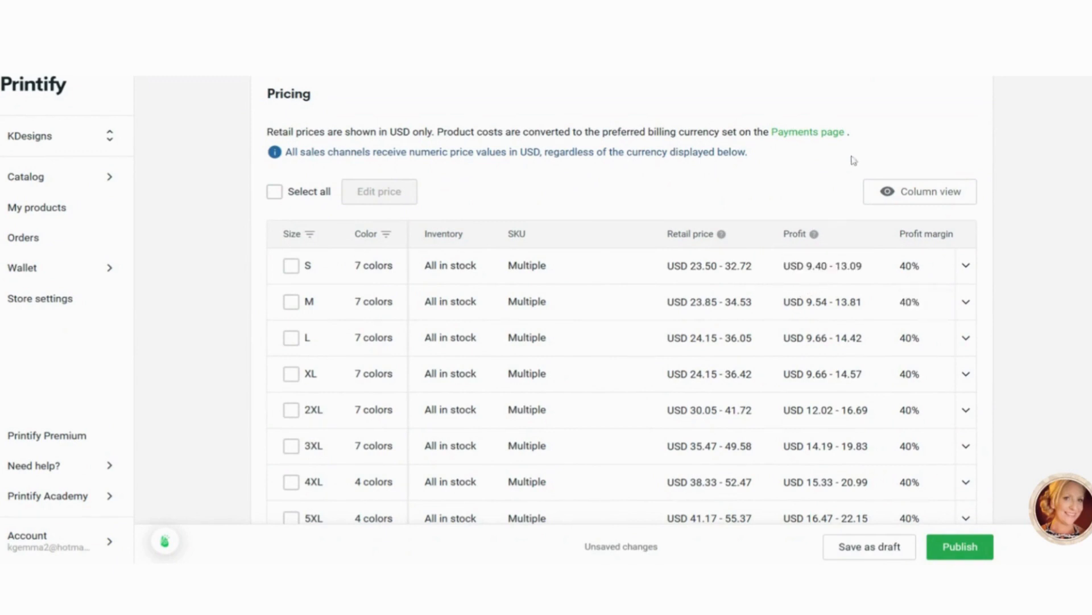
click(926, 265)
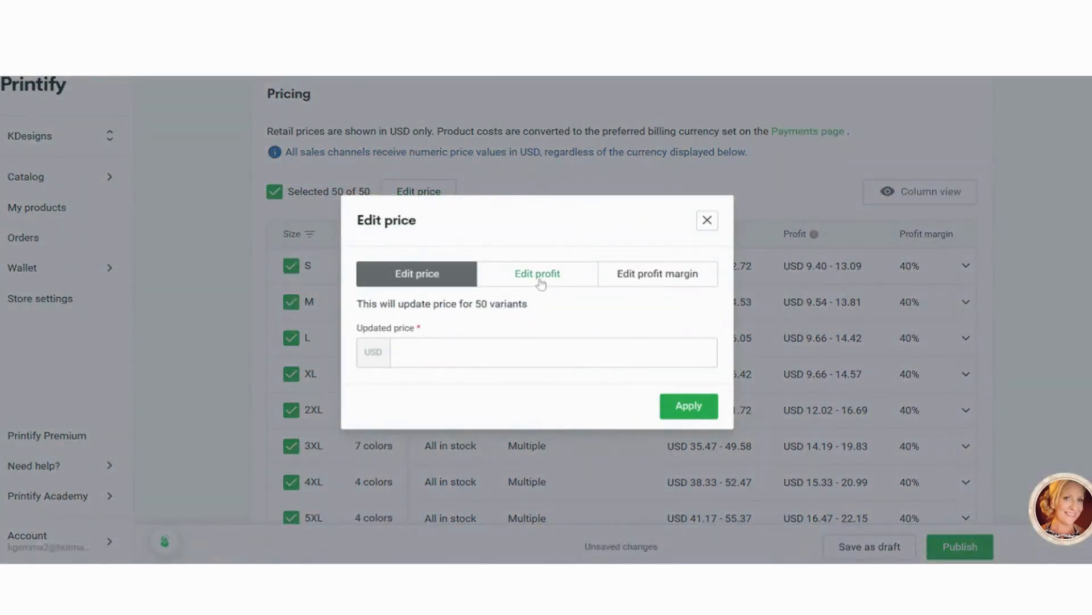
Apply a 50% profit margin to all 50 variants via the Edit profit margin option.
click(536, 273)
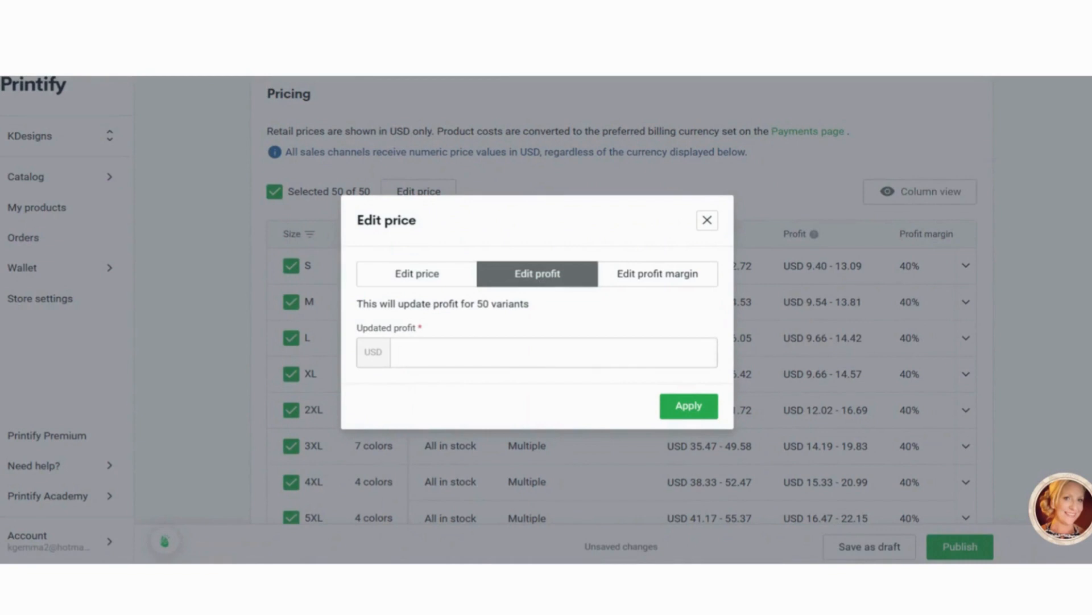
text(50%)
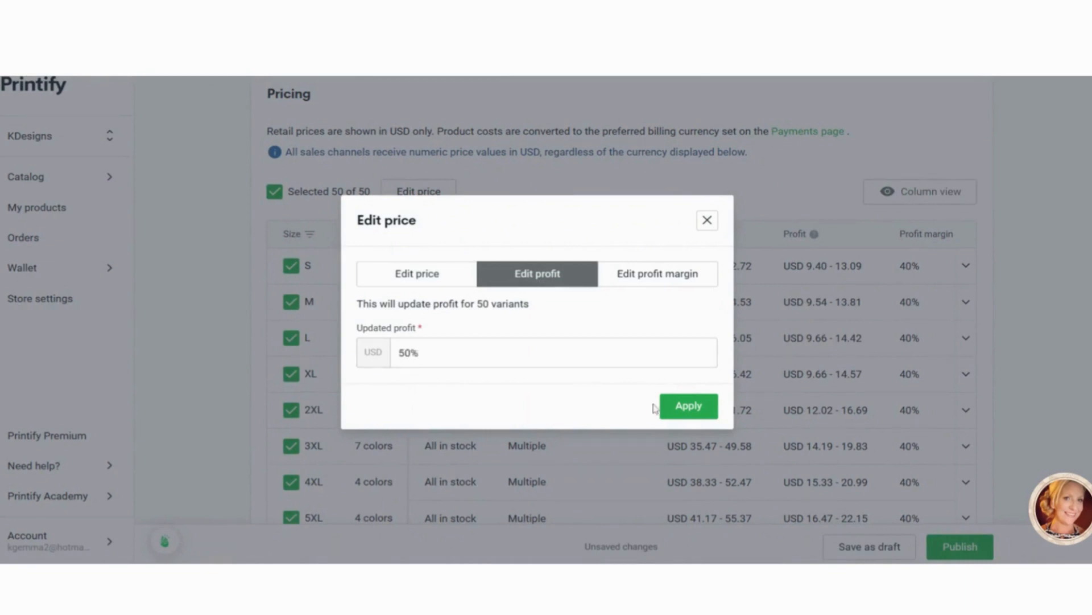
click(687, 407)
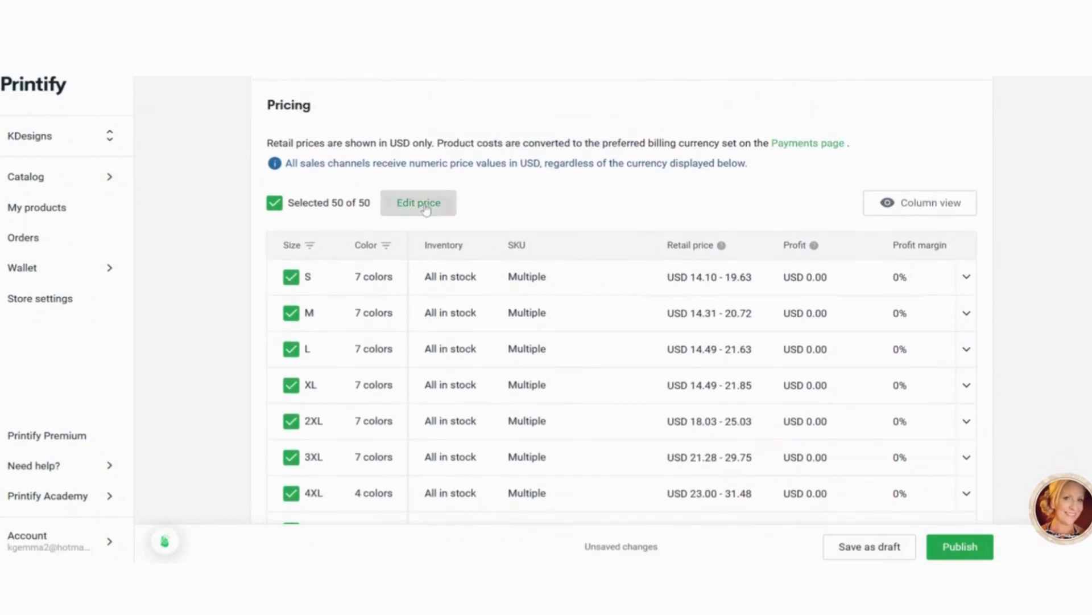
click(417, 202)
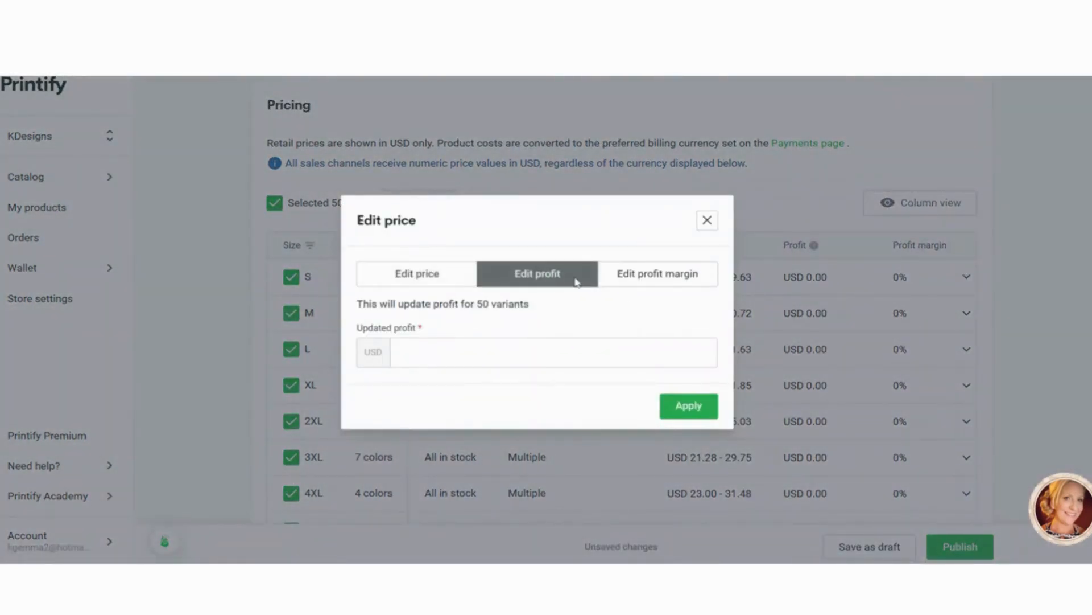
click(657, 273)
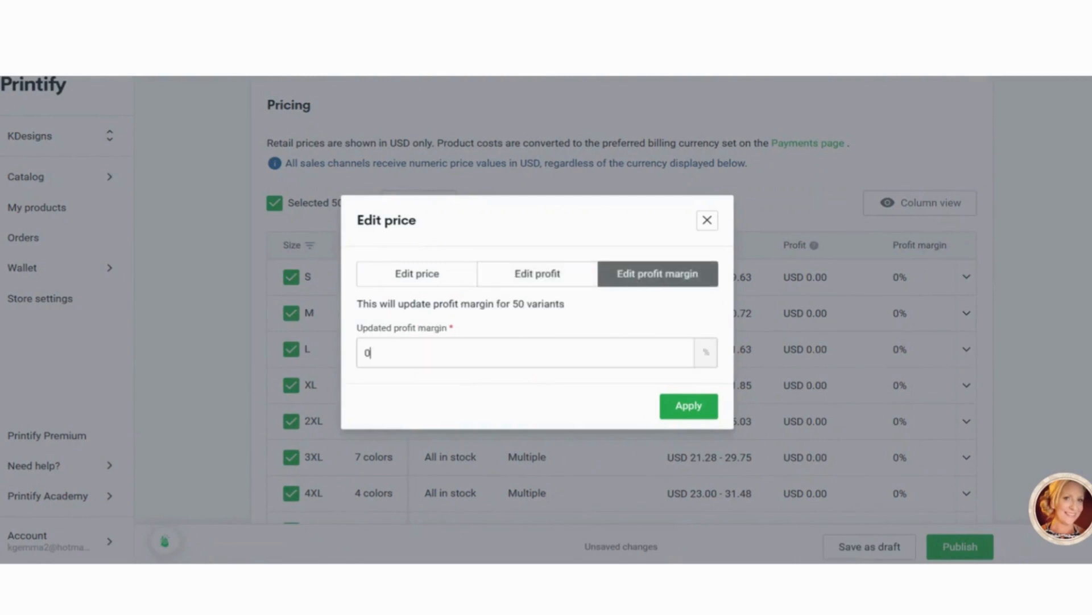
text(50)
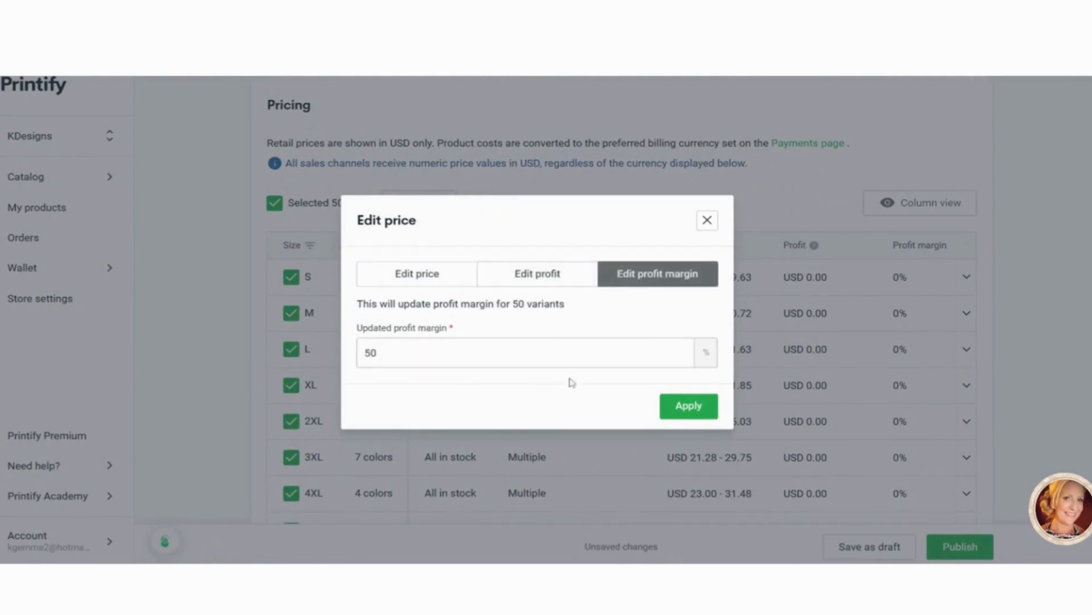
click(687, 405)
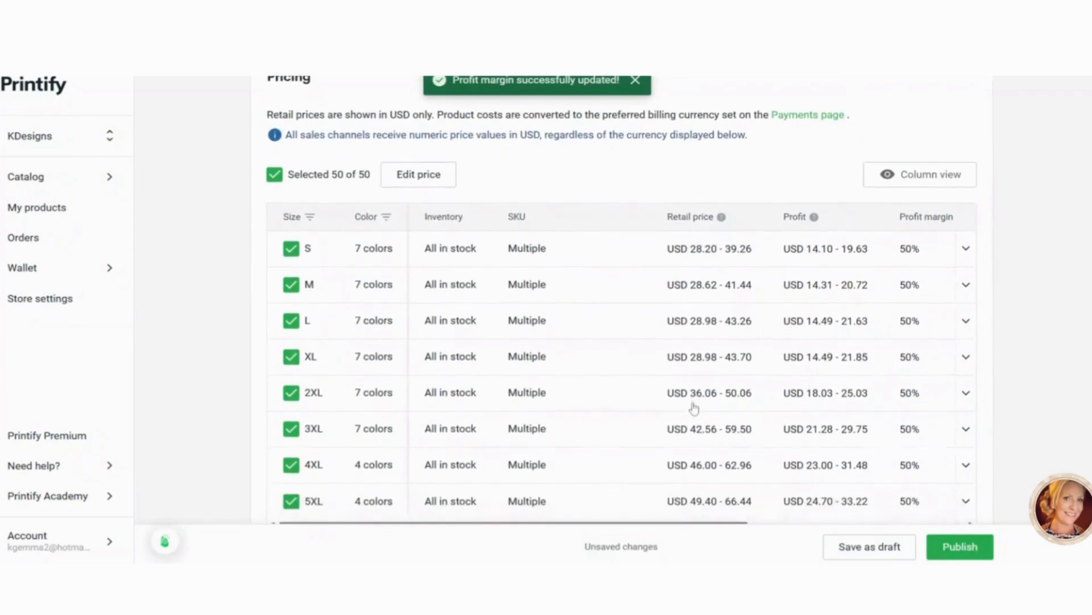
In Publishing settings, hide the product in store, untick Mockups syncing, and publish.
scroll(down, 3)
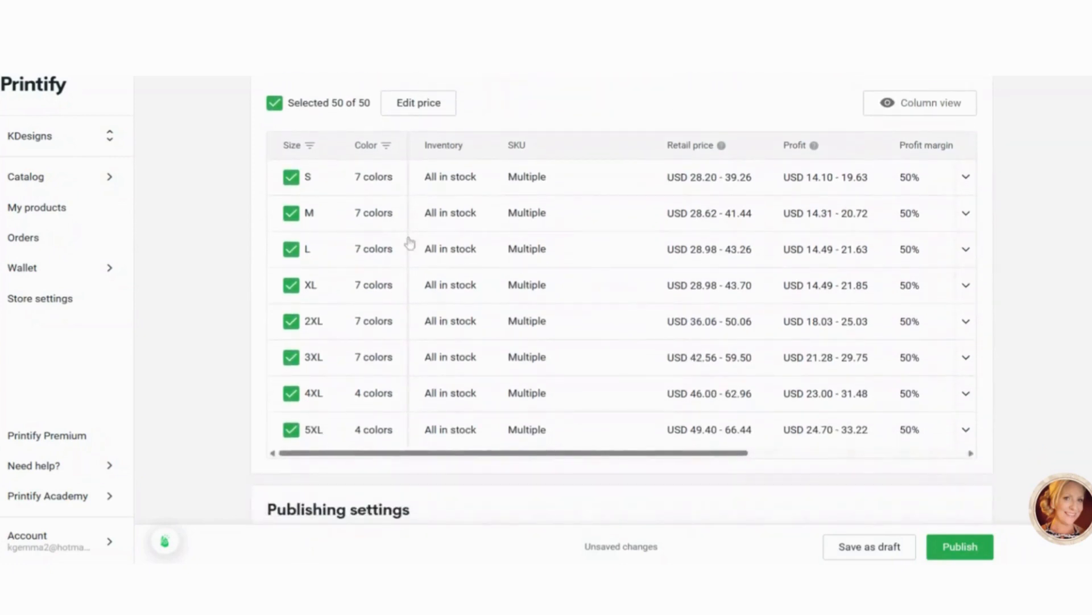
mouse_move(289, 272)
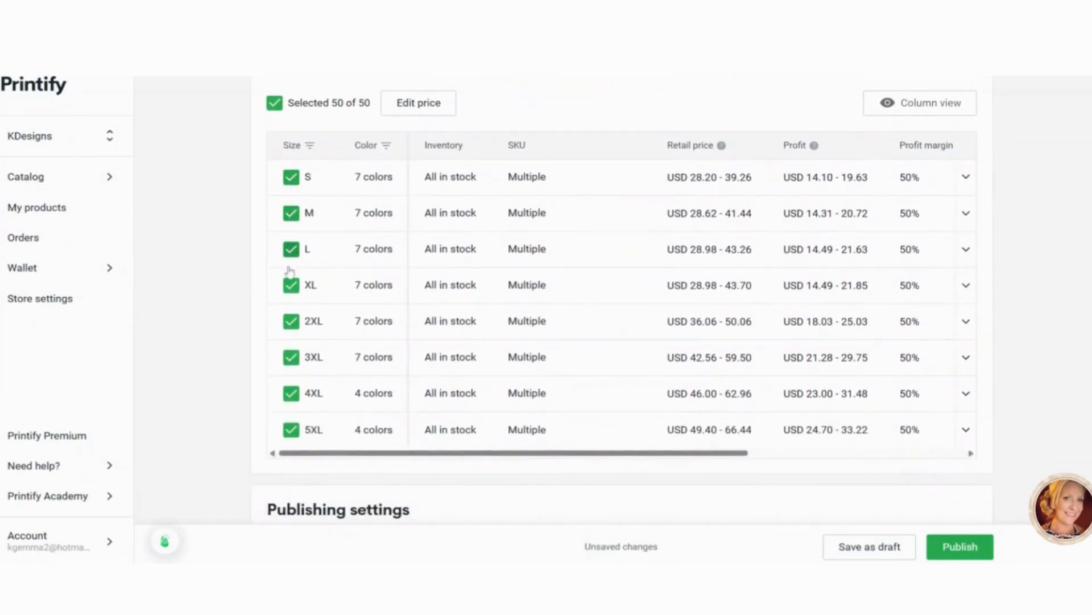
scroll(down, 3)
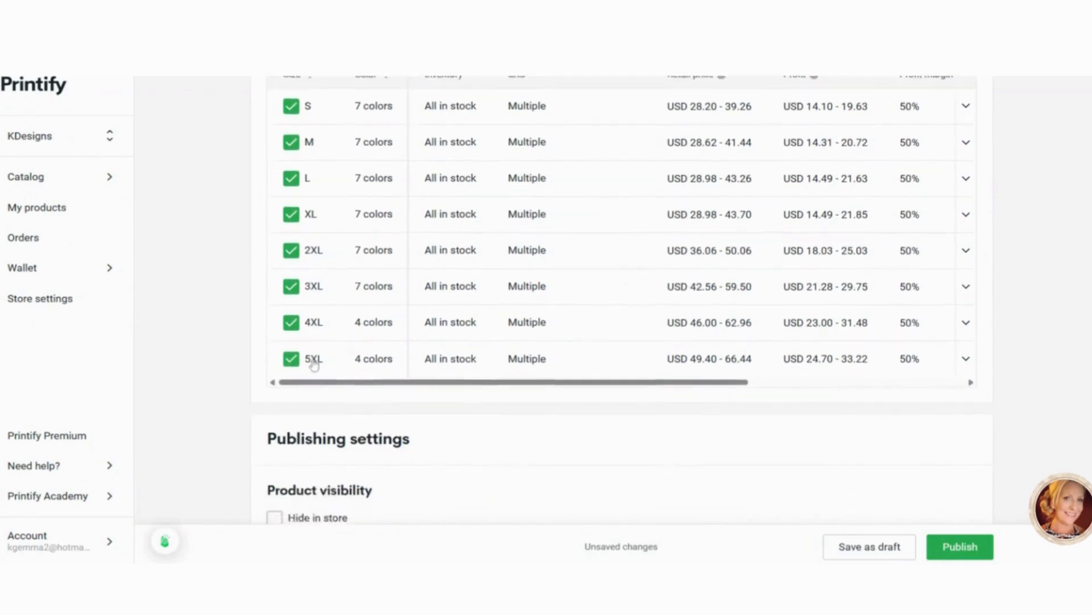
scroll(up, 3)
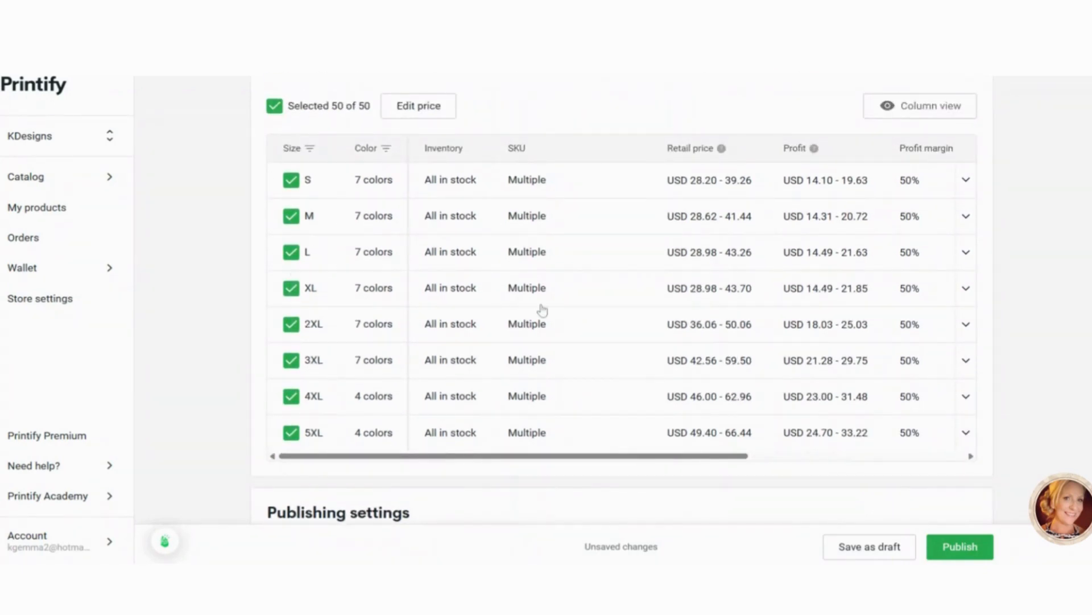
scroll(up, 3)
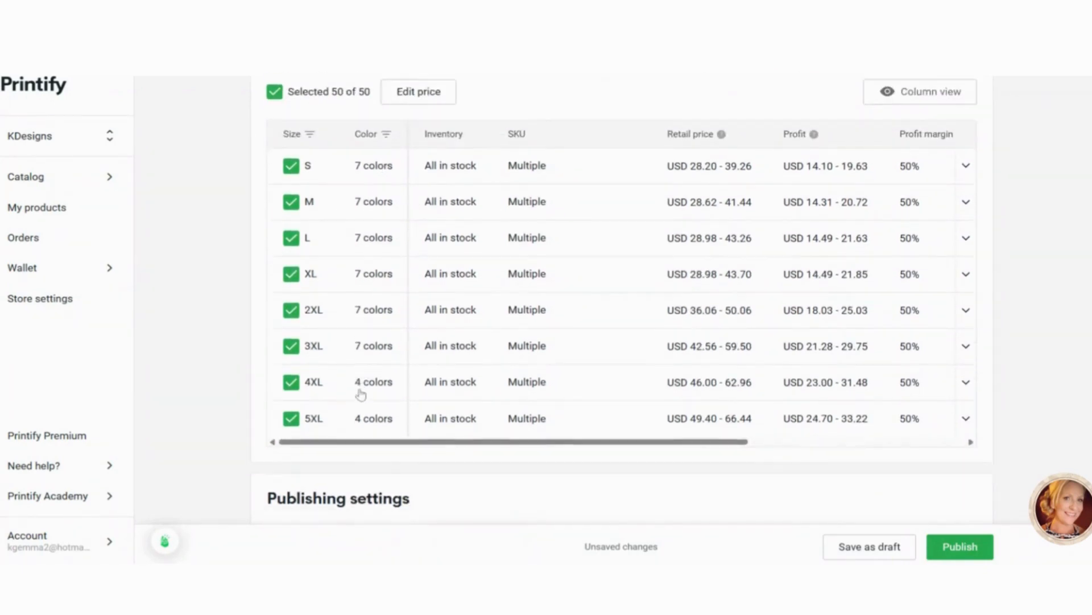
scroll(down, 3)
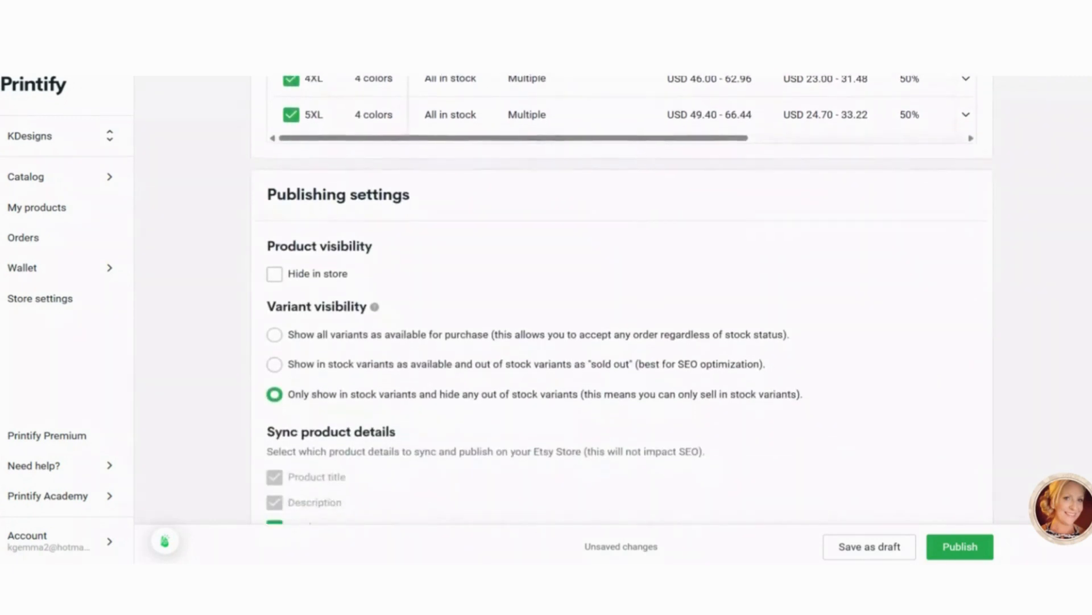
scroll(down, 3)
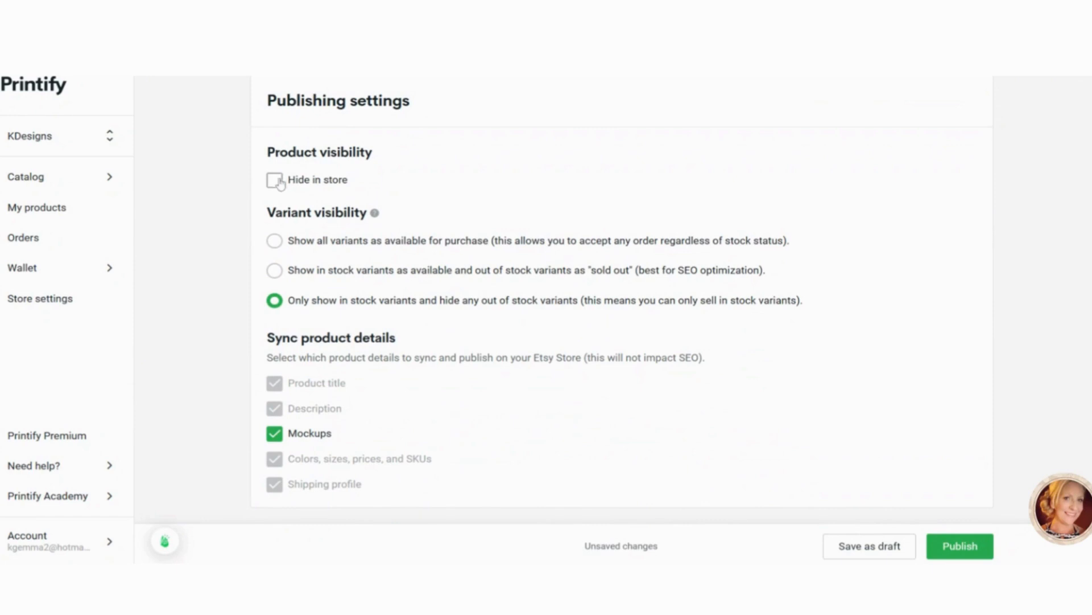
click(274, 180)
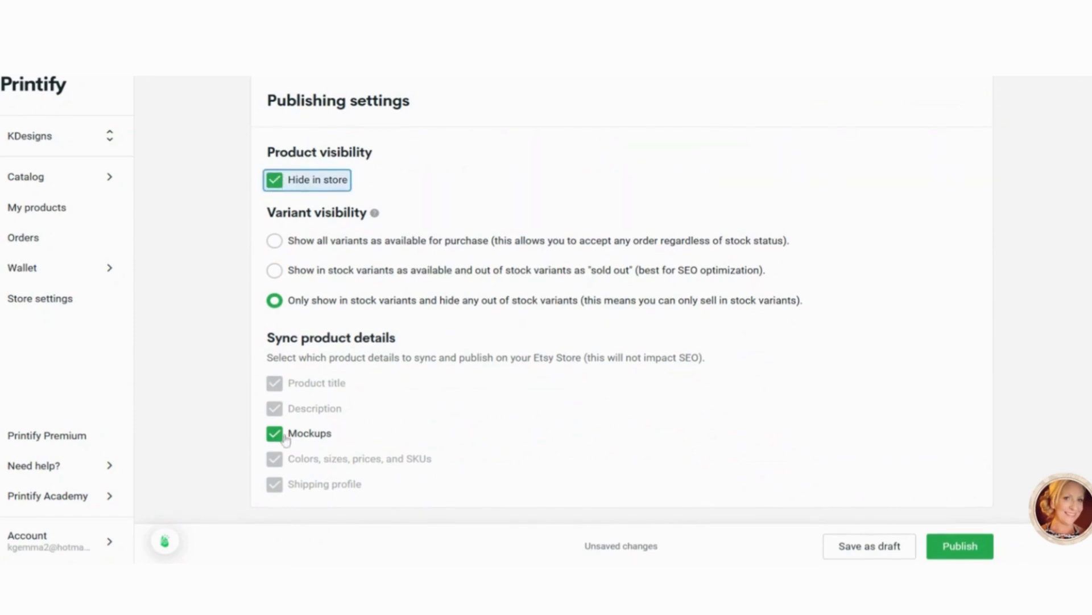
click(274, 432)
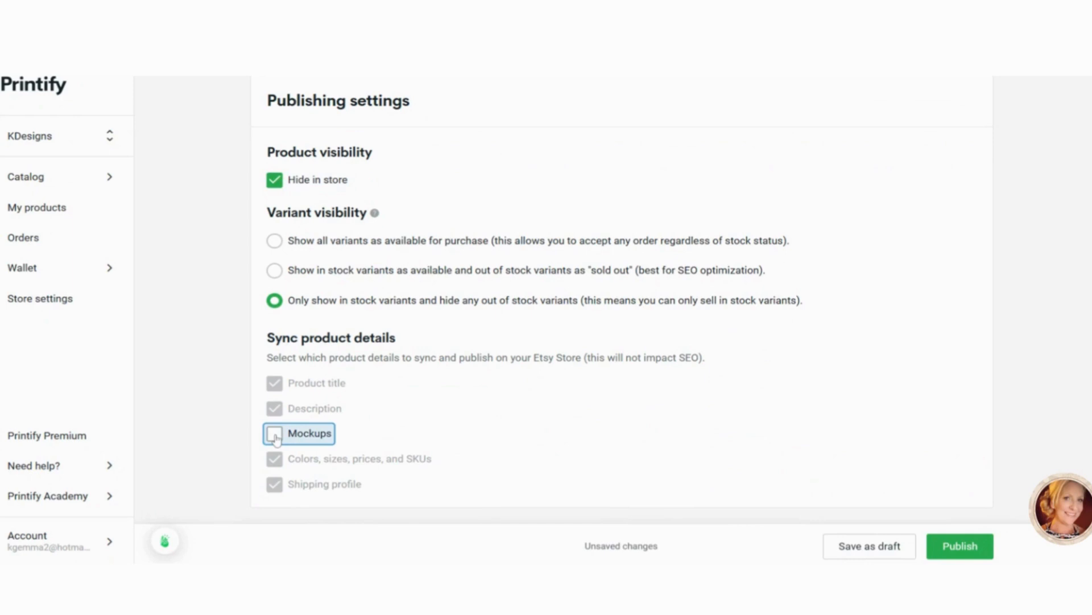
click(275, 433)
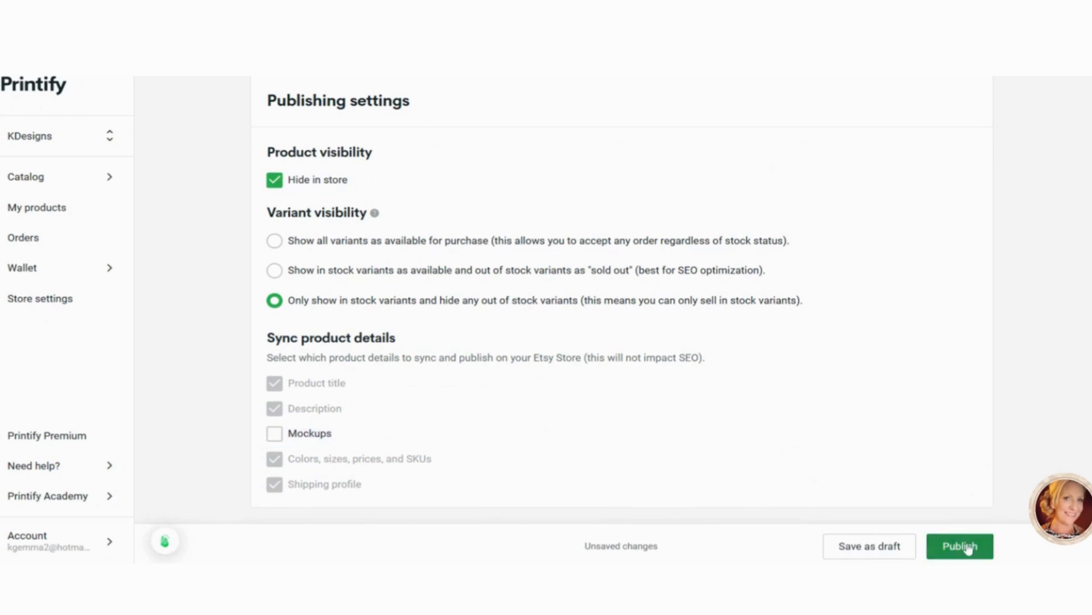
click(960, 545)
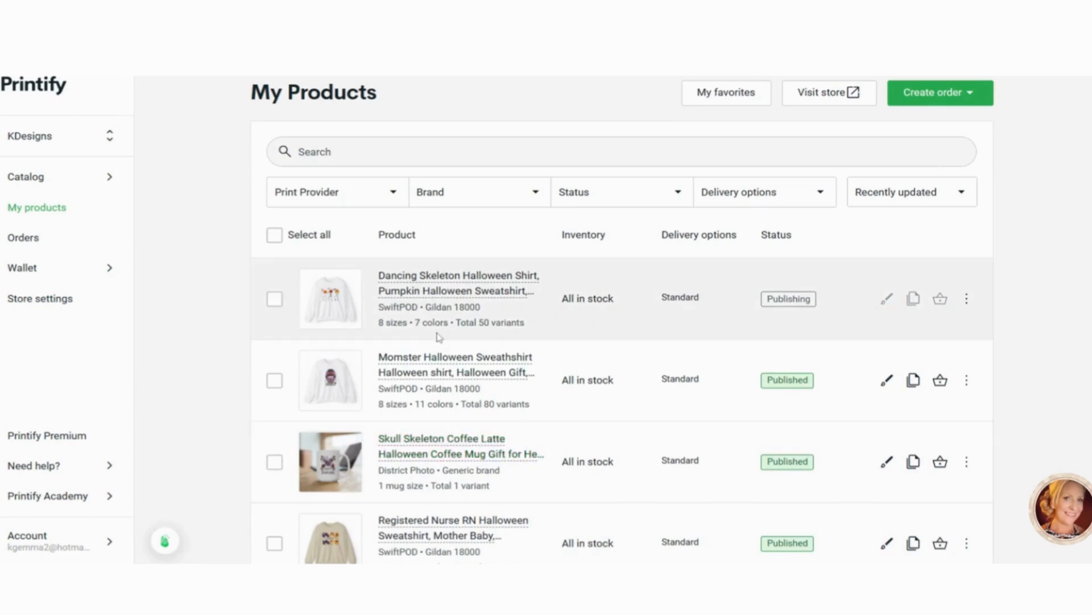
mouse_move(439, 338)
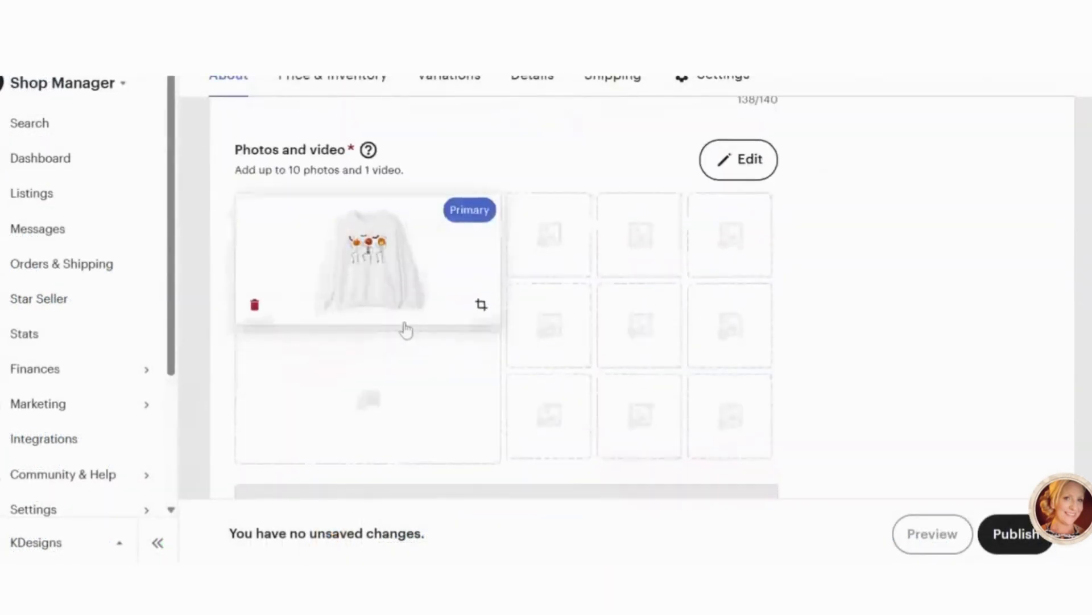
Delete the existing primary mockup photo from the sweatshirt listing.
click(255, 305)
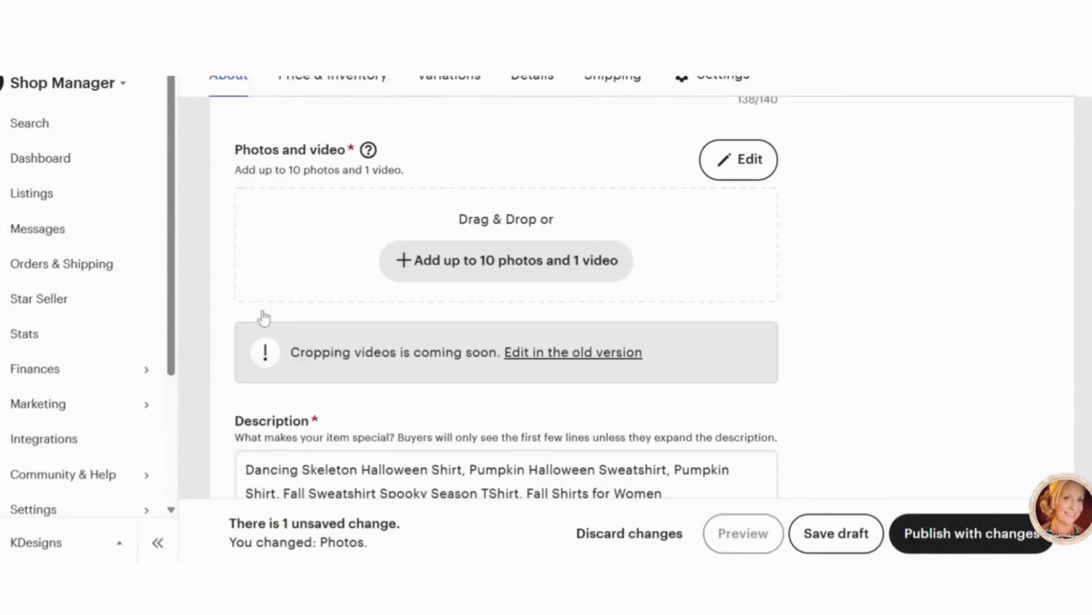
mouse_move(505, 260)
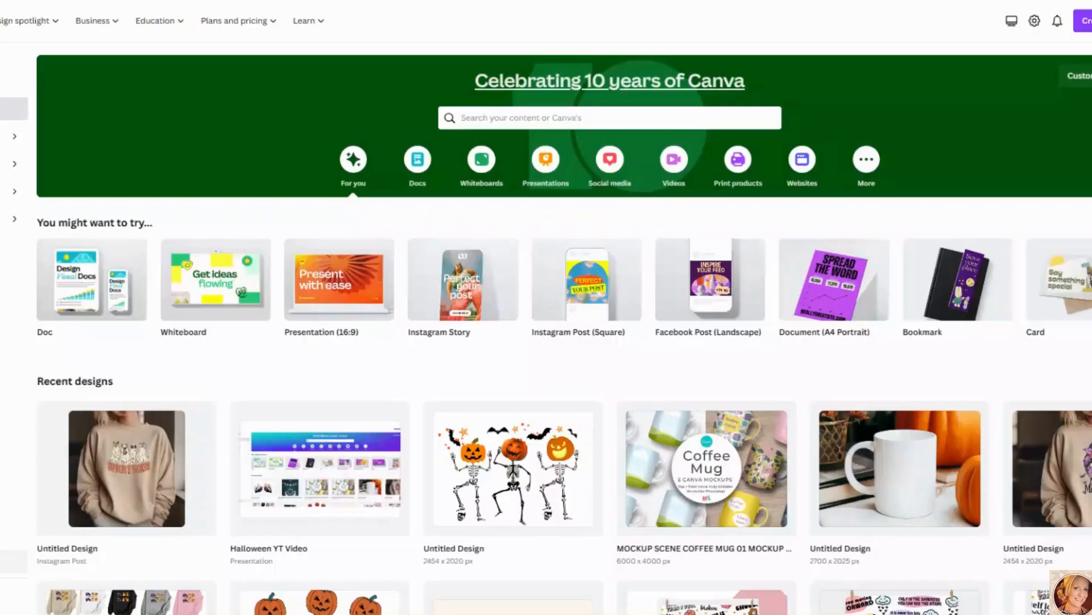
Switch over to the other tab to look at the recent skeleton and sweatshirt designs.
click(125, 468)
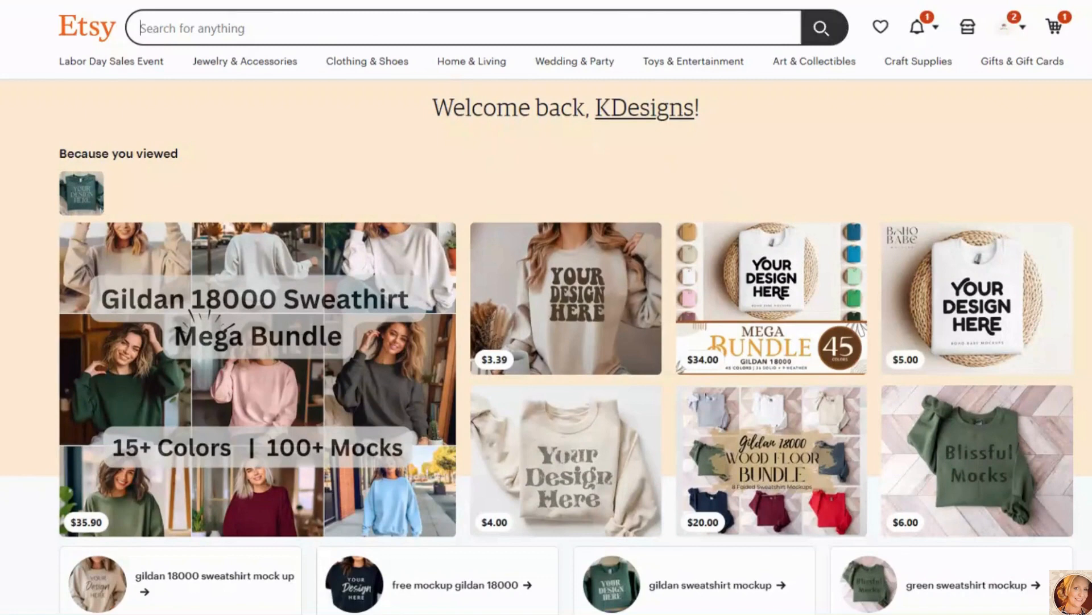
Search Etsy for 'gildan 18000 mockup'.
text(gildan 1)
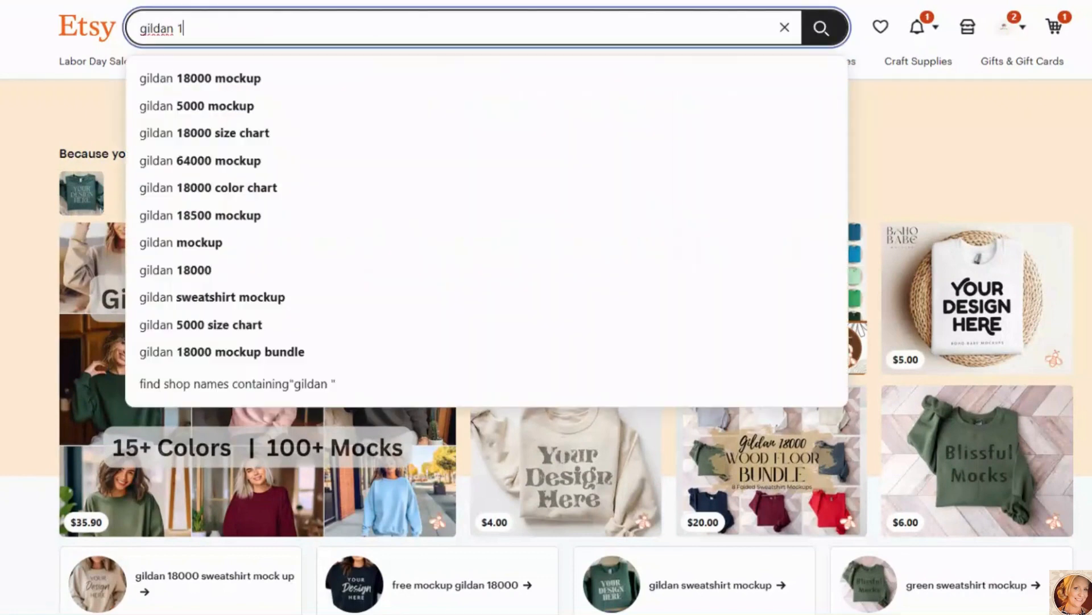
text(80000)
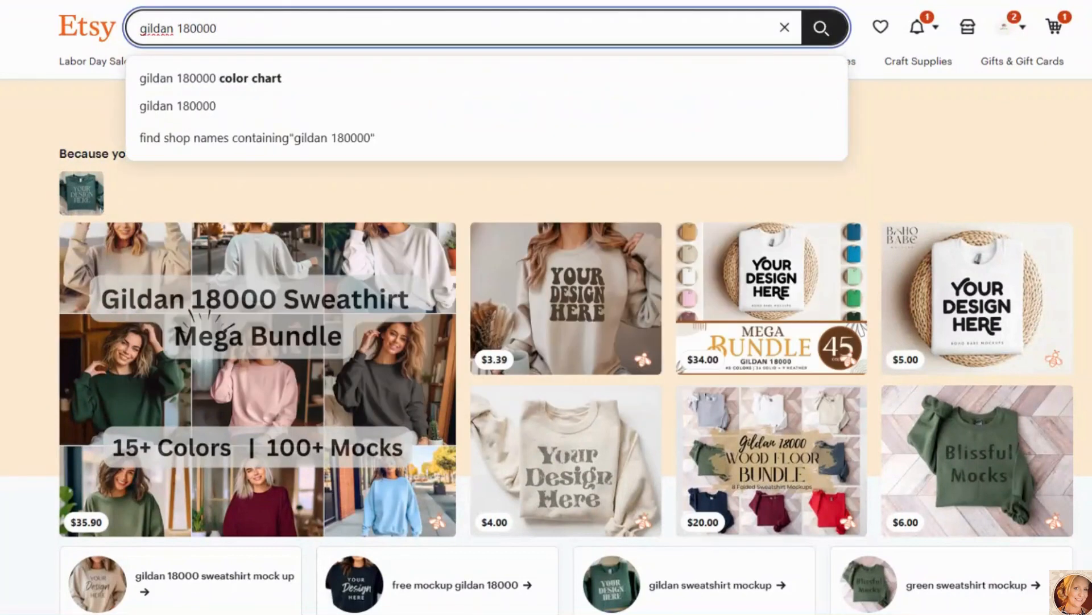
text(mock)
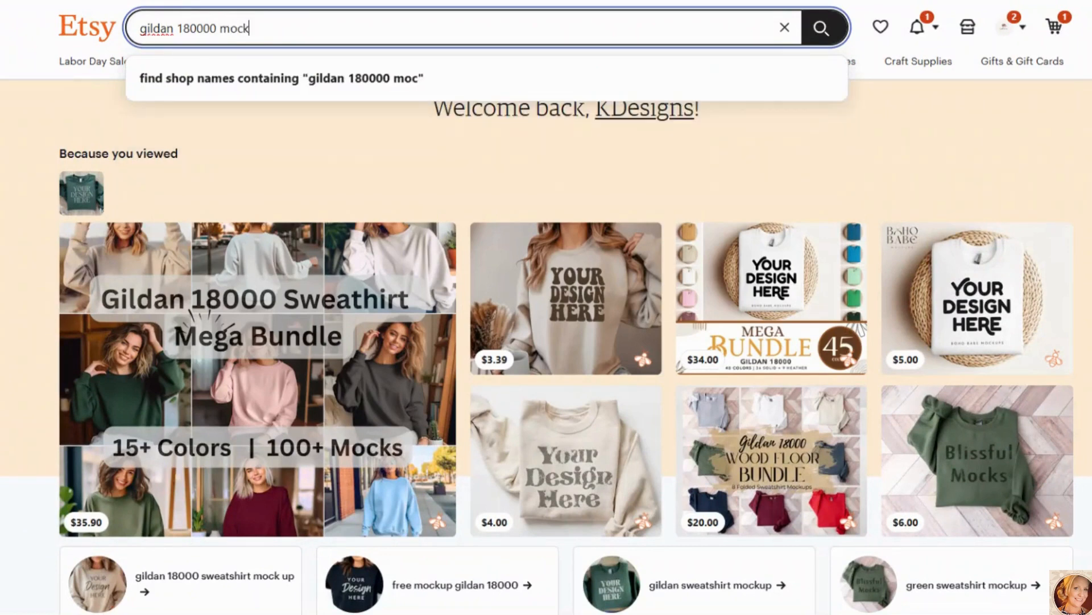
text(up)
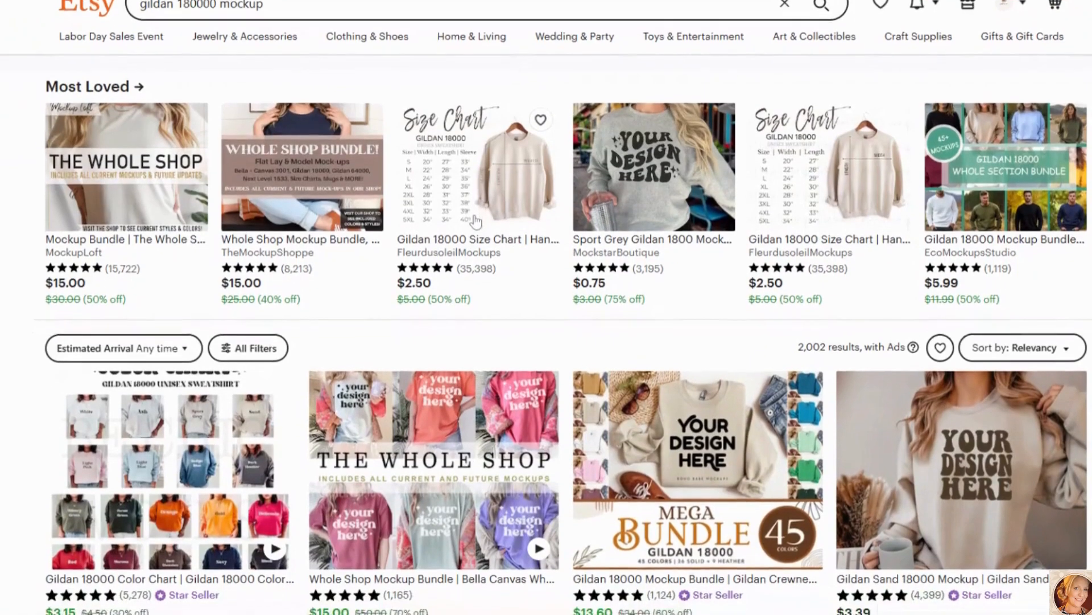
Browse the mockup results and open the Gildan 18000 group mockup bundle listing.
scroll(down, 3)
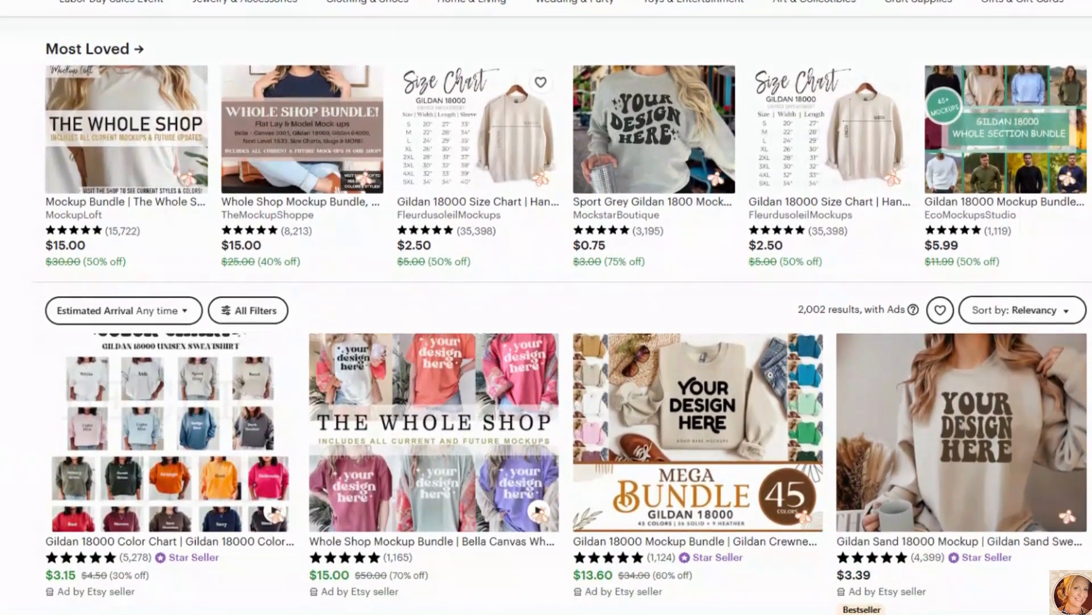
scroll(down, 3)
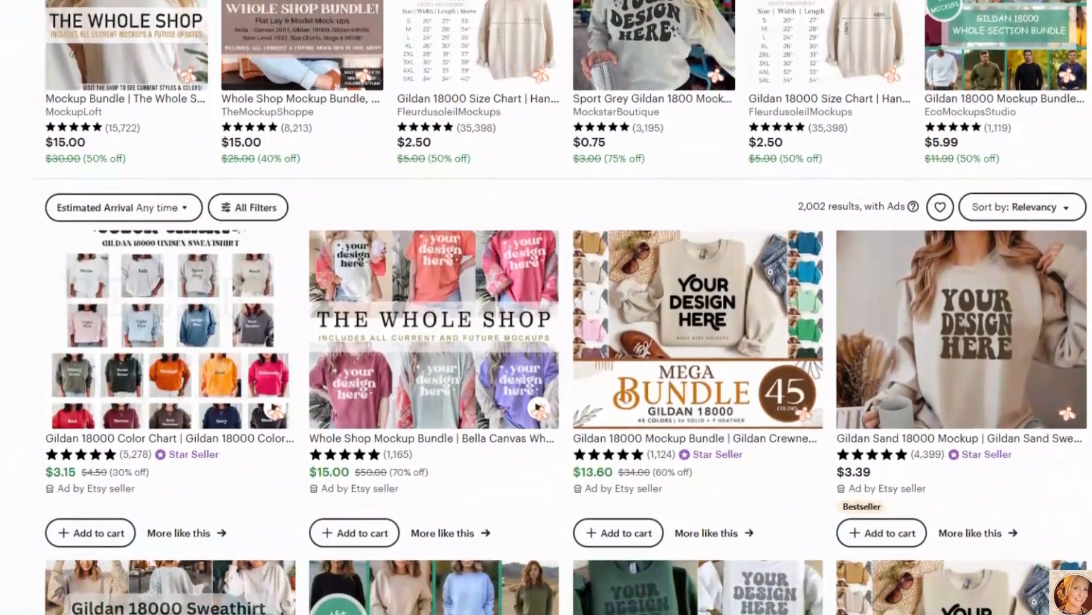
scroll(down, 3)
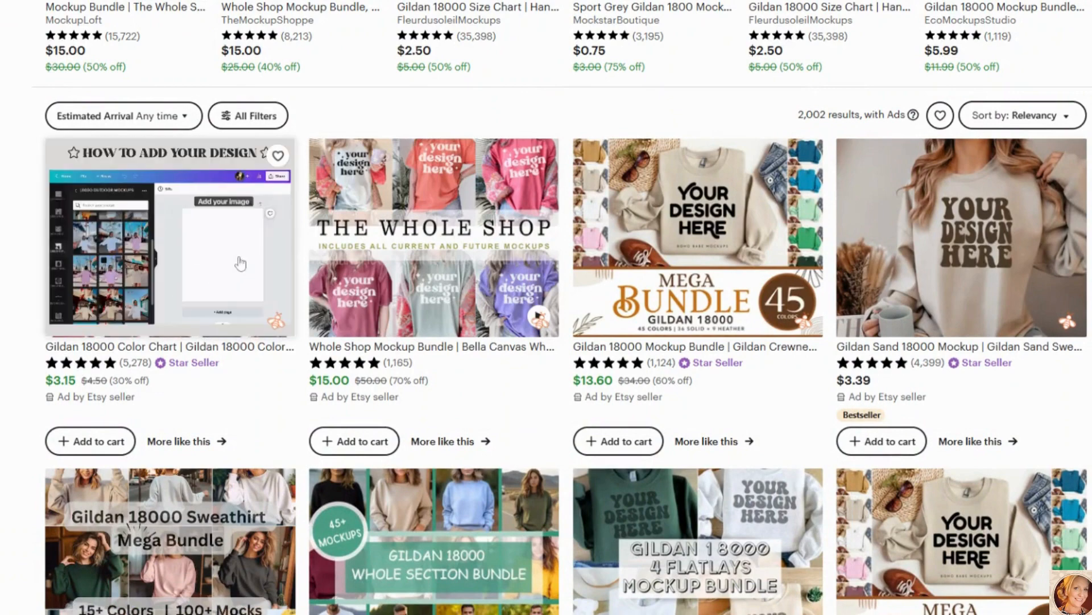
scroll(down, 3)
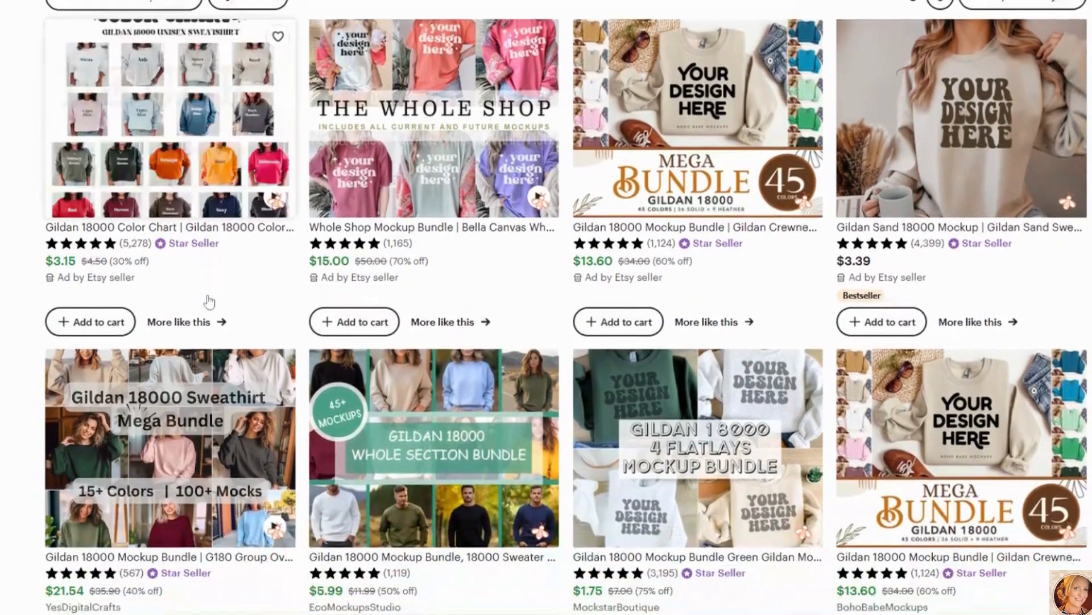
scroll(down, 3)
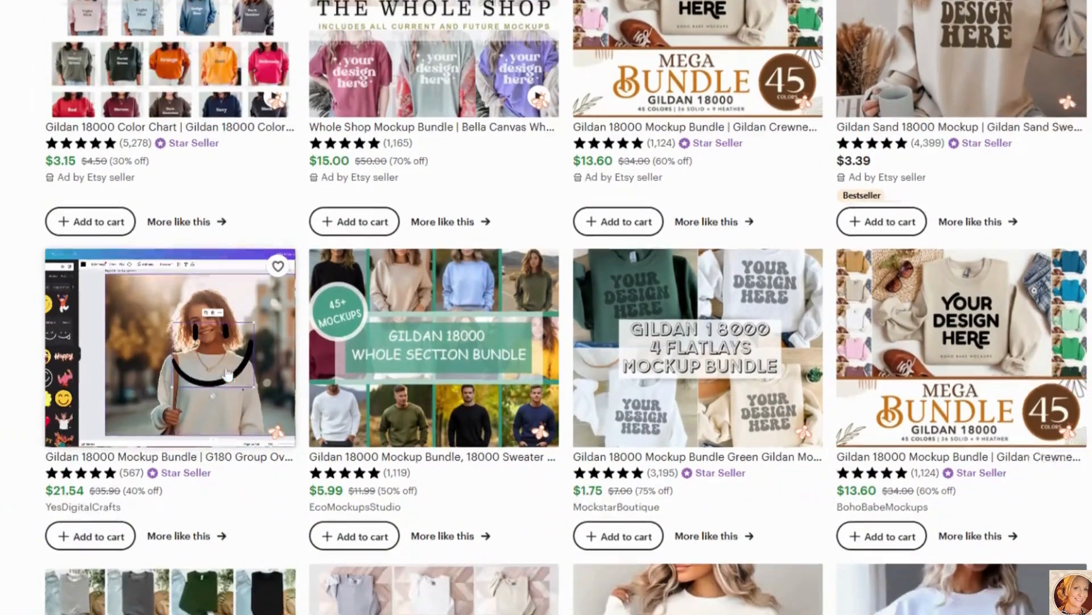
scroll(down, 3)
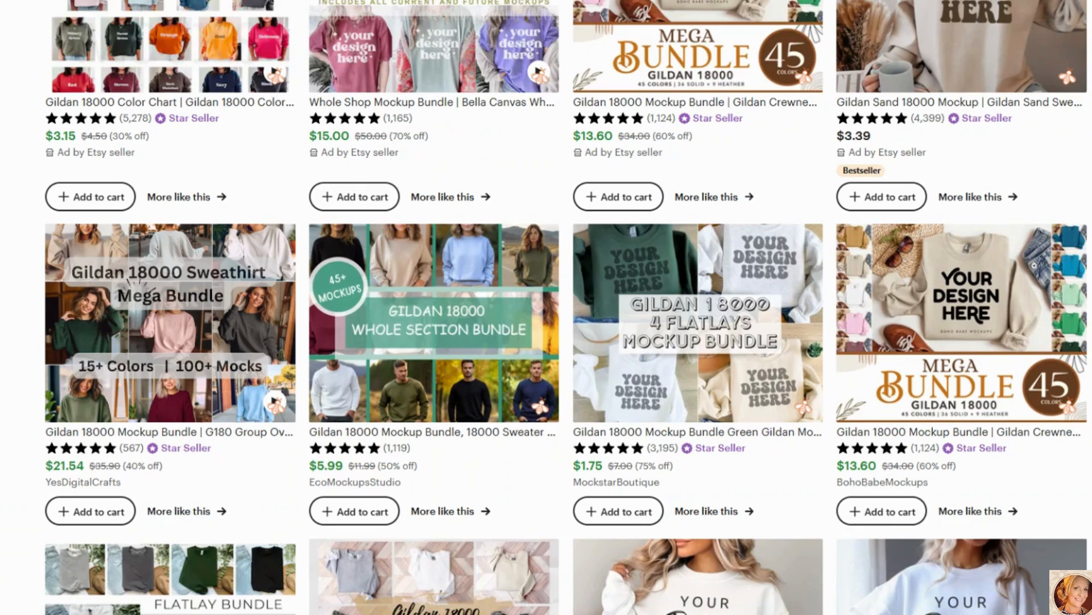
click(170, 322)
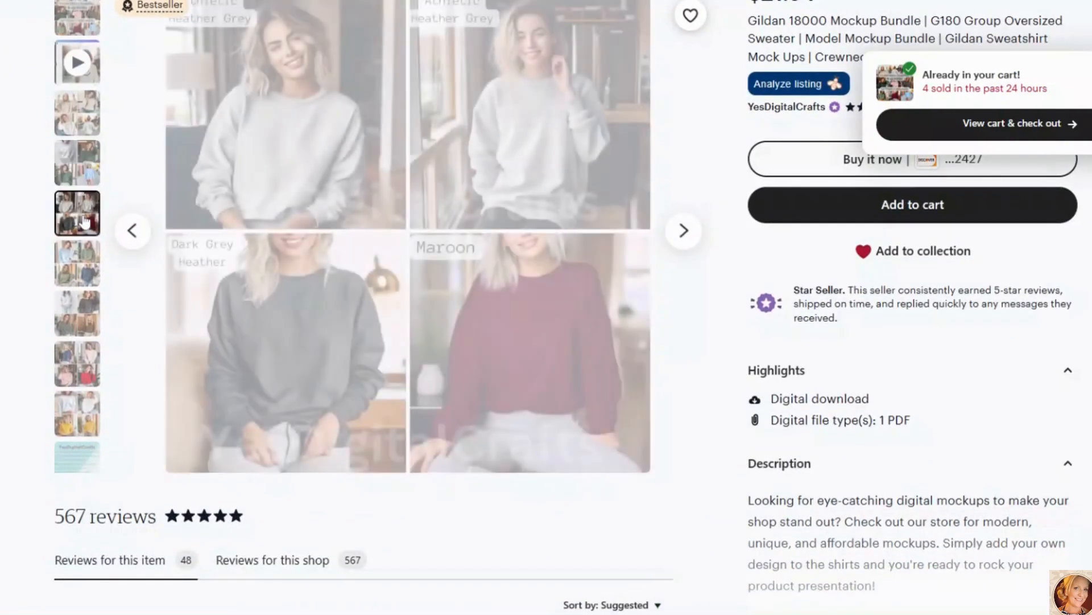
Look over the bundle's images and move on to the Gildan 18000 Sand mockup listing.
scroll(up, 3)
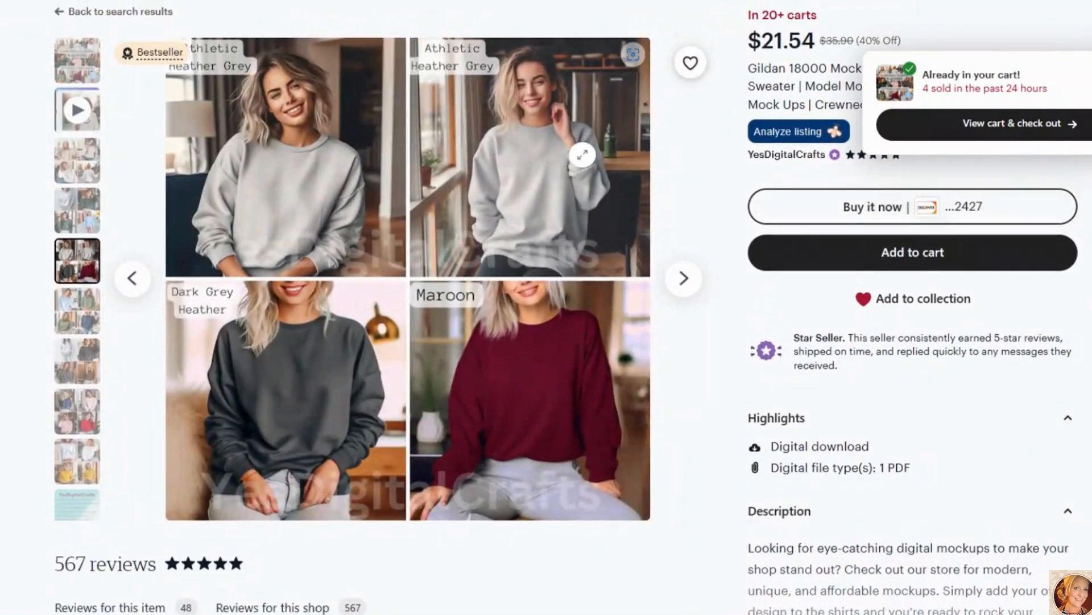
scroll(down, 3)
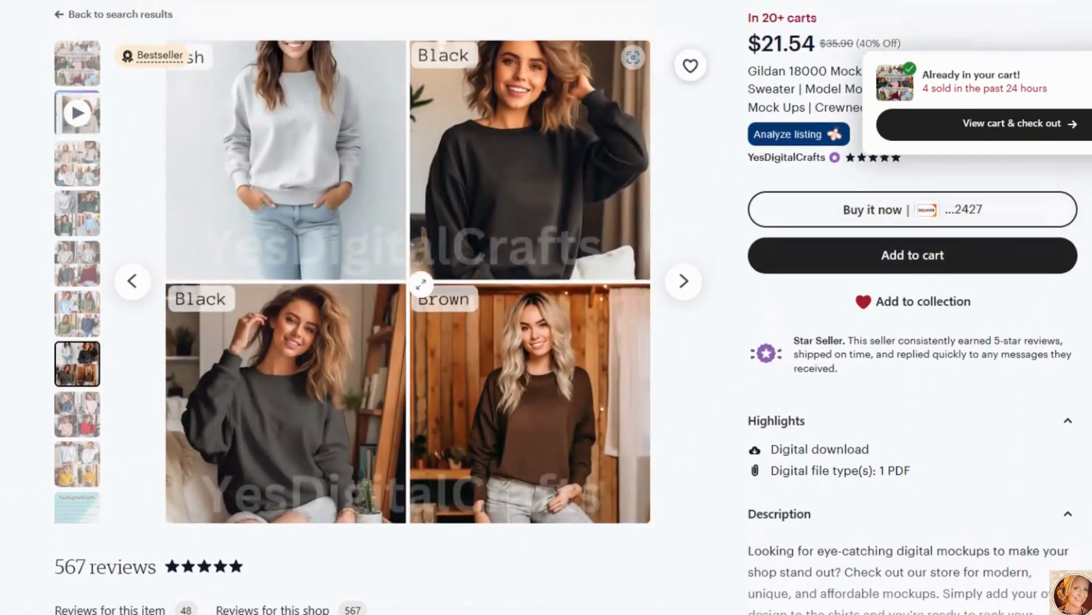
mouse_move(549, 160)
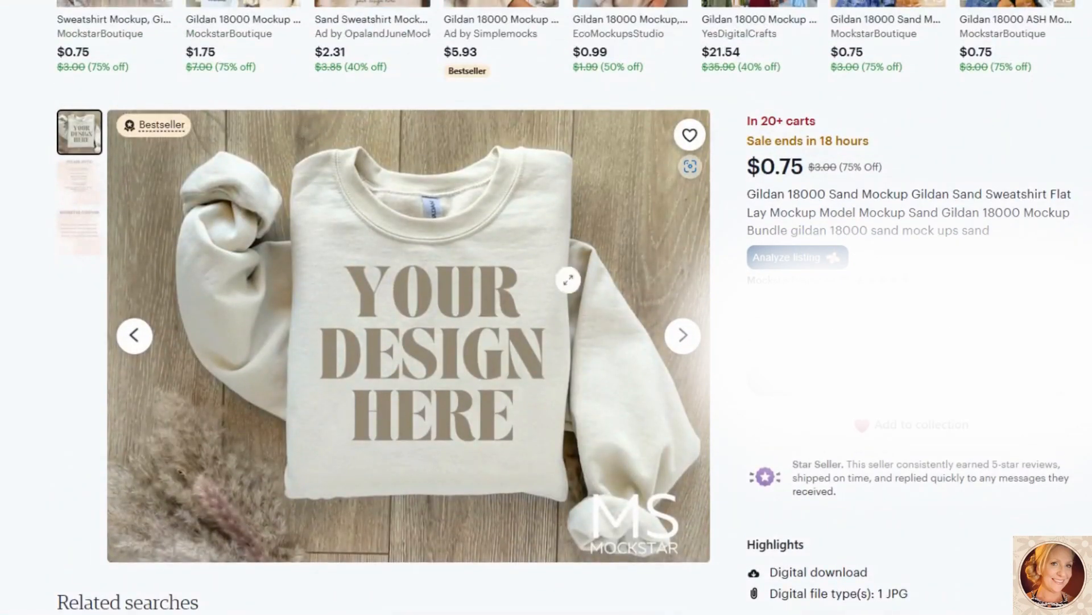
mouse_move(812, 188)
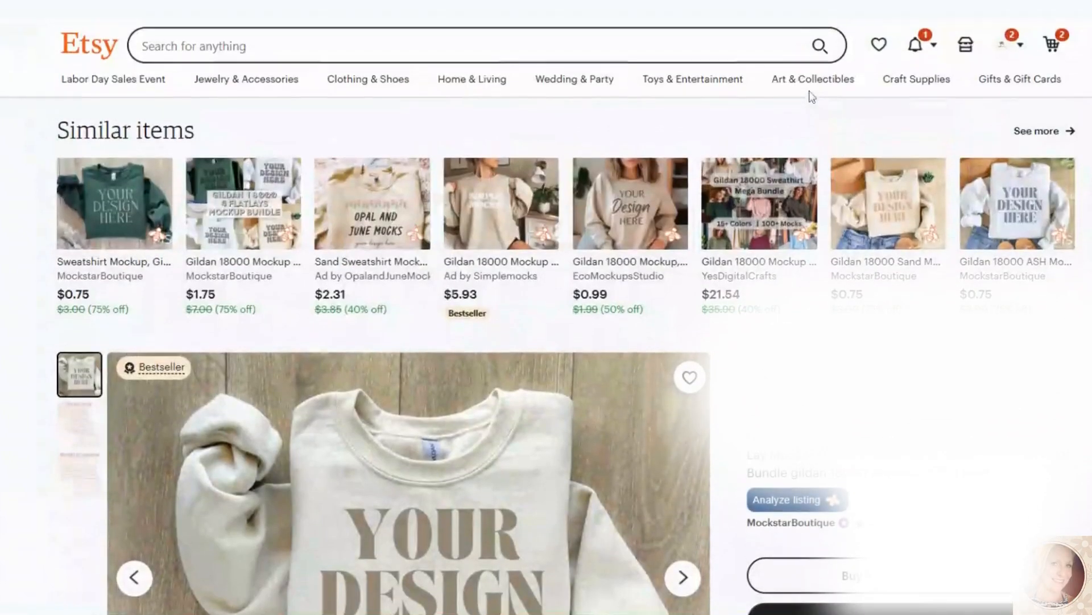
click(1004, 45)
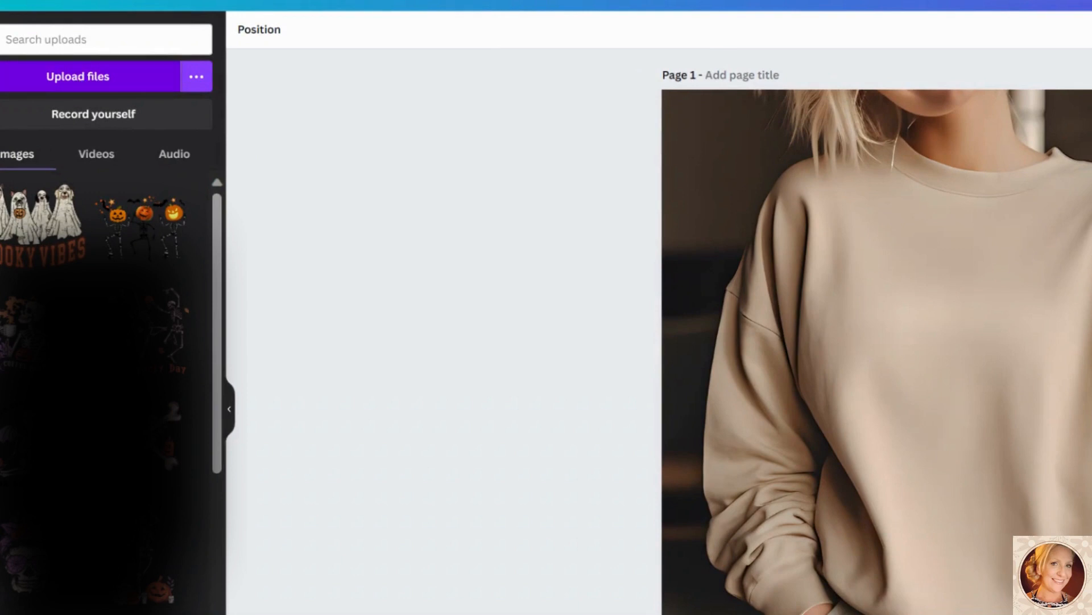
mouse_move(566, 109)
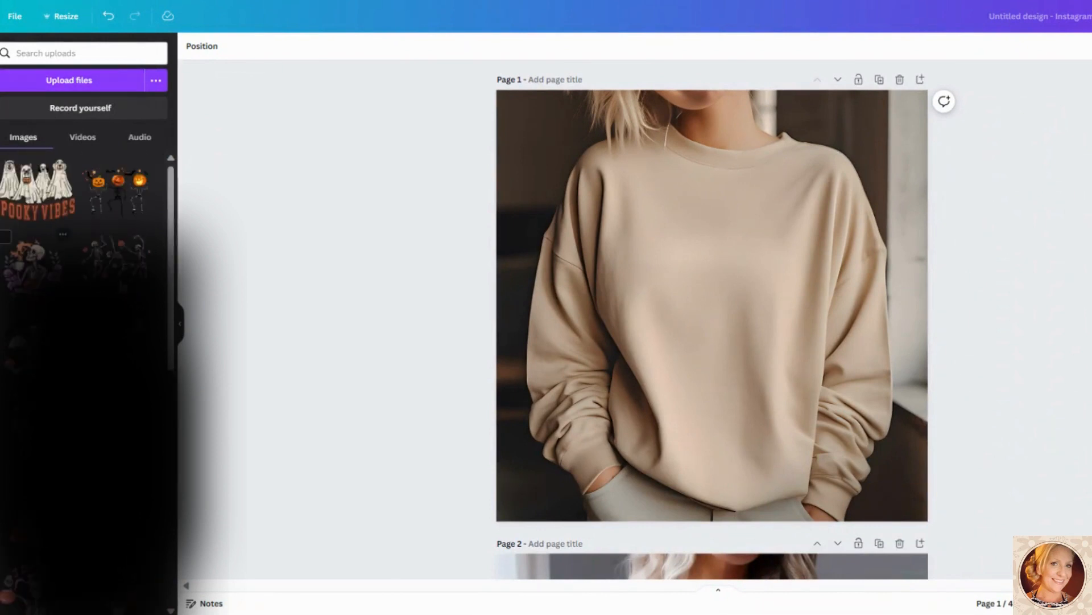
scroll(down, 3)
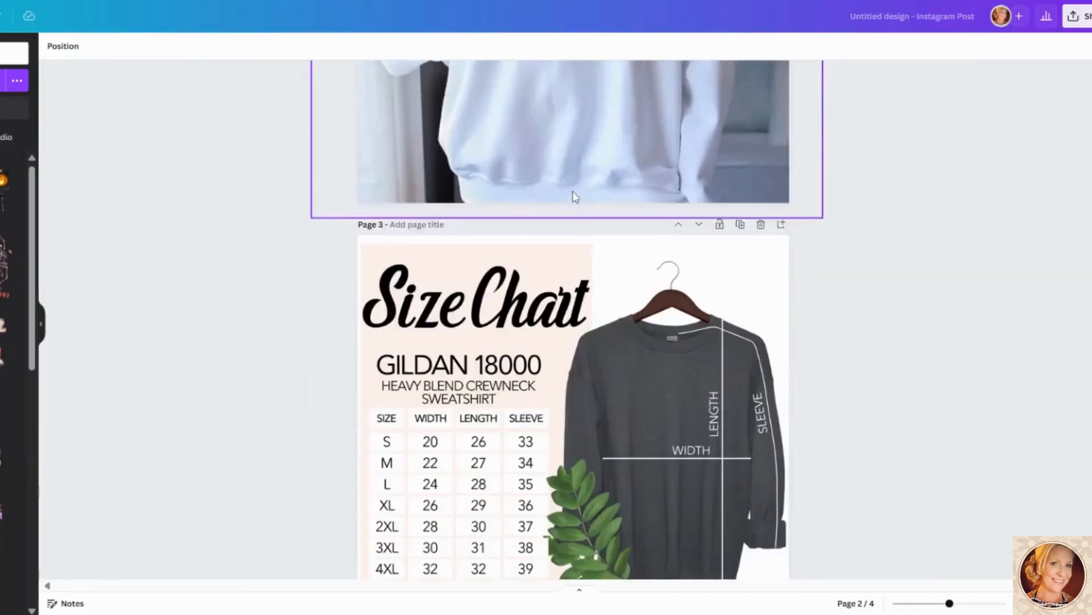
scroll(down, 3)
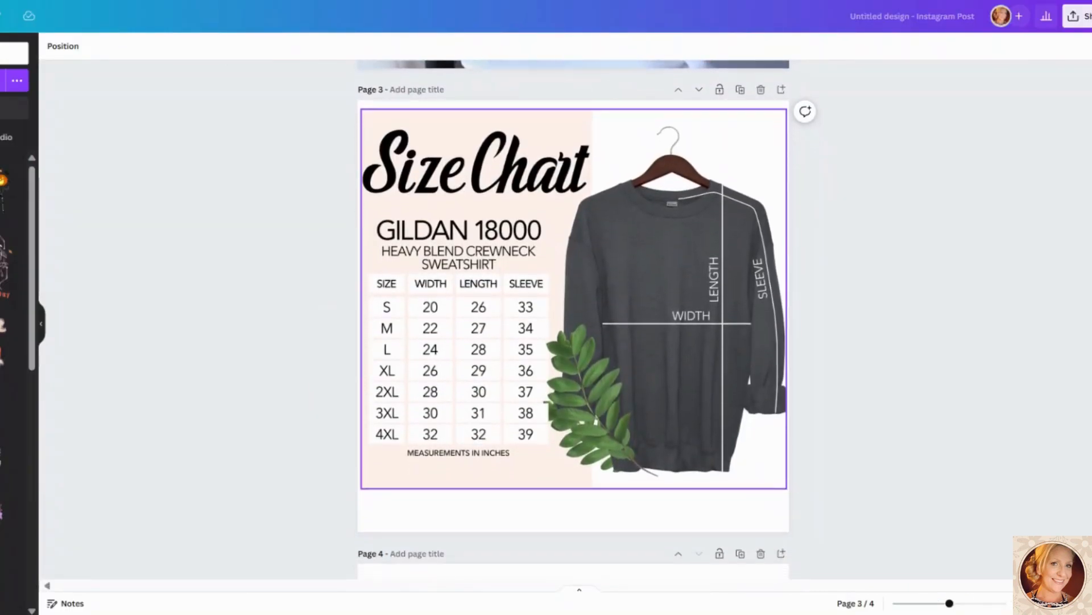
scroll(down, 3)
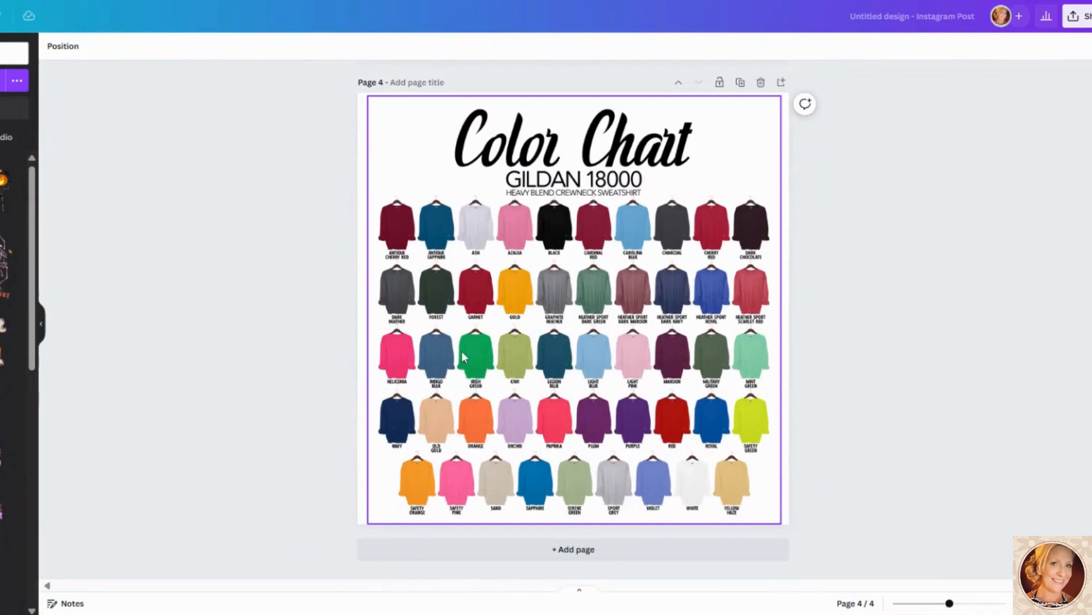
scroll(up, 3)
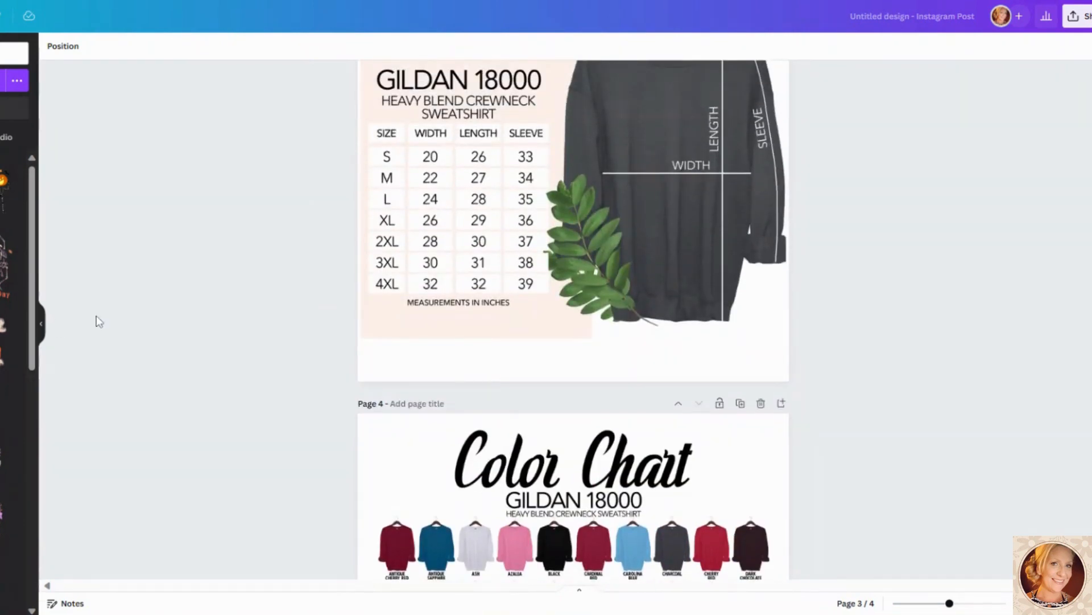
scroll(up, 3)
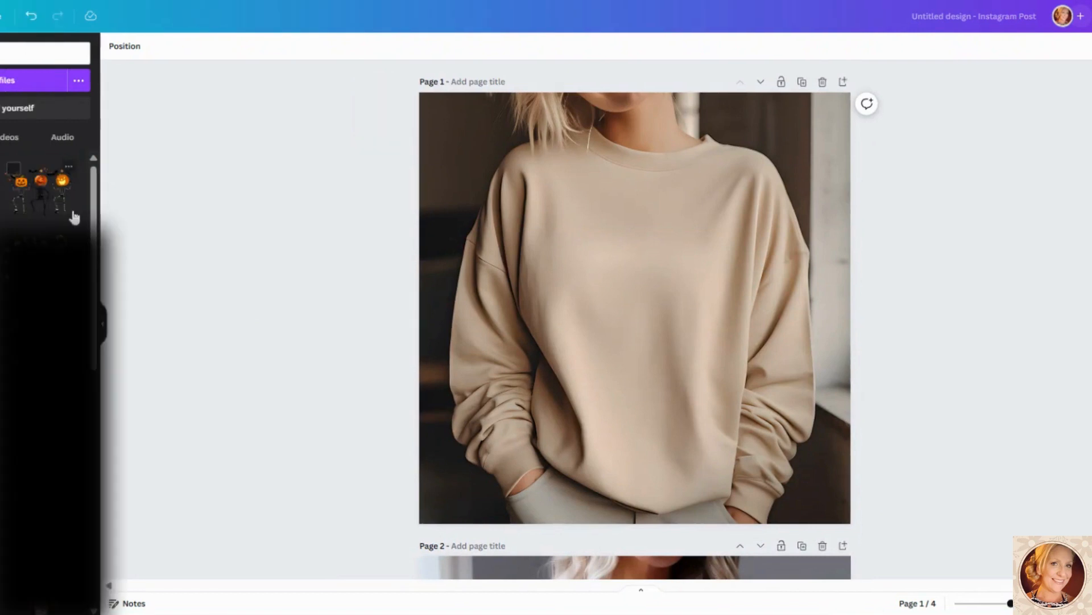
Add the skeleton-pumpkin design to page 1 and centre it on the sweatshirt chest.
click(41, 188)
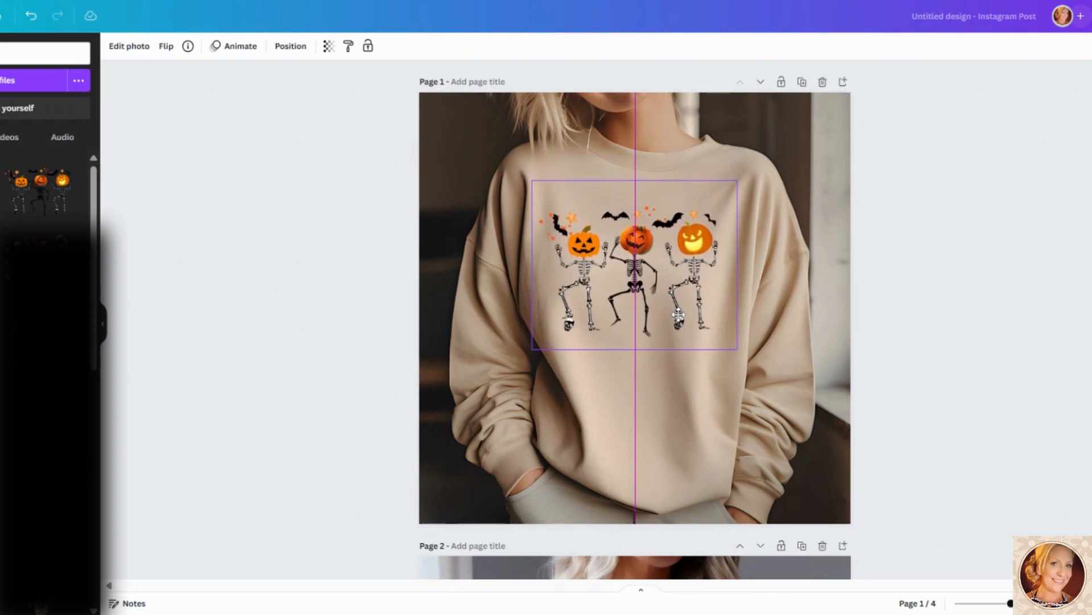
click(634, 262)
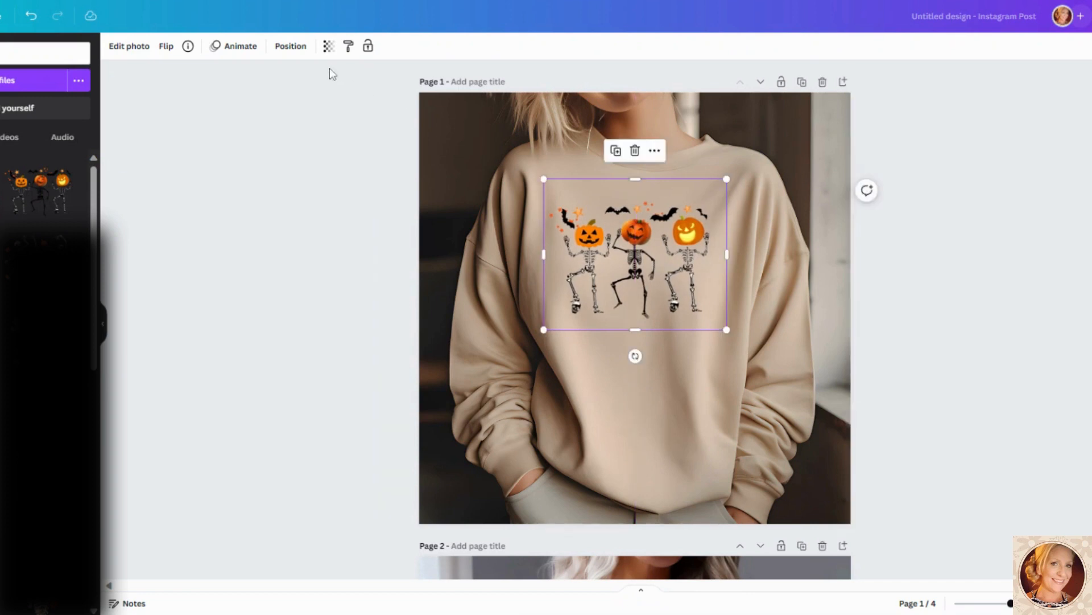
mouse_move(635, 302)
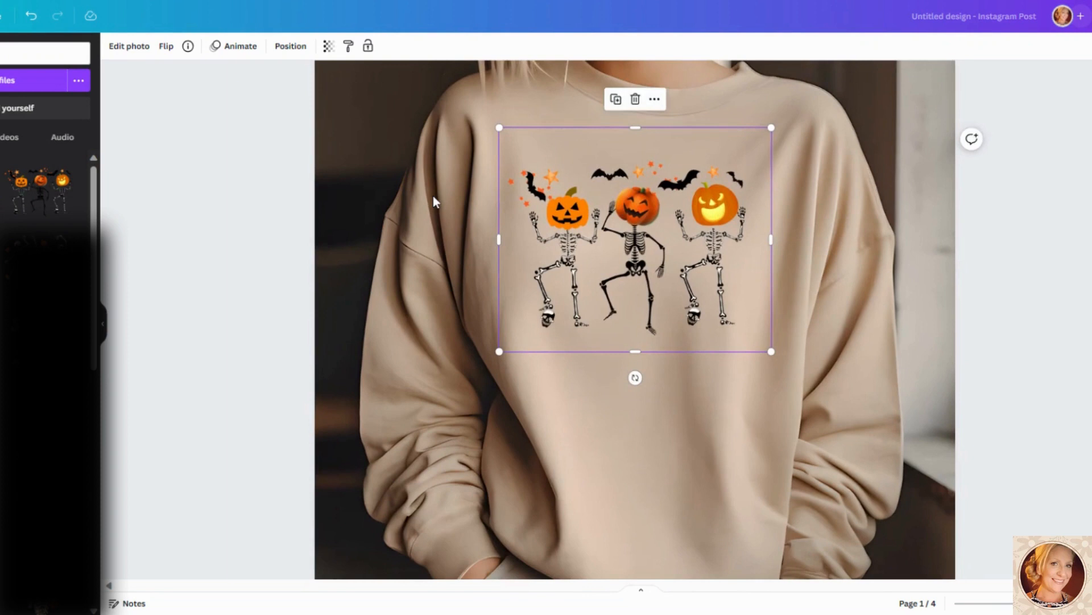
Set the design's transparency to about 87 so it blends into the tan sweatshirt.
click(328, 46)
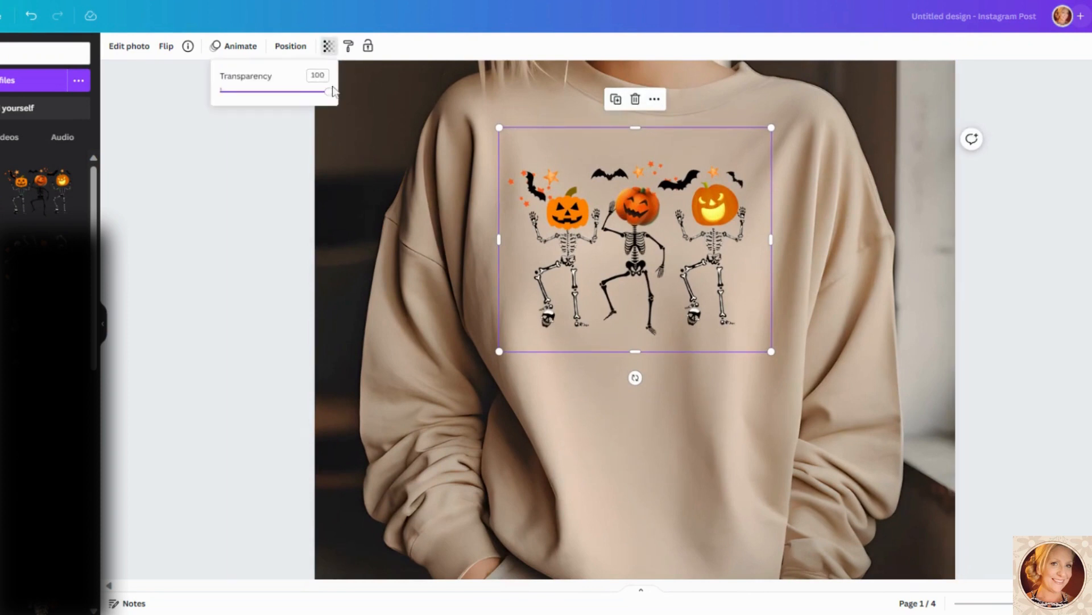
drag(328, 91, 288, 91)
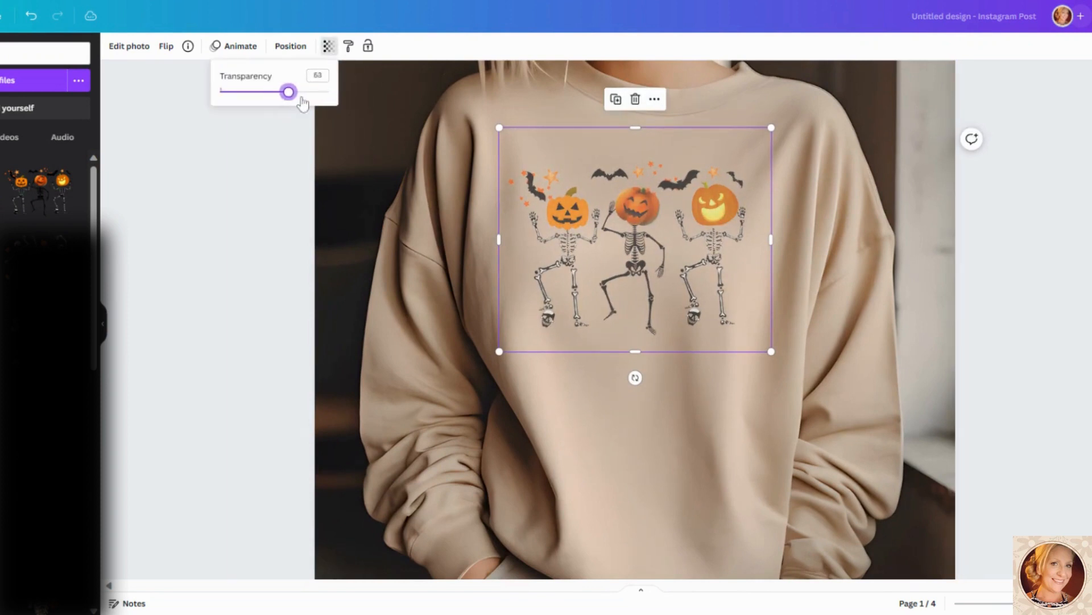
drag(287, 91, 314, 91)
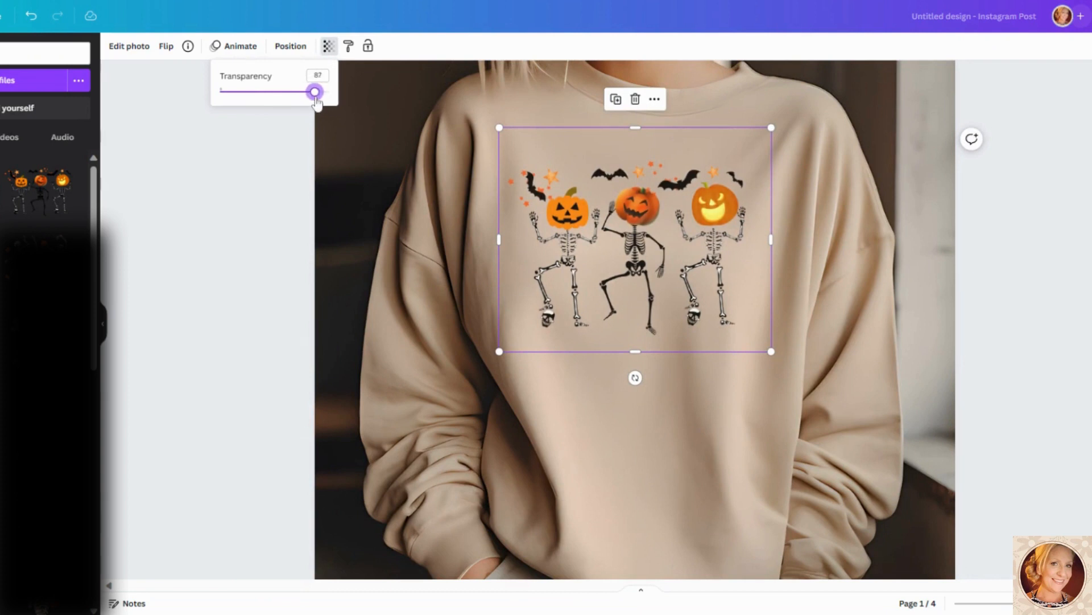
click(408, 279)
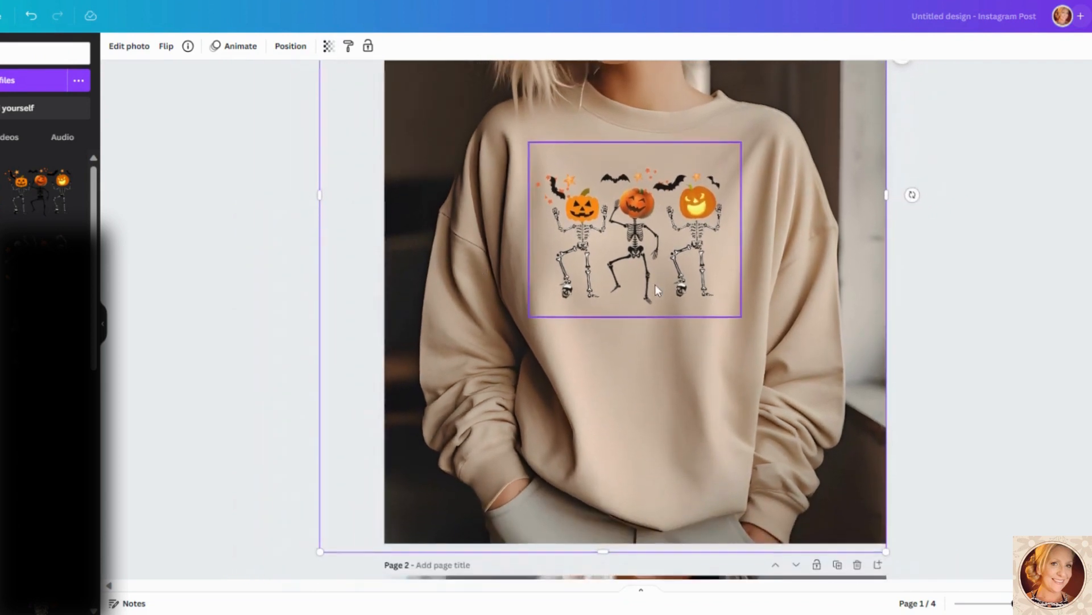
Set the design on the page 2 white sweatshirt to transparency 79 and bring up sharing.
scroll(down, 3)
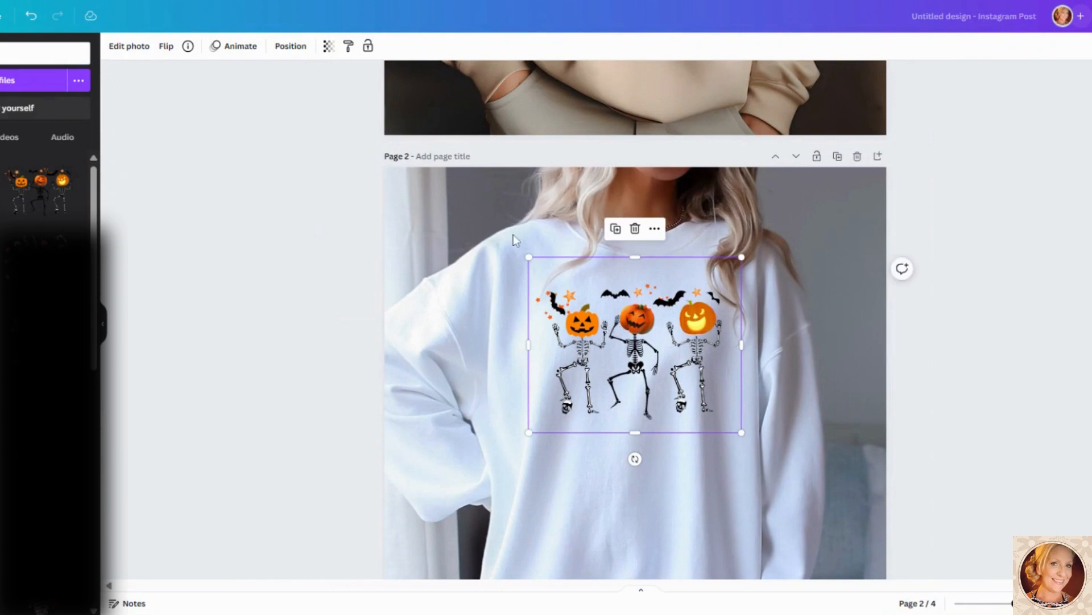
click(328, 46)
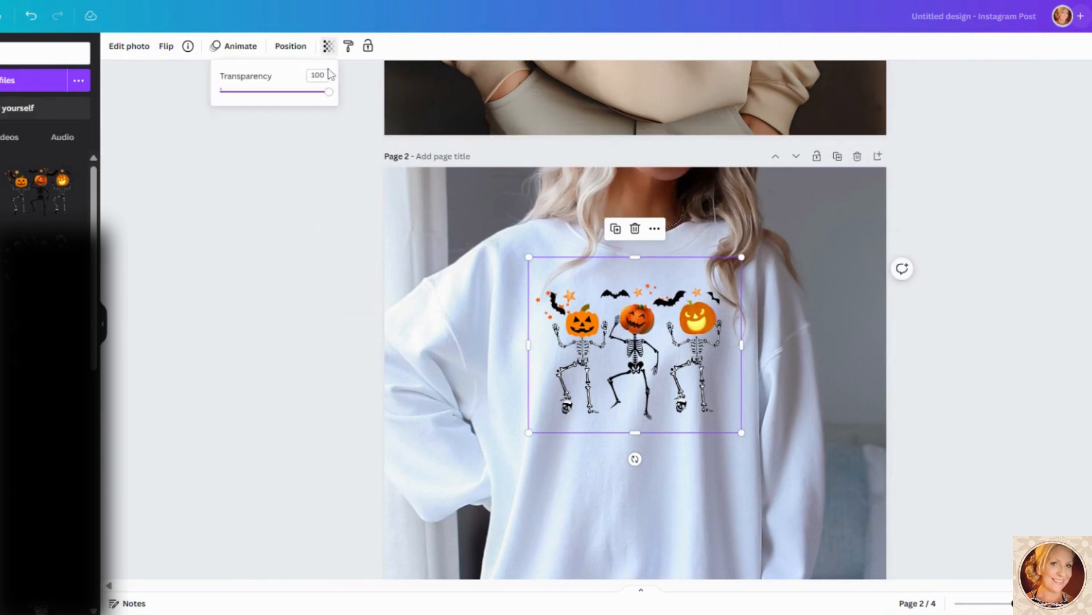
drag(328, 91, 305, 91)
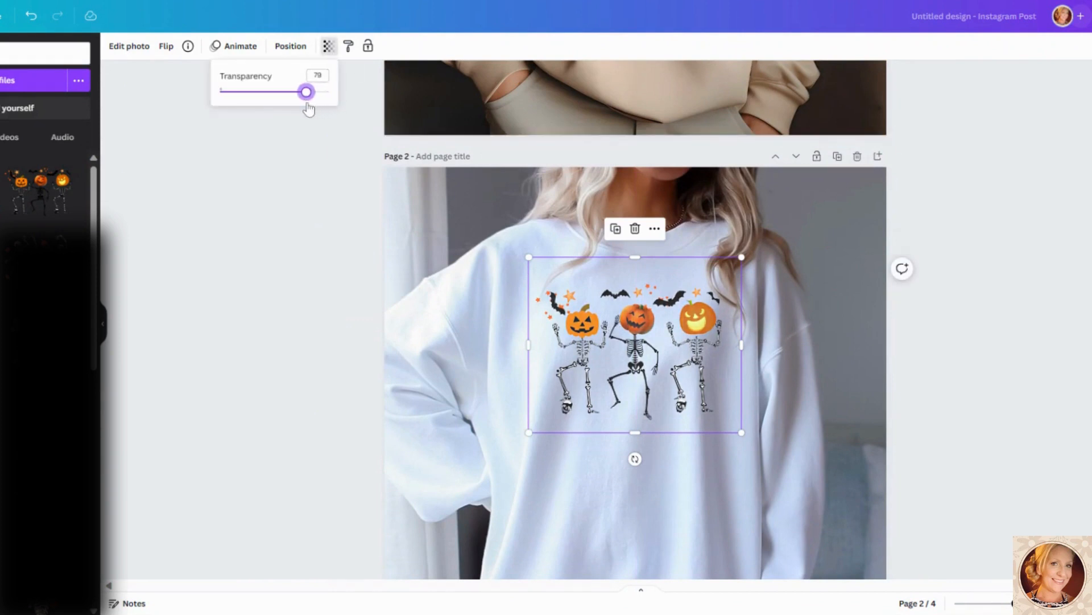
click(1035, 183)
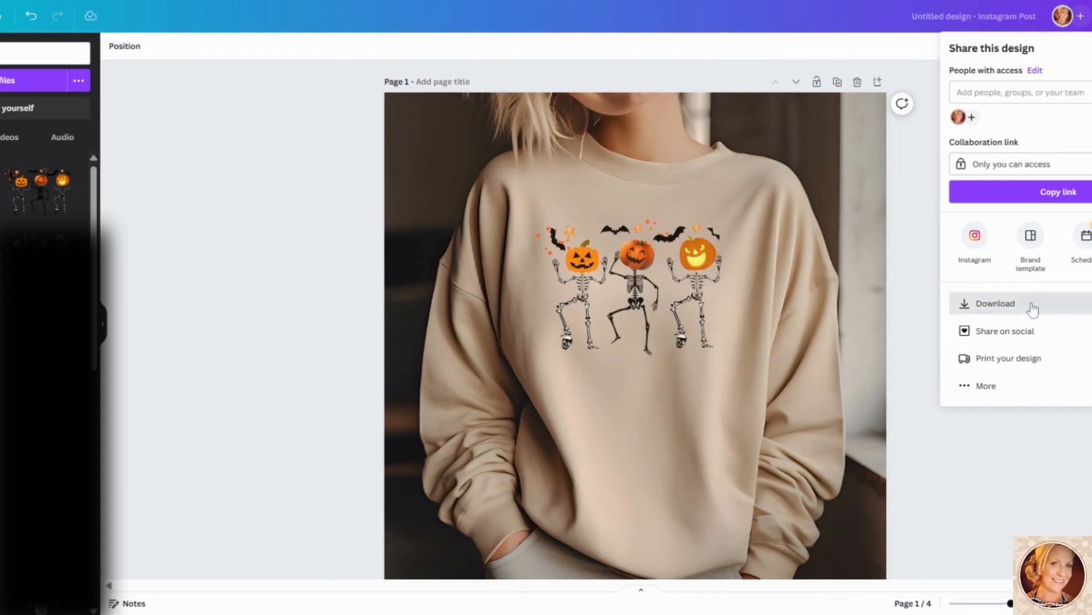
Download all four mockup pages as PNG images from Canva.
click(996, 303)
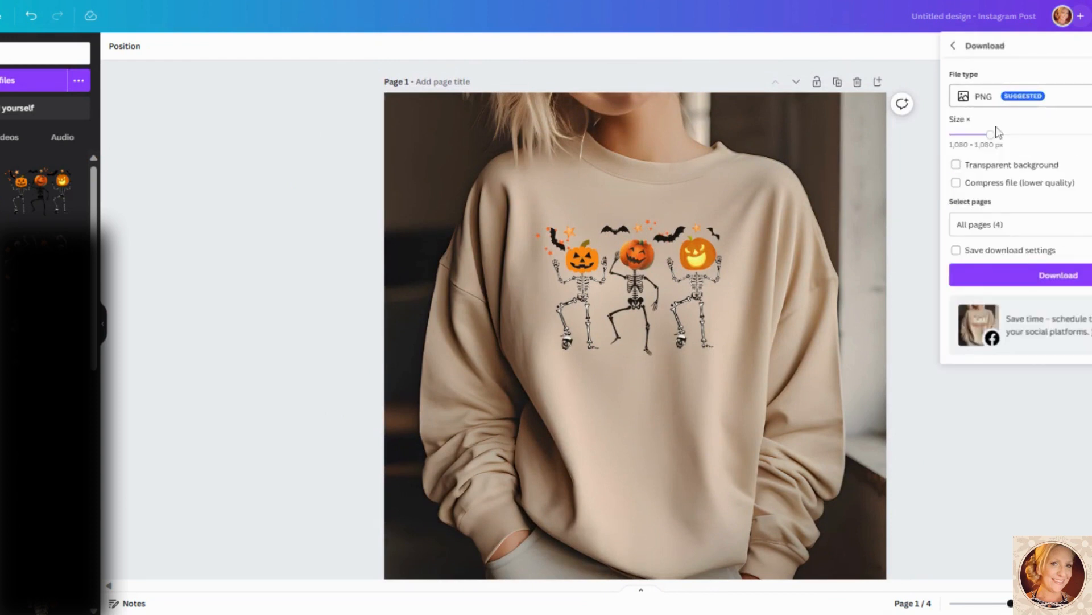
mouse_move(958, 191)
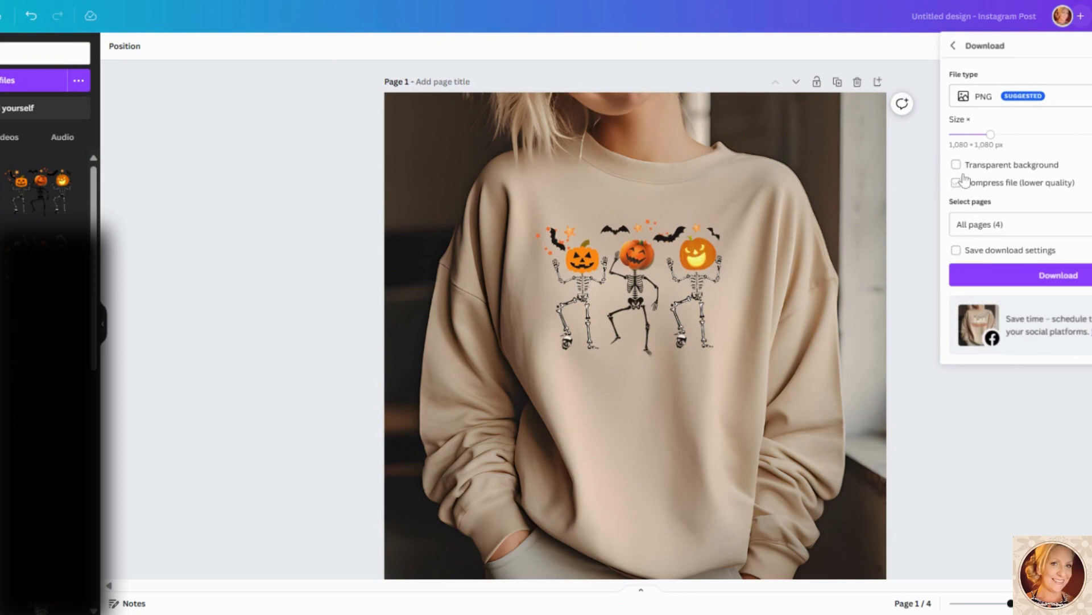
click(956, 182)
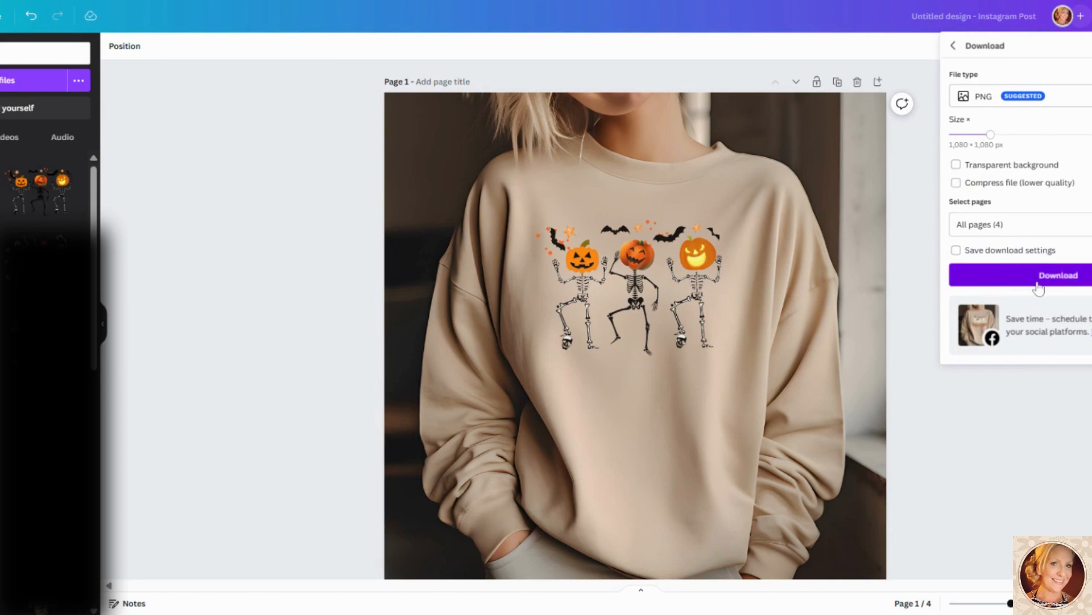
scroll(down, 3)
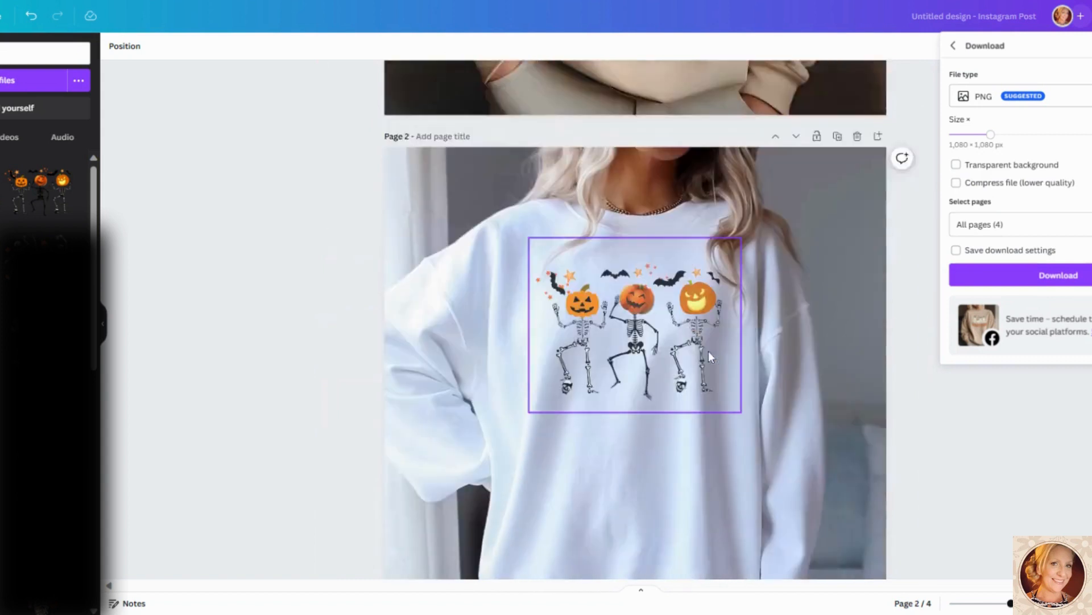
scroll(down, 3)
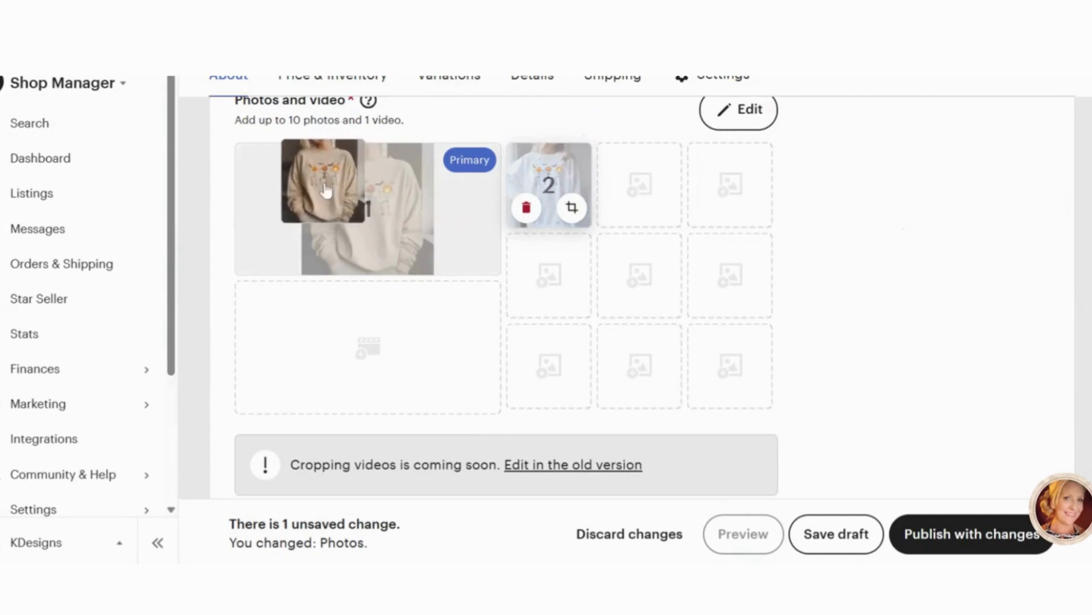
Open the sand sweatshirt primary photo in Etsy's image editor.
scroll(down, 3)
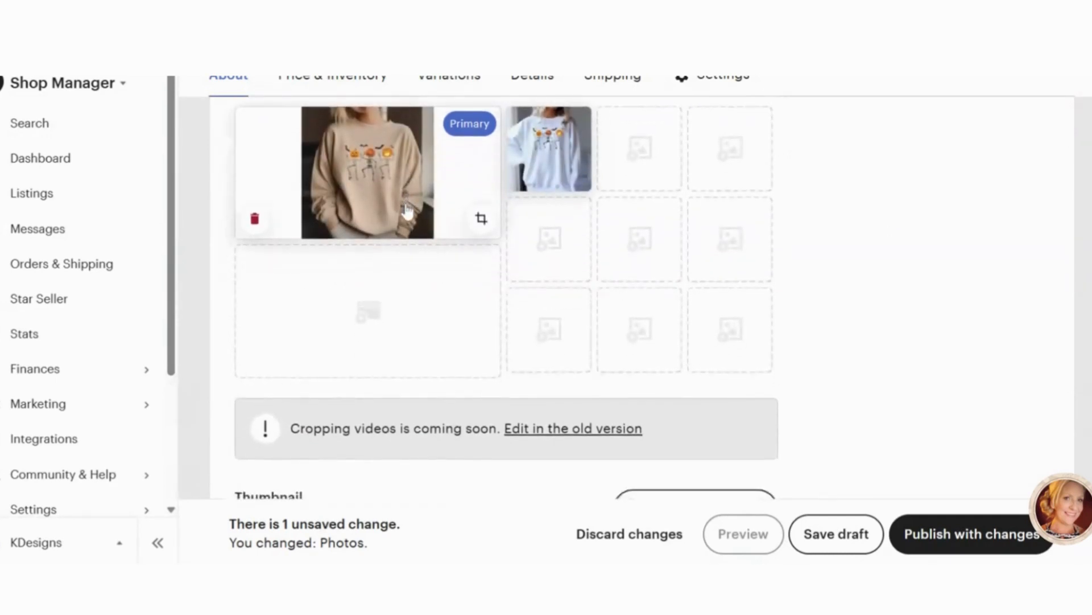
click(480, 219)
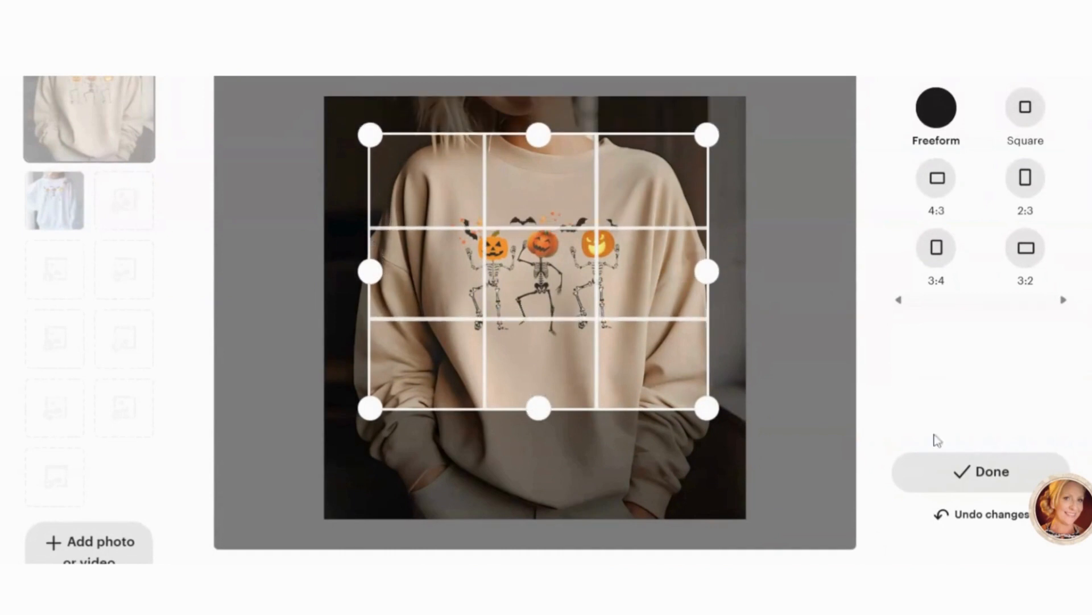
Give the primary photo alt text 'Dancing Skeleton Halloween Shirt, Pumpkin Halloween Sweatshirt, Pumpkin Shirt, Fall S...' and apply it.
click(982, 471)
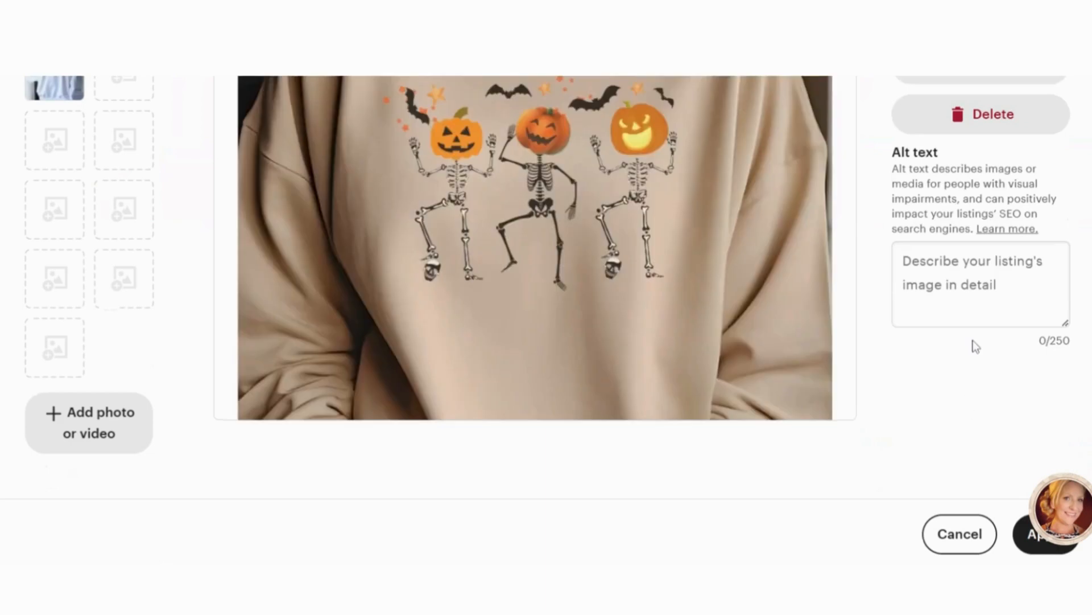
scroll(up, 3)
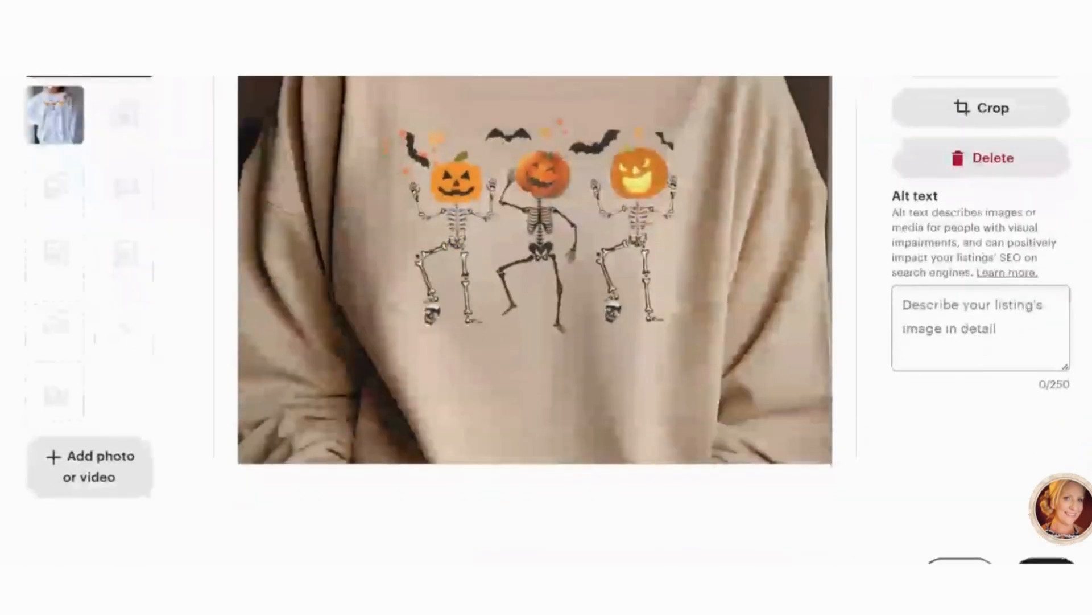
click(980, 328)
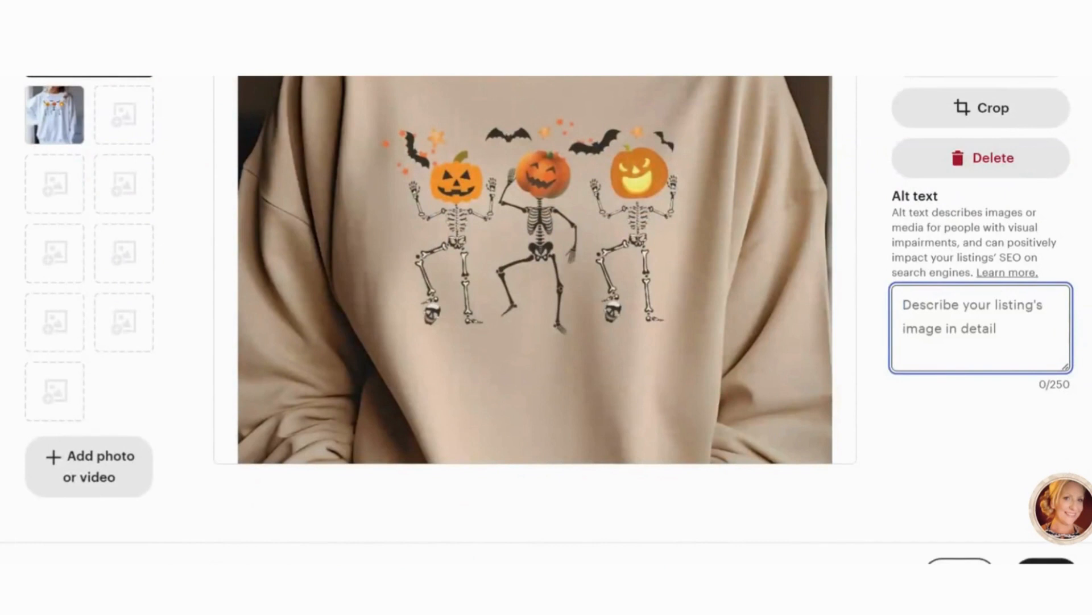
text(Dancing Skeleton Halloween Shirt, Pumpkin Halloween Sweatshirt, Pumpkin Shirt, Fall Sweatshirt Spooky Season TShirt, Fall Shirts for Women)
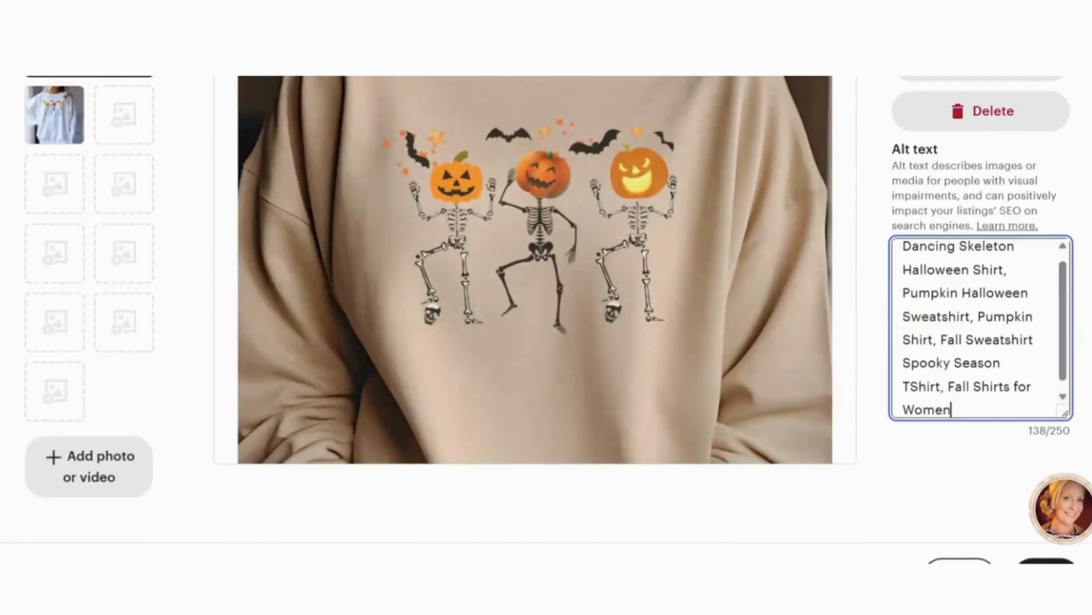
scroll(down, 3)
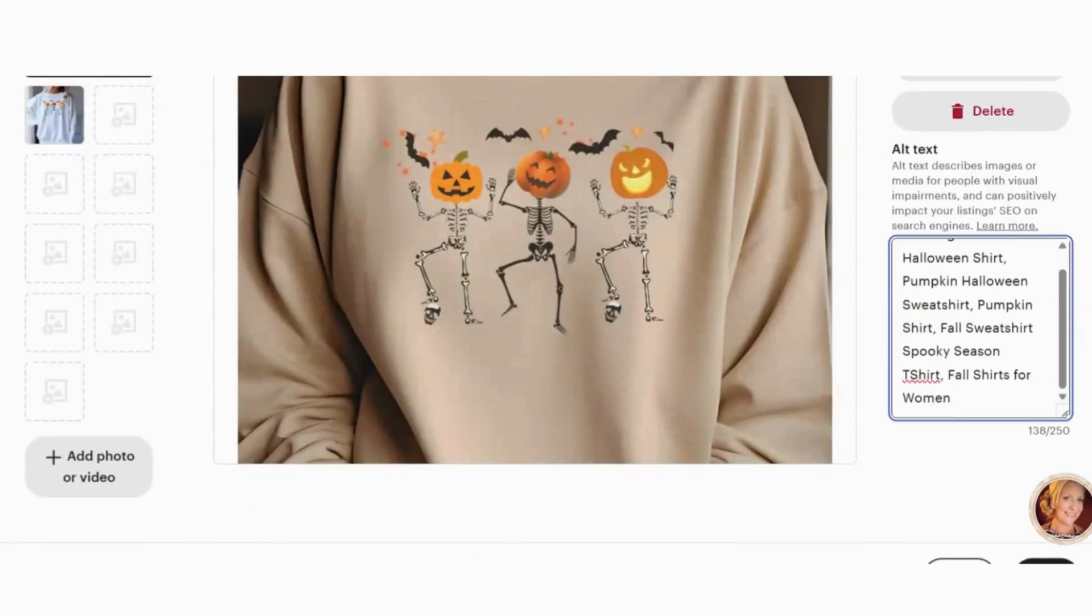
scroll(up, 3)
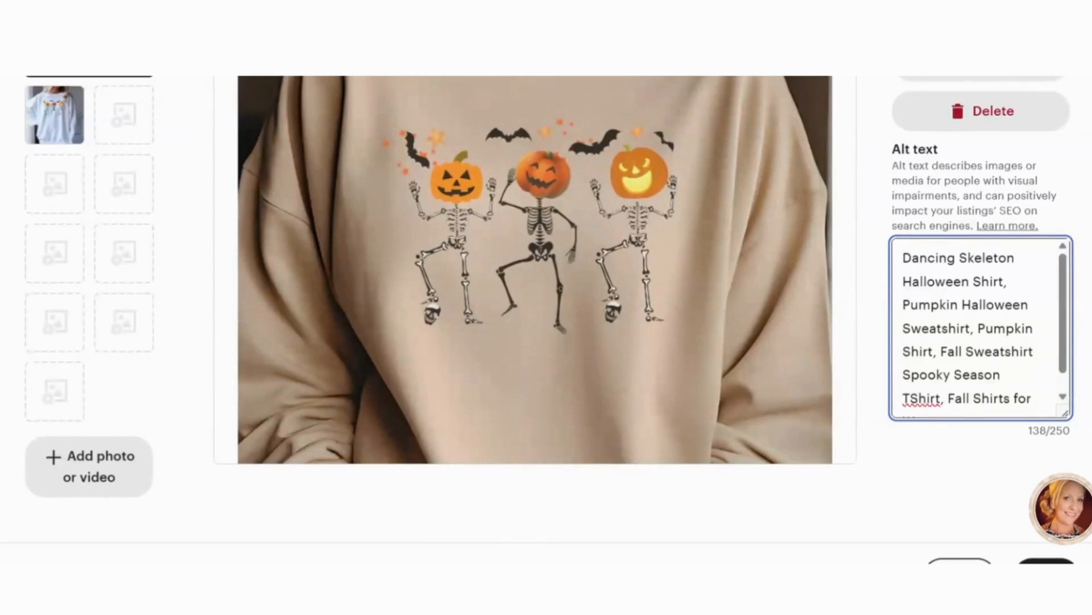
scroll(down, 3)
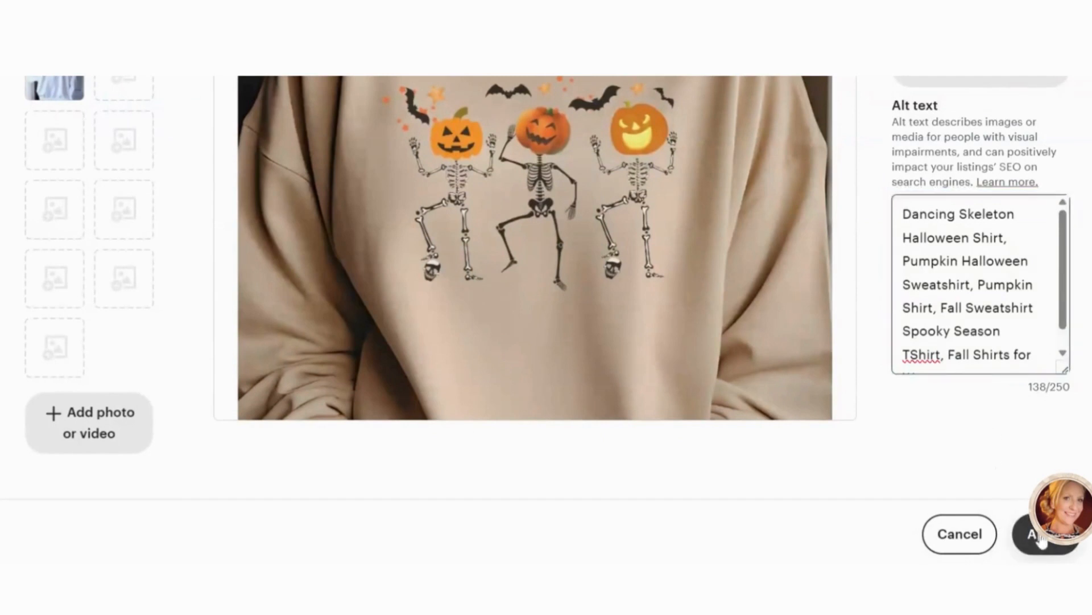
click(1037, 533)
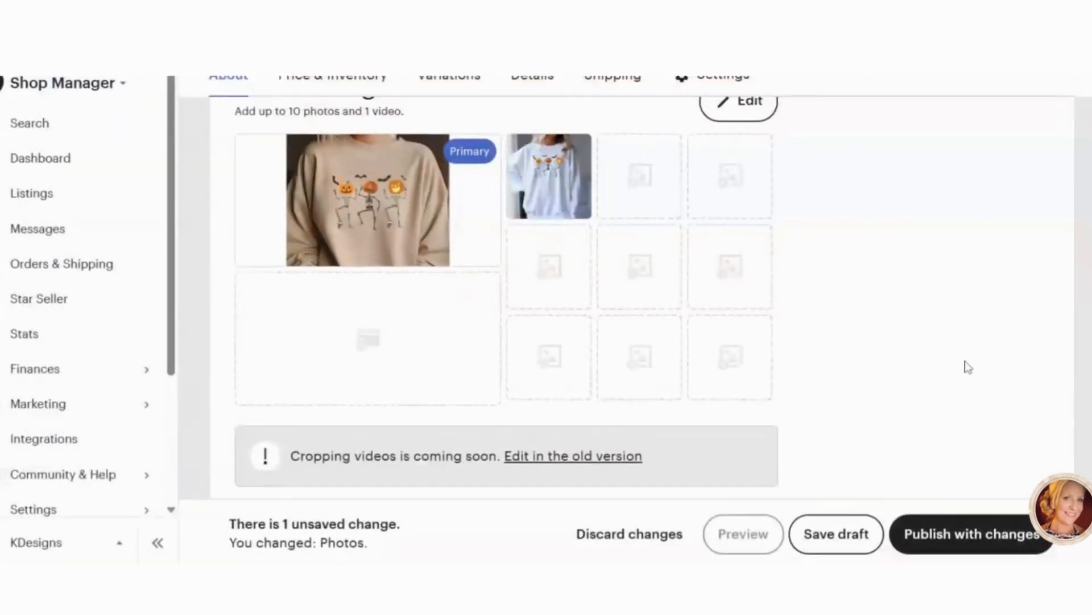
Upload the size chart and color chart as photos three and four, closing the color chart preview.
scroll(up, 3)
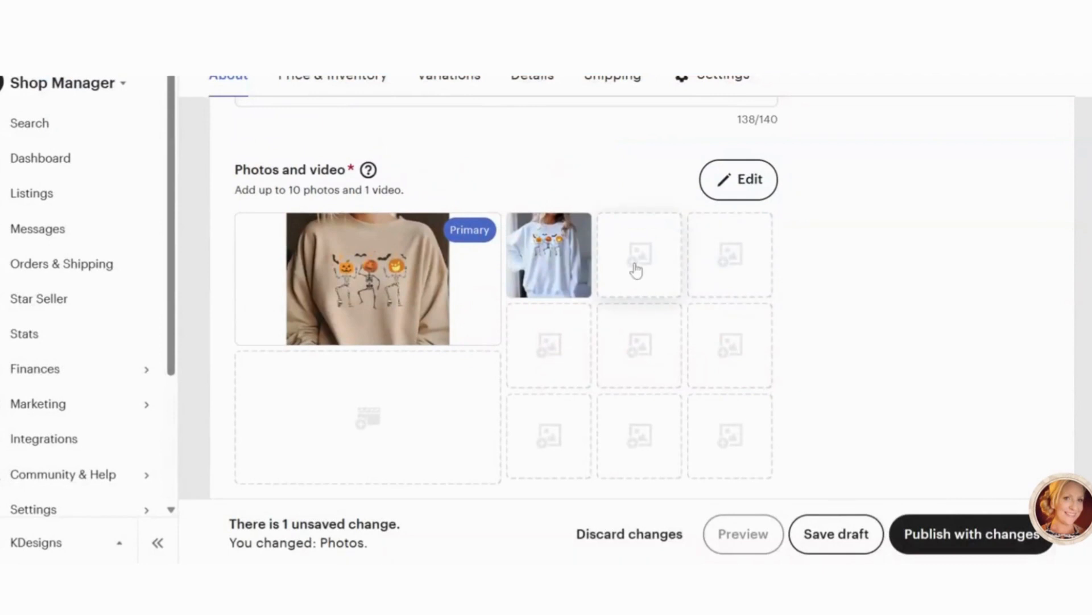
mouse_move(626, 247)
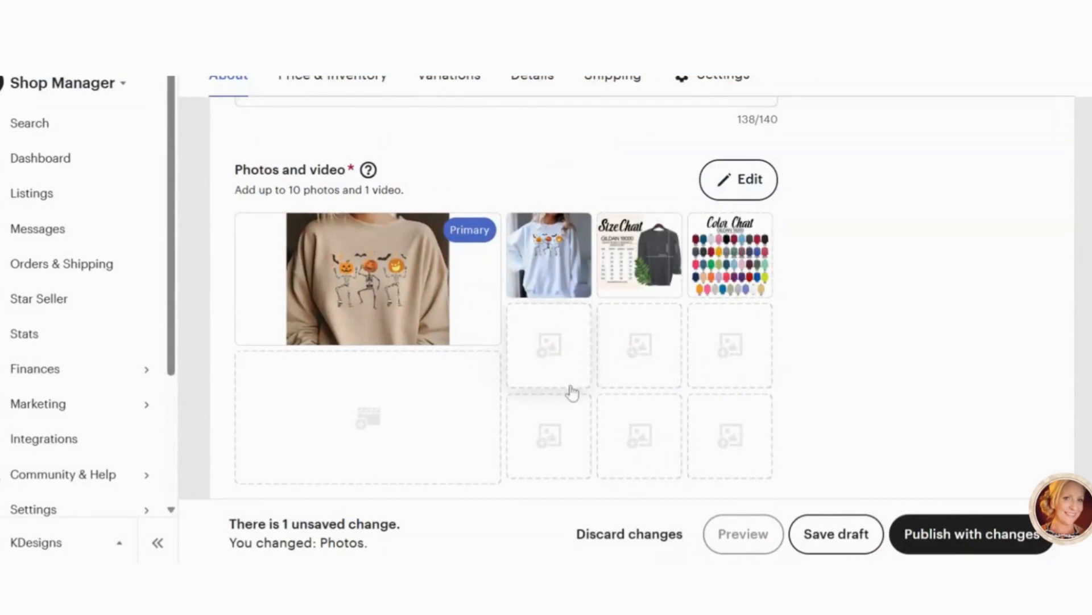
mouse_move(548, 256)
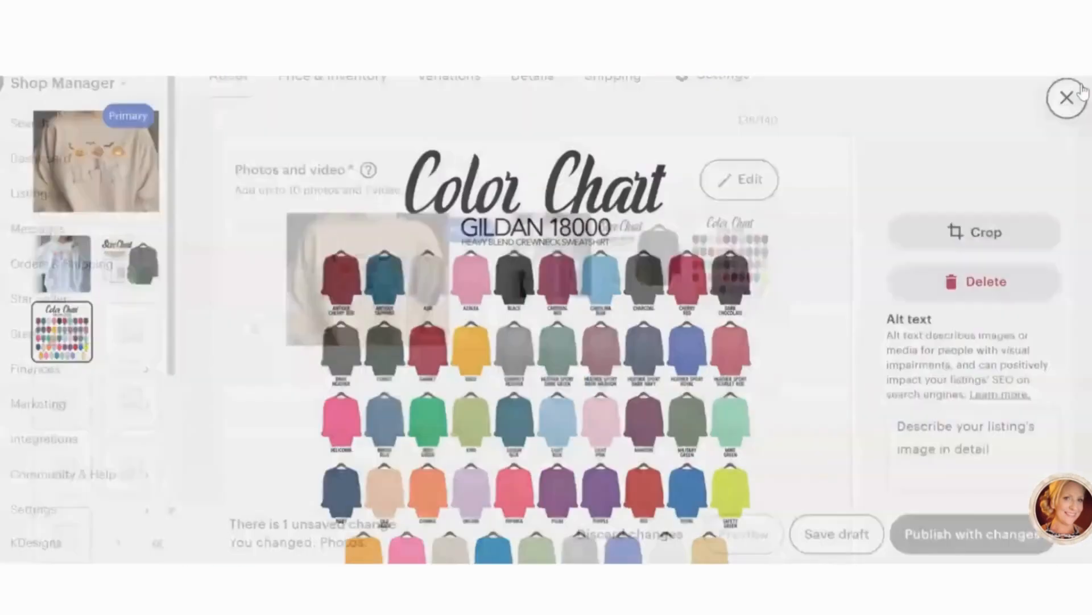
click(1067, 95)
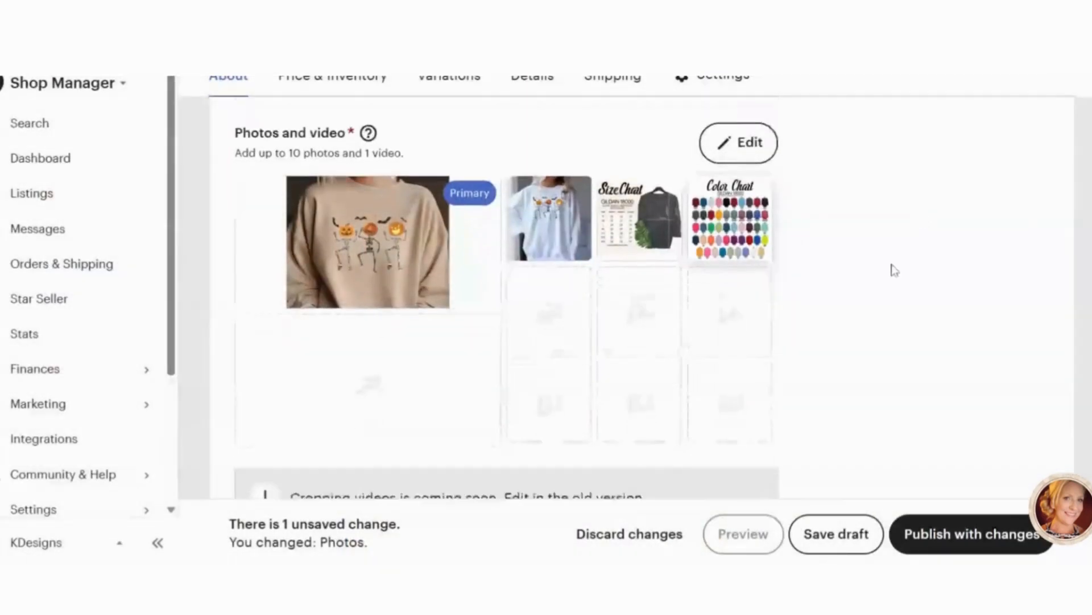
scroll(down, 3)
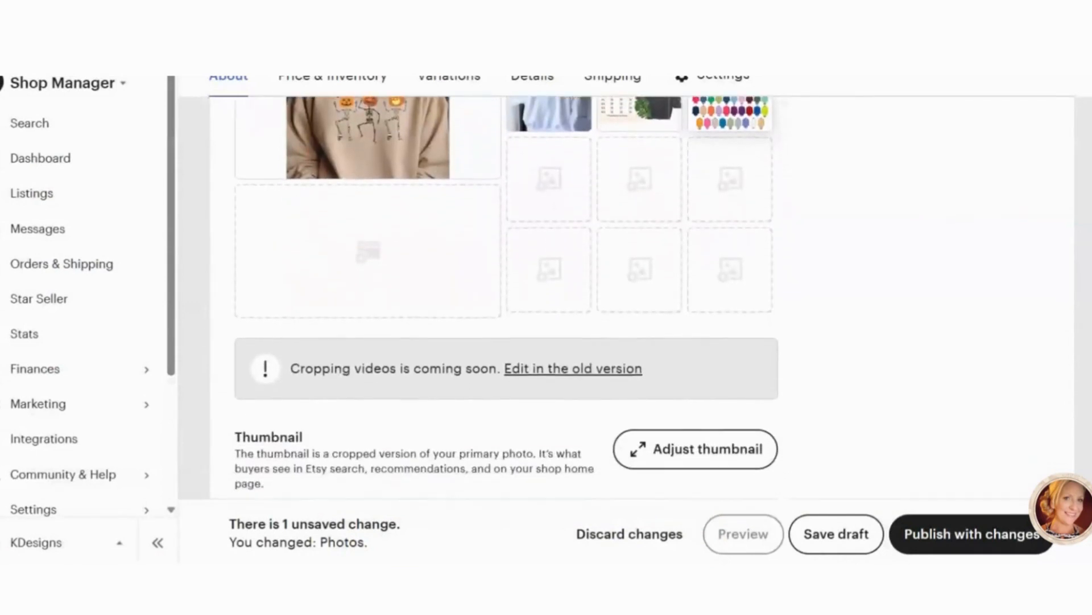
scroll(up, 3)
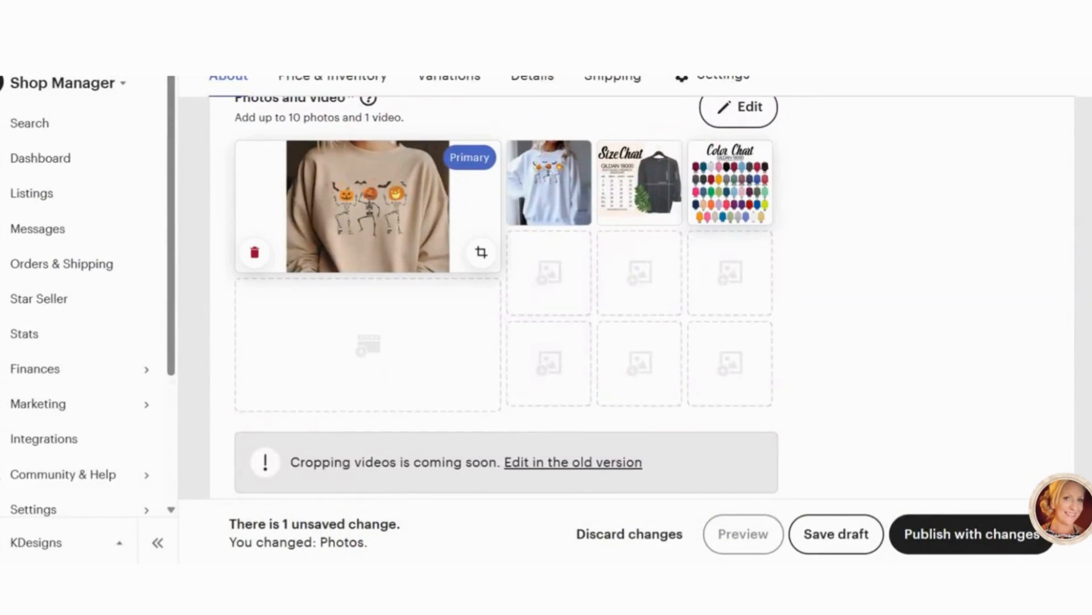
mouse_move(558, 203)
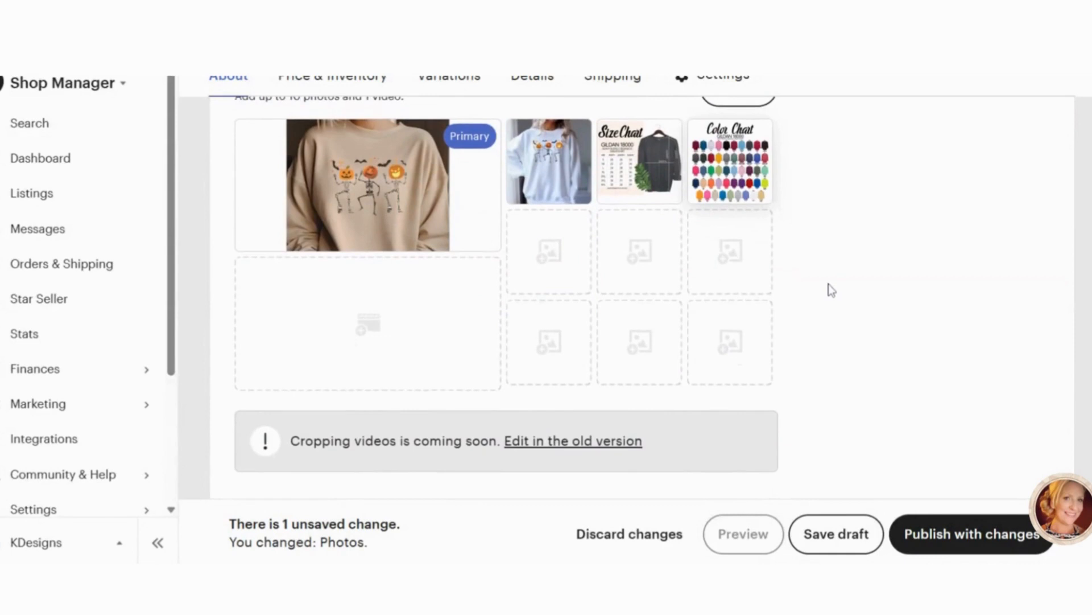
scroll(down, 3)
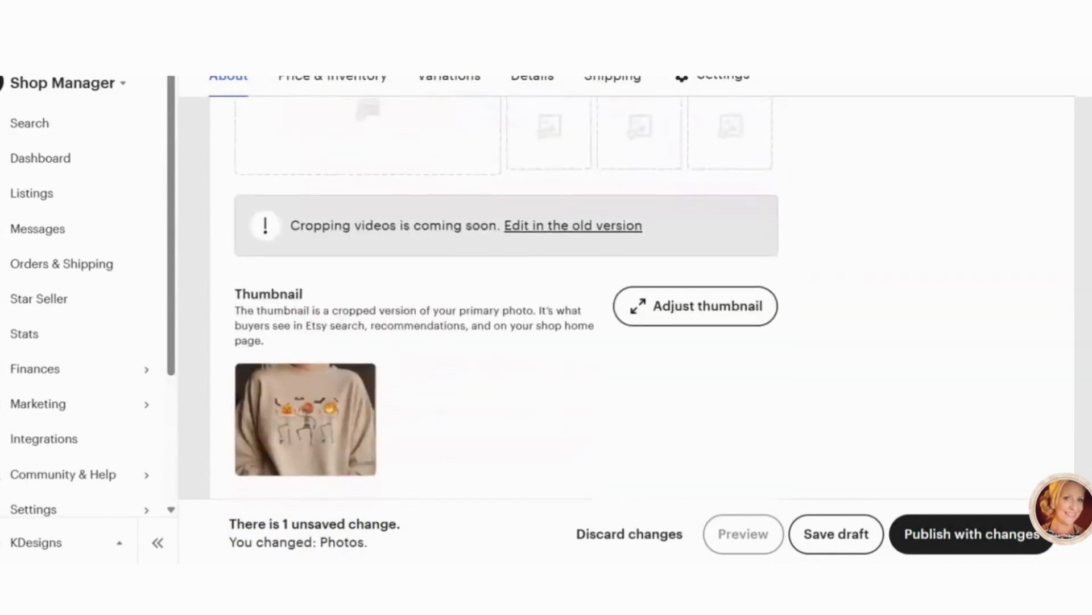
scroll(down, 3)
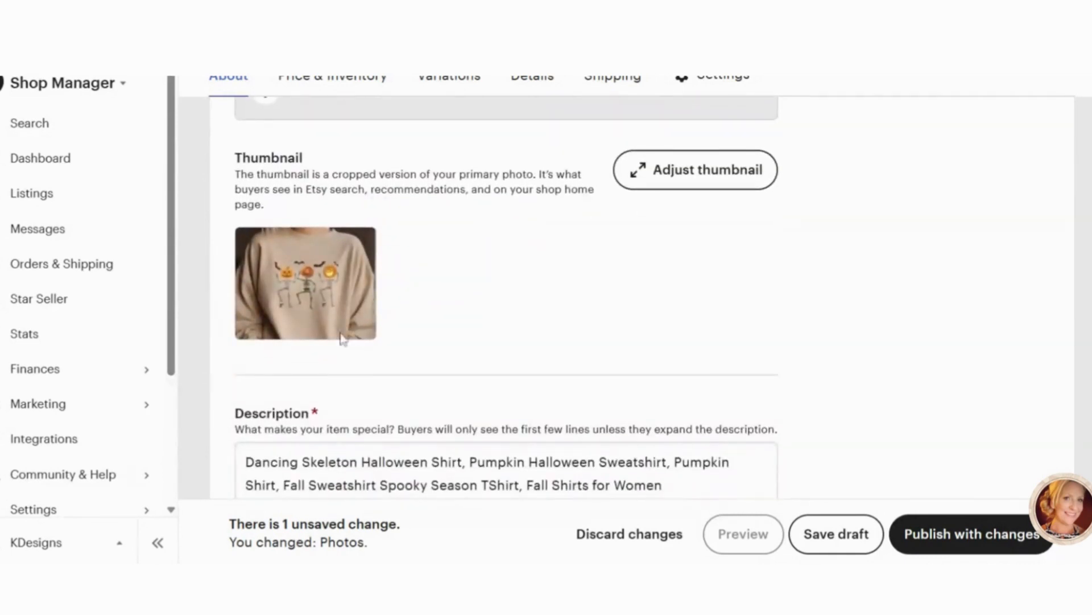
scroll(down, 3)
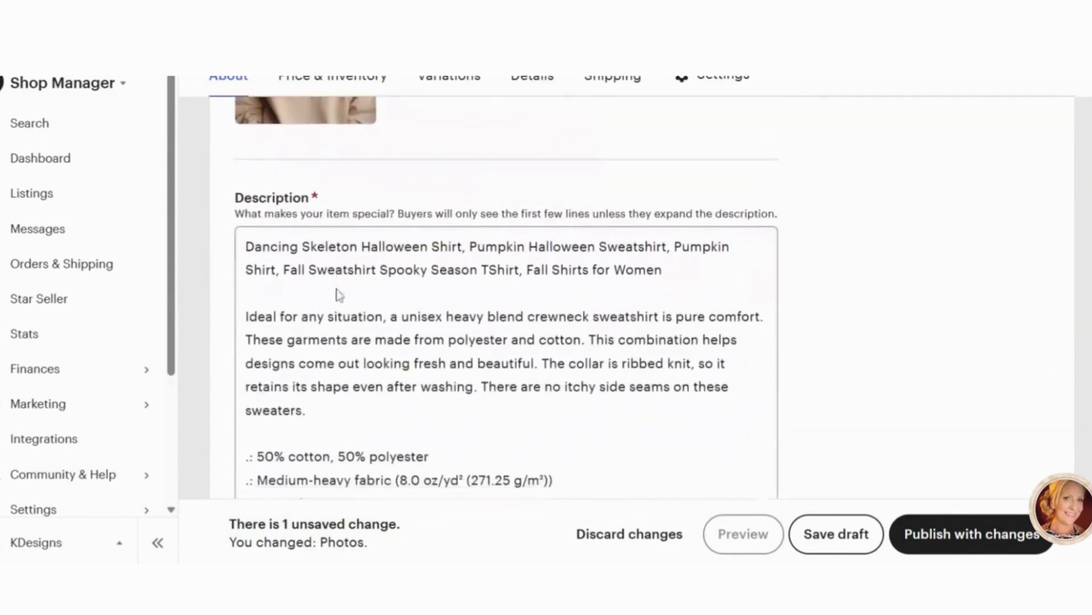
scroll(down, 3)
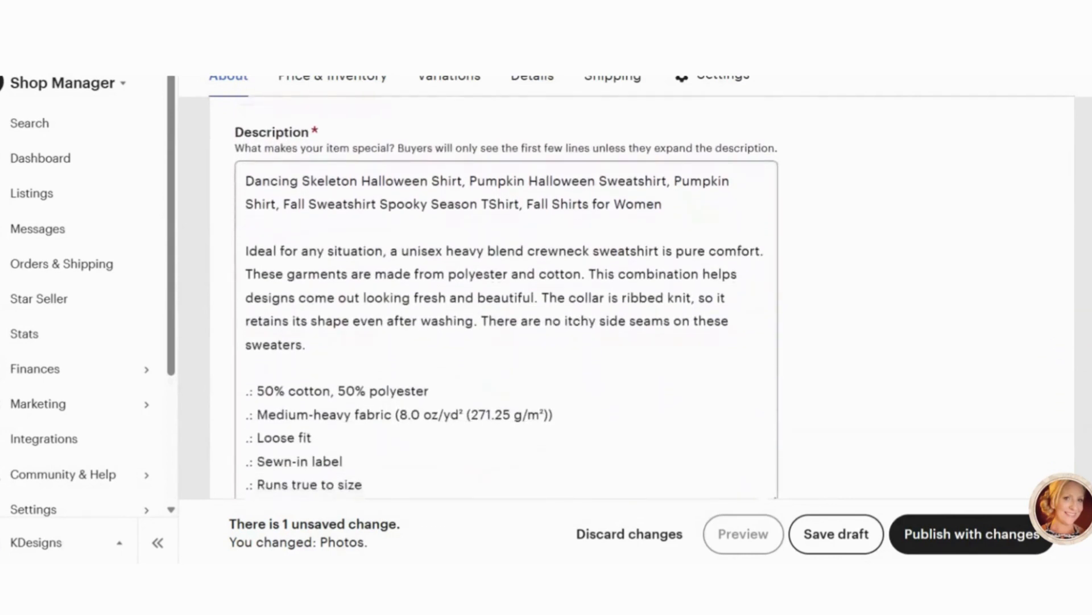
scroll(down, 3)
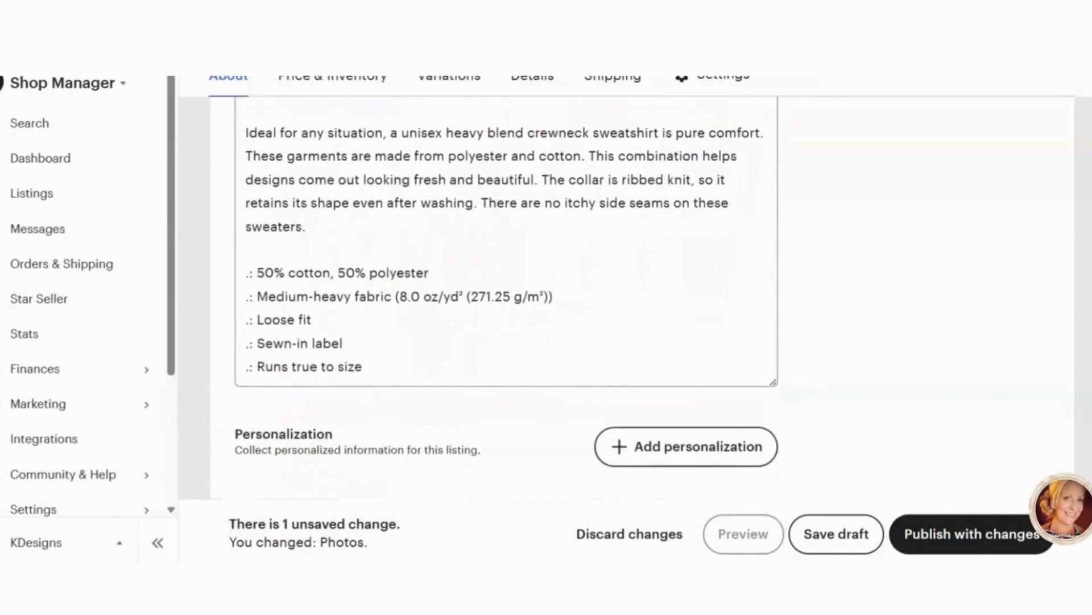
scroll(down, 3)
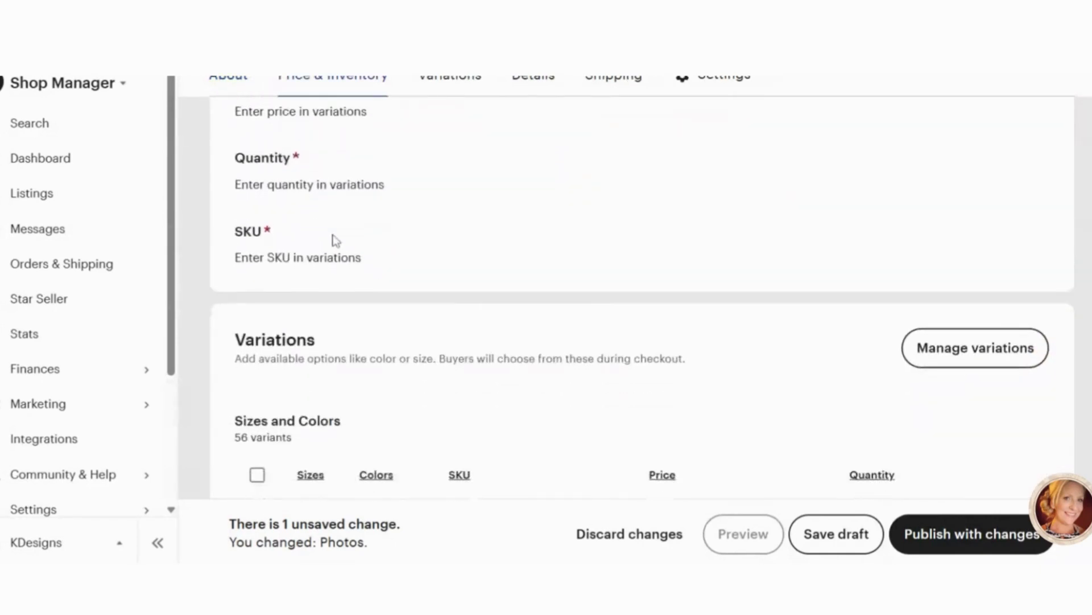
scroll(down, 3)
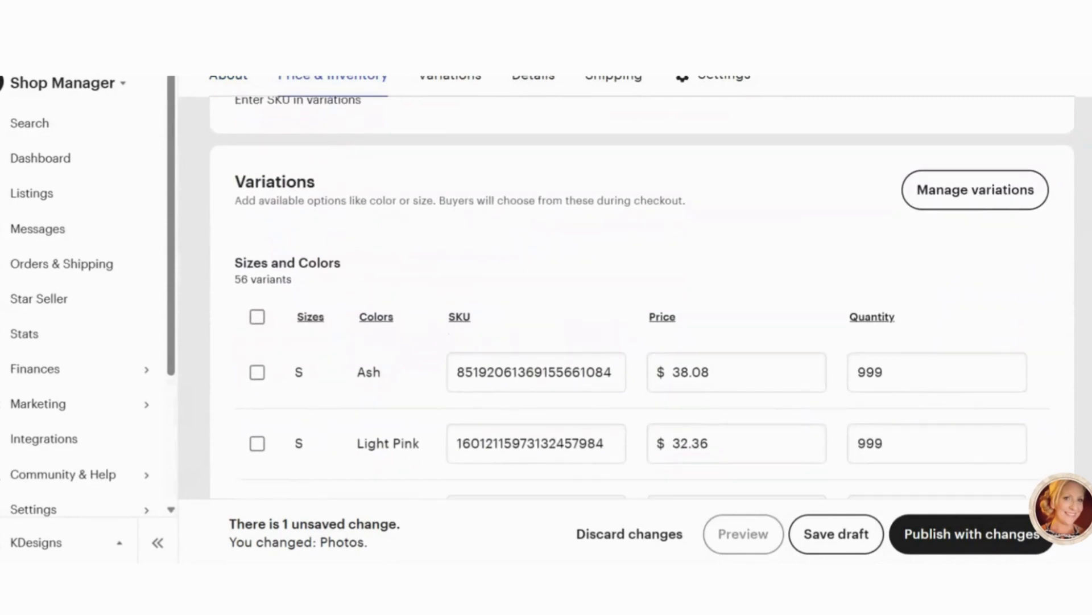
scroll(down, 3)
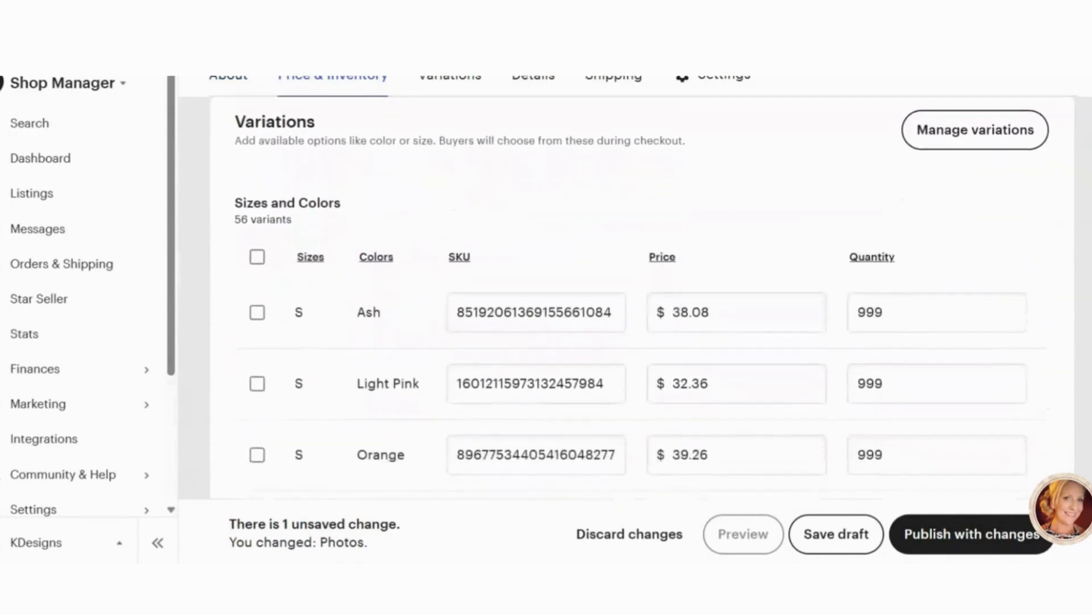
scroll(down, 3)
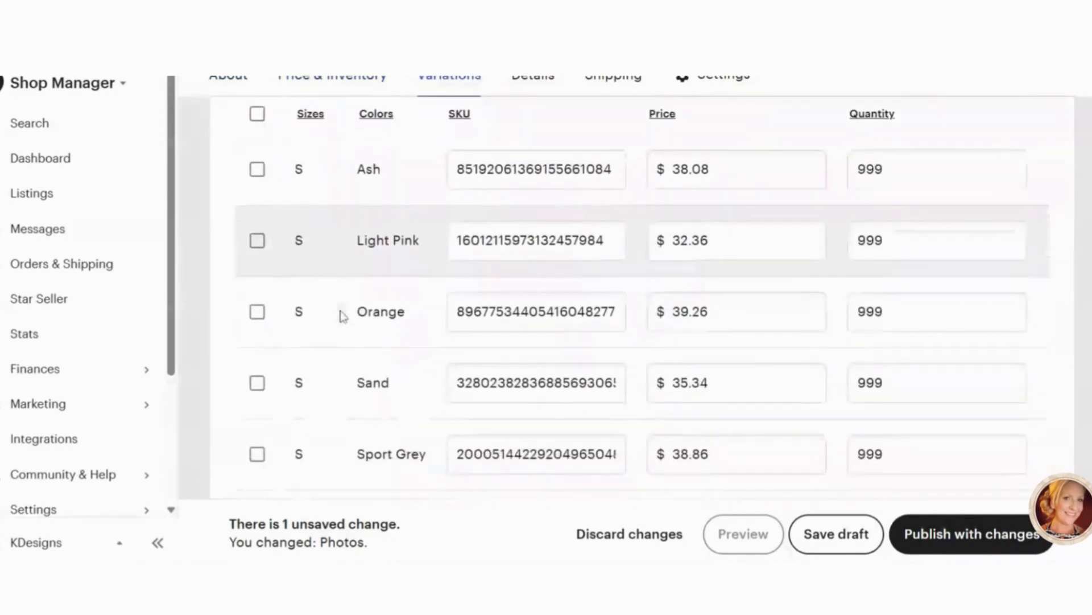
scroll(down, 3)
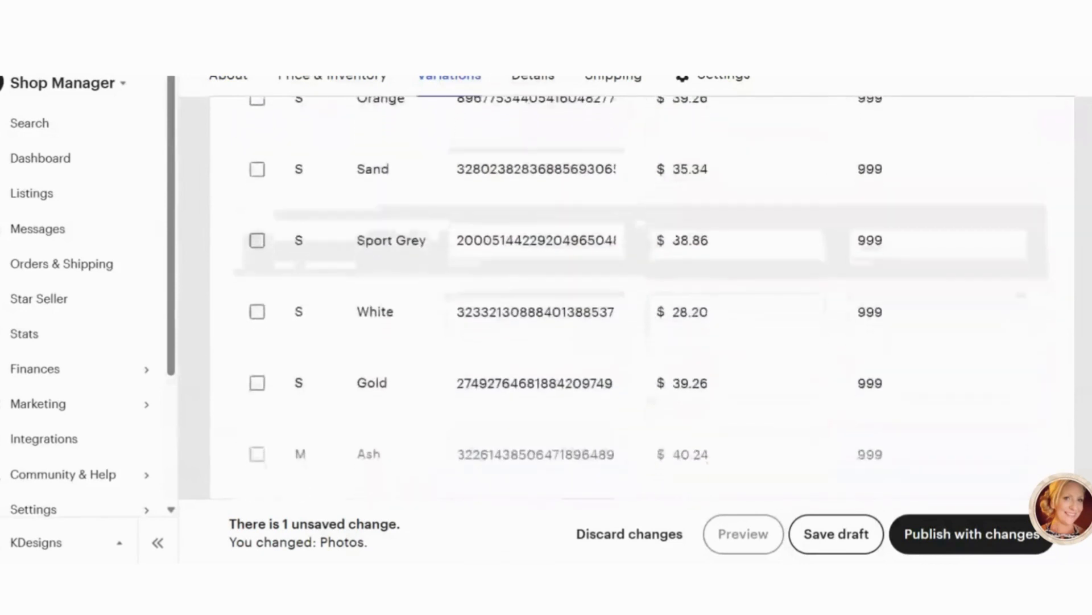
scroll(down, 3)
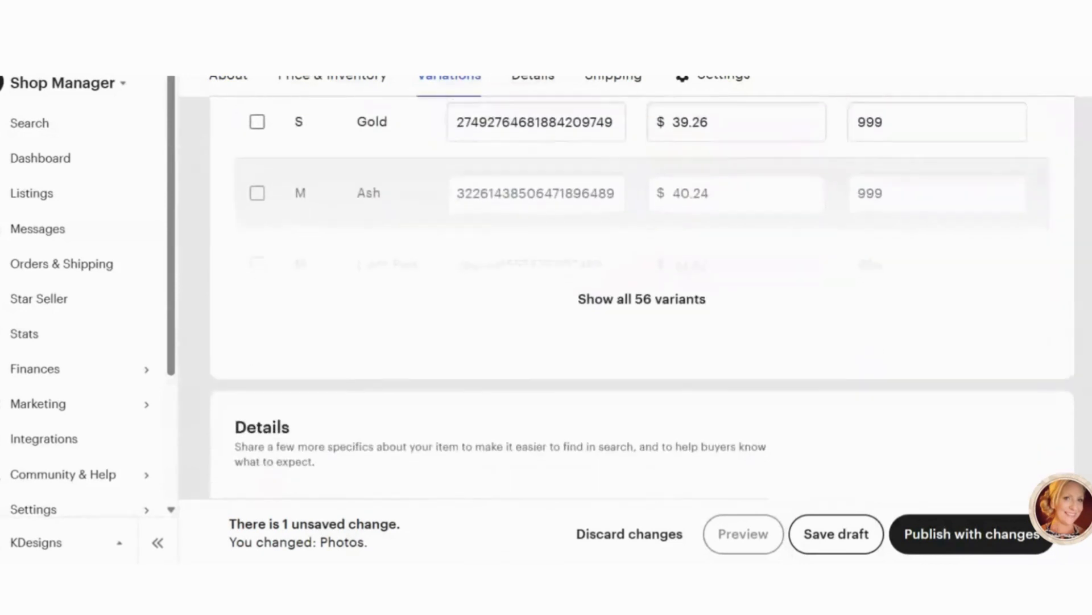
Scroll to the Tags field and add 'halloween' as the first tag.
scroll(down, 3)
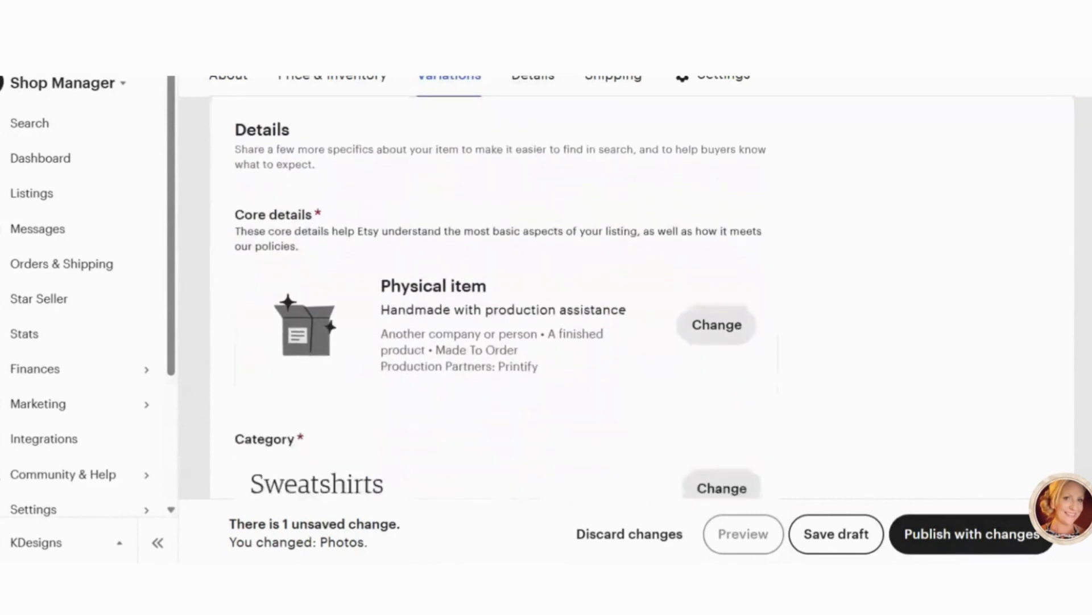
scroll(down, 3)
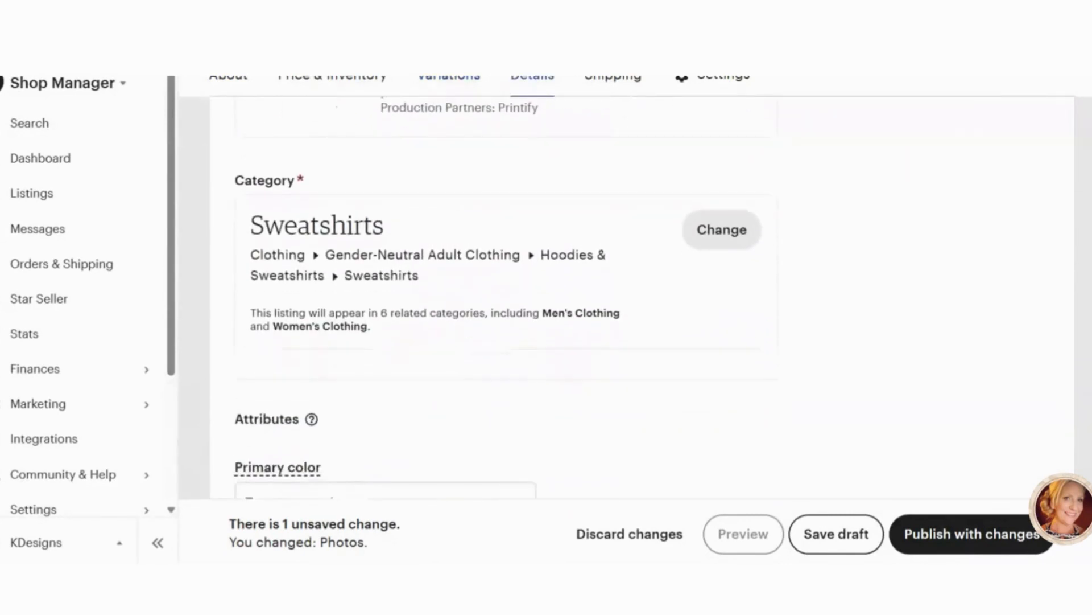
scroll(up, 3)
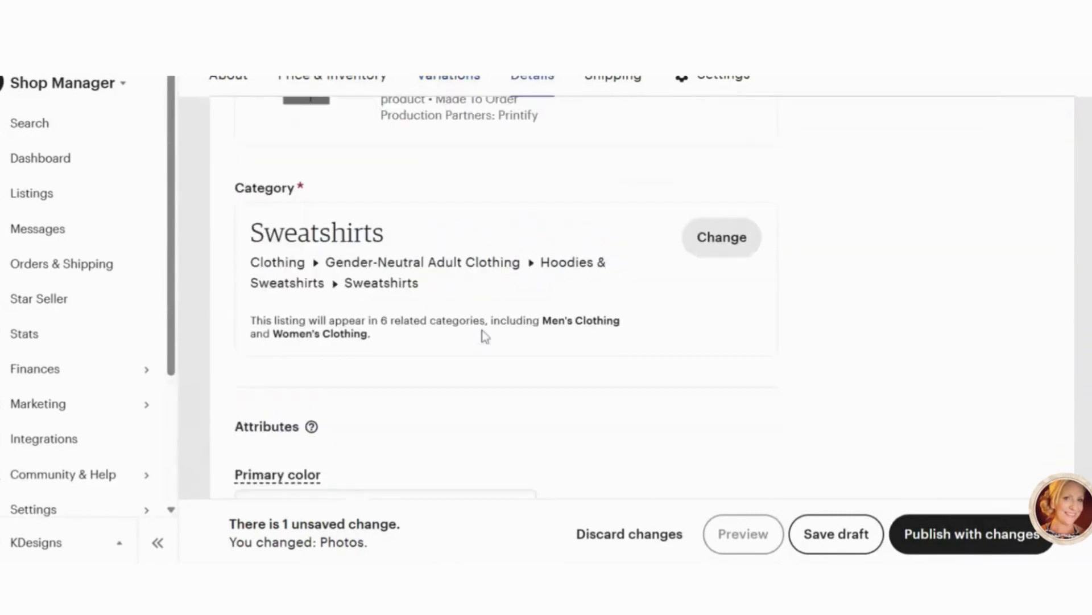
scroll(down, 3)
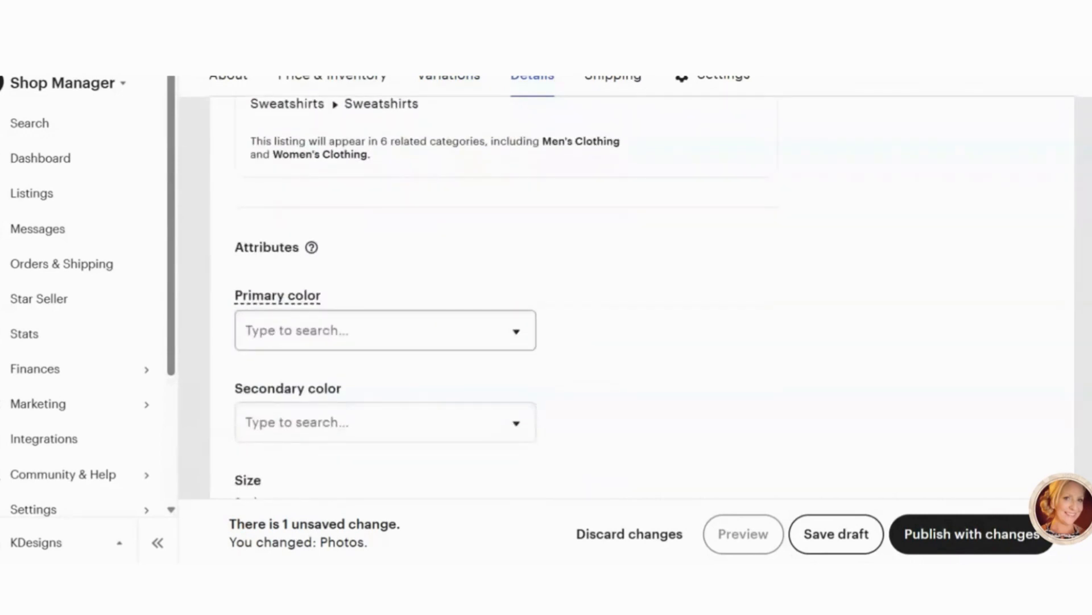
scroll(down, 3)
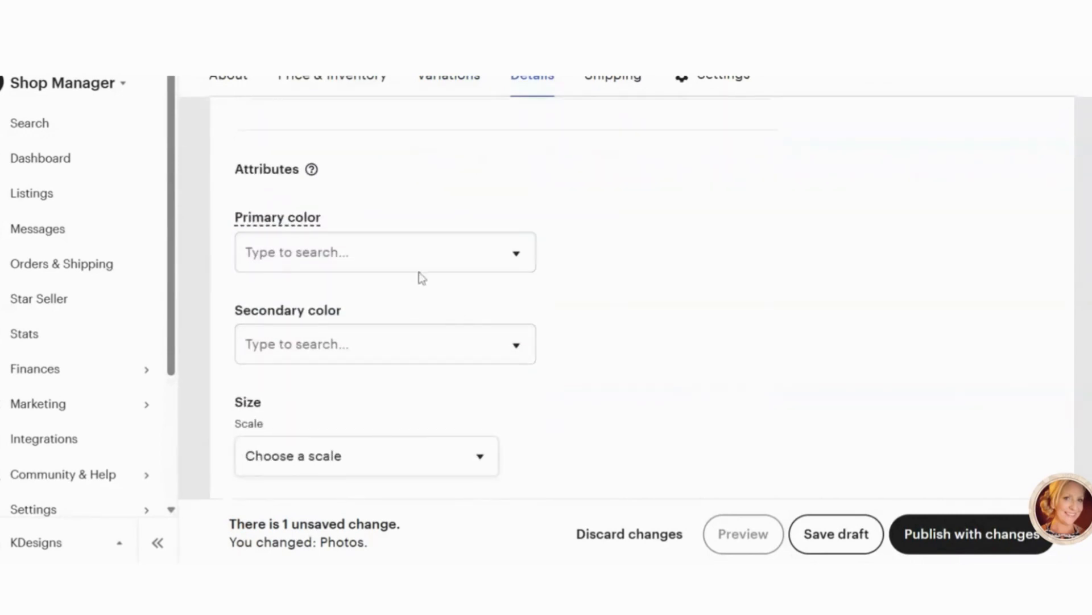
scroll(down, 3)
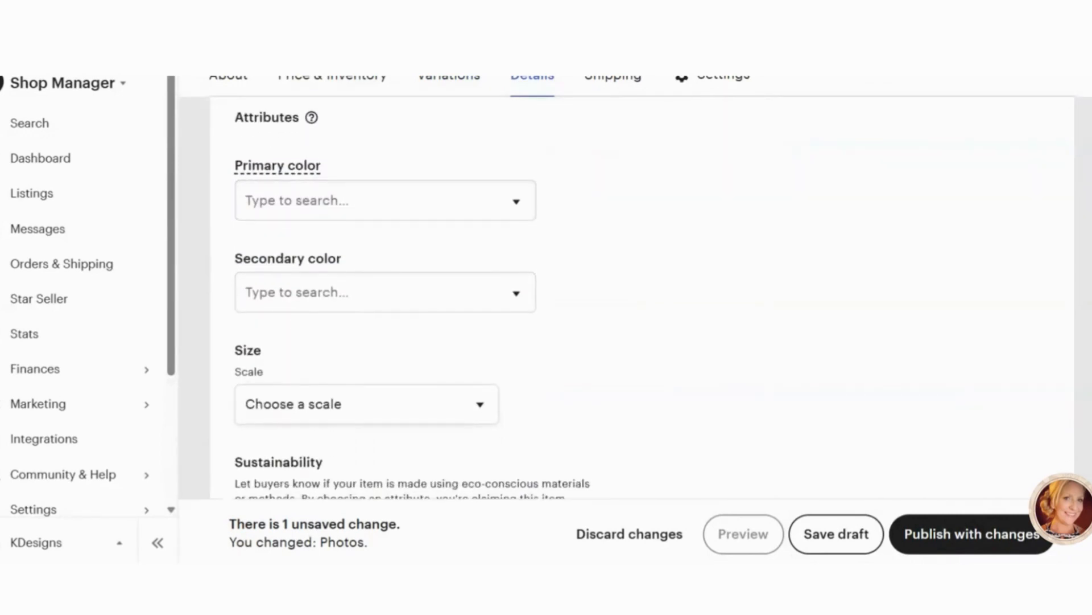
scroll(down, 3)
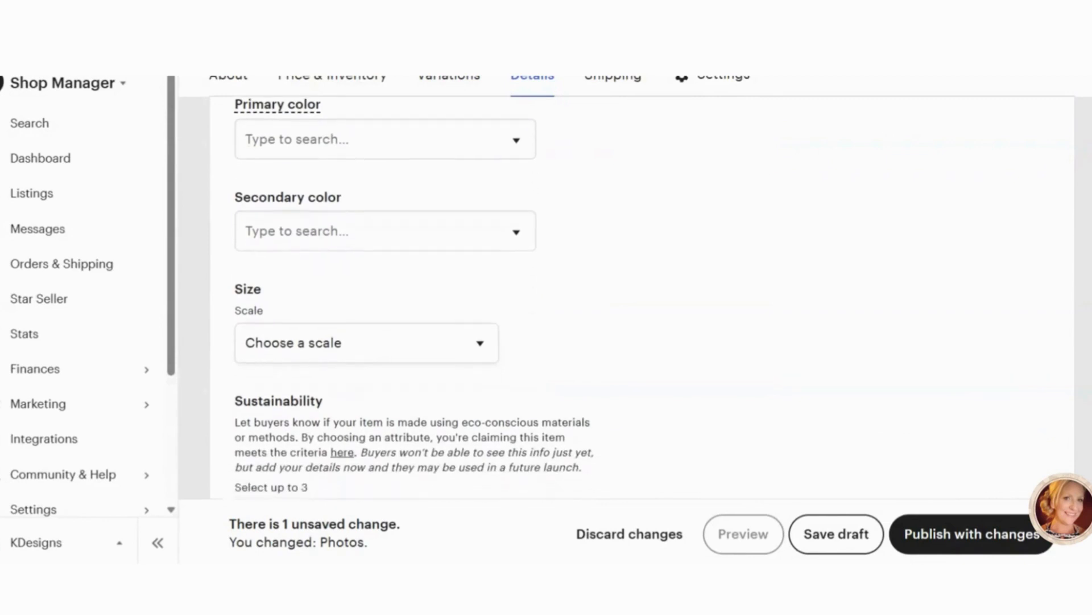
scroll(down, 3)
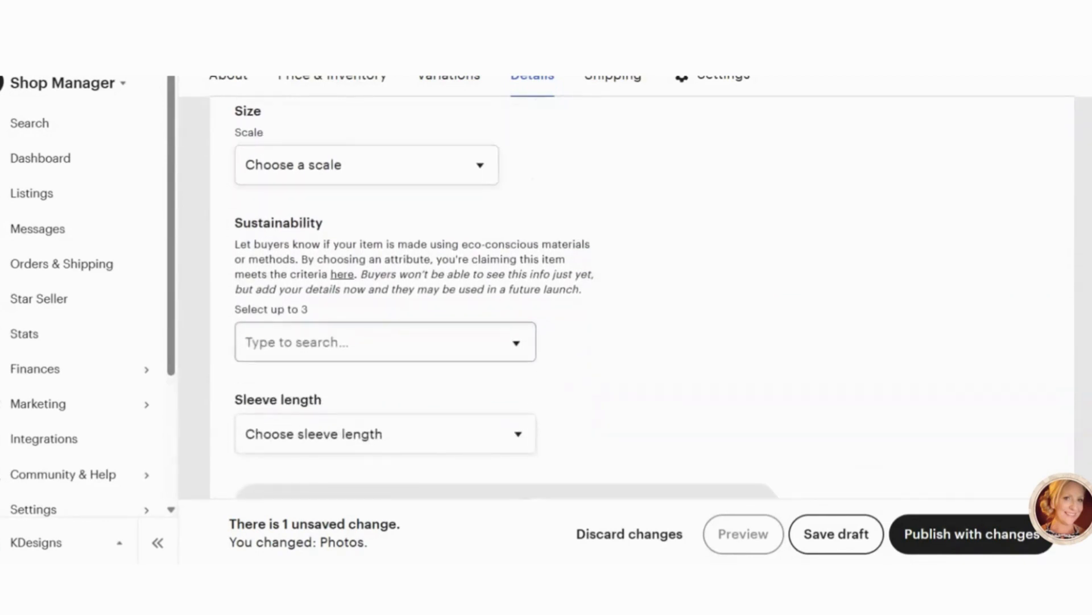
scroll(down, 3)
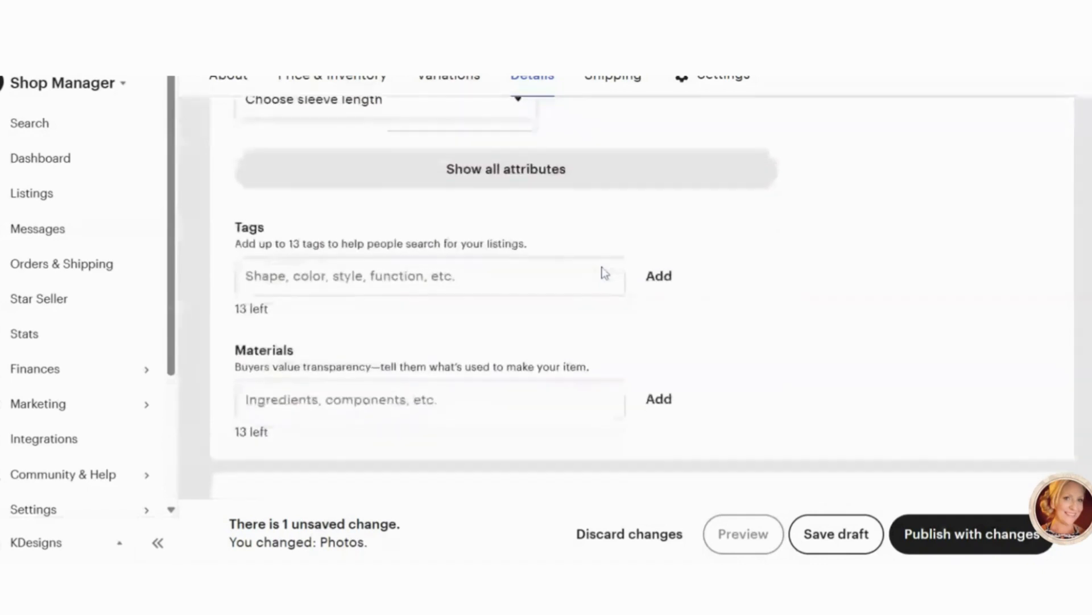
click(431, 275)
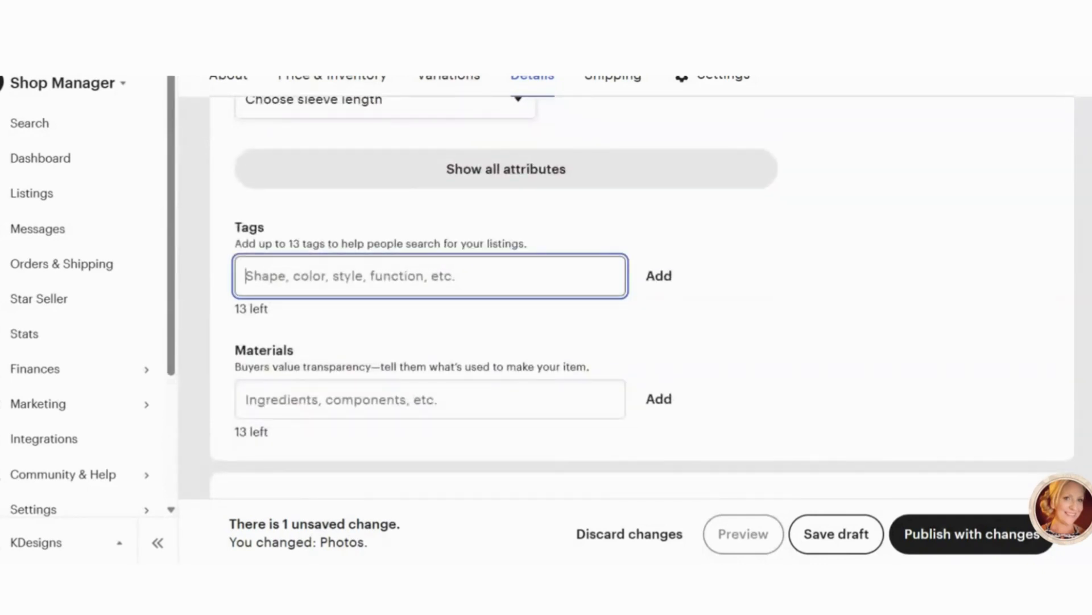
text(hallow)
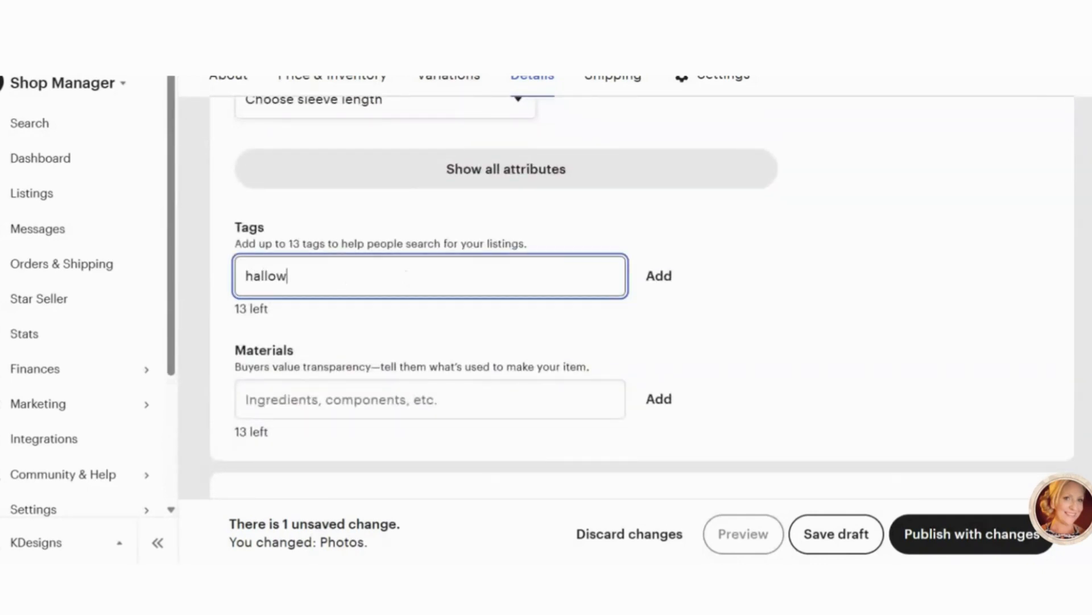
click(656, 276)
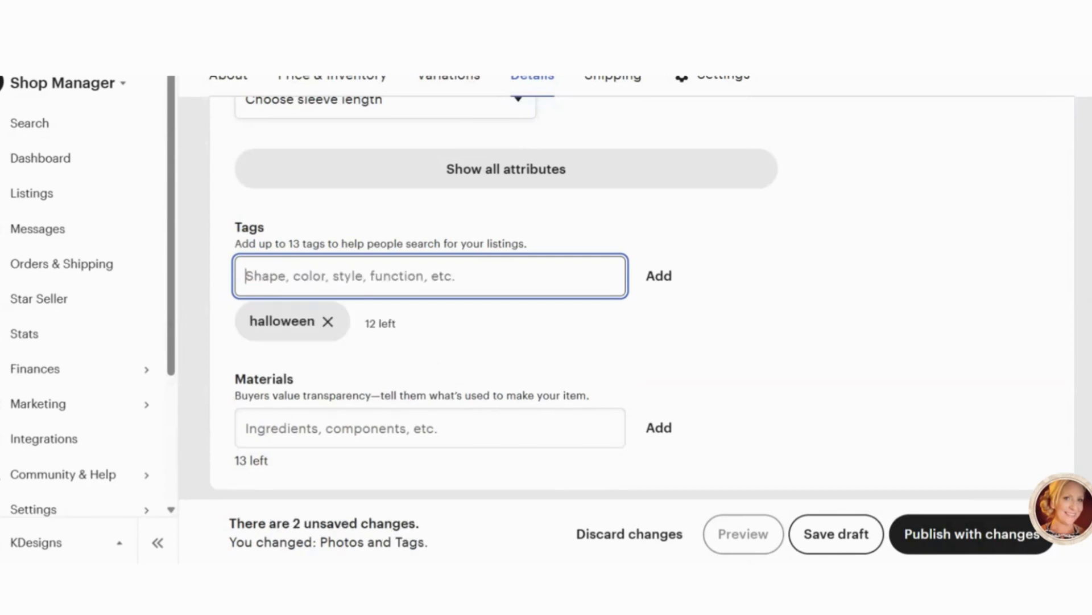
Add the tags 'halloween shirt', 'halloween sweatshirt' and 'sweatshirt halloween'.
text(hallwee)
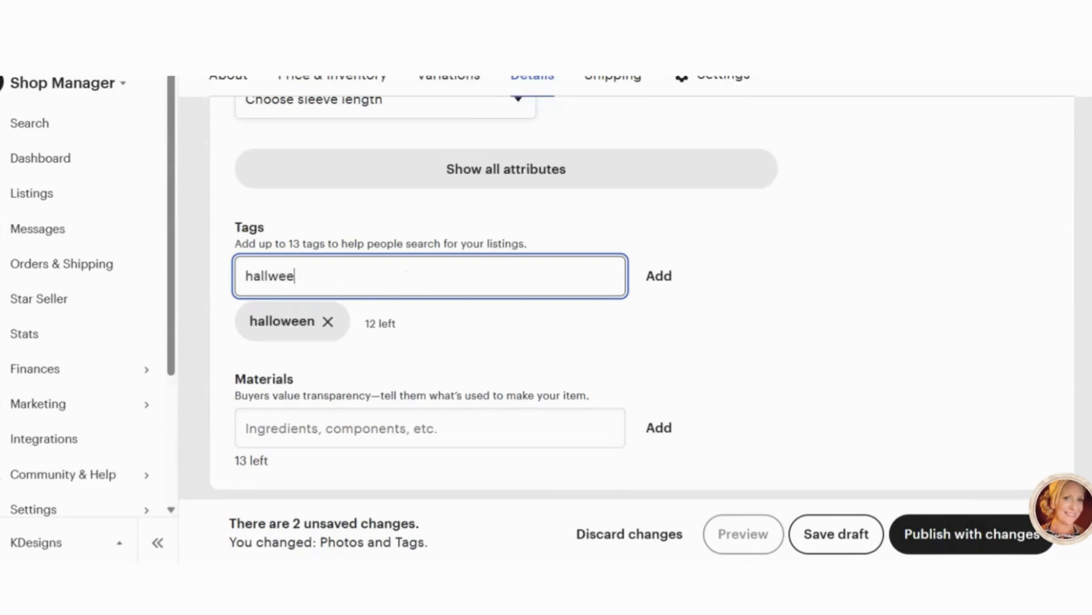
click(657, 275)
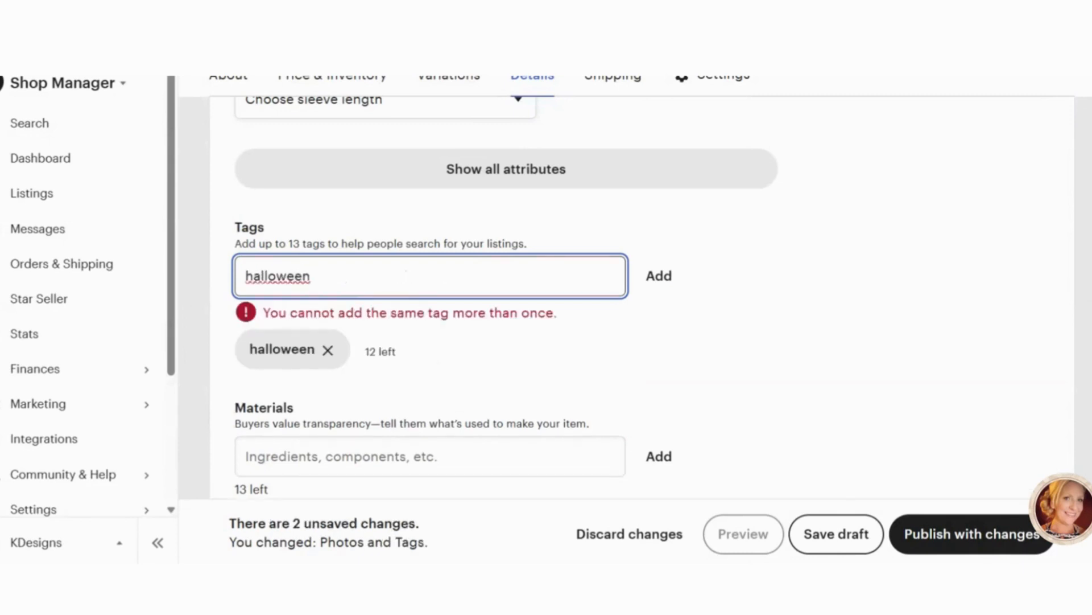
click(657, 276)
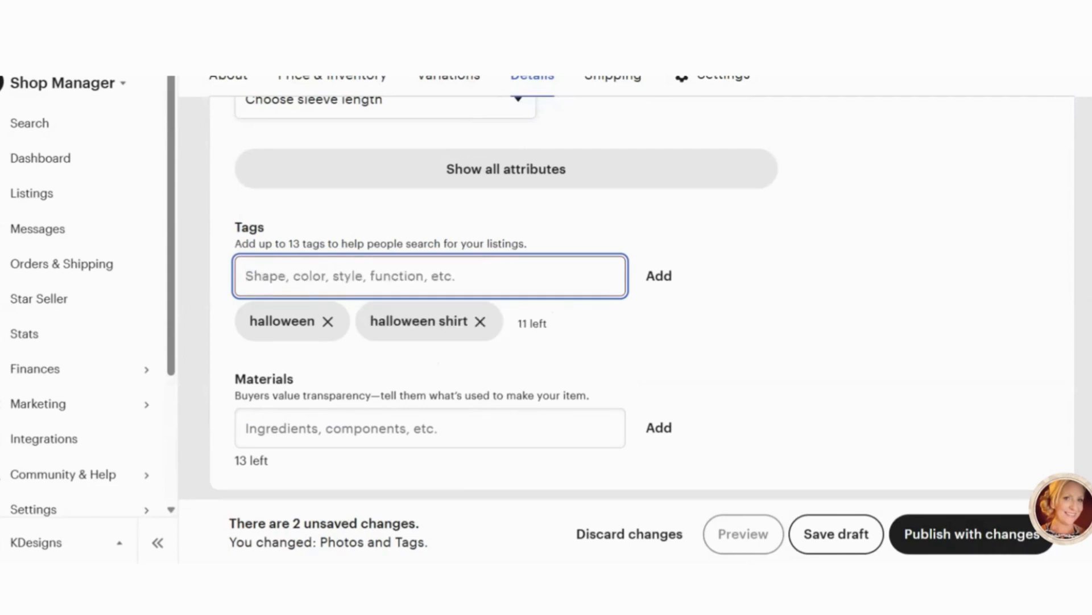
text(hallwe)
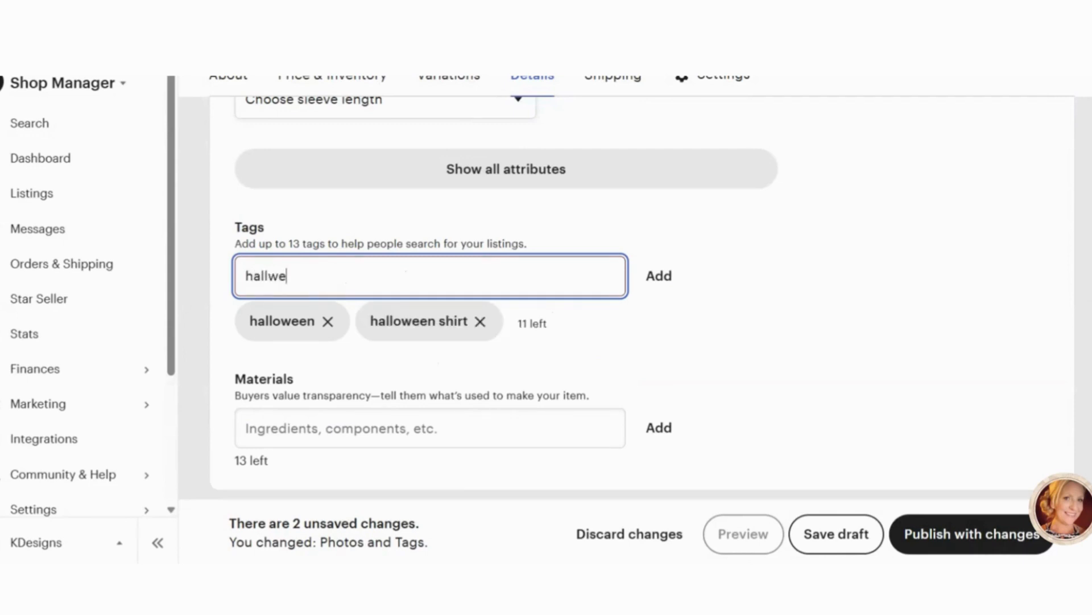
text(halloween sw)
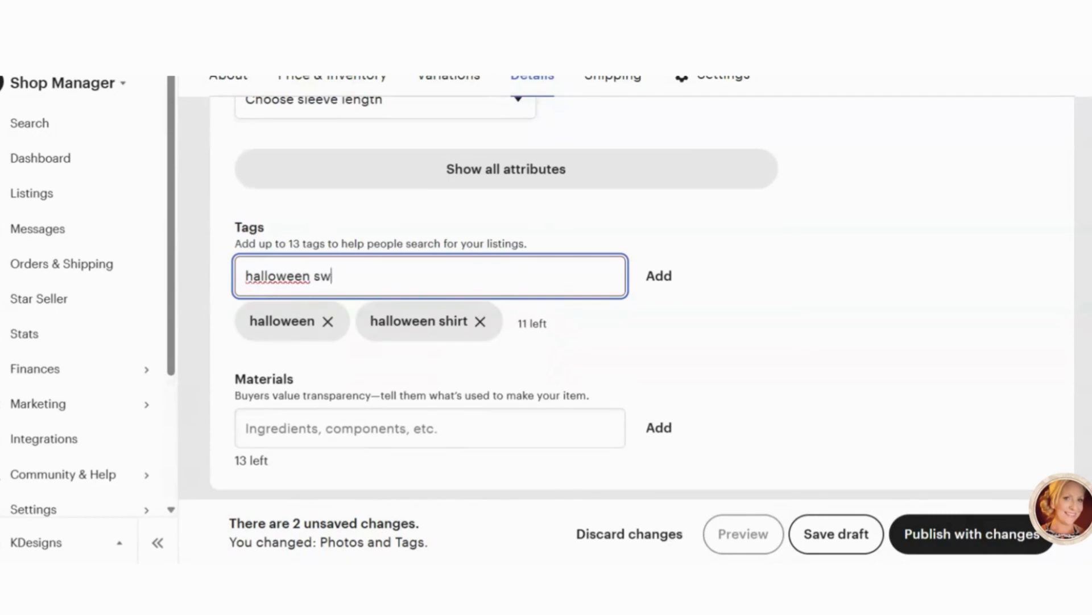
click(656, 275)
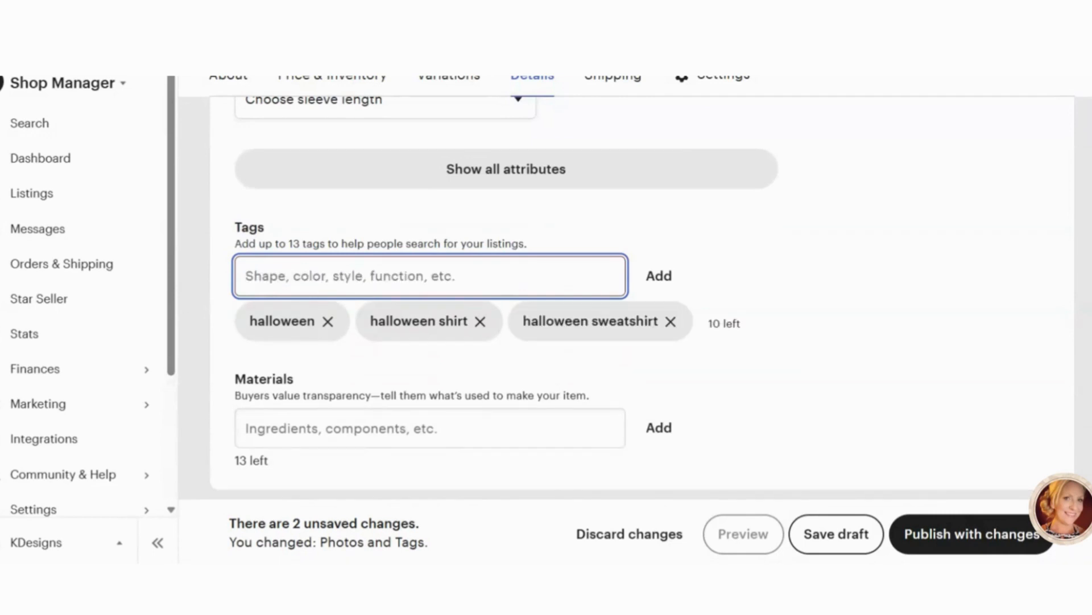
text(s)
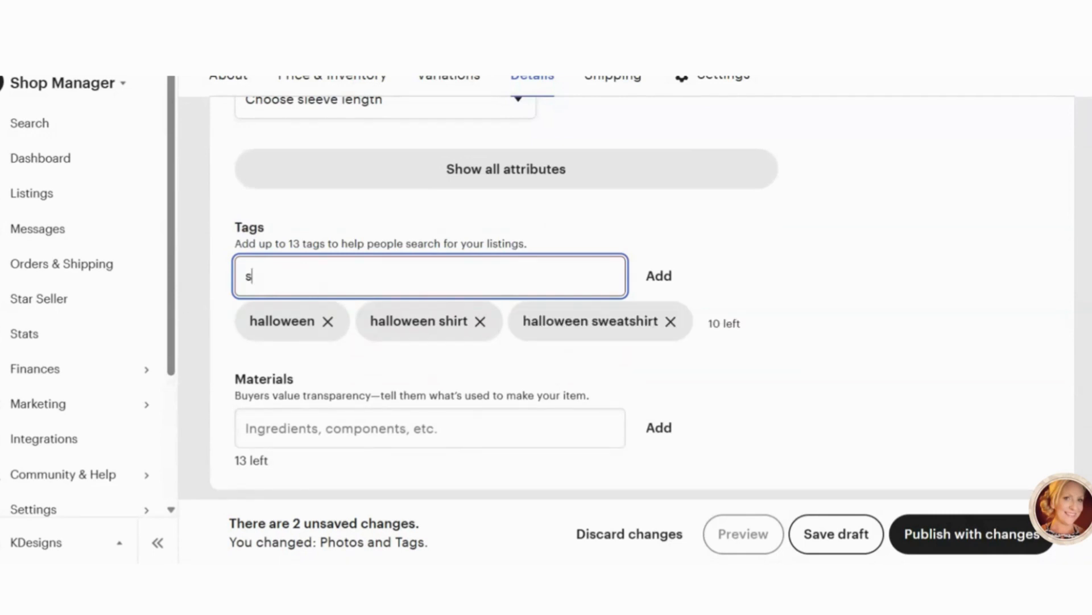
text(sweatshirt)
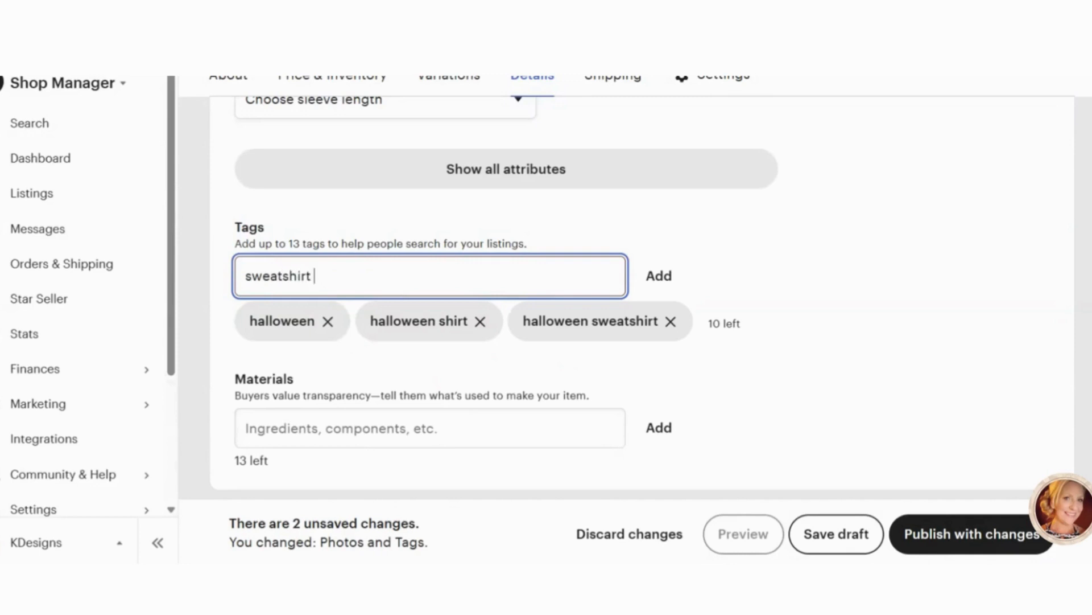
text(halloween)
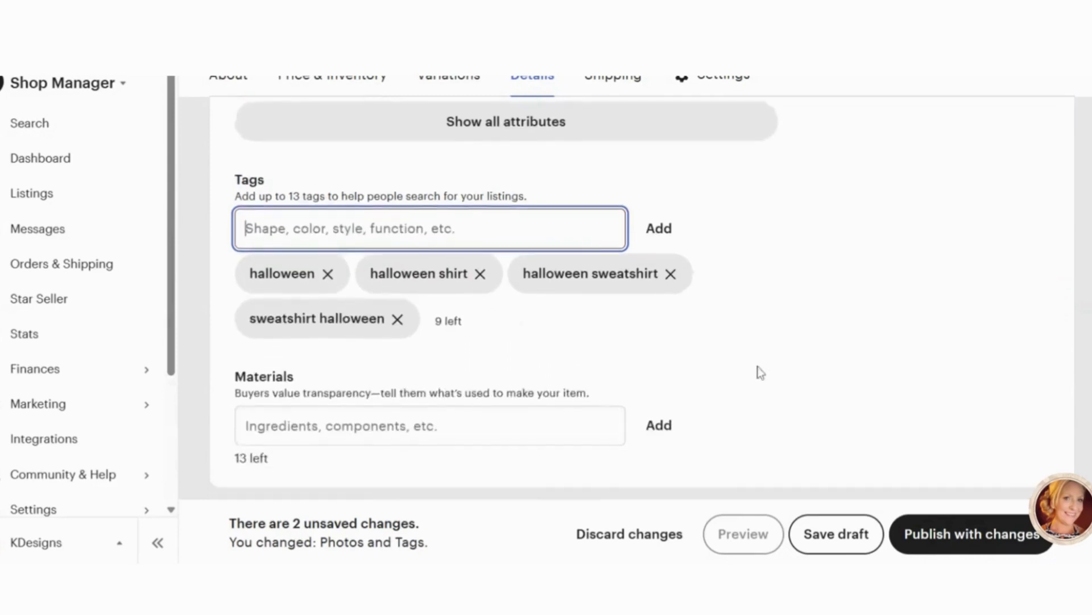
Scroll past shipping to the Settings area showing returns, shop section and renewal options.
scroll(down, 3)
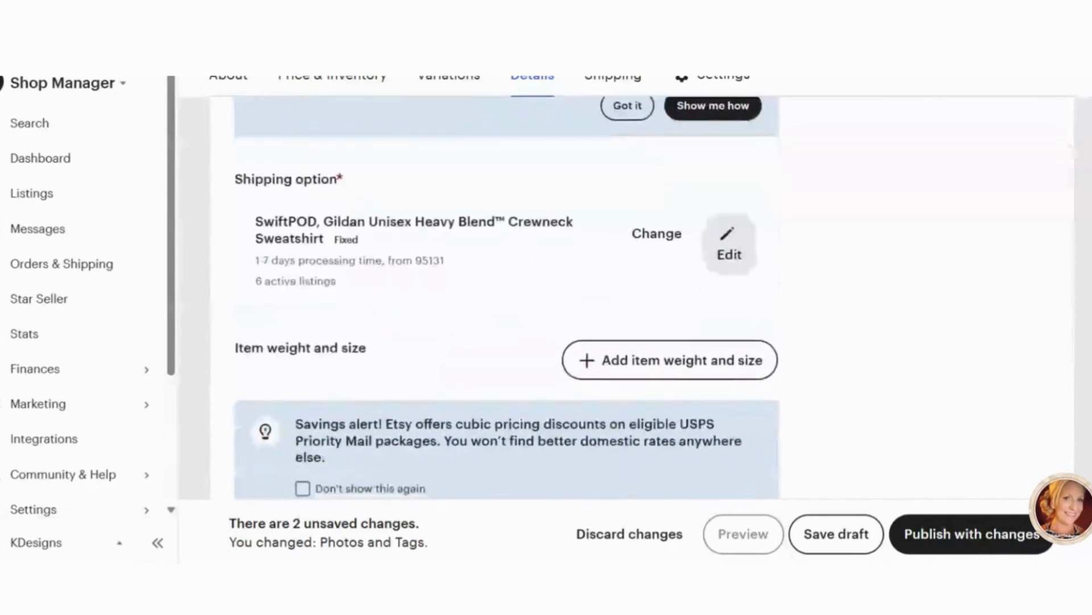
scroll(down, 3)
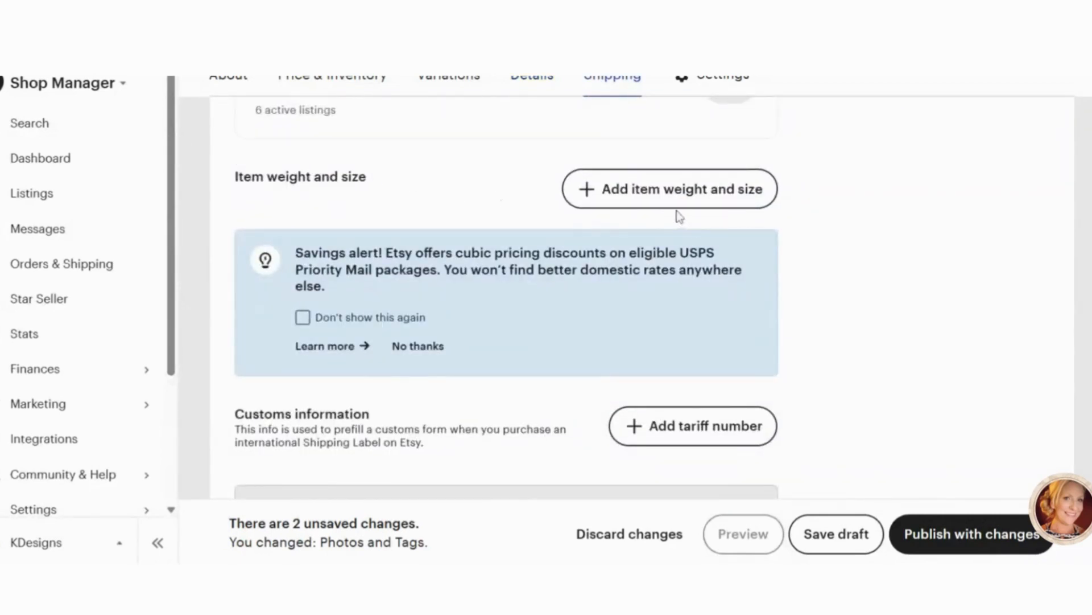
scroll(down, 3)
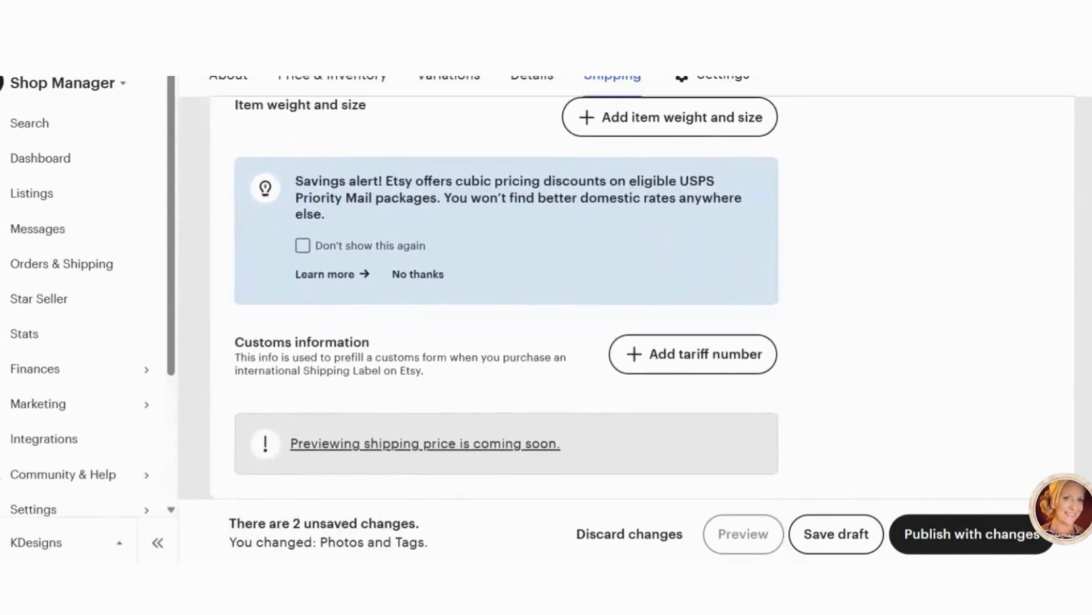
scroll(down, 3)
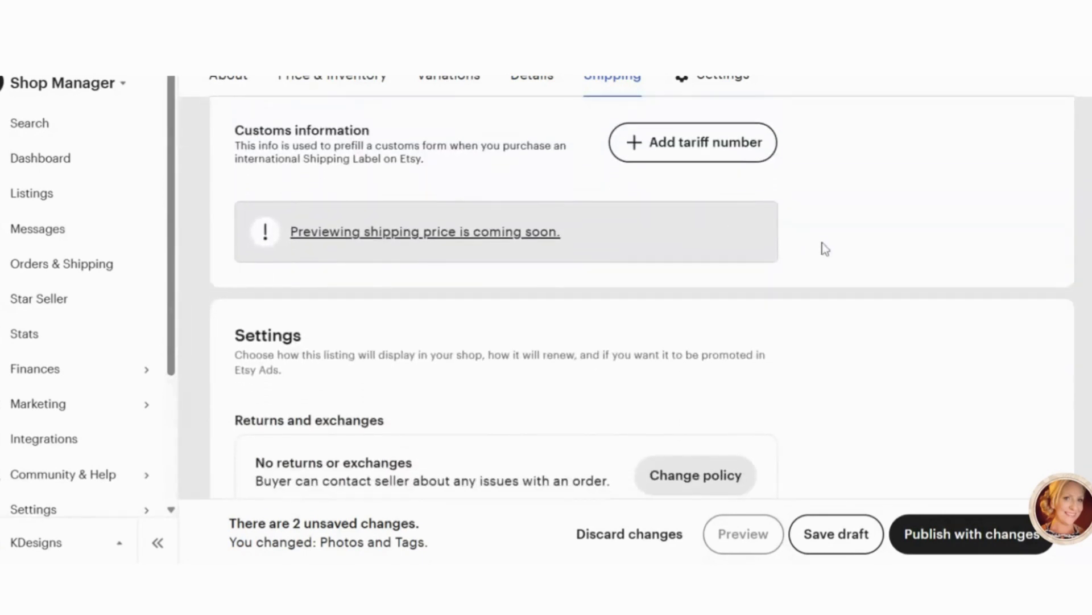
scroll(down, 3)
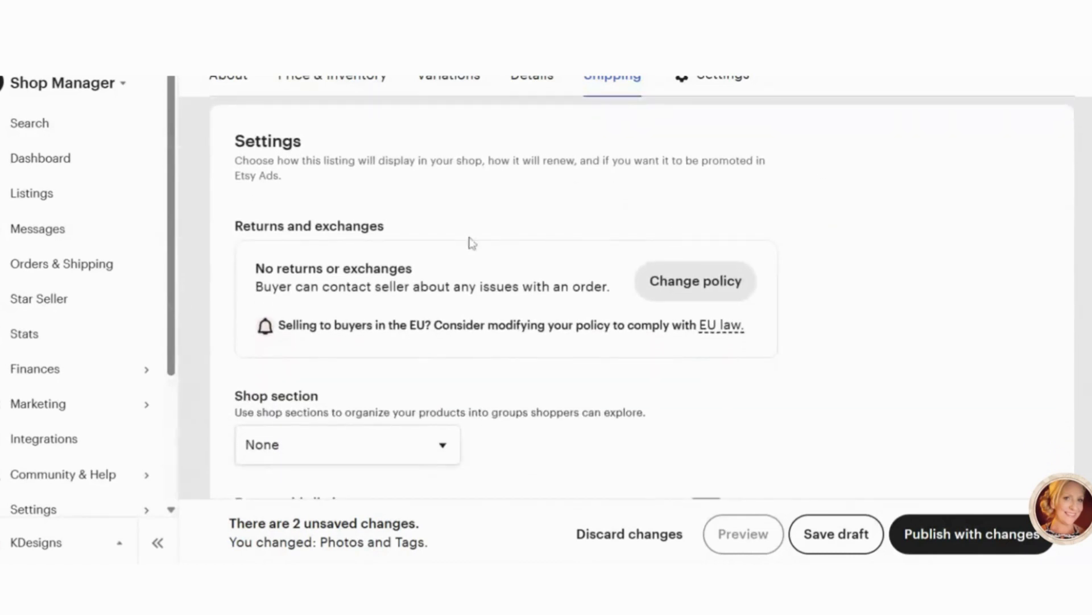
scroll(down, 3)
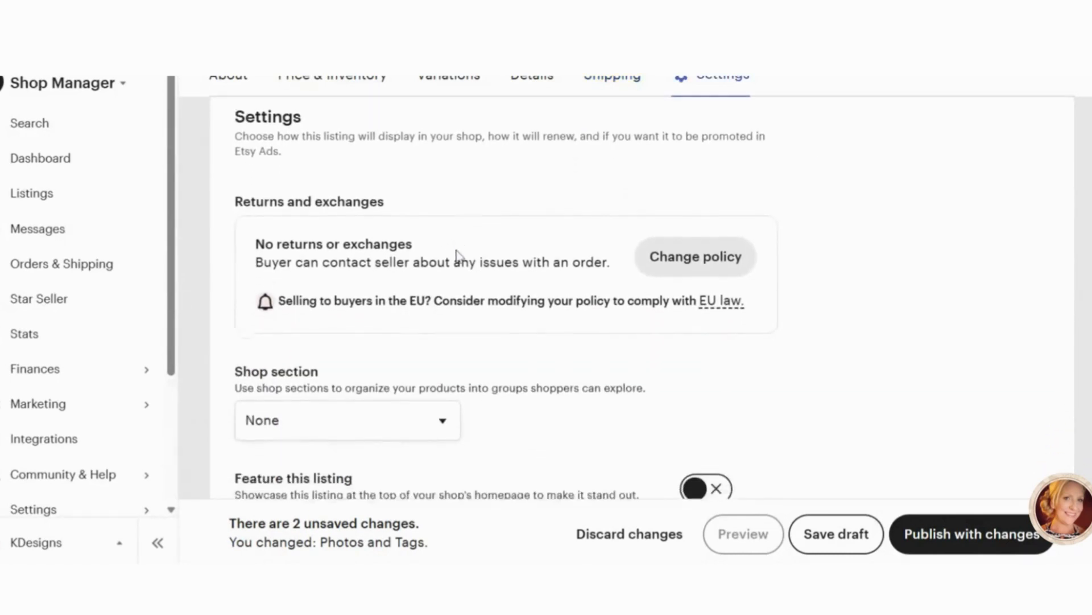
scroll(down, 3)
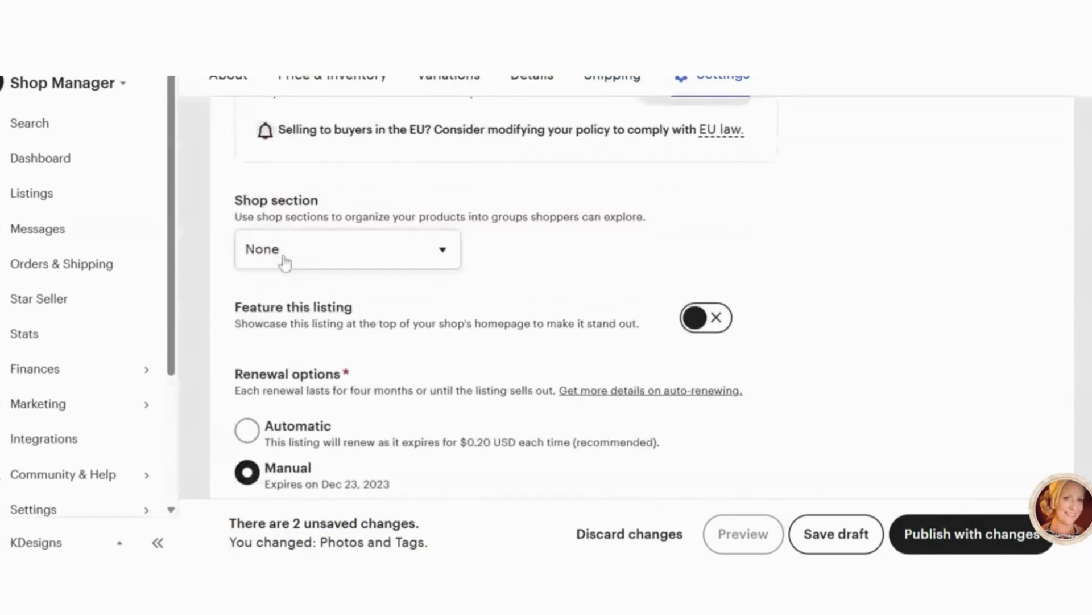
scroll(up, 3)
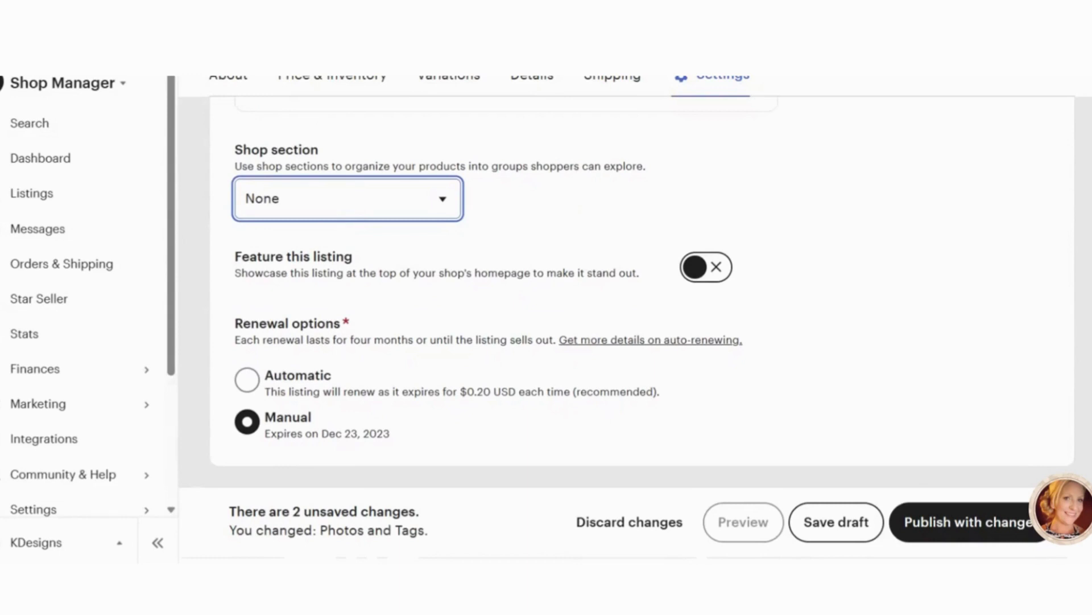
Assign the Sweatshirt shop section and publish the listing, confirming the fee, so it shows Active.
click(347, 198)
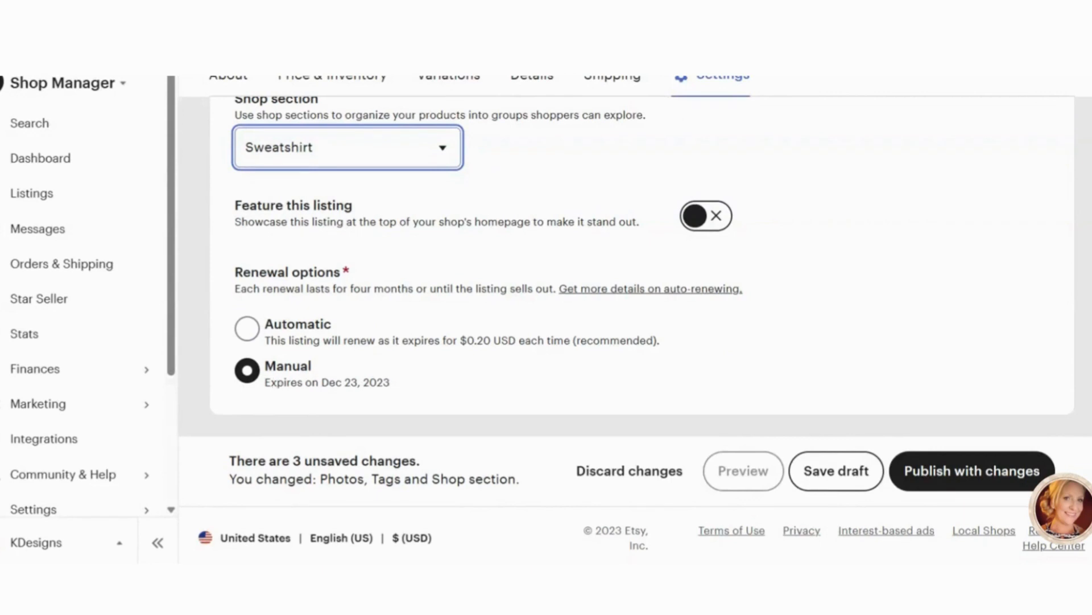
mouse_move(608, 355)
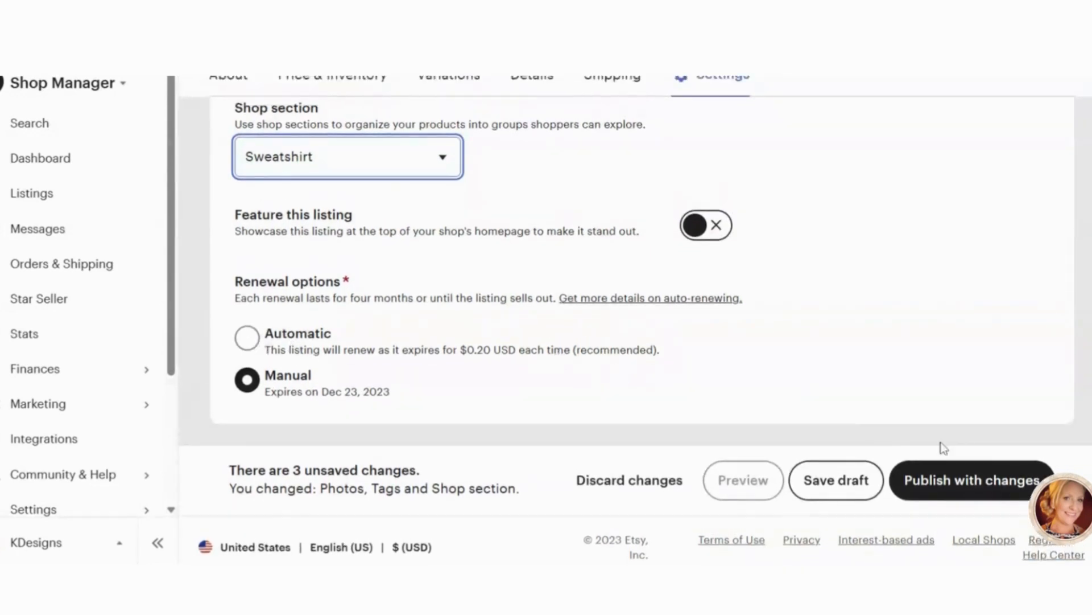
click(970, 481)
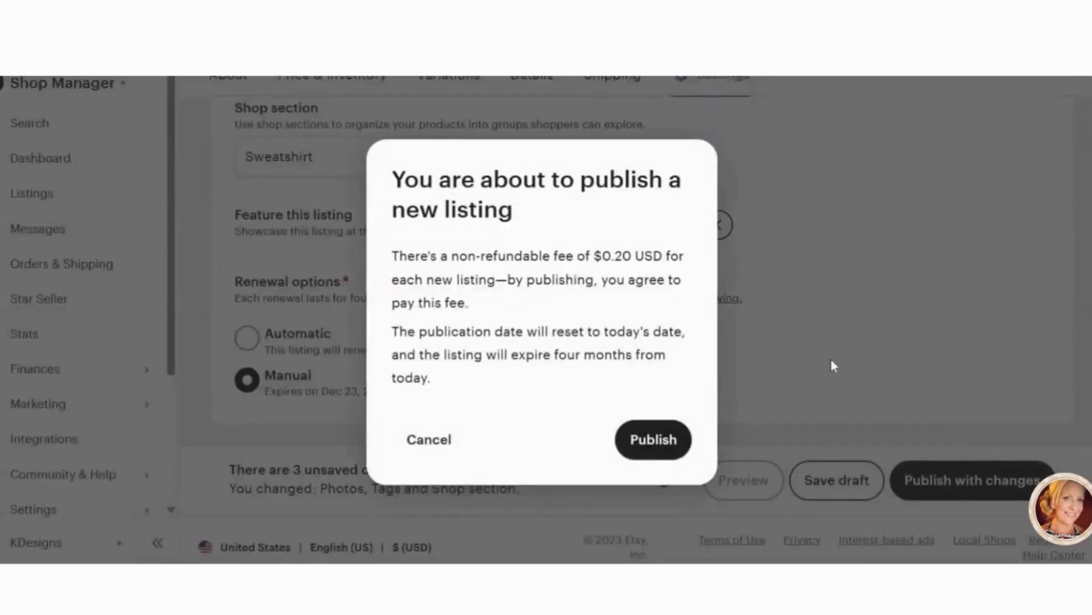
click(652, 439)
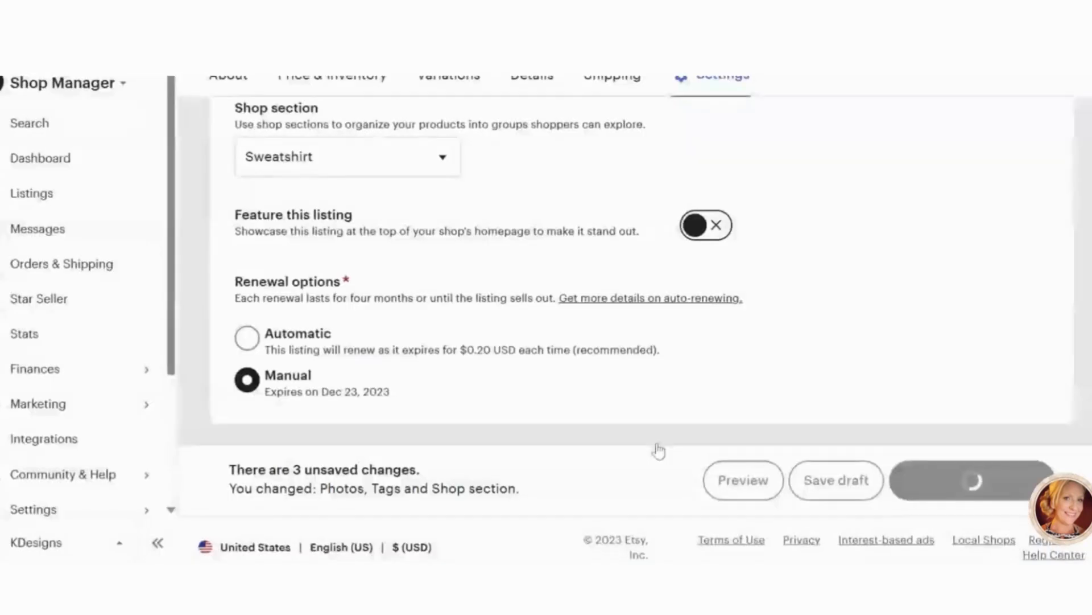
click(971, 480)
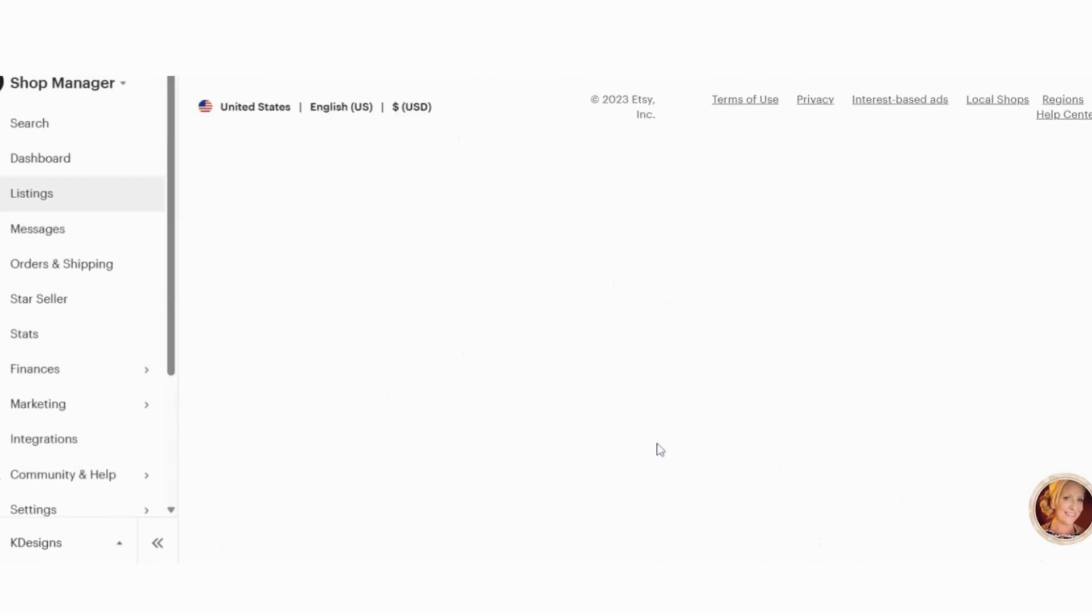
click(32, 193)
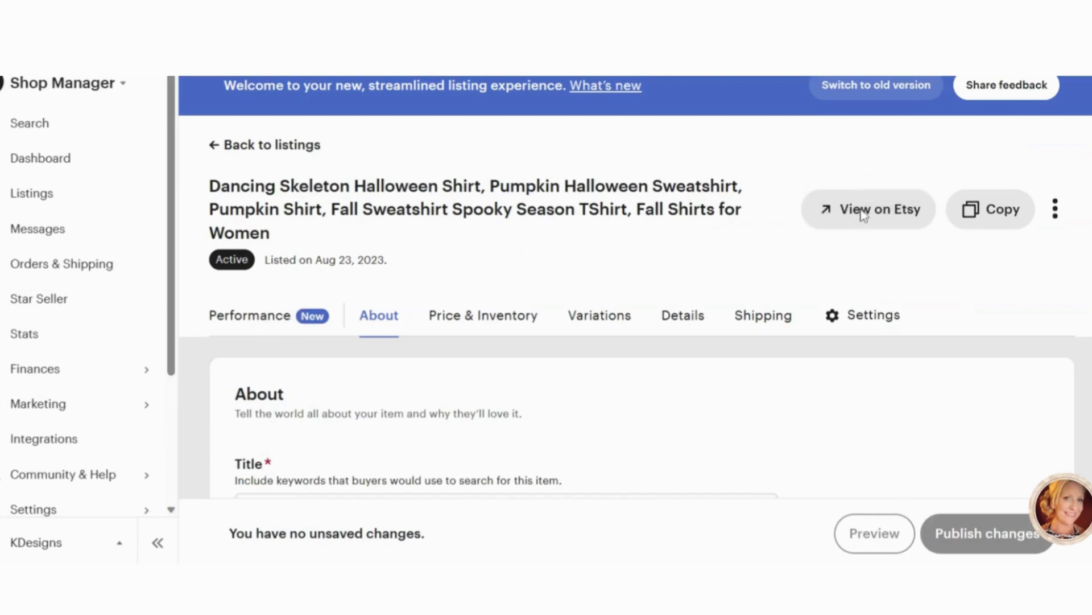
View the live listing, page to the color chart, and select size L in Light Pink at $27.22.
click(877, 209)
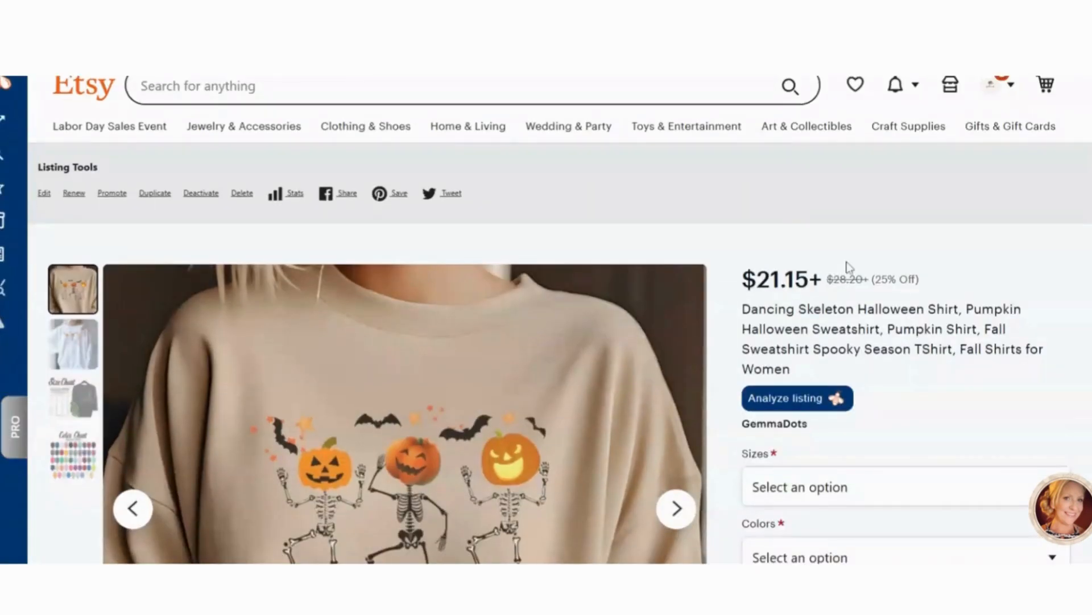
scroll(down, 3)
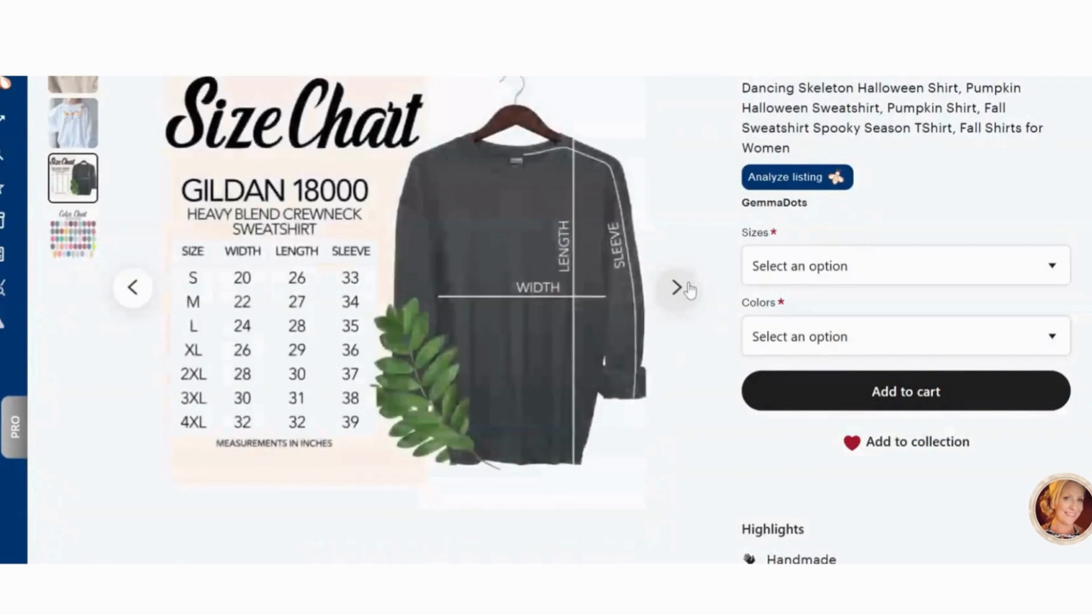
click(676, 286)
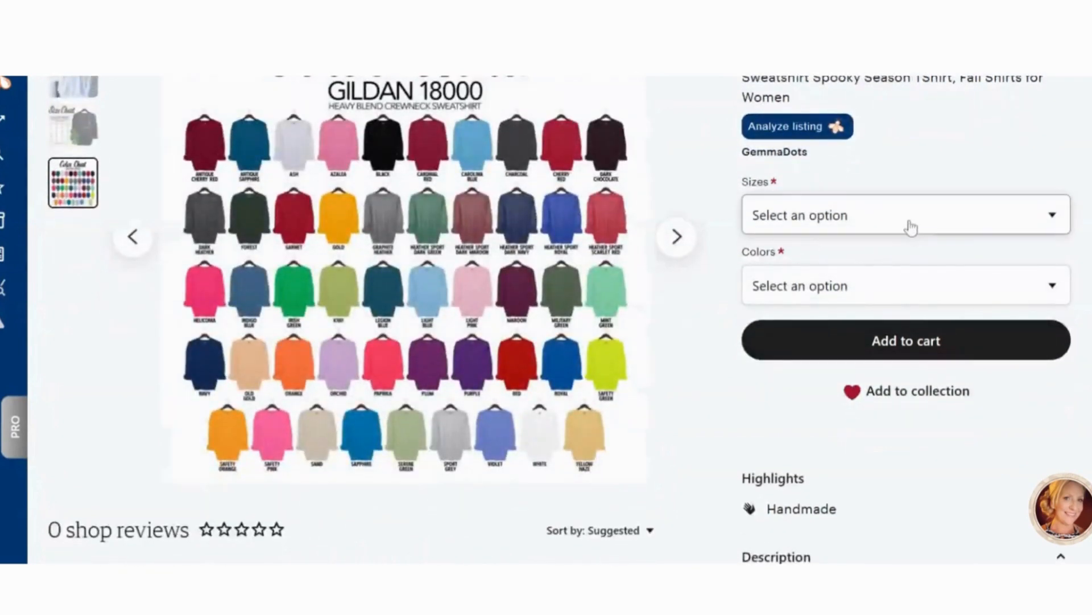
click(906, 215)
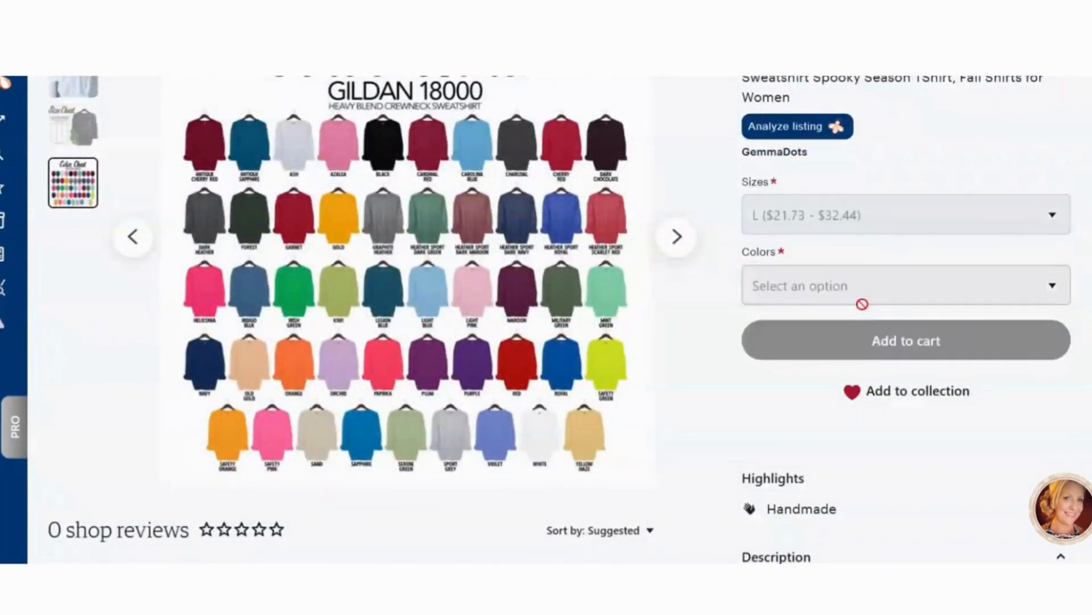
click(905, 285)
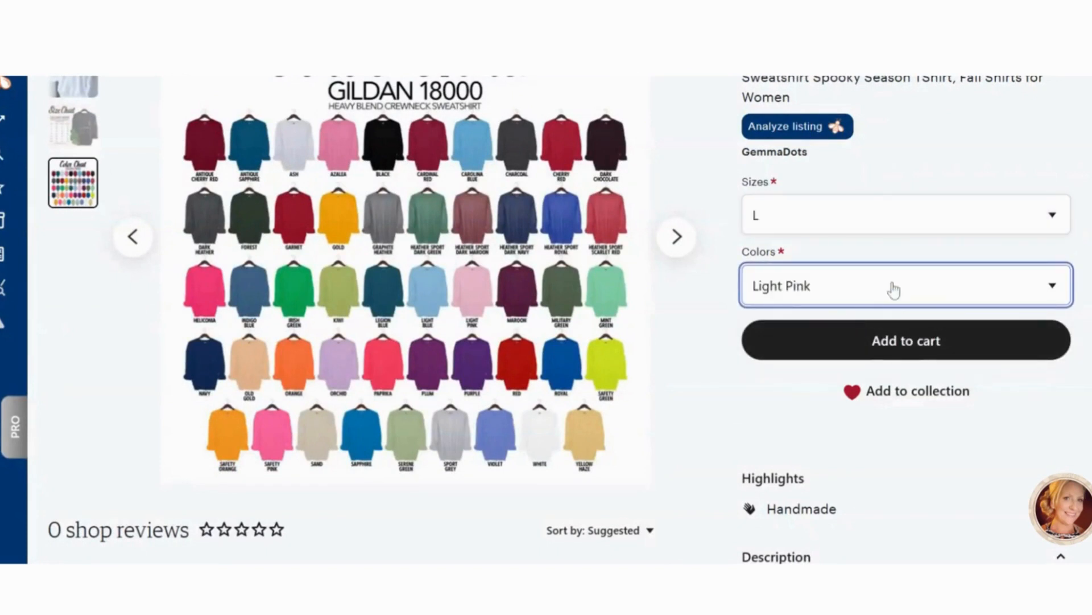
mouse_move(906, 341)
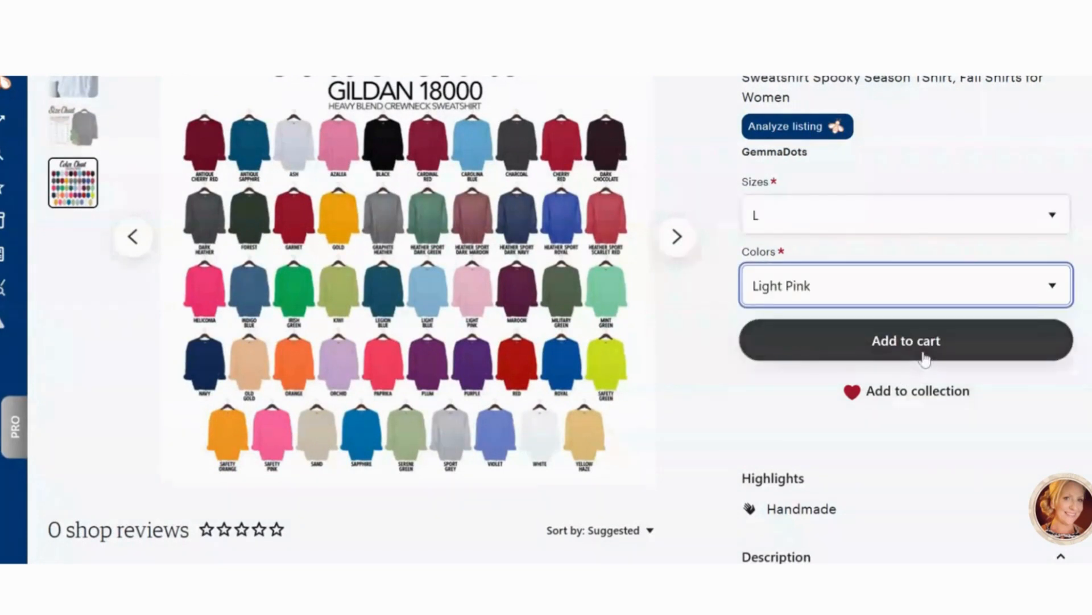
Scroll through the live listing page to review the photos and 25%-off price.
scroll(up, 3)
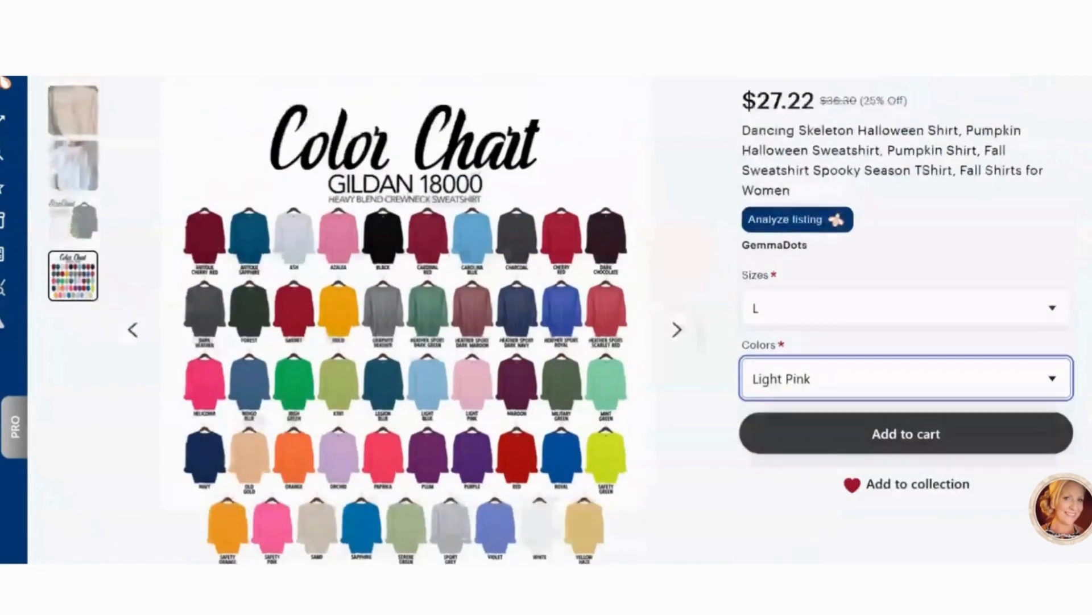
scroll(up, 3)
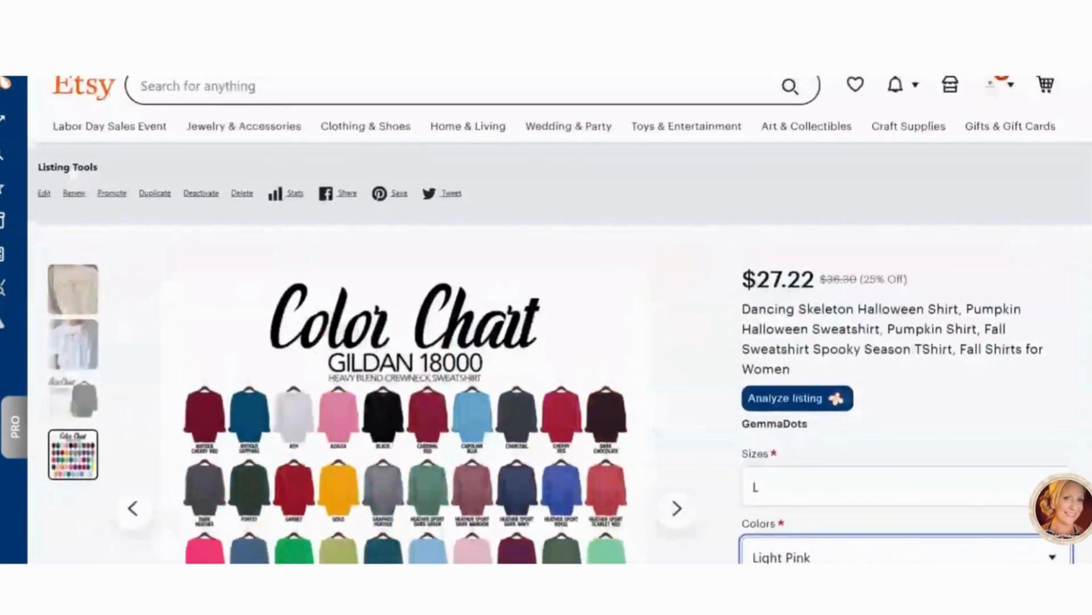
mouse_move(212, 240)
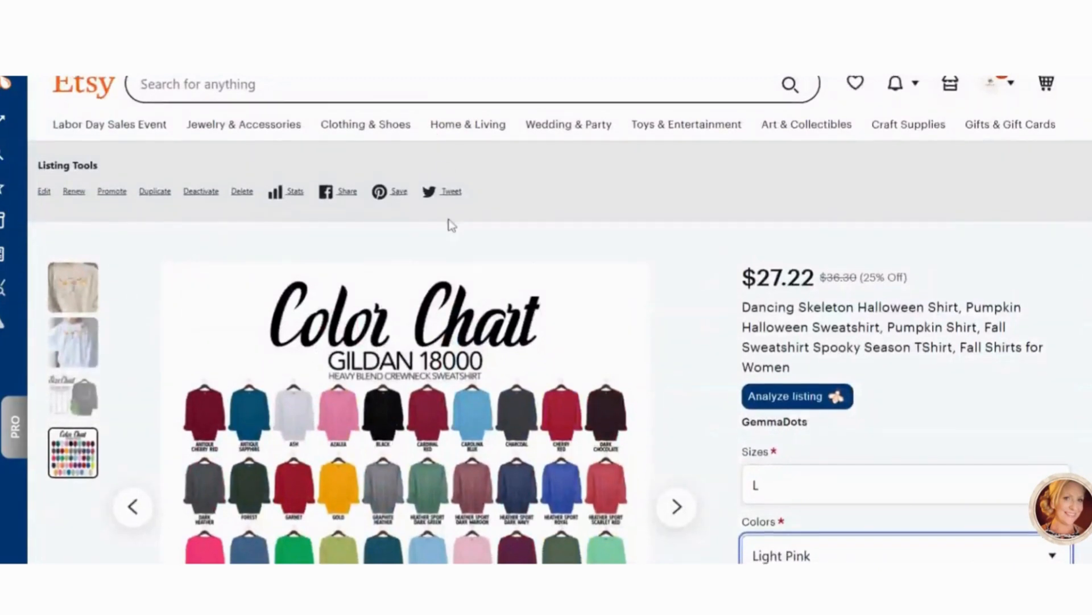
scroll(down, 3)
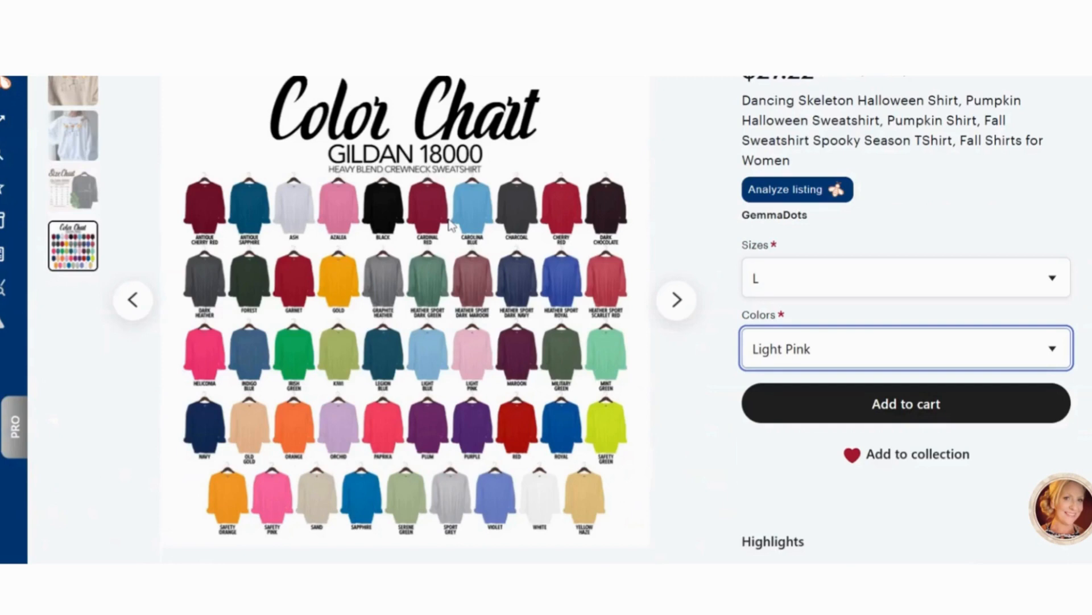
scroll(down, 3)
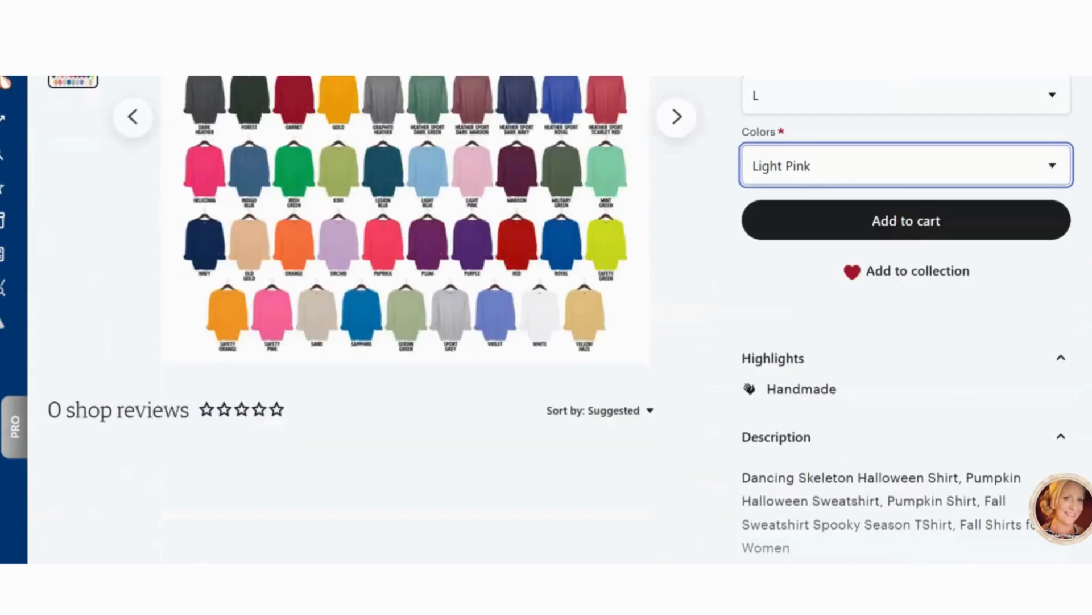
scroll(up, 3)
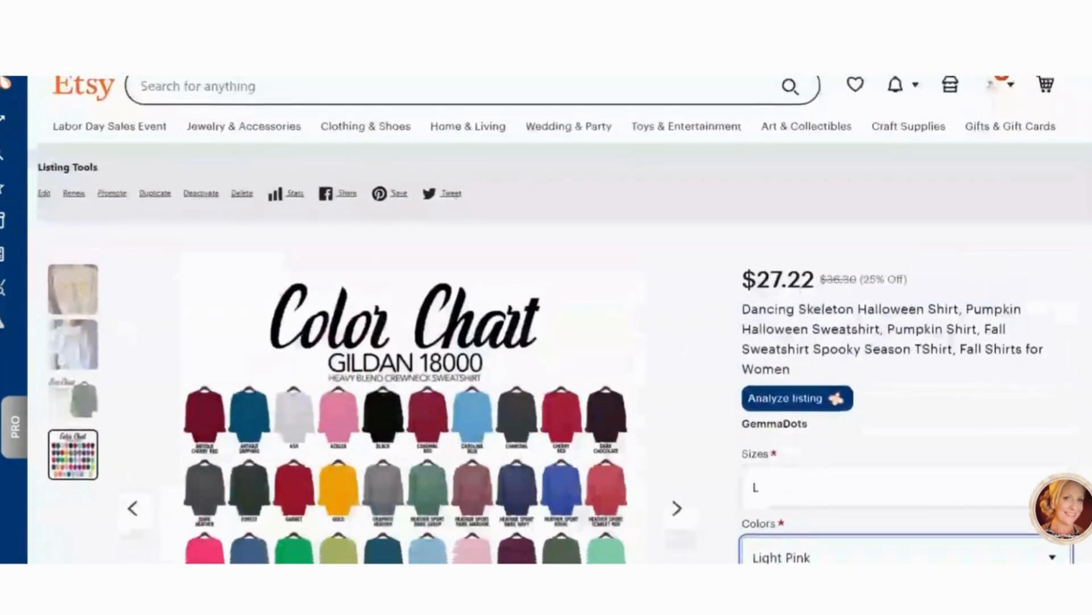